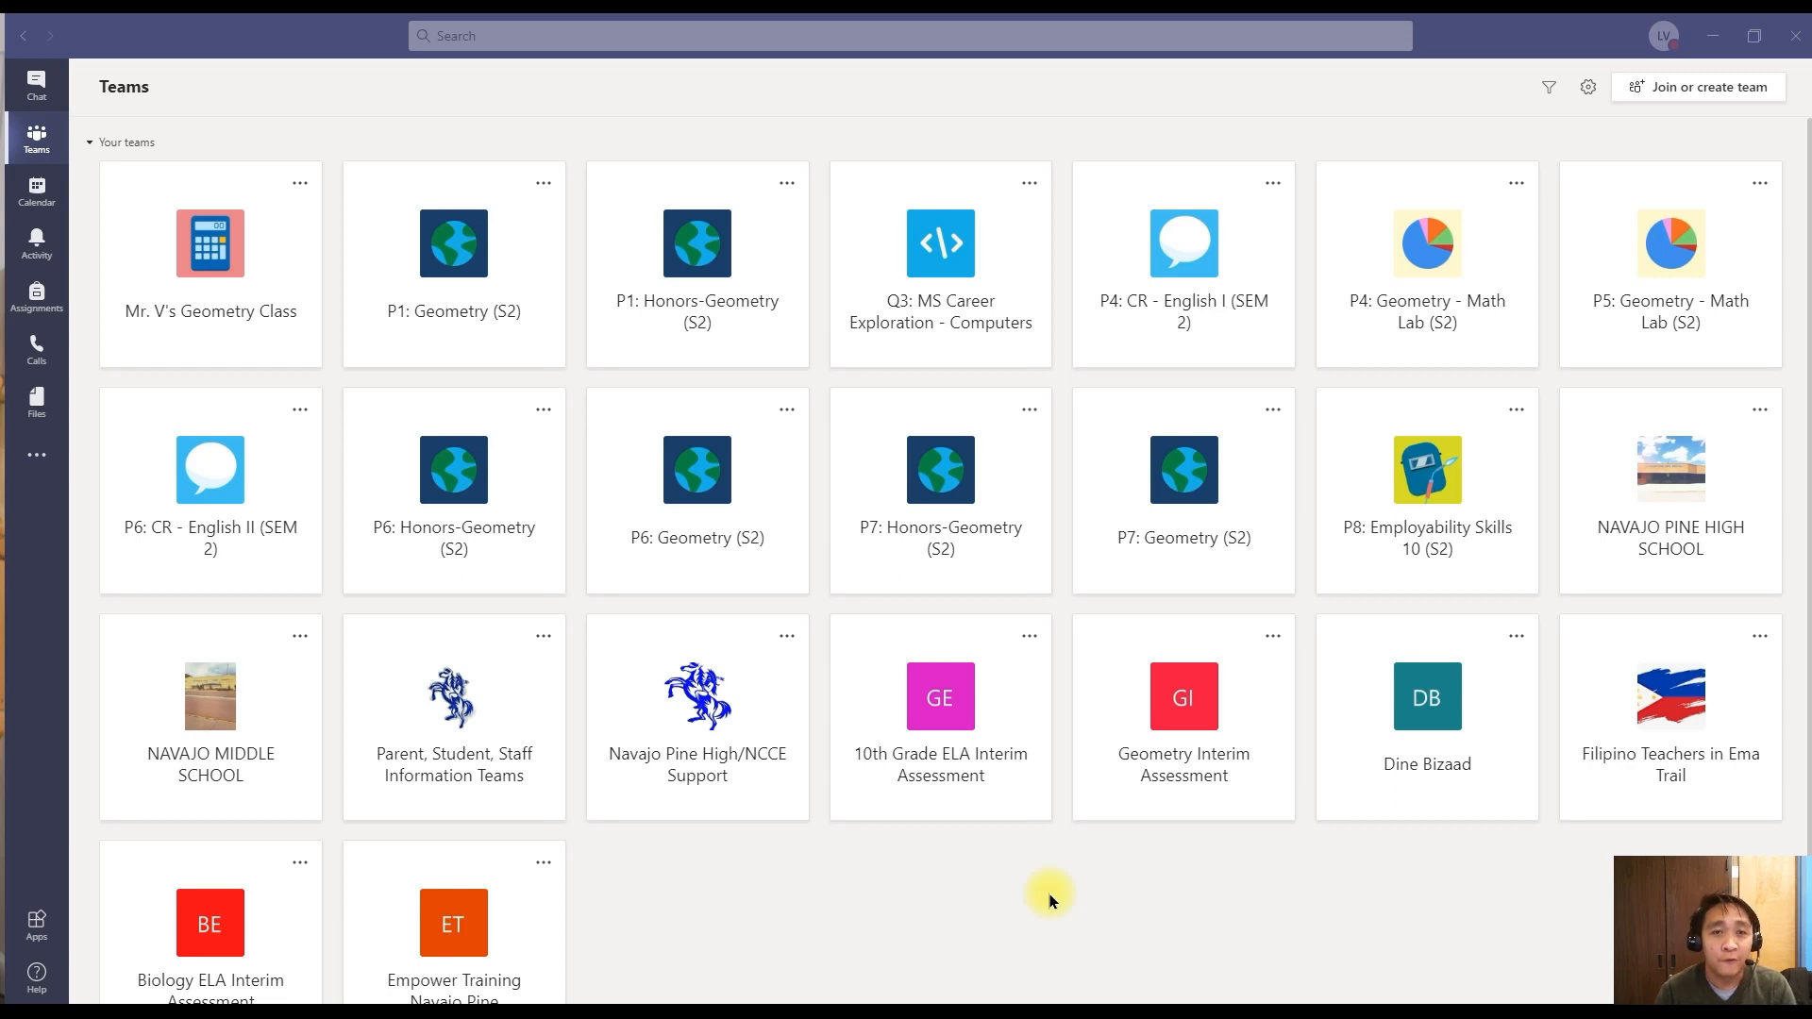
mouse_move(762, 151)
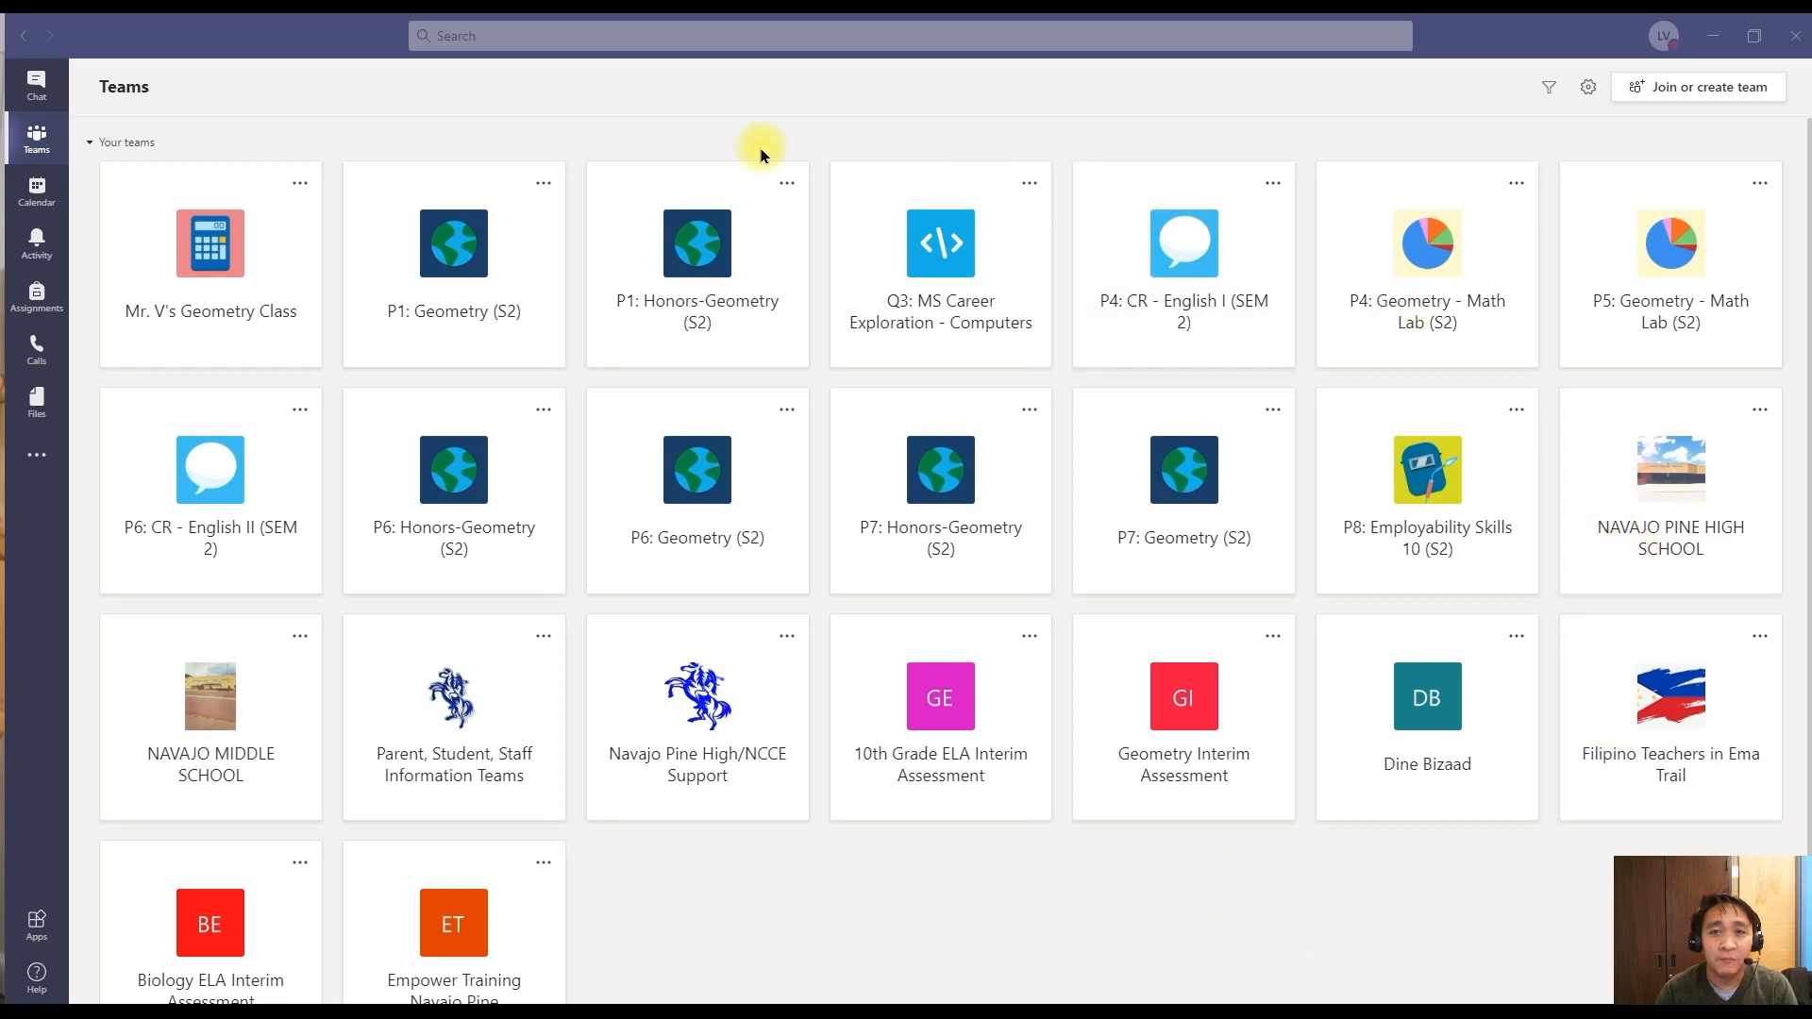
mouse_move(530, 159)
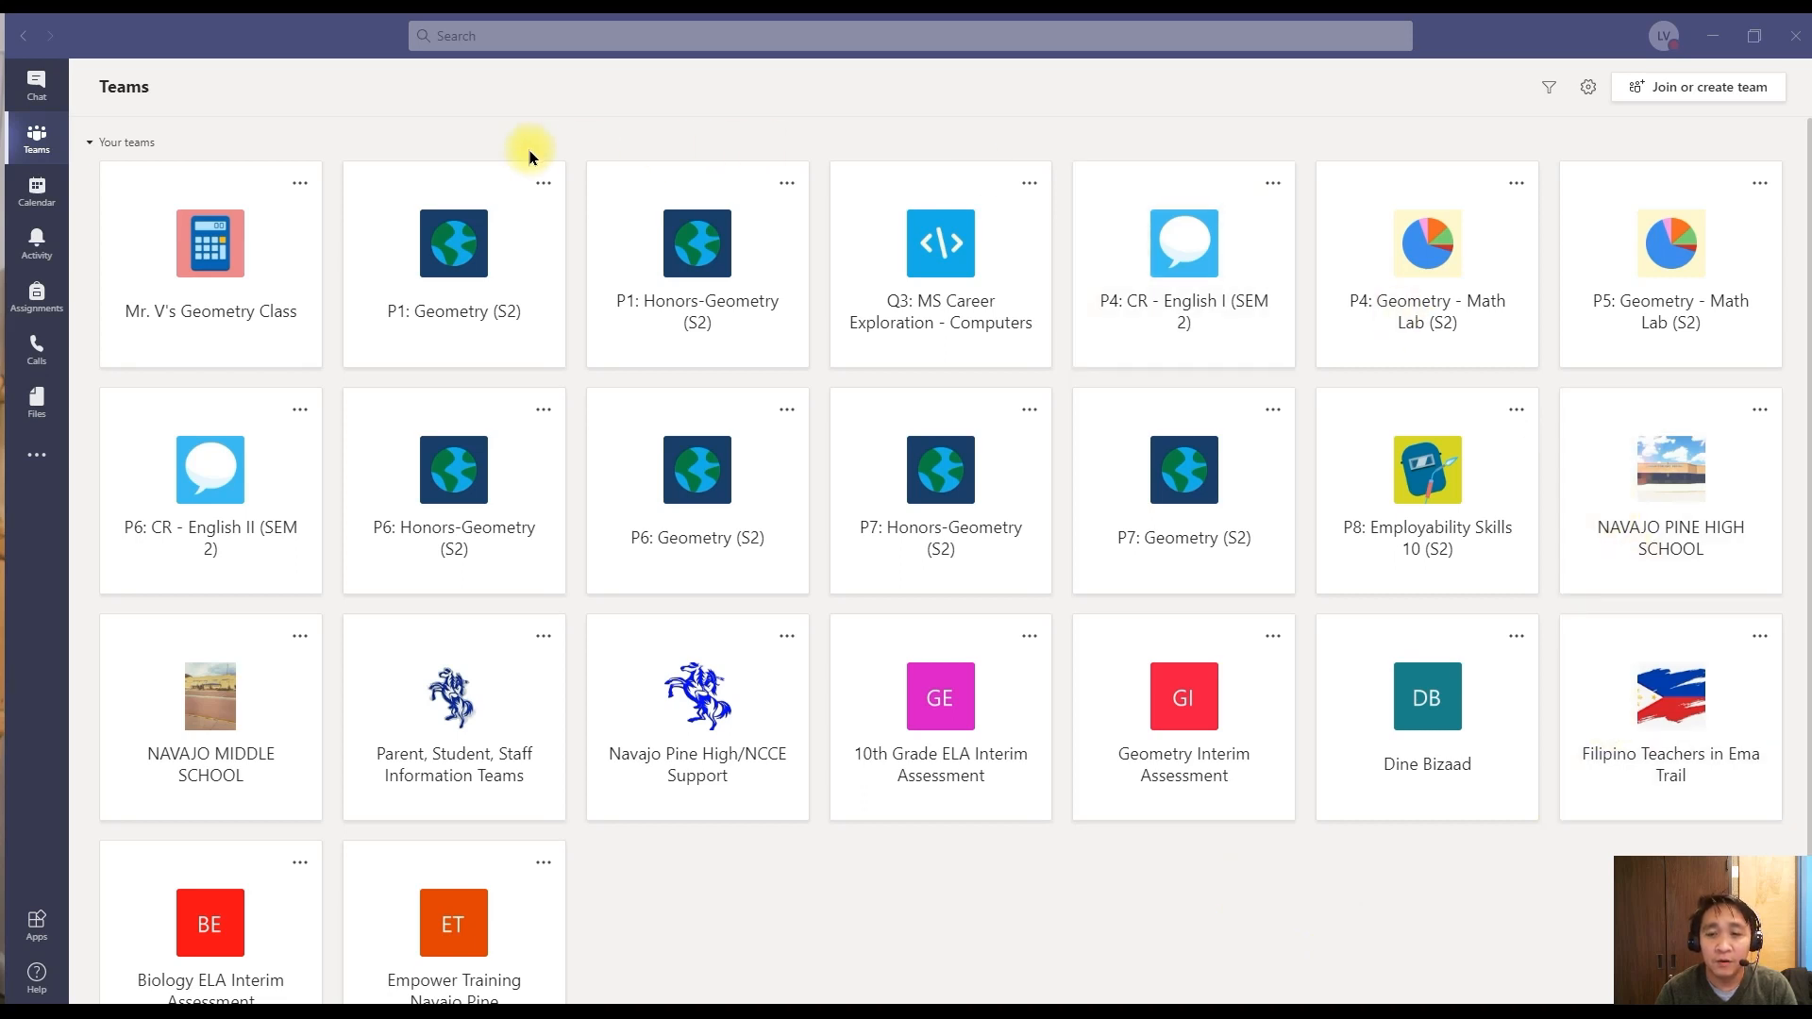
mouse_move(132, 128)
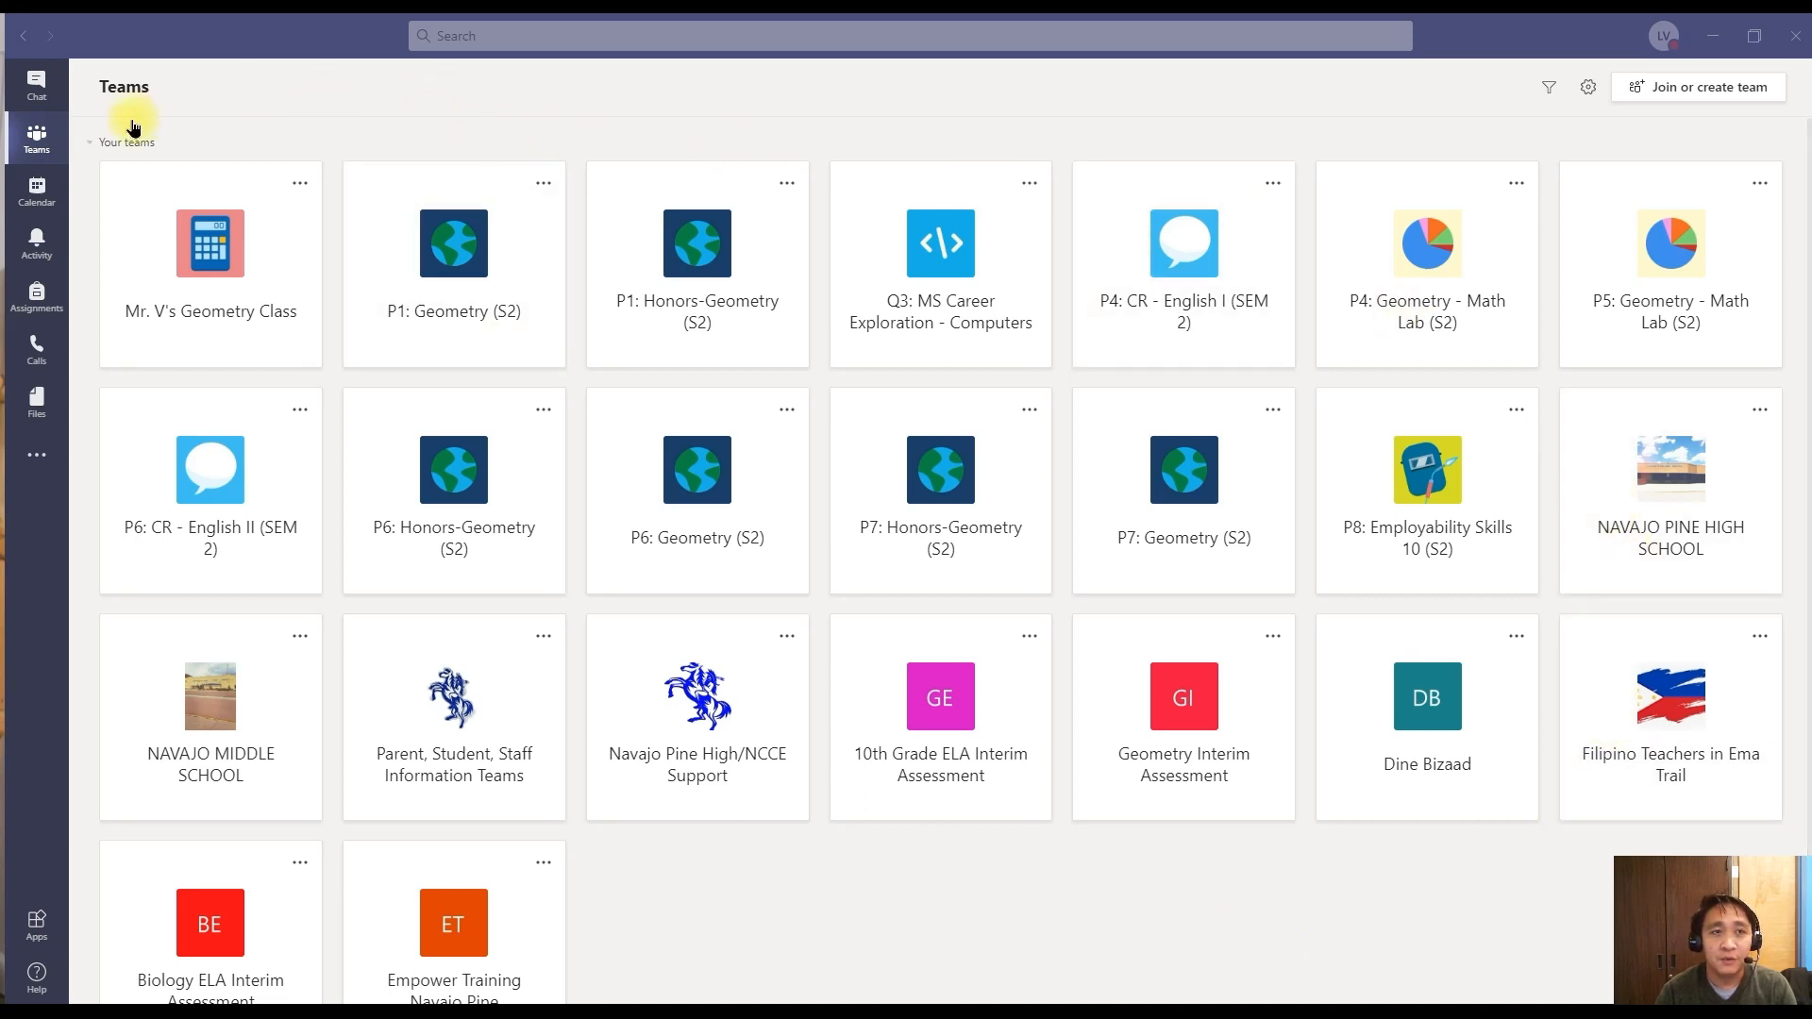
mouse_move(702, 912)
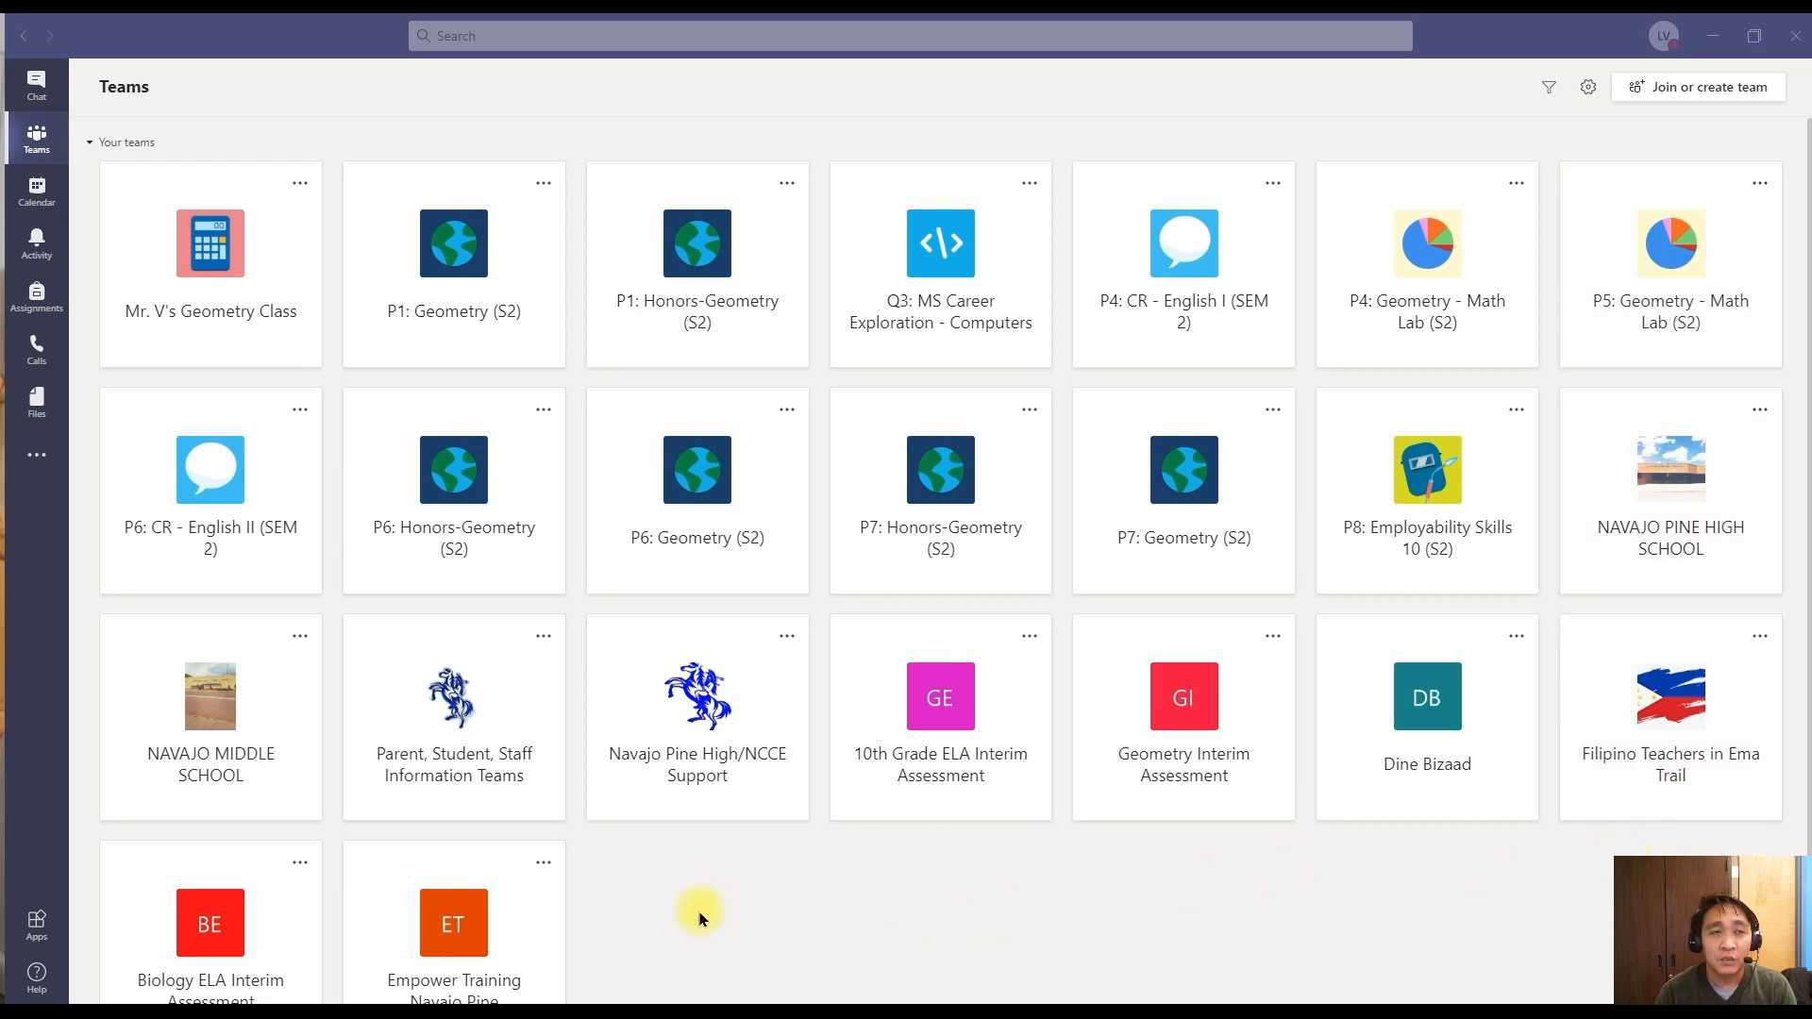
mouse_move(614, 960)
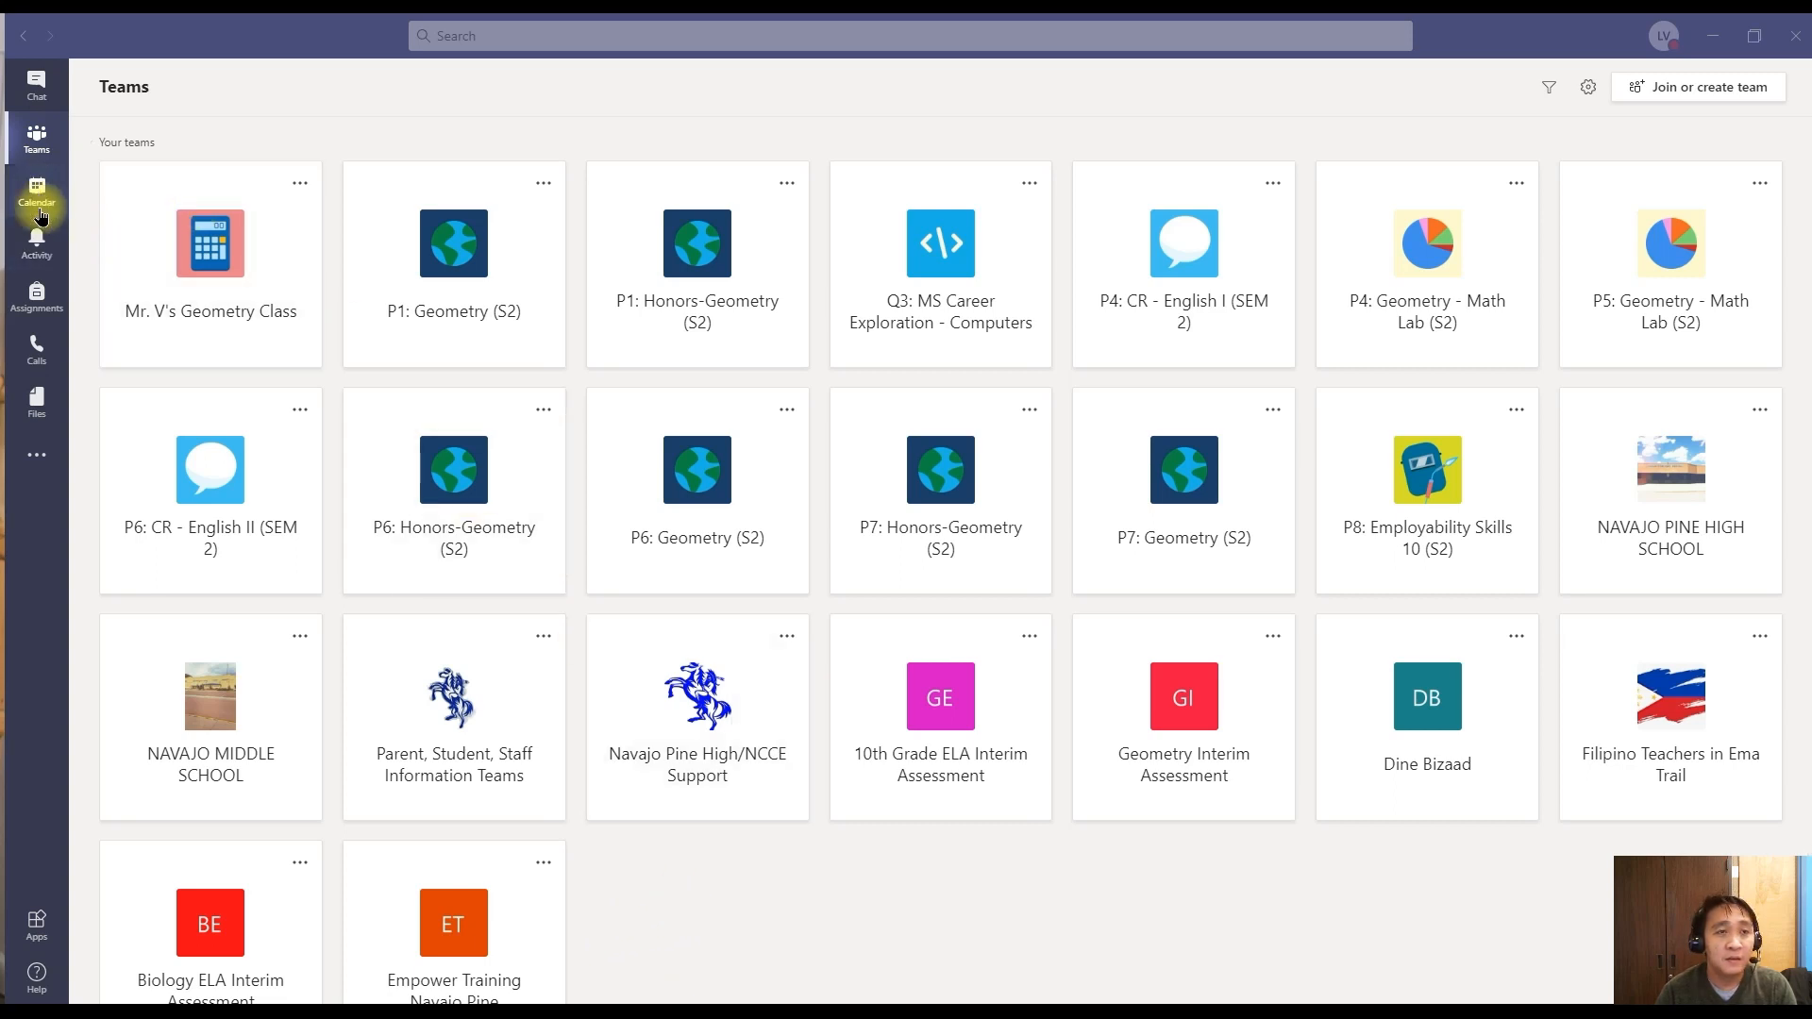
- Show the Teams calendar for the week of January 10–16, 2021
click(35, 197)
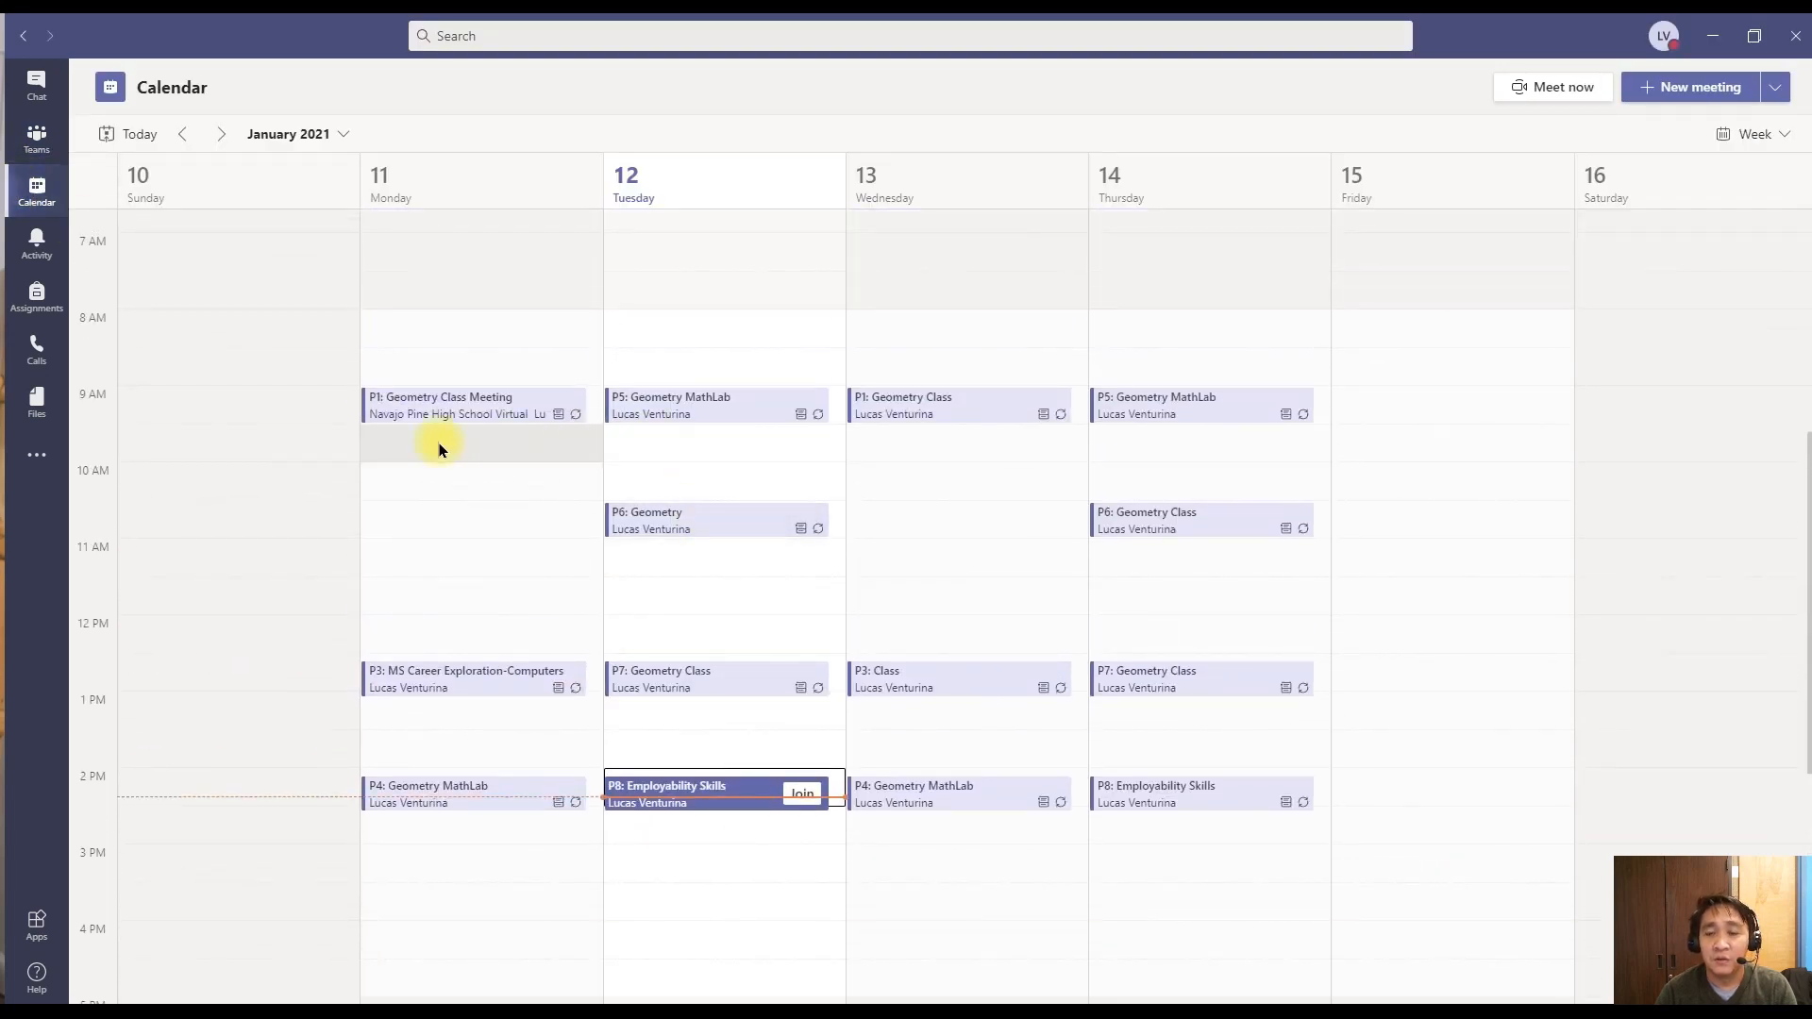
mouse_move(430, 449)
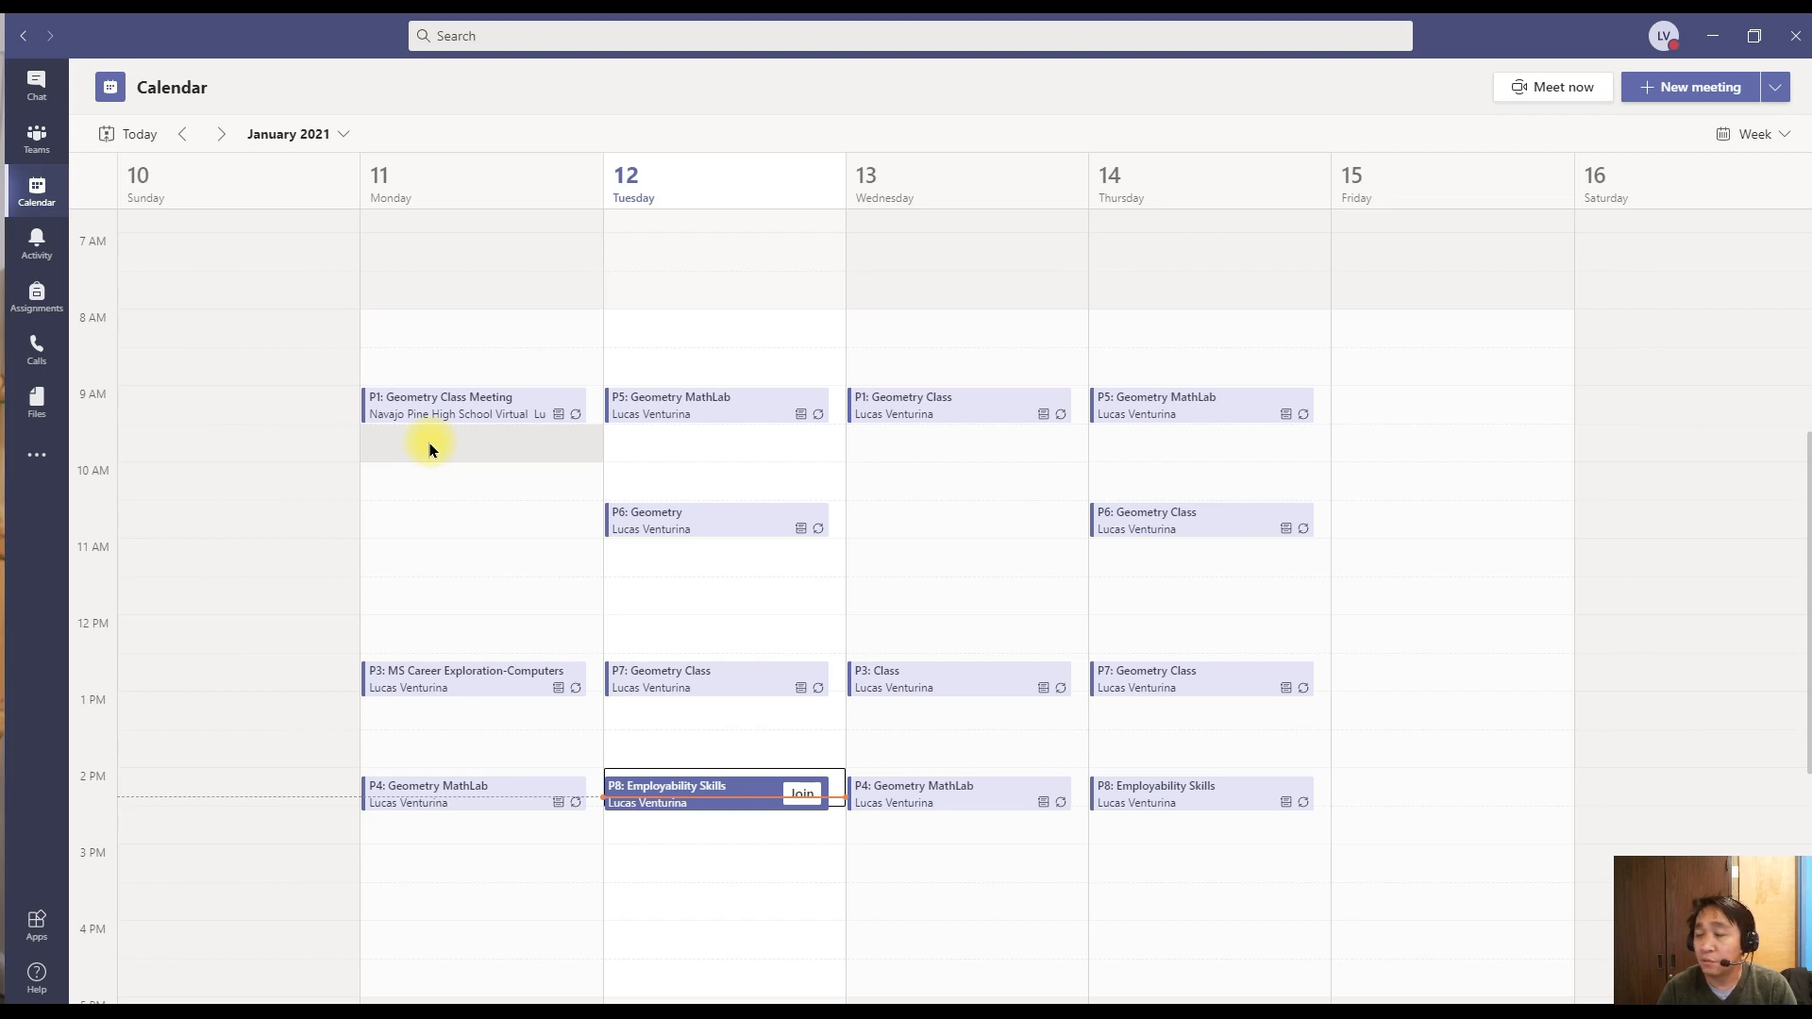
mouse_move(518, 476)
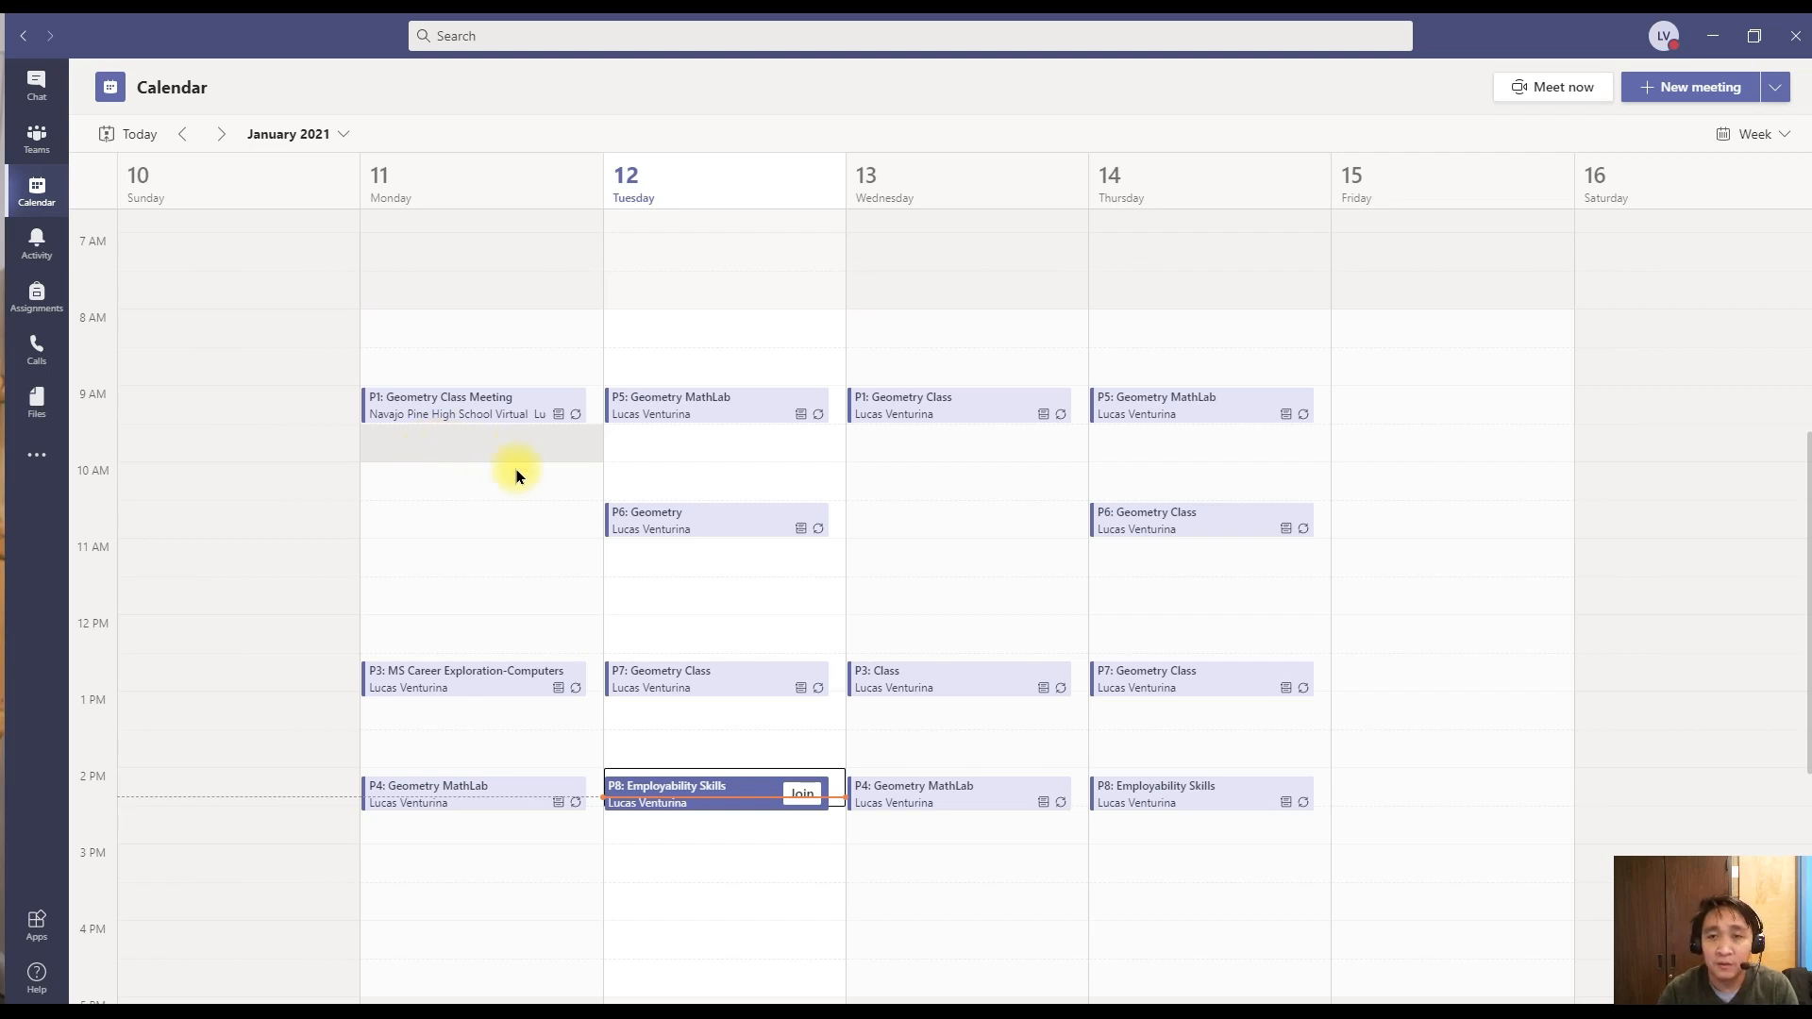
mouse_move(1359, 414)
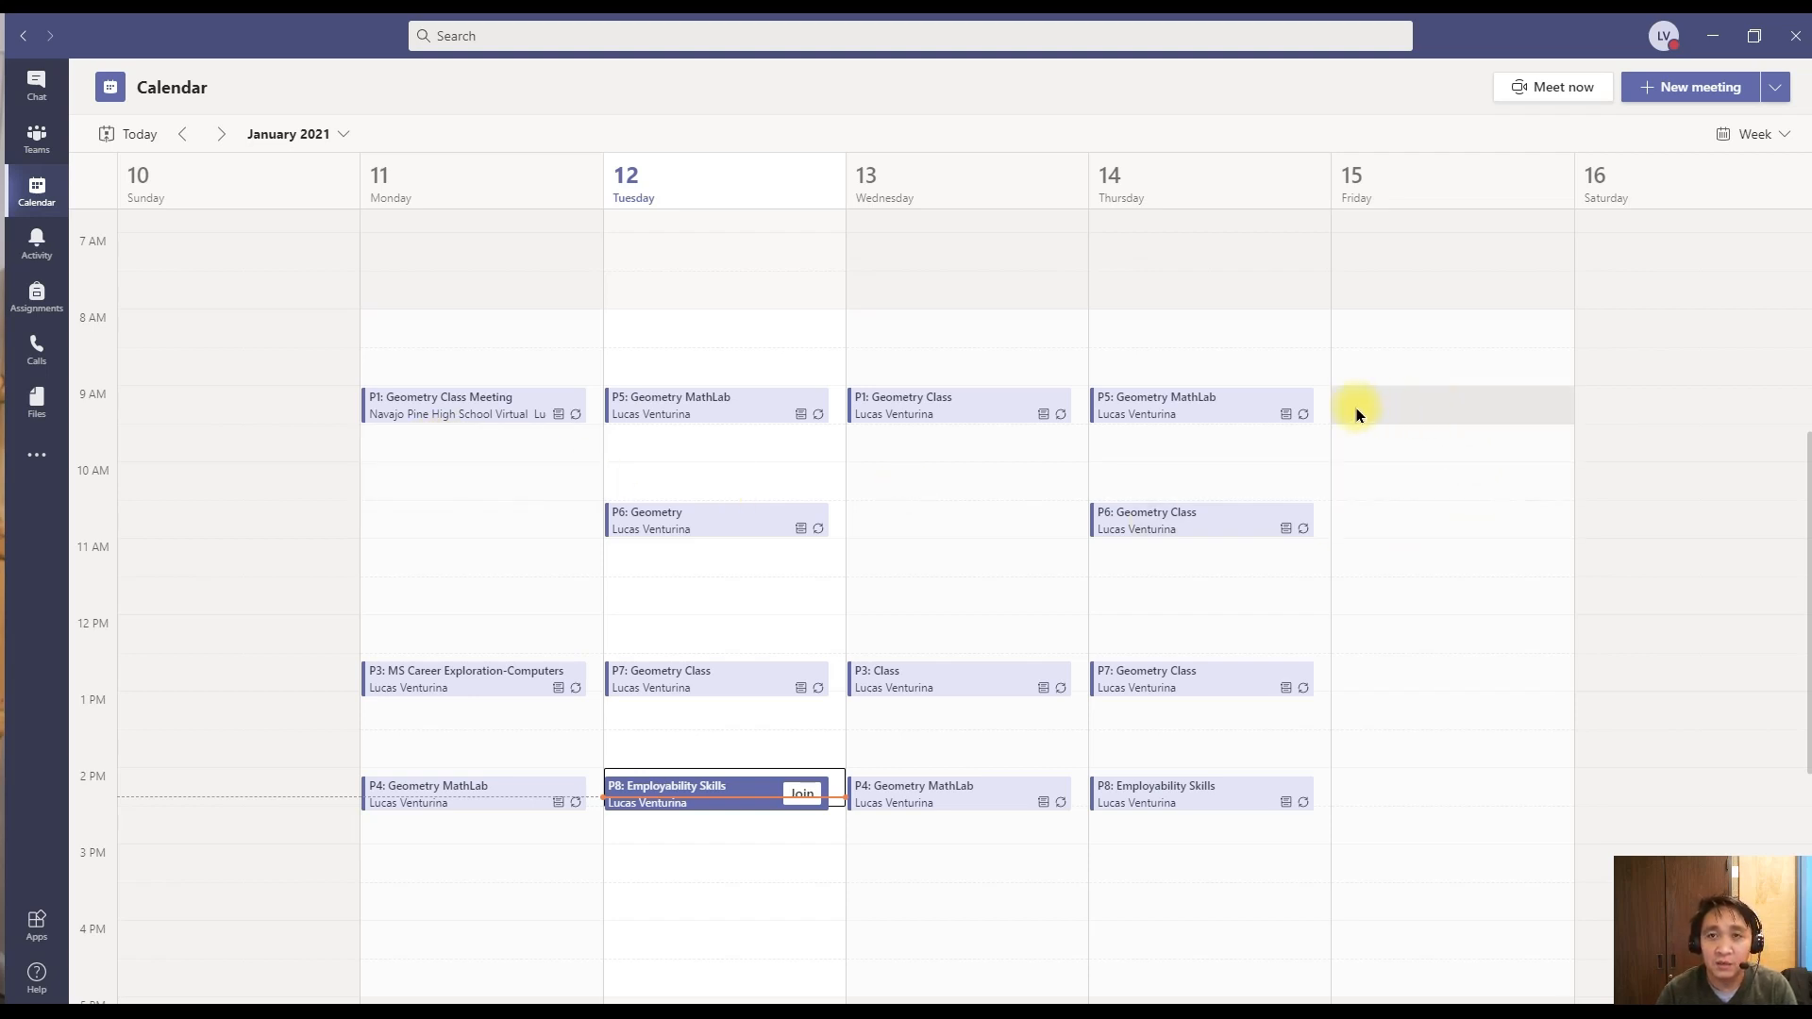
mouse_move(1329, 419)
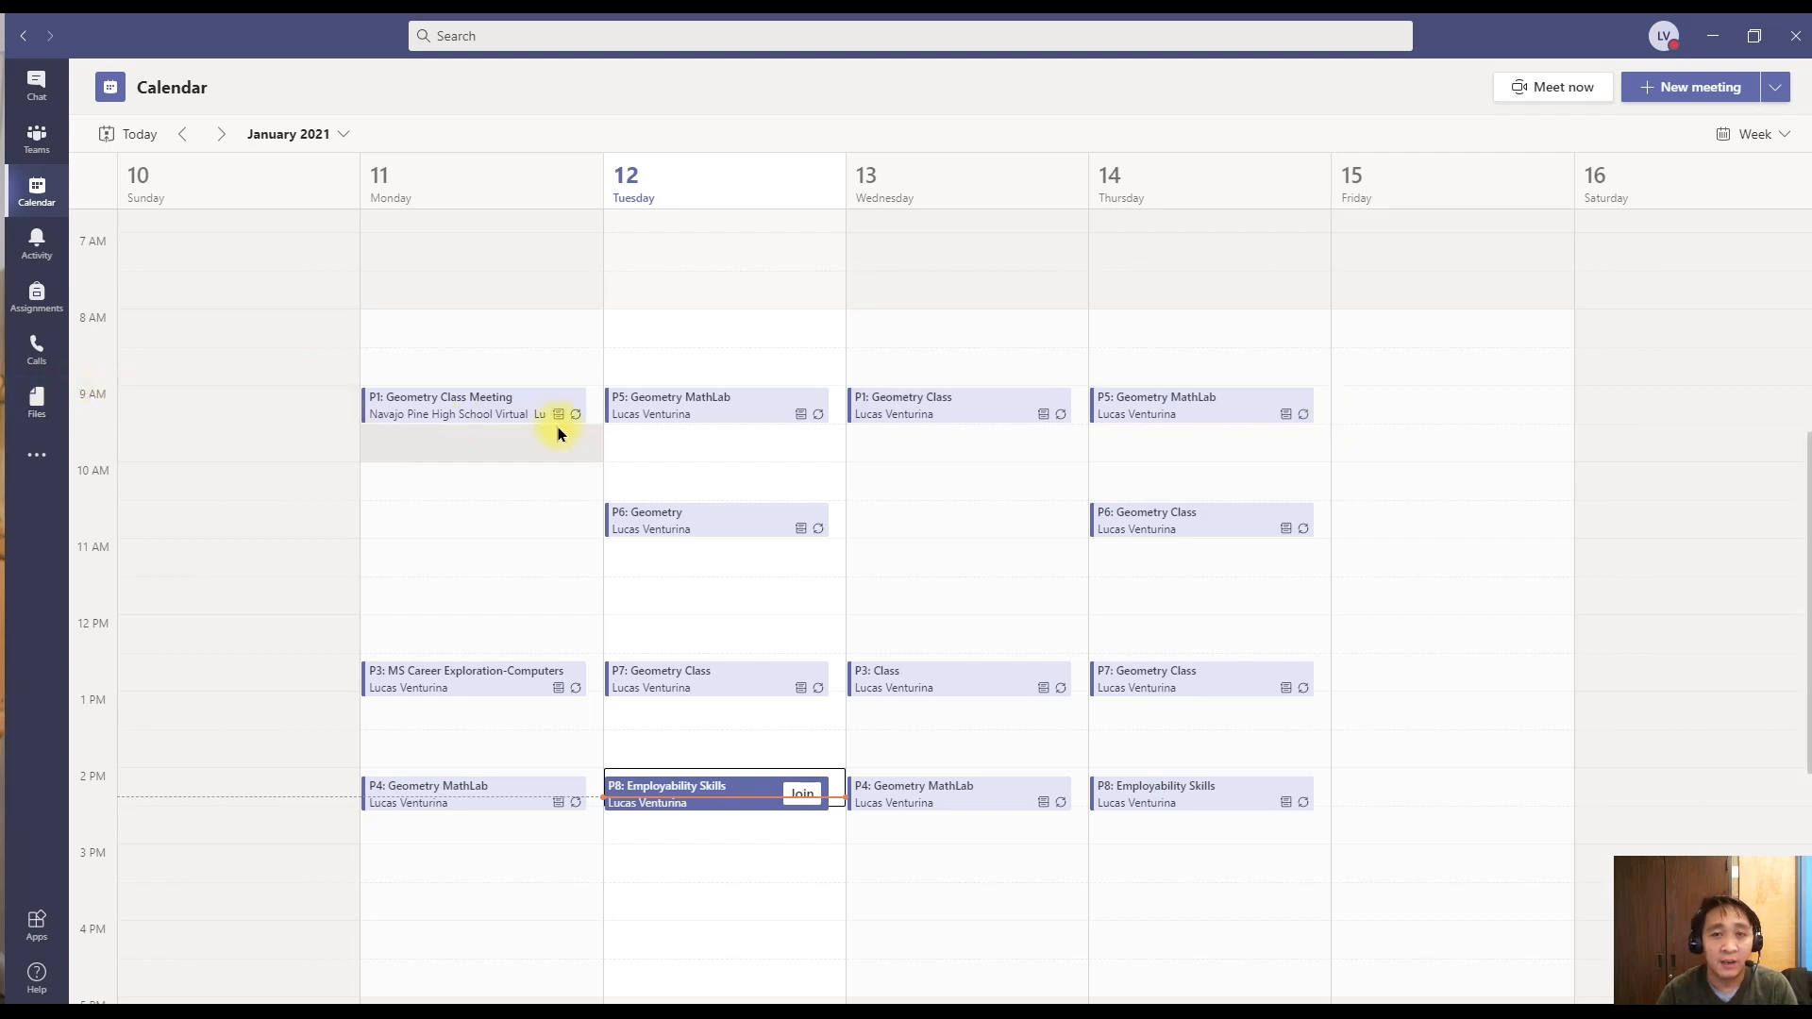
mouse_move(1321, 419)
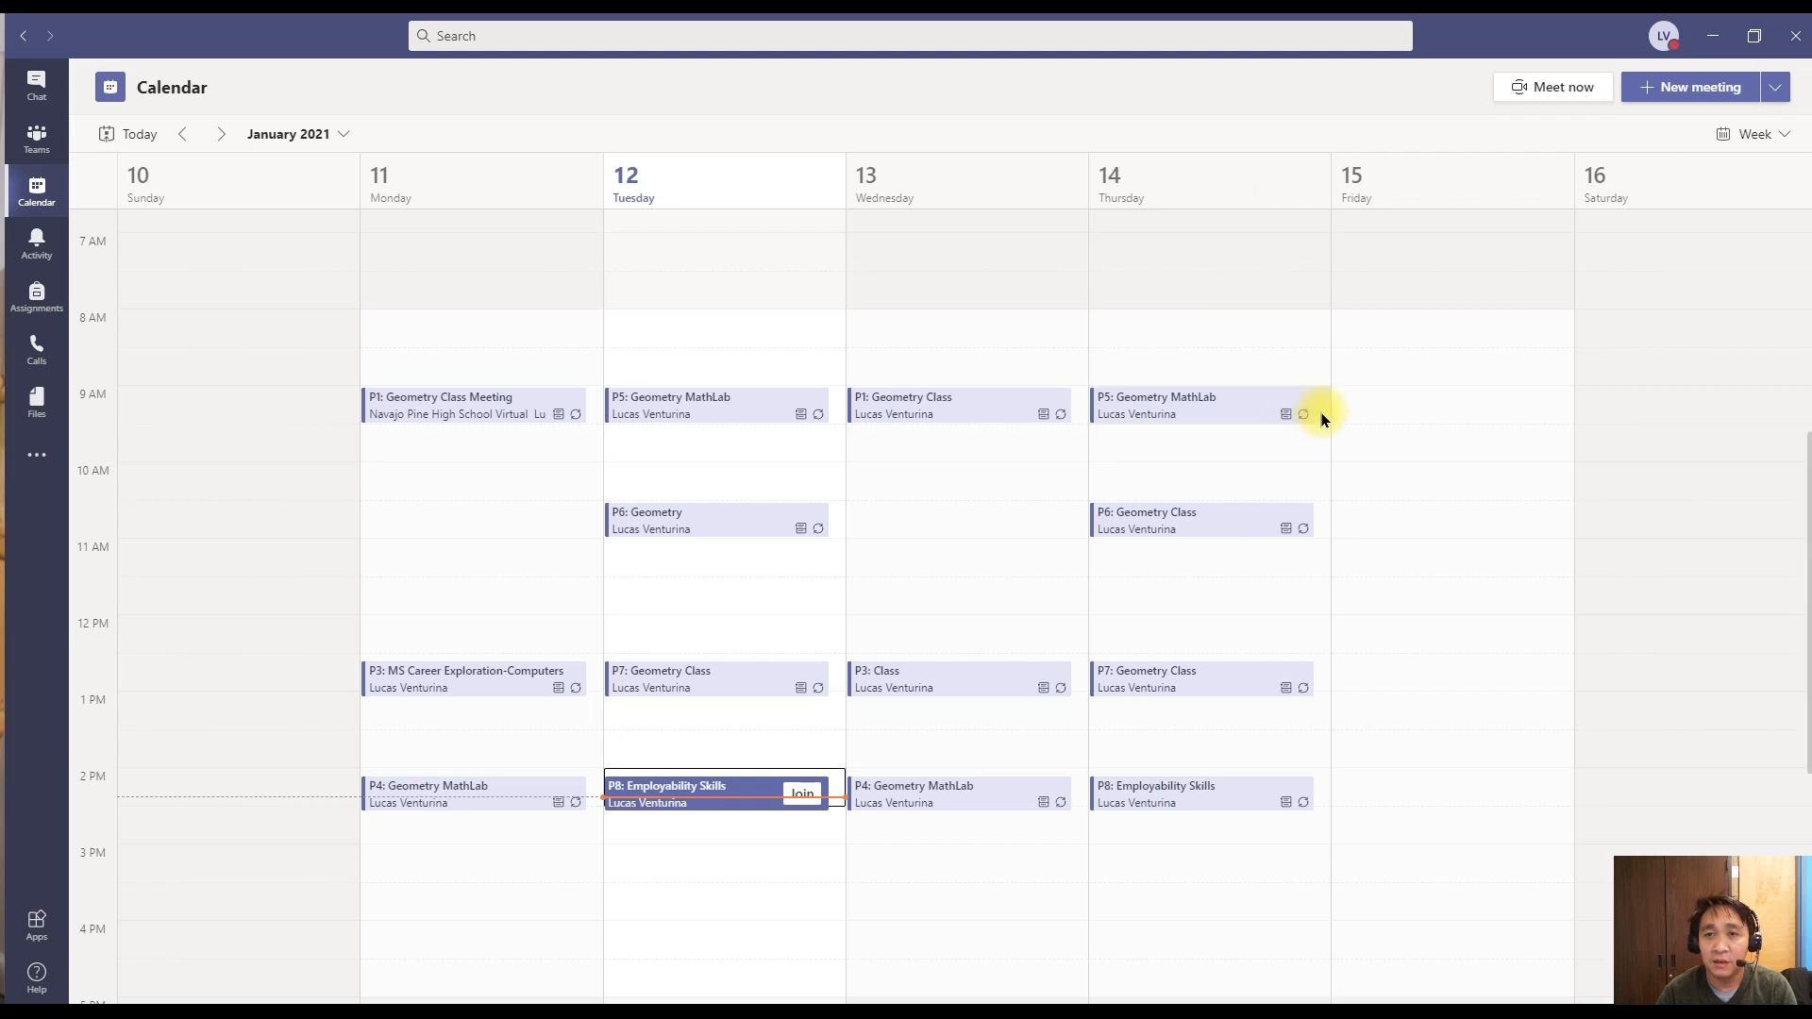
- Create a new meeting in the Thursday 9:00 AM slot titled 'P5: Geometry'
click(1689, 87)
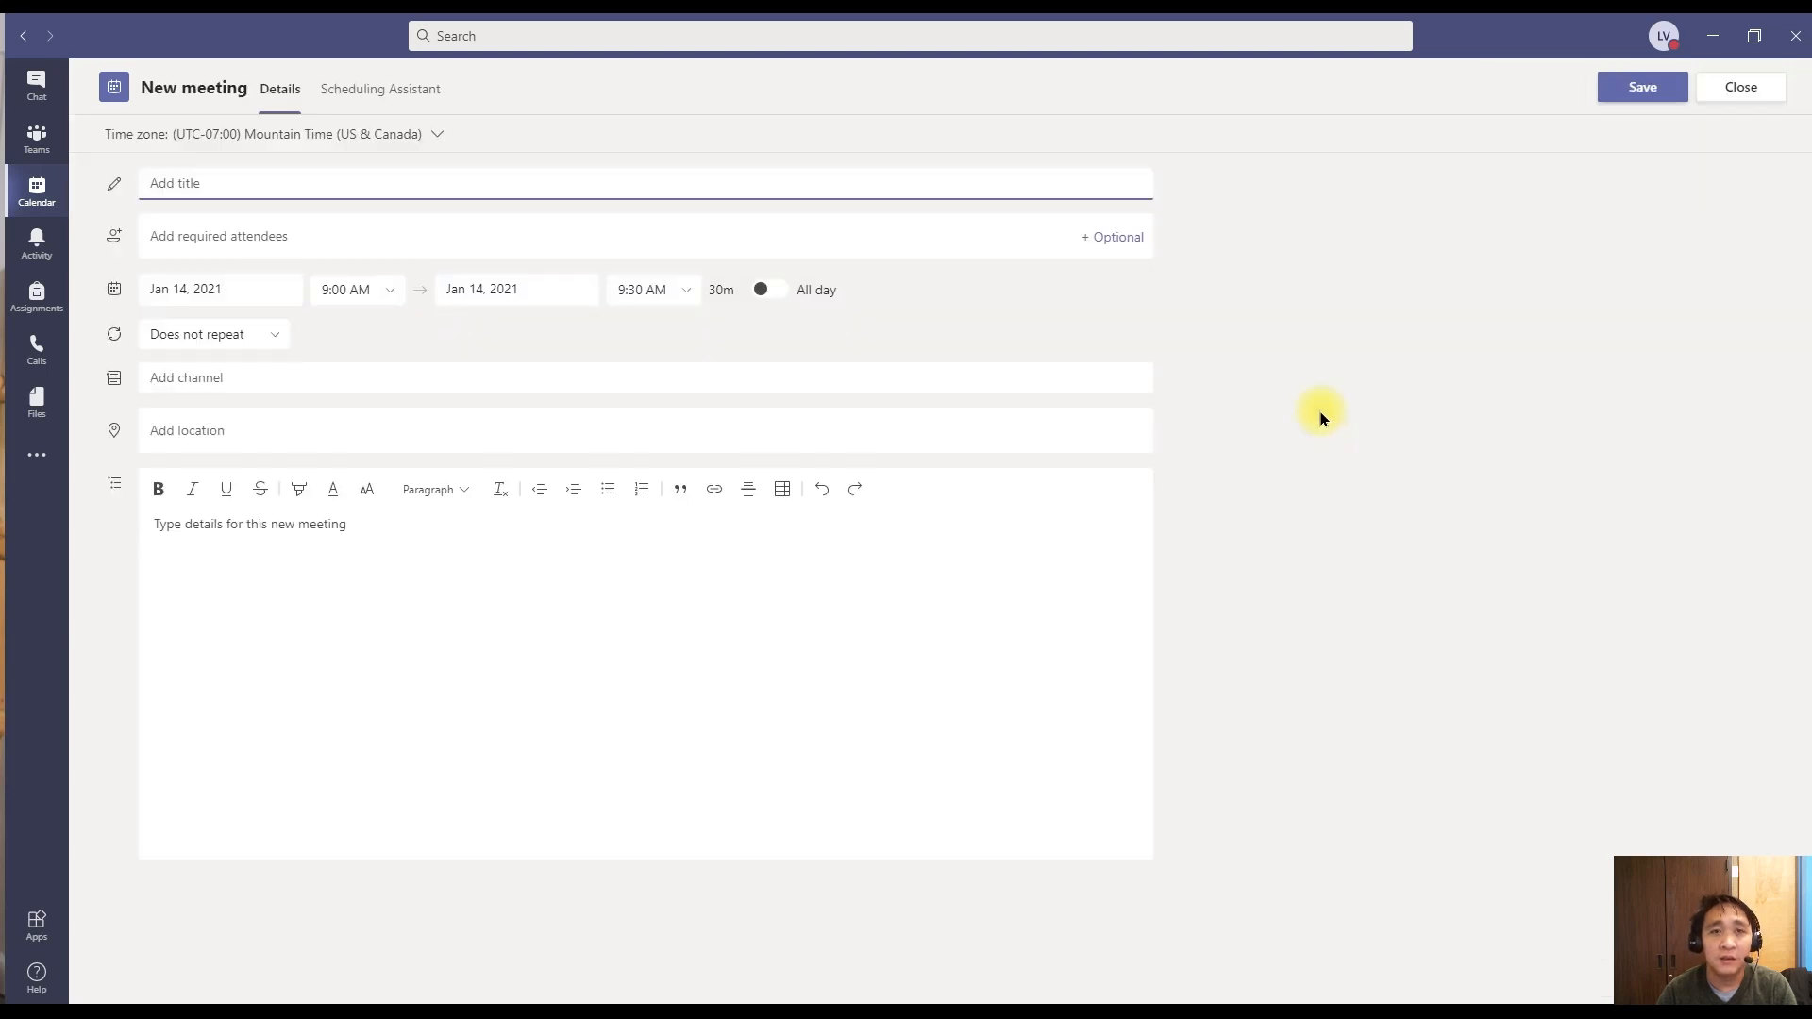
mouse_move(1393, 698)
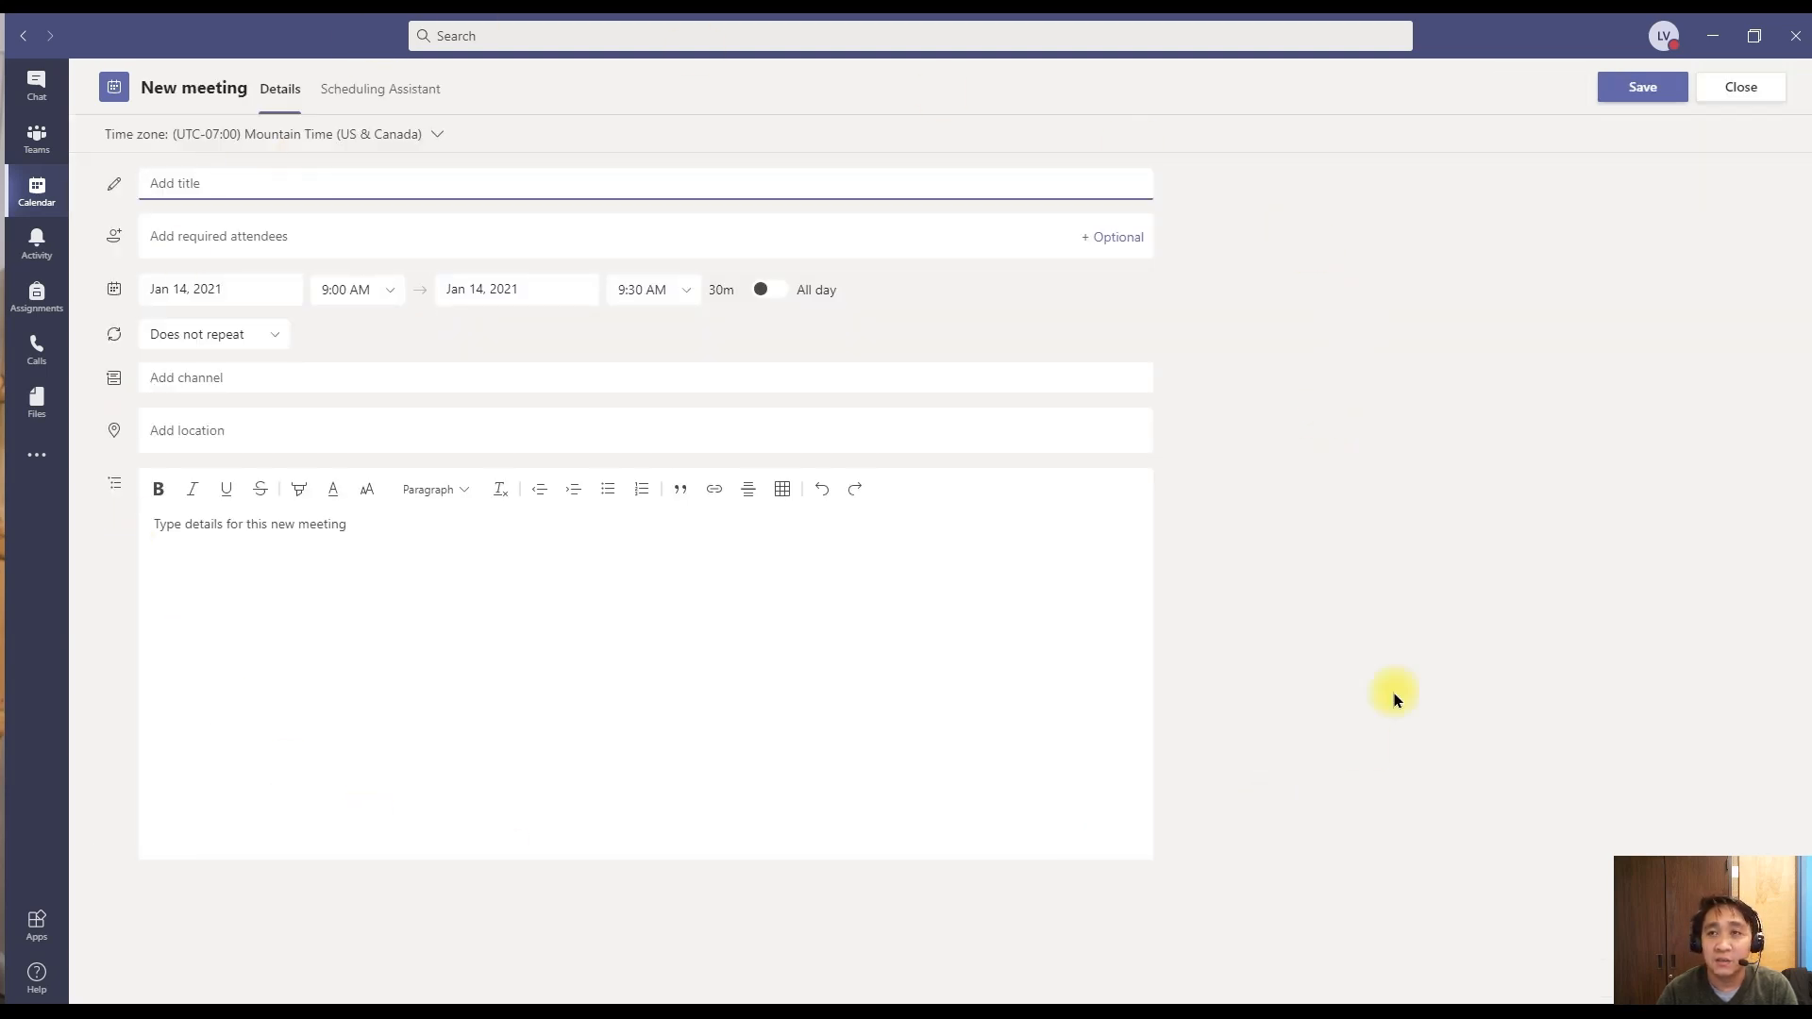
mouse_move(540, 172)
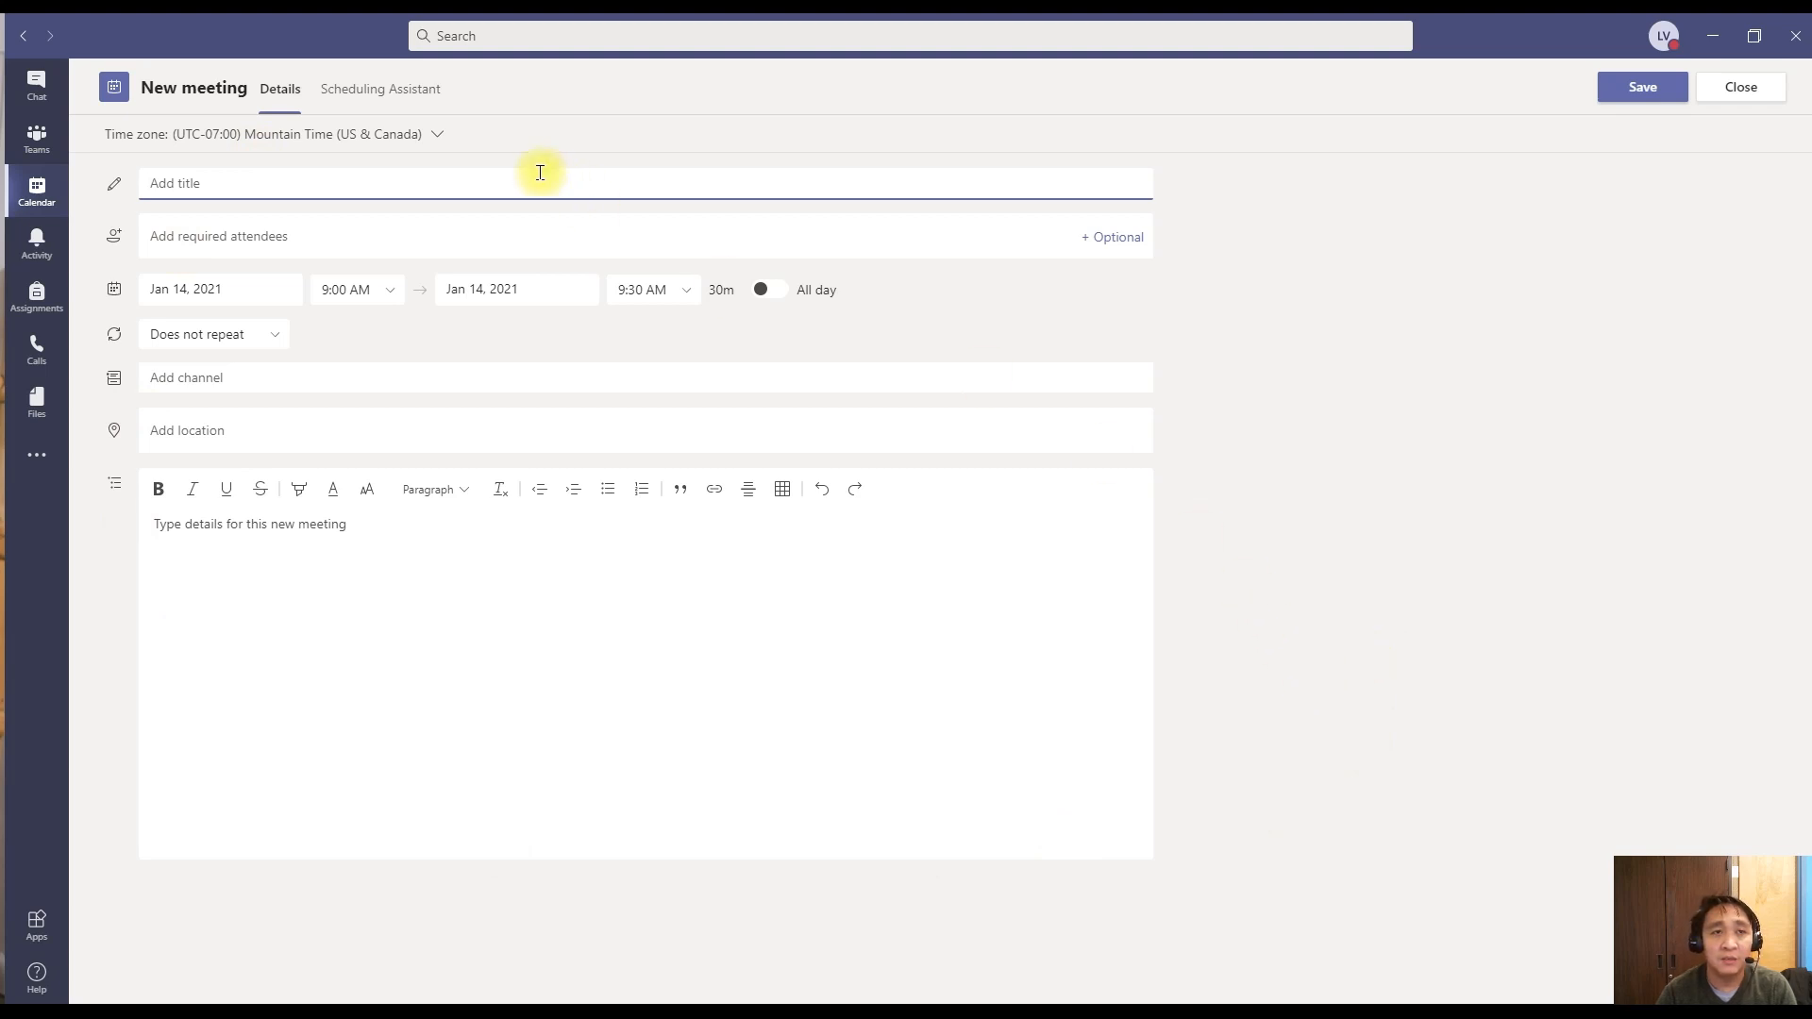
mouse_move(419, 192)
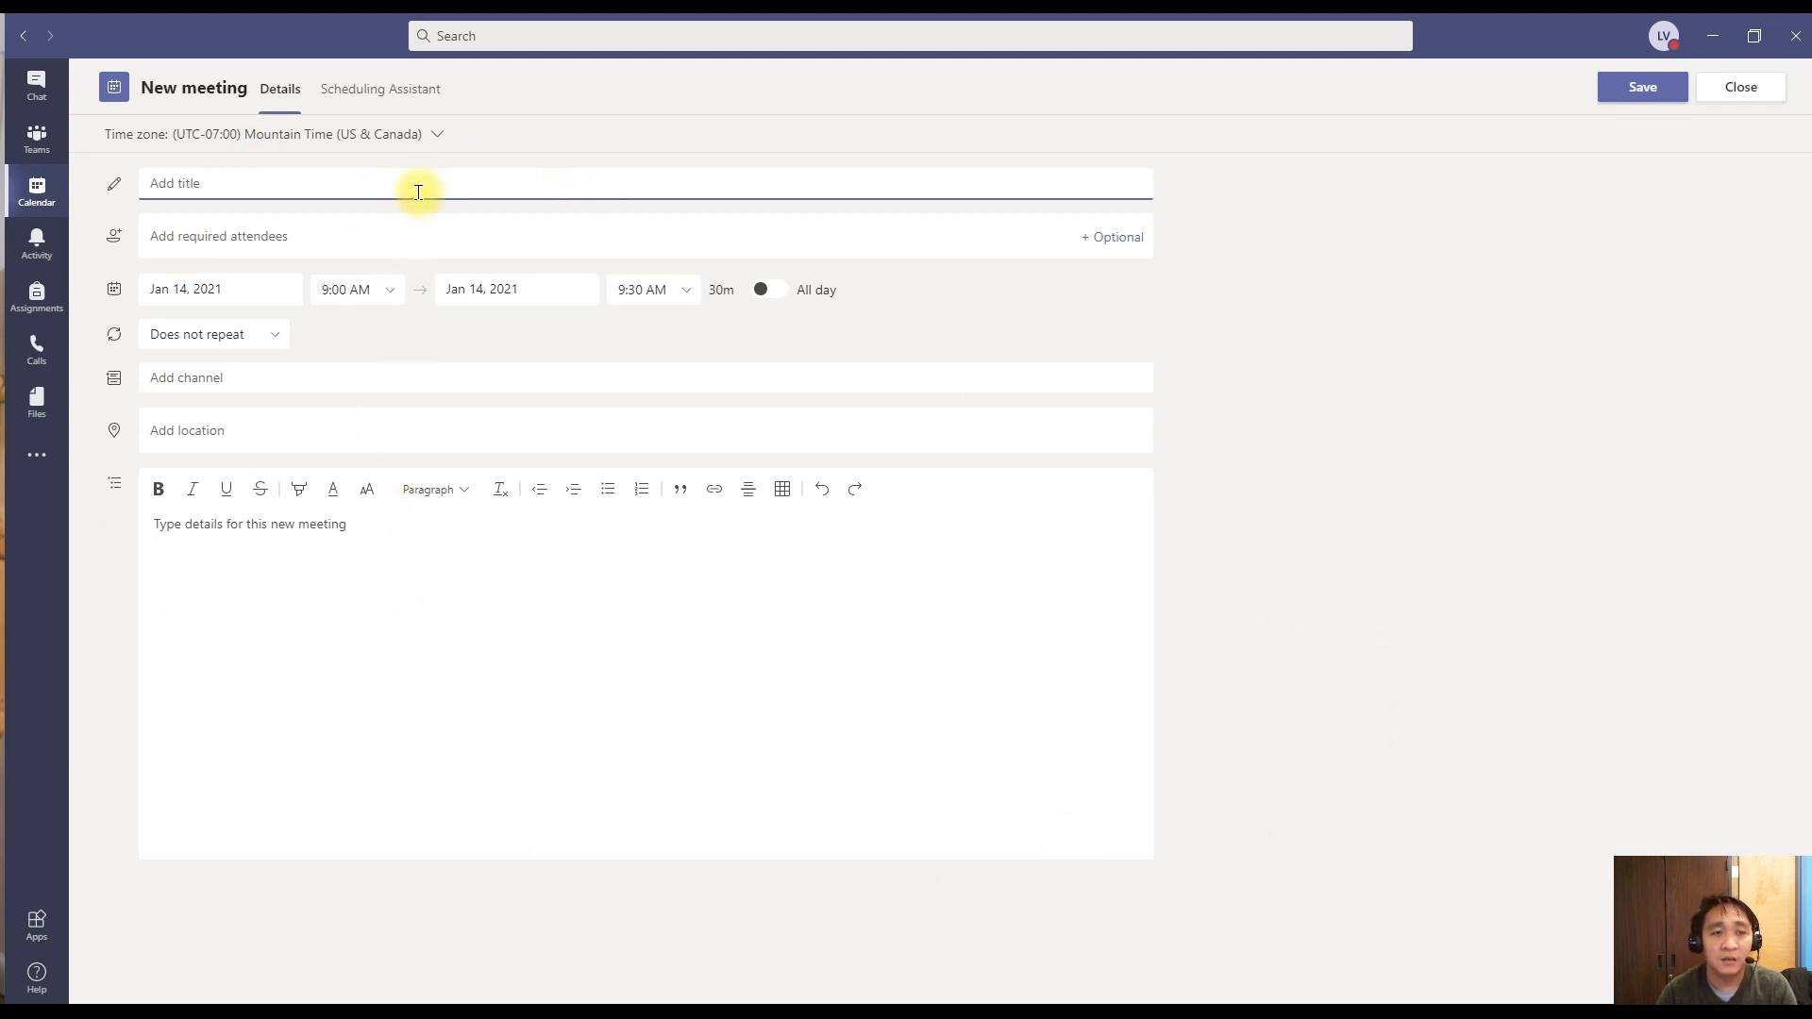
click(419, 192)
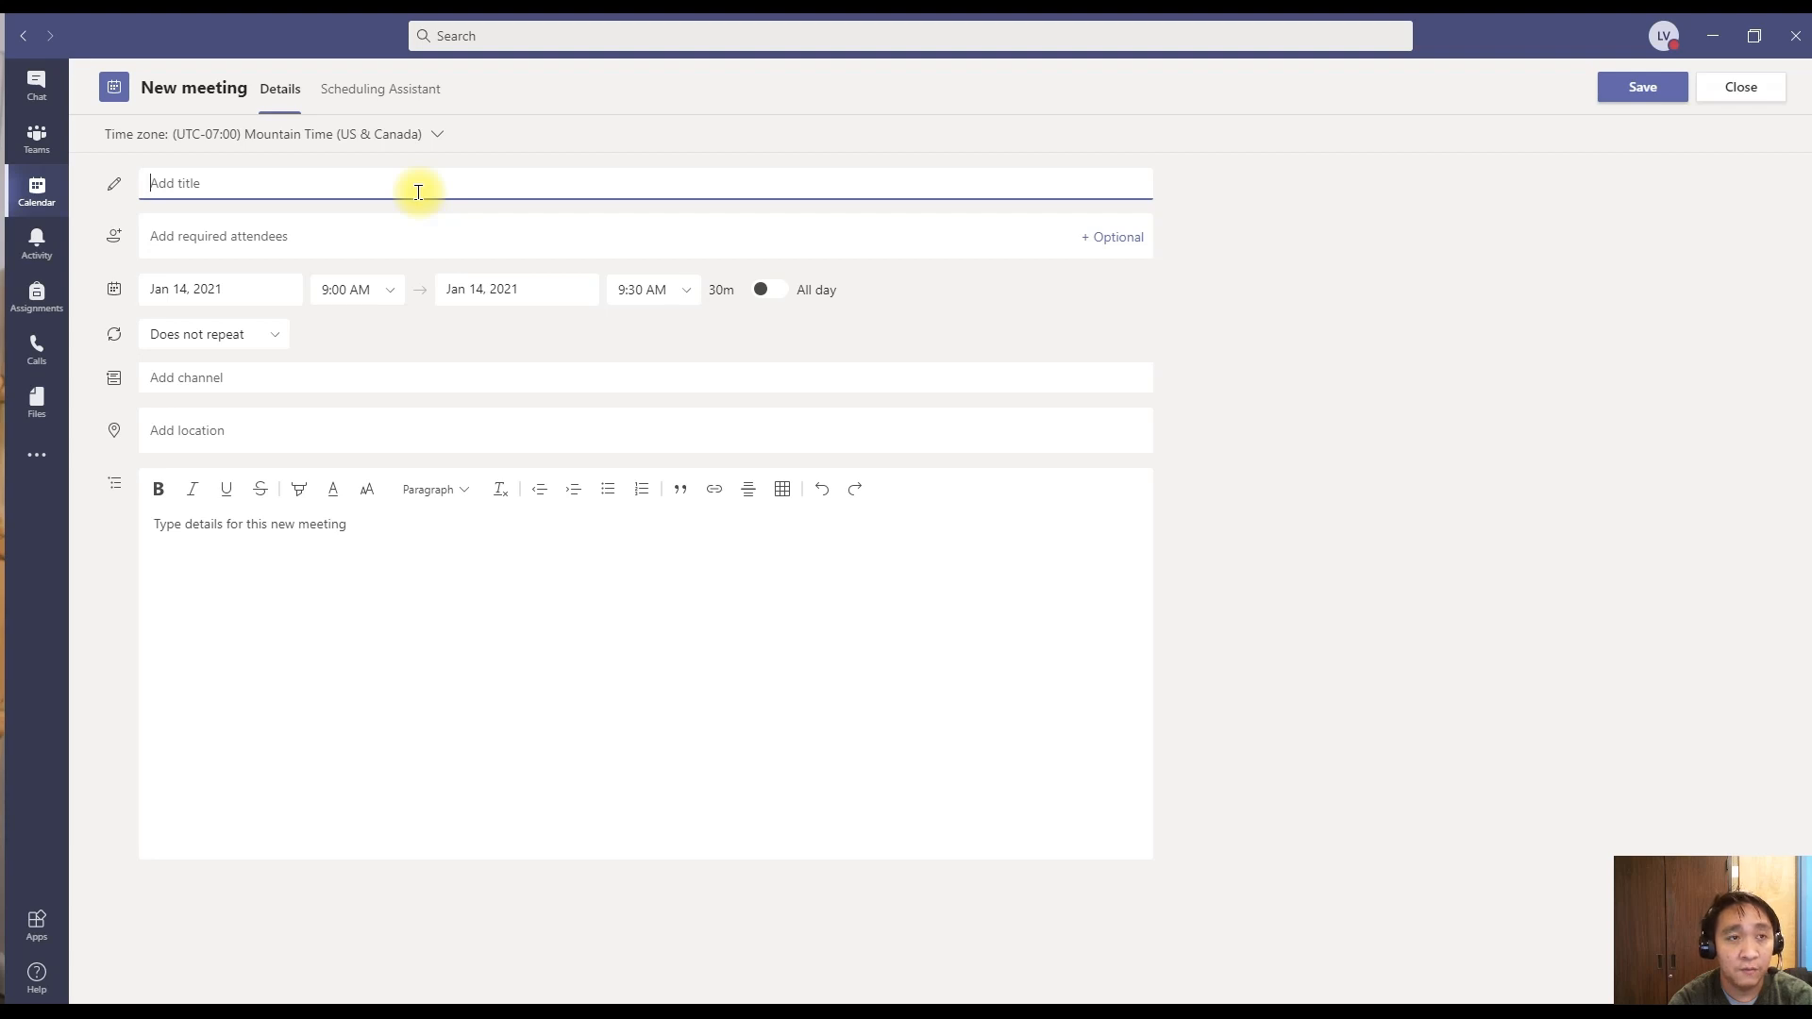
text(P5:)
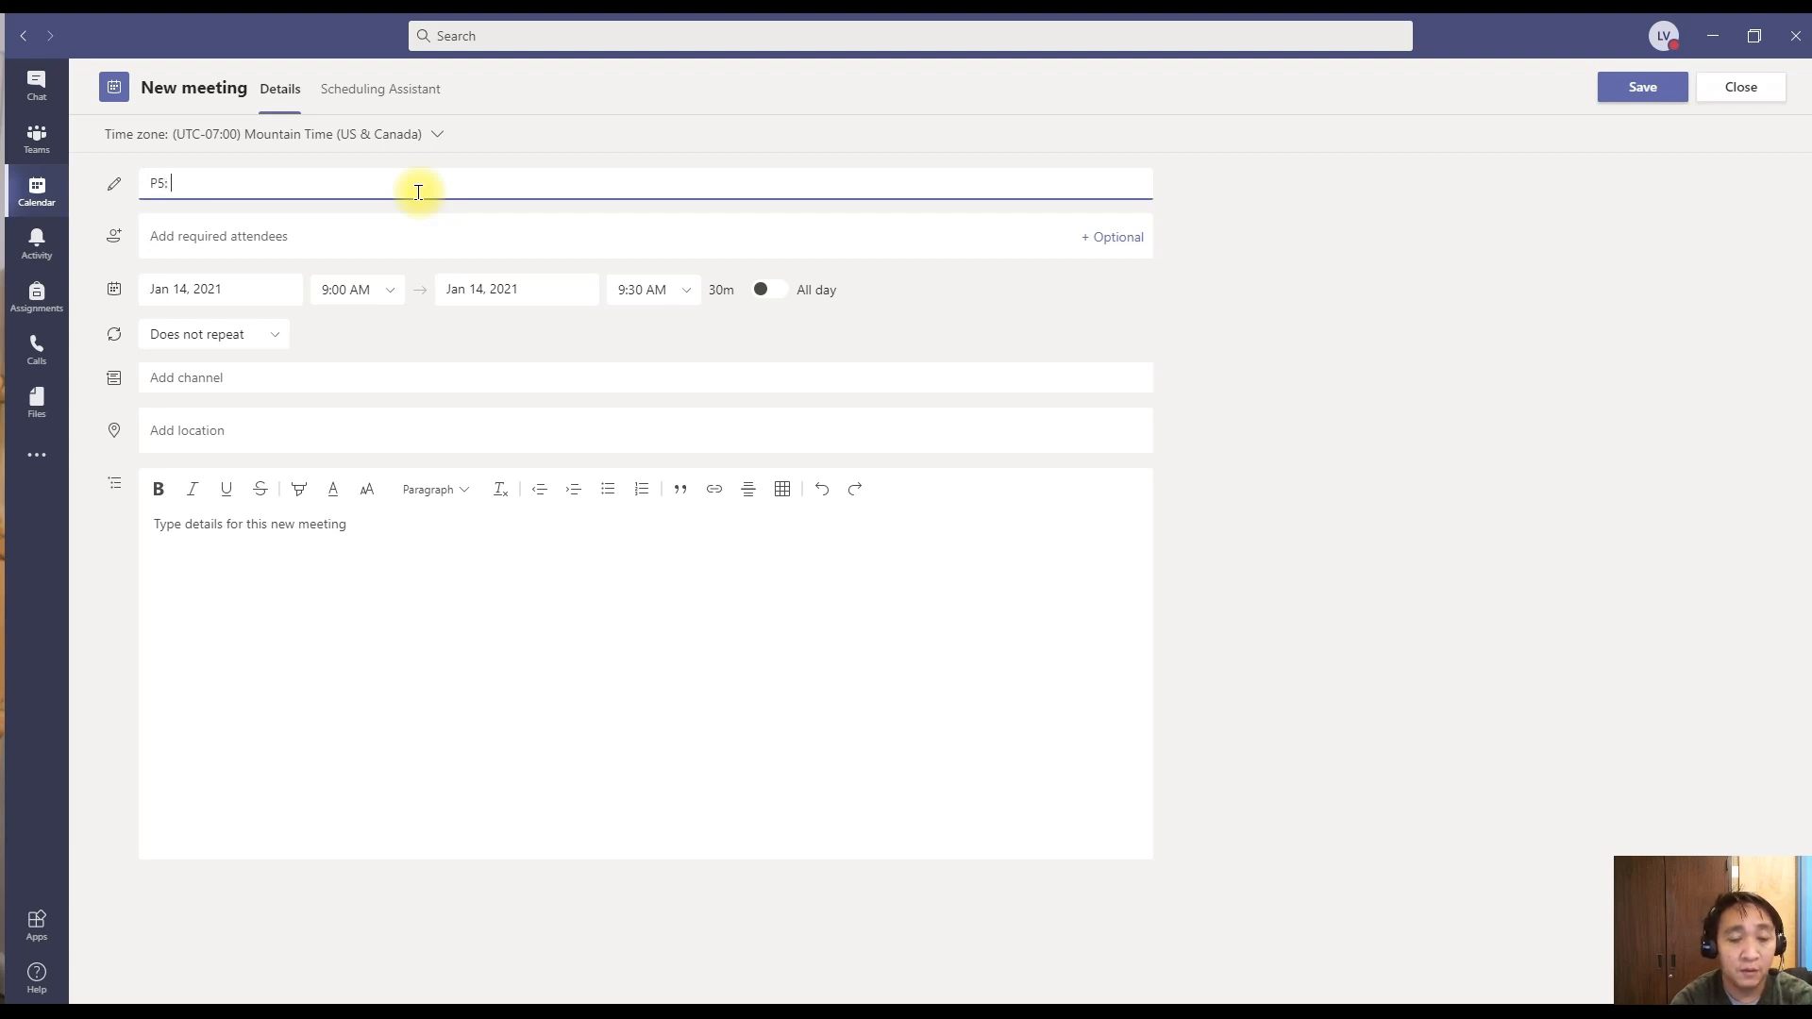
text(Ge)
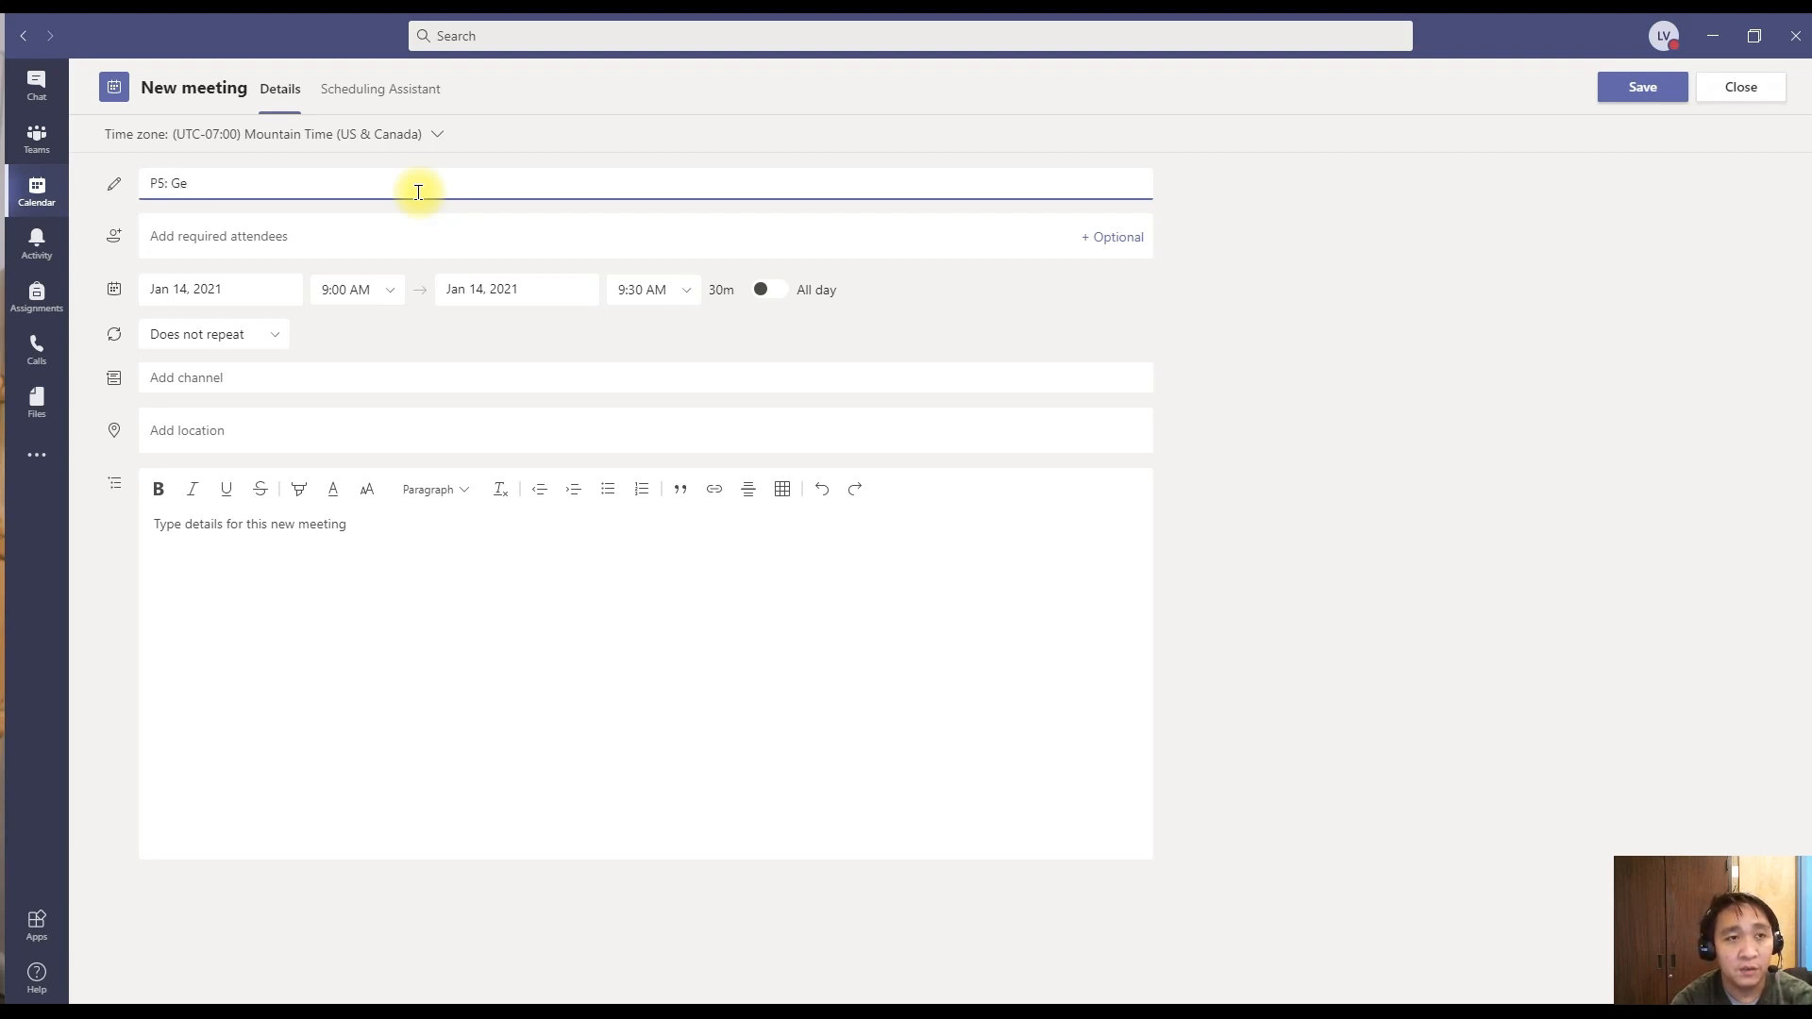
text(ometry)
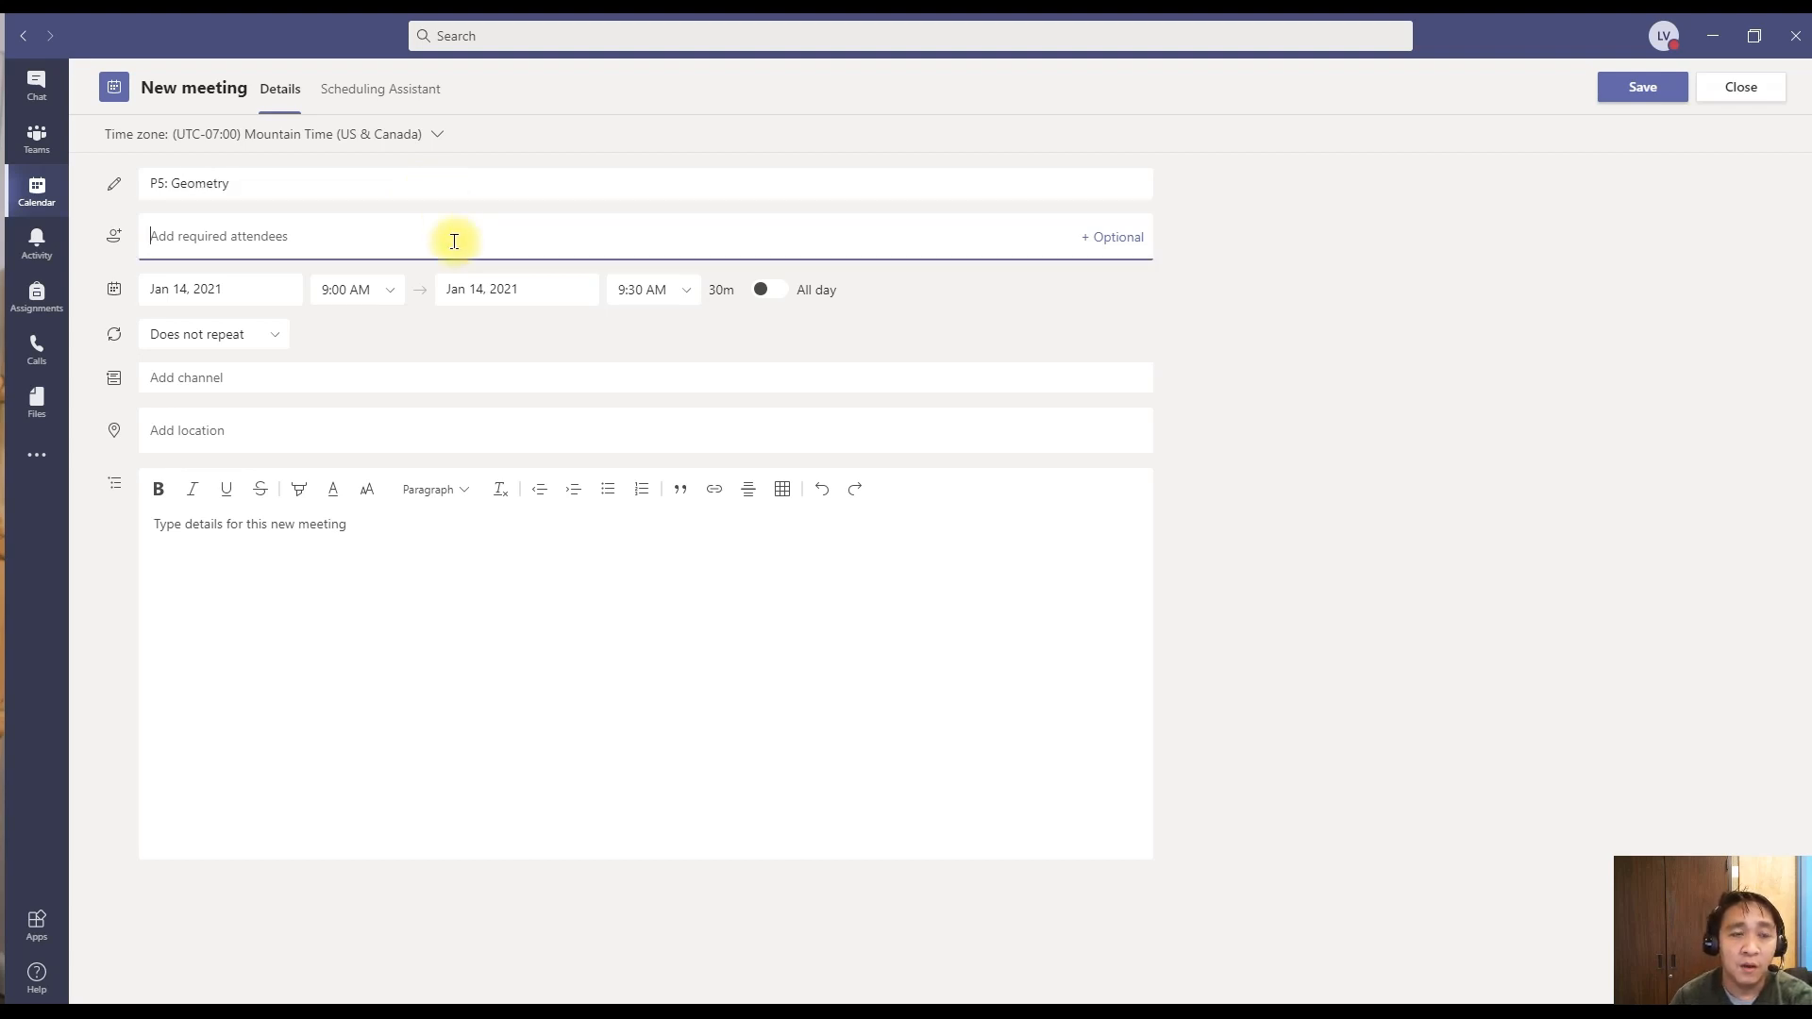
mouse_move(494, 219)
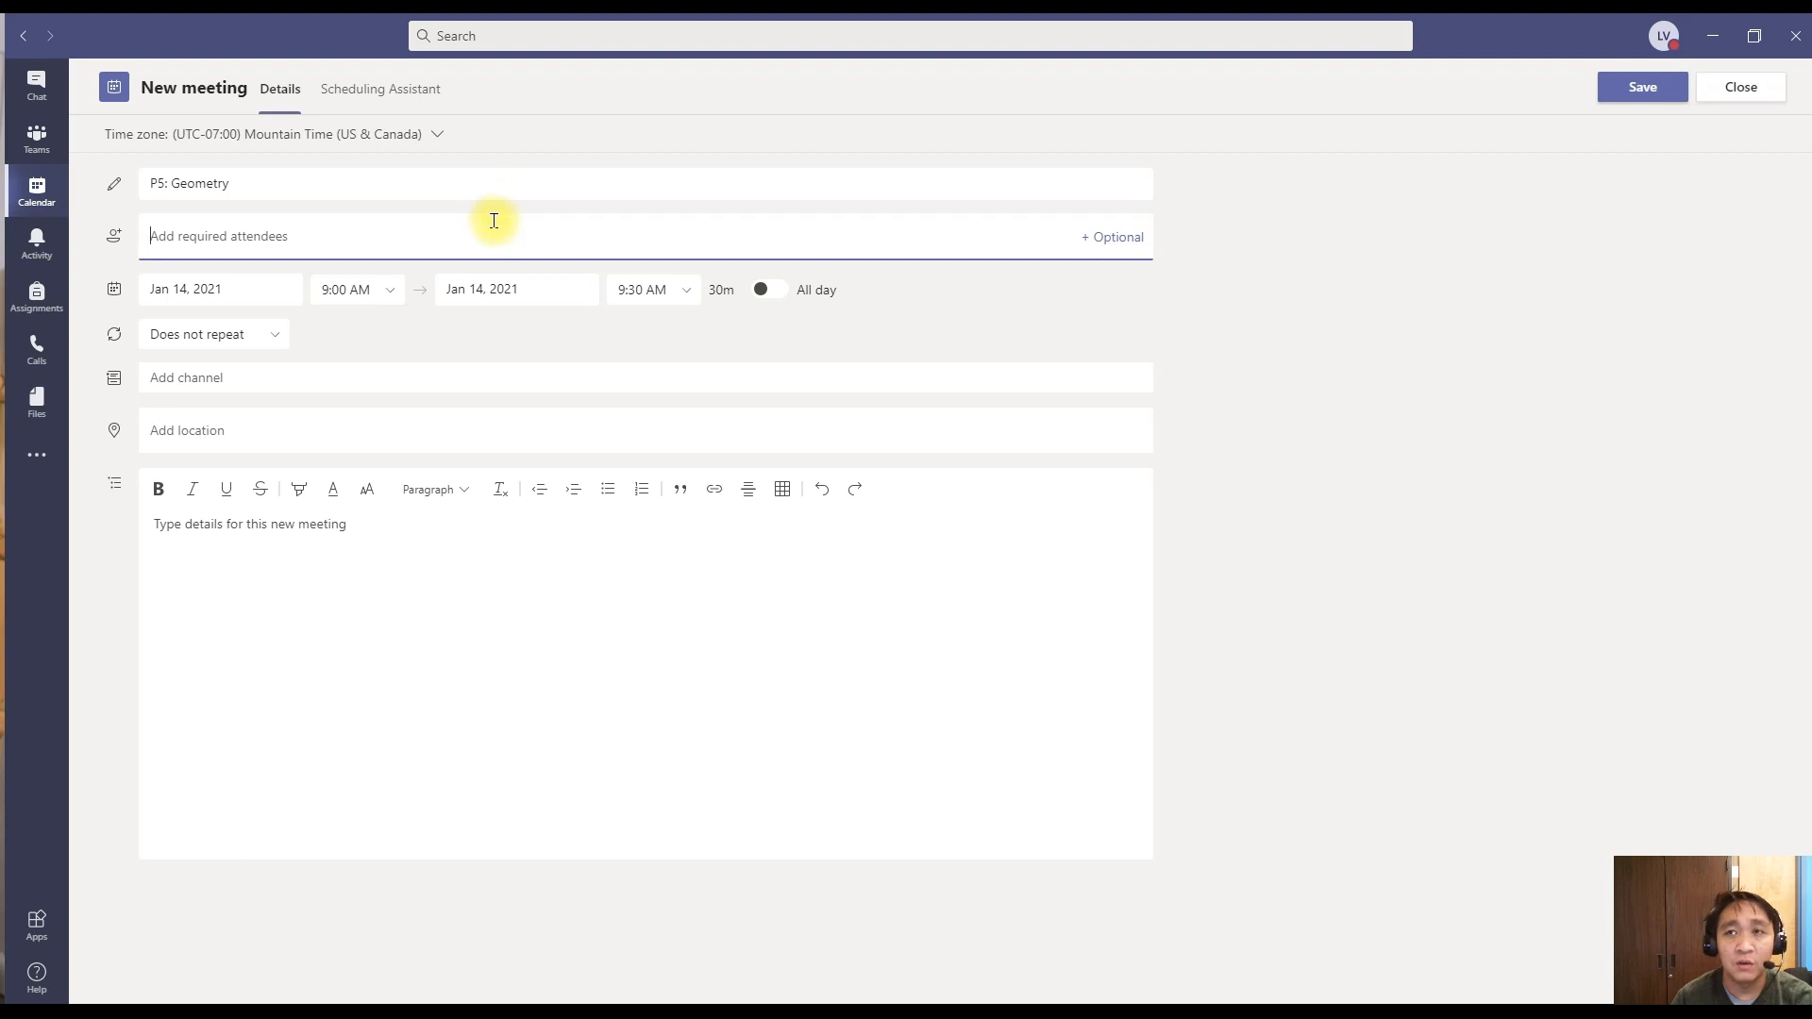
mouse_move(496, 220)
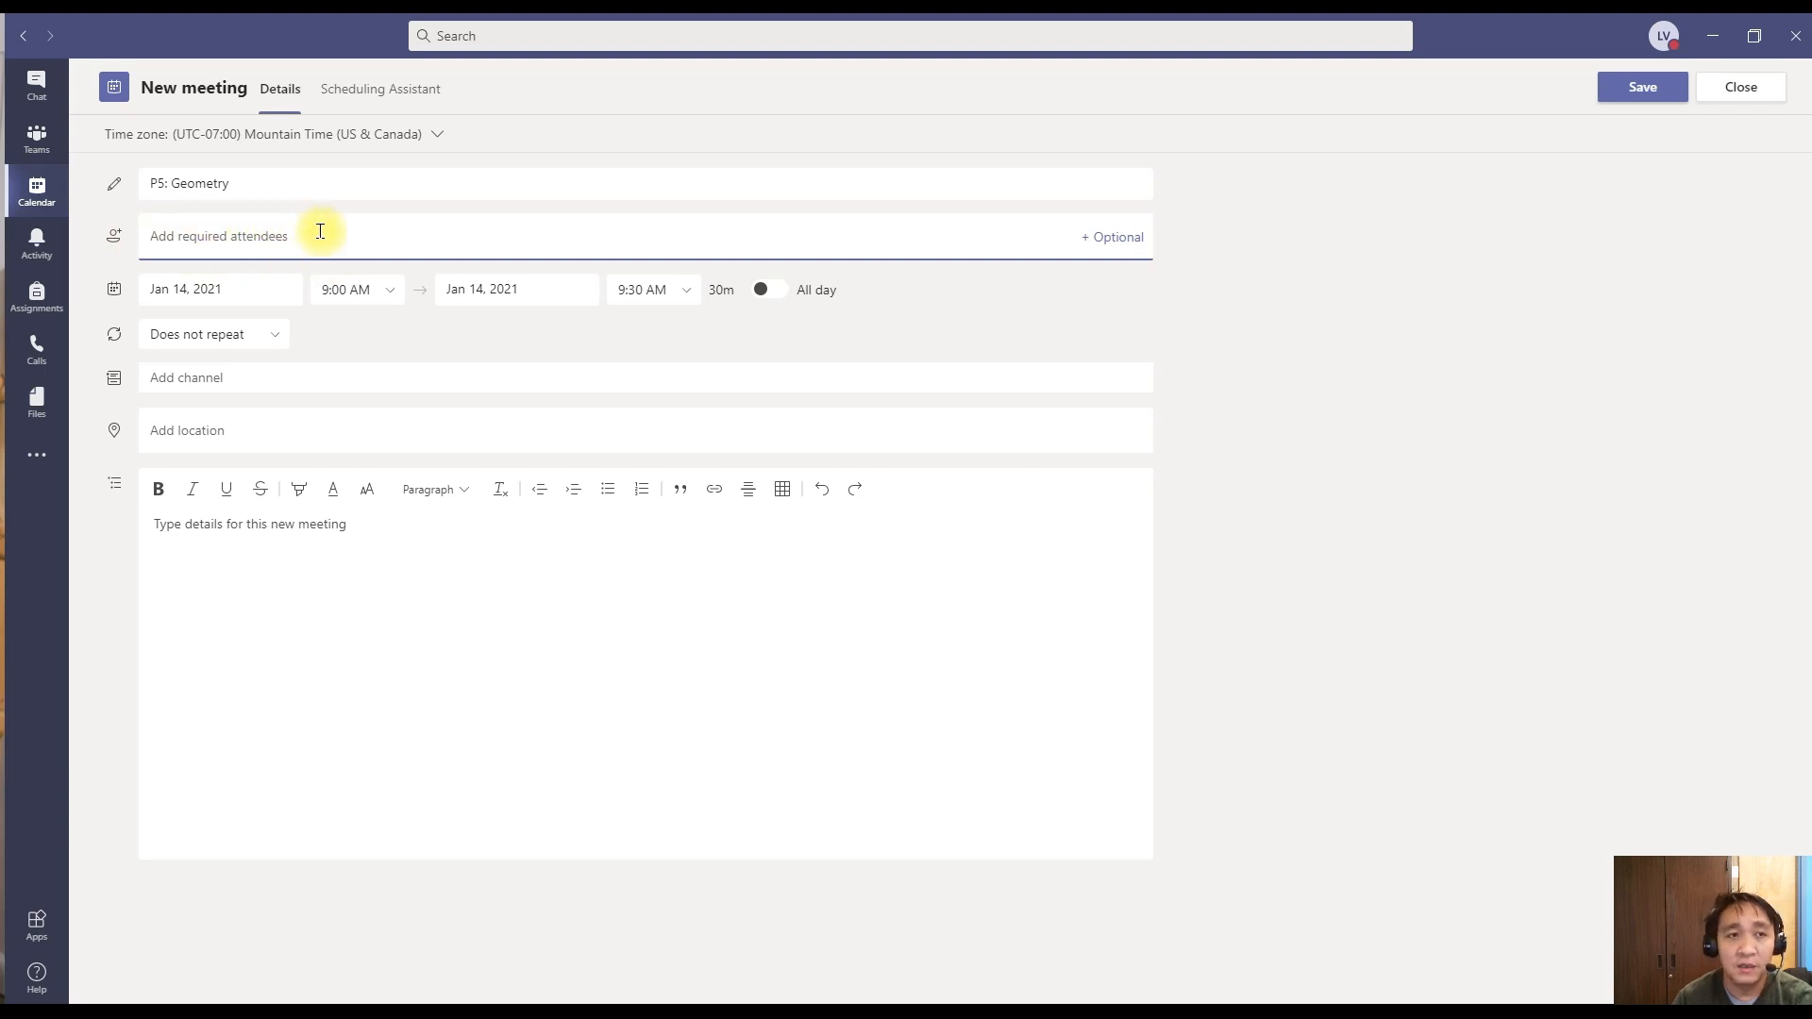
mouse_move(149, 319)
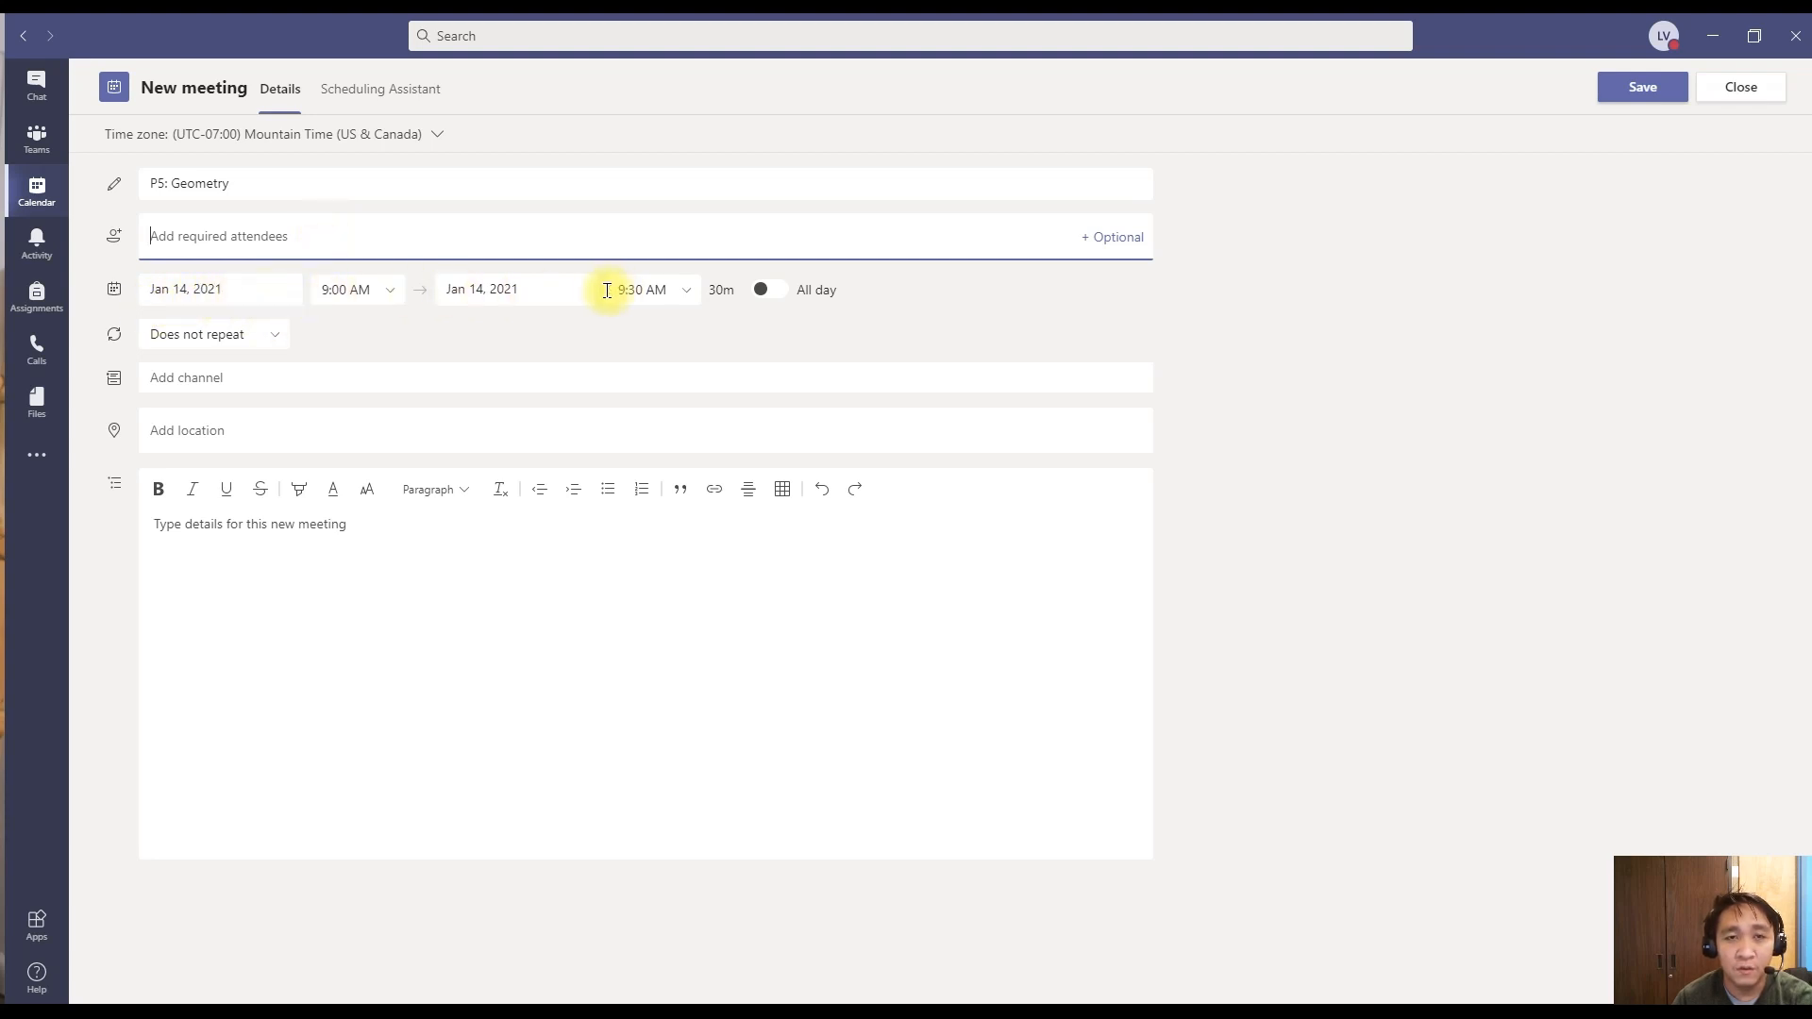
mouse_move(672, 321)
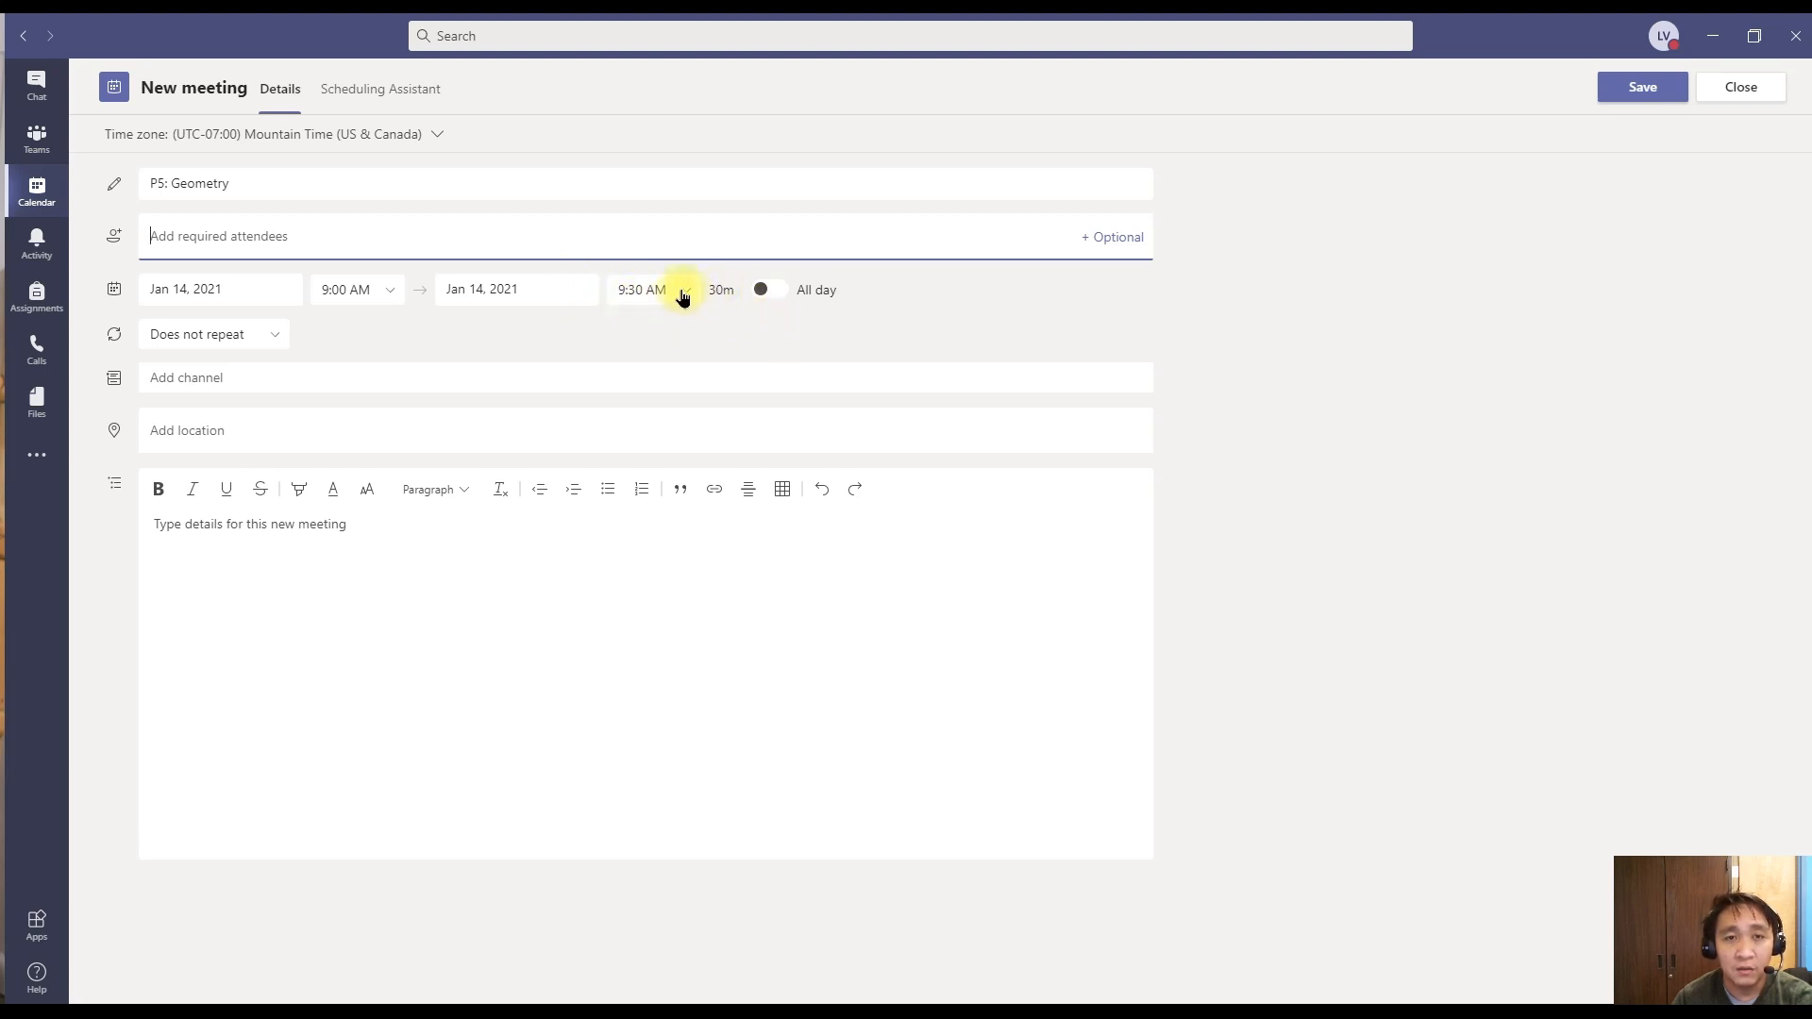
- Review the end-time choices, keeping the meeting at 9:00–9:30 AM
click(681, 291)
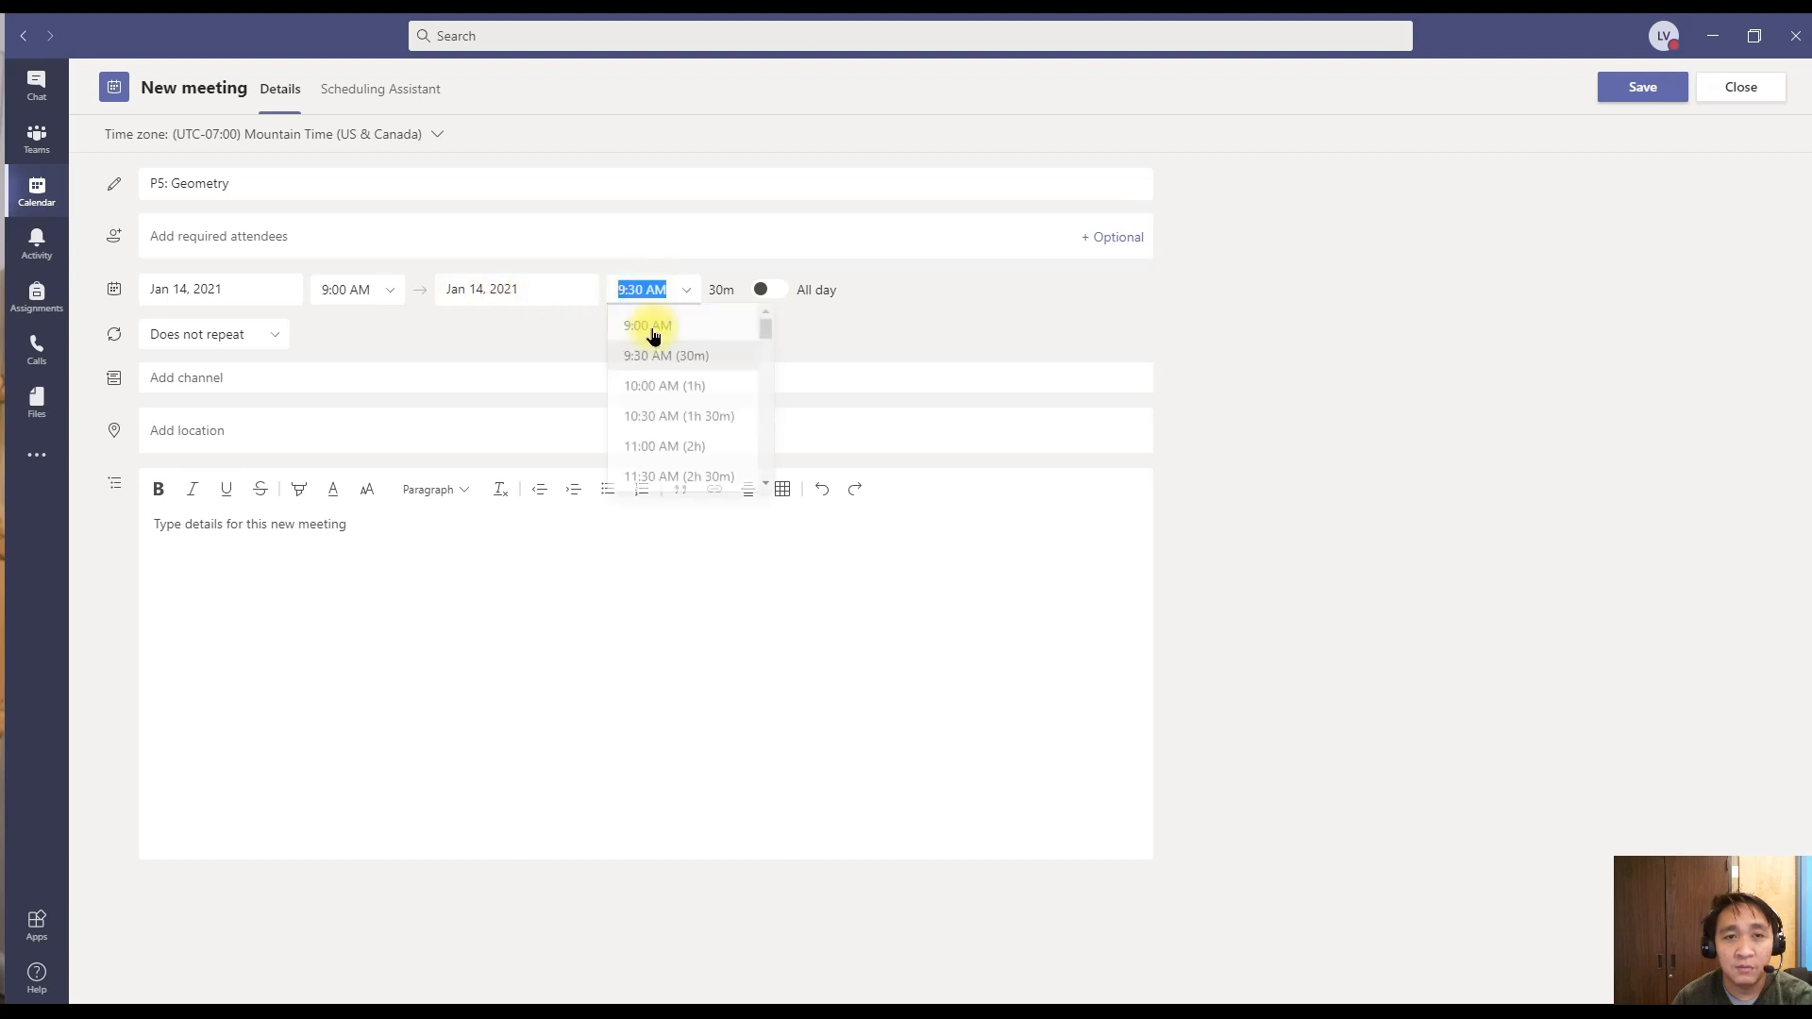
scroll(down, 3)
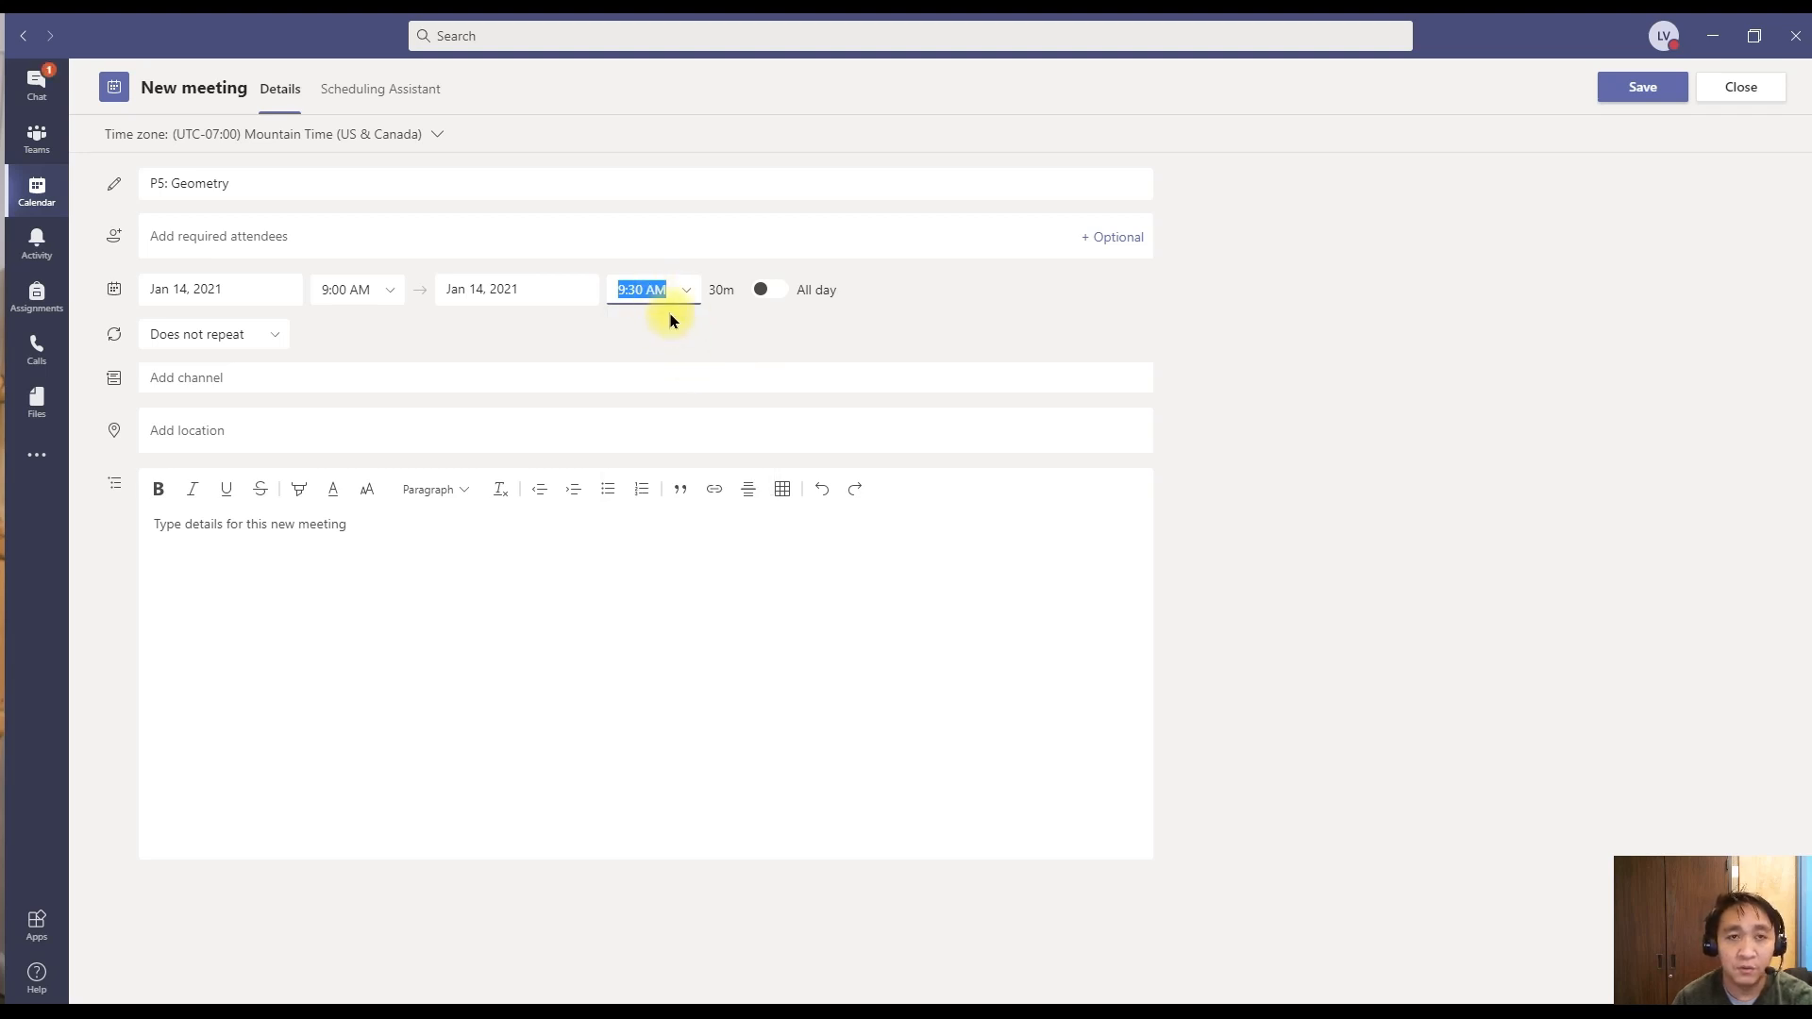
mouse_move(665, 355)
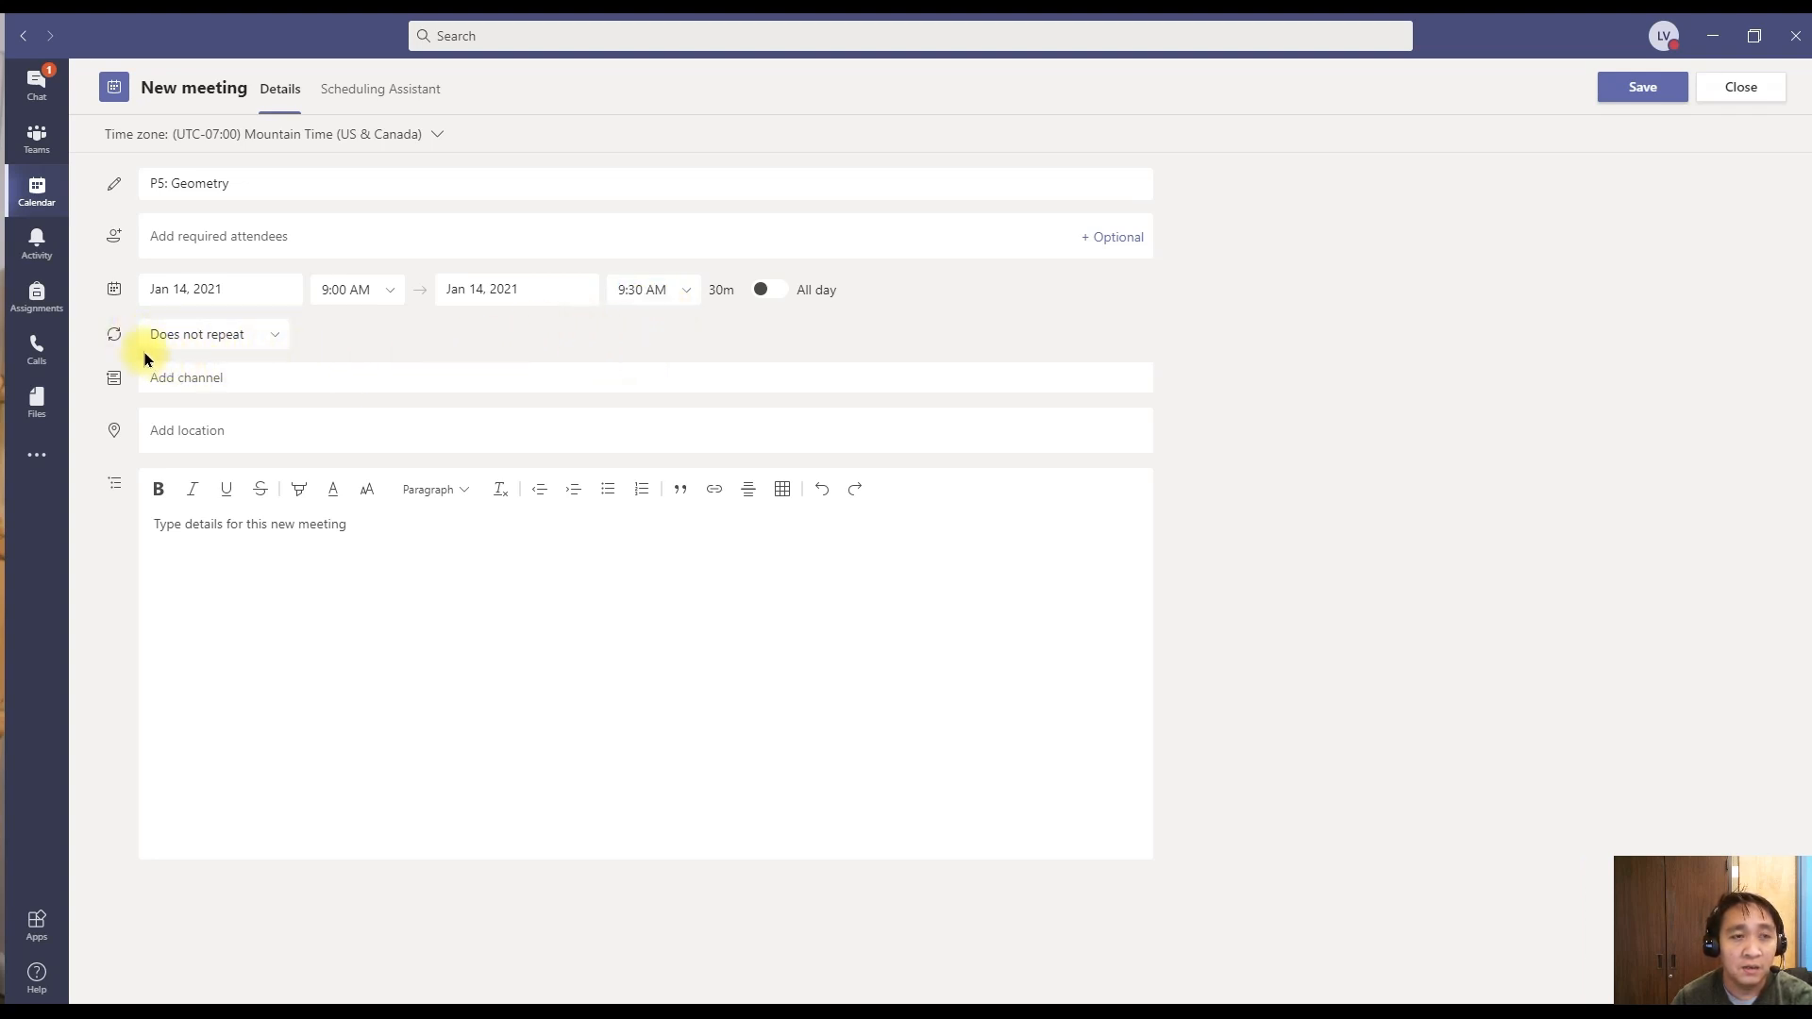
- Choose a custom recurrence repeating every 1 week on Thursday
click(211, 334)
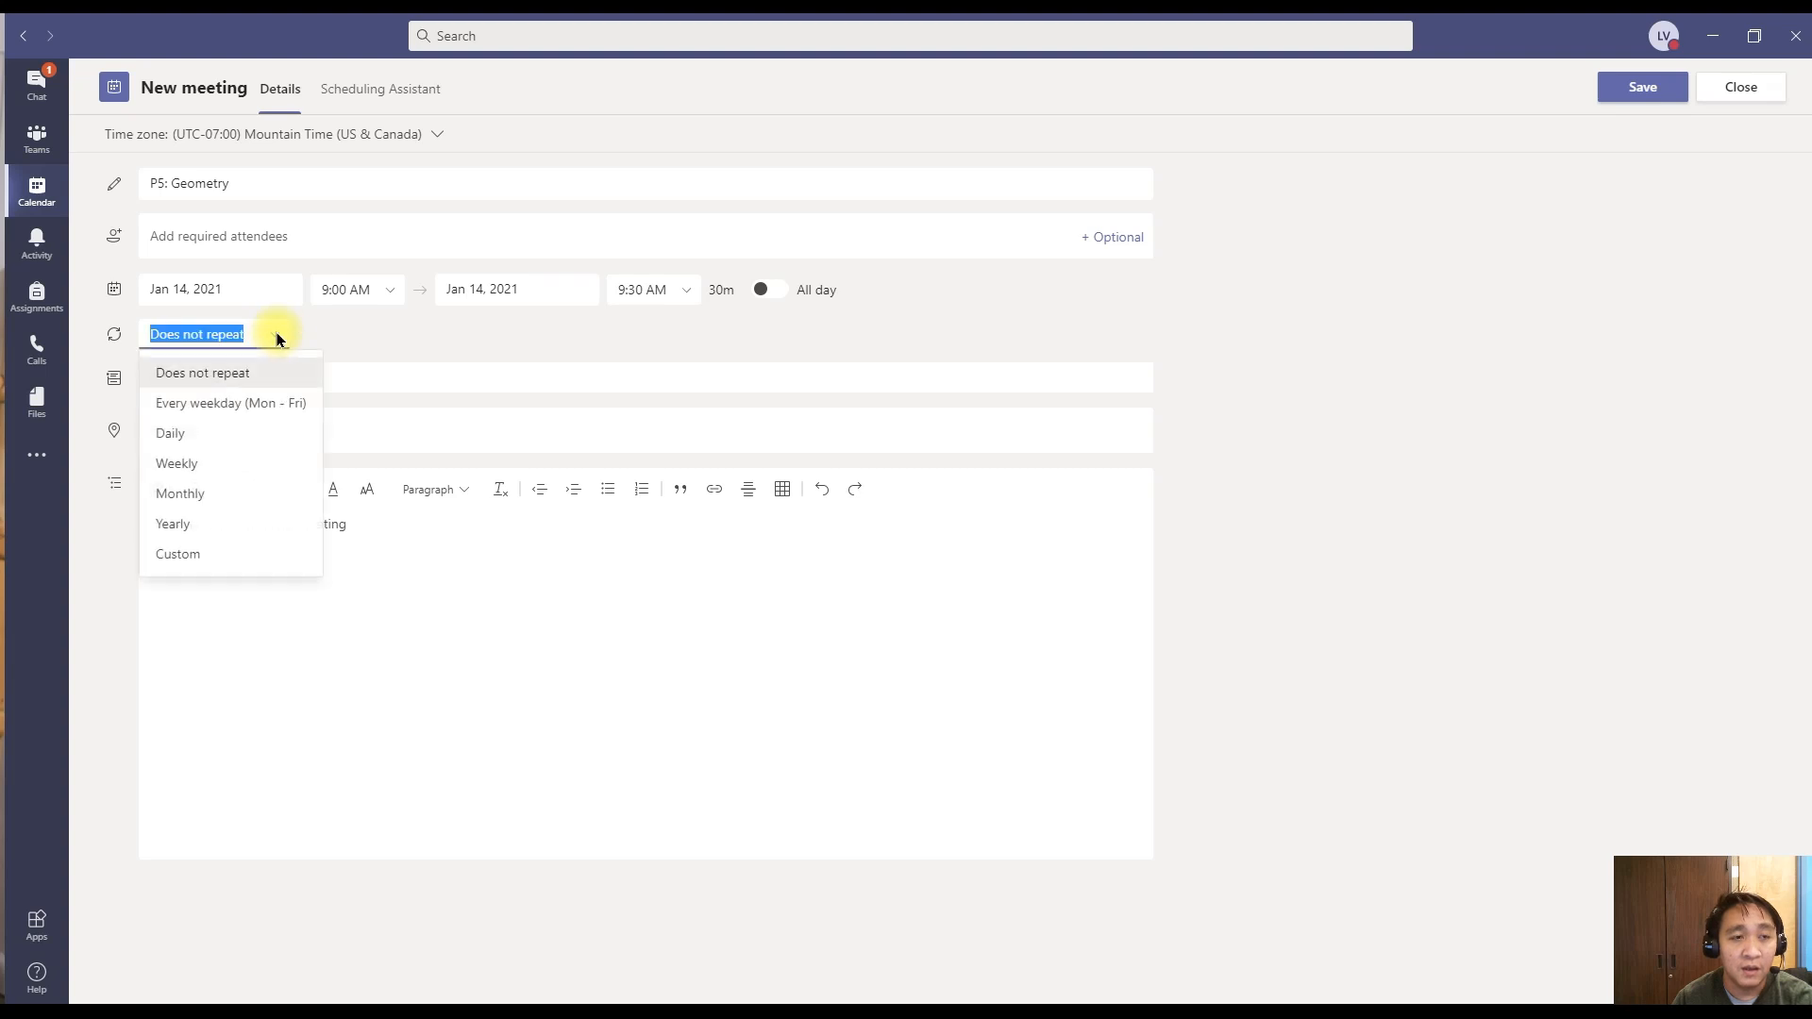
click(177, 555)
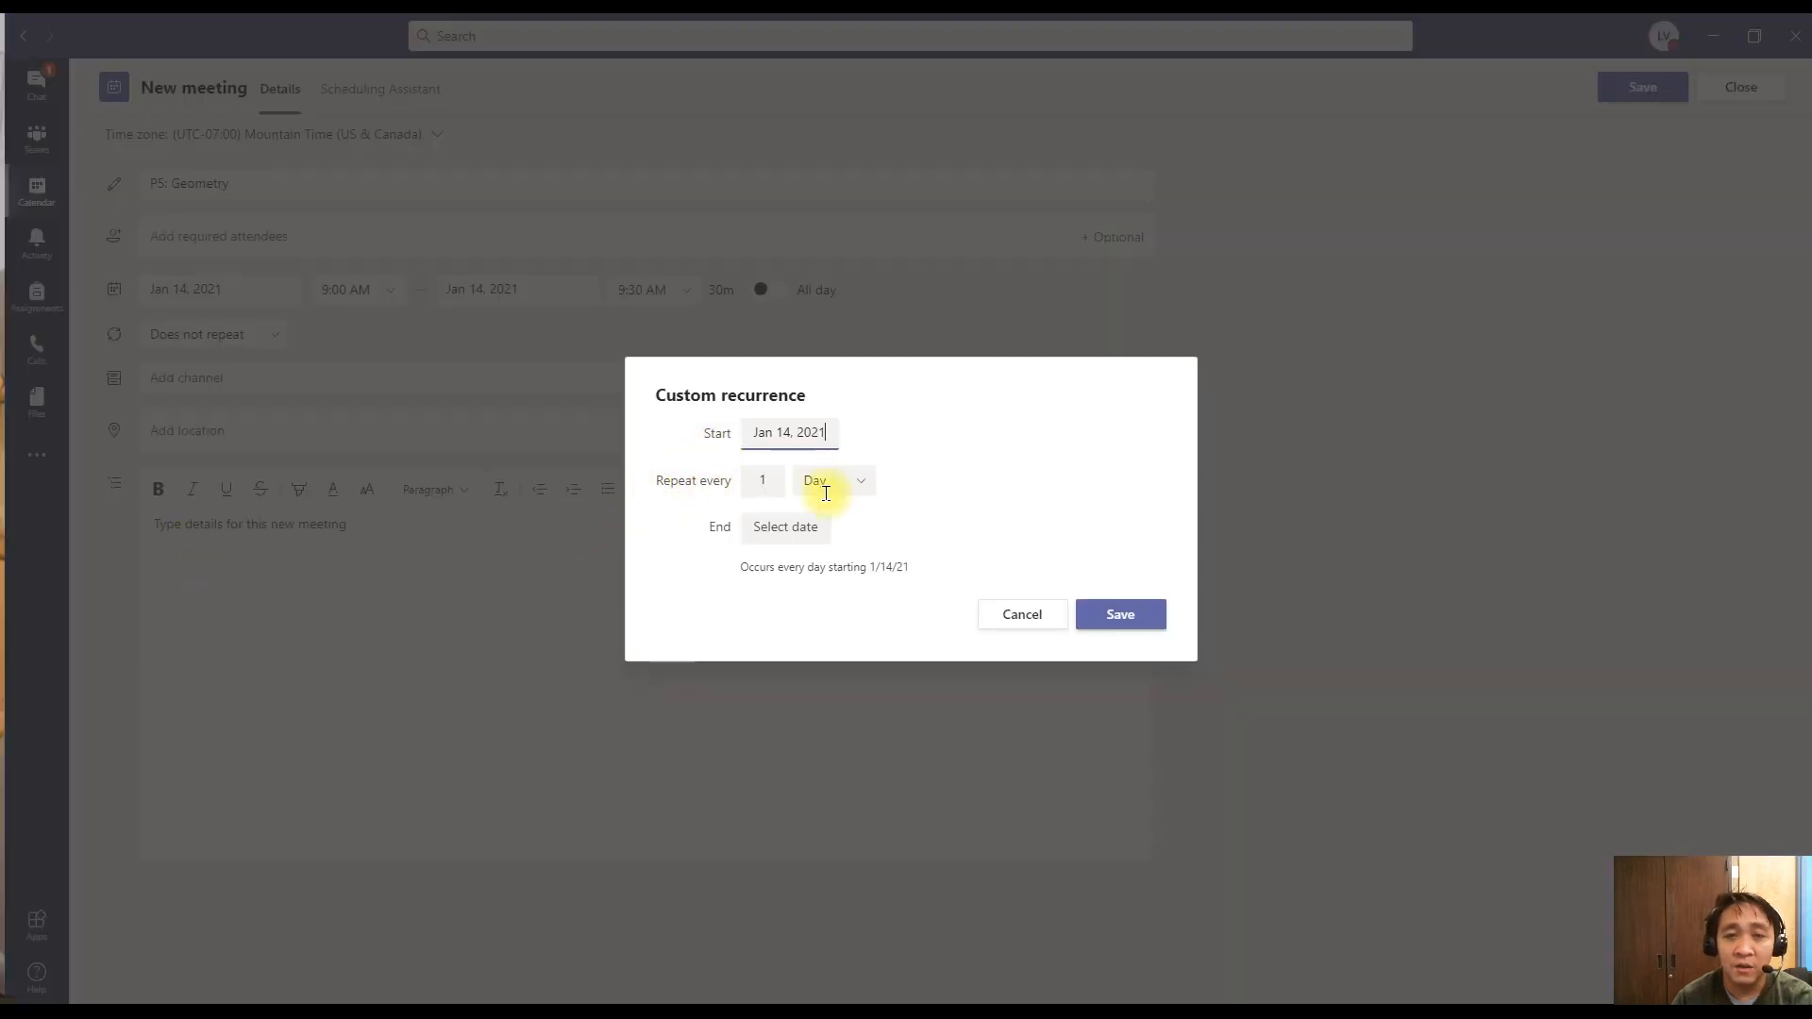
mouse_move(872, 483)
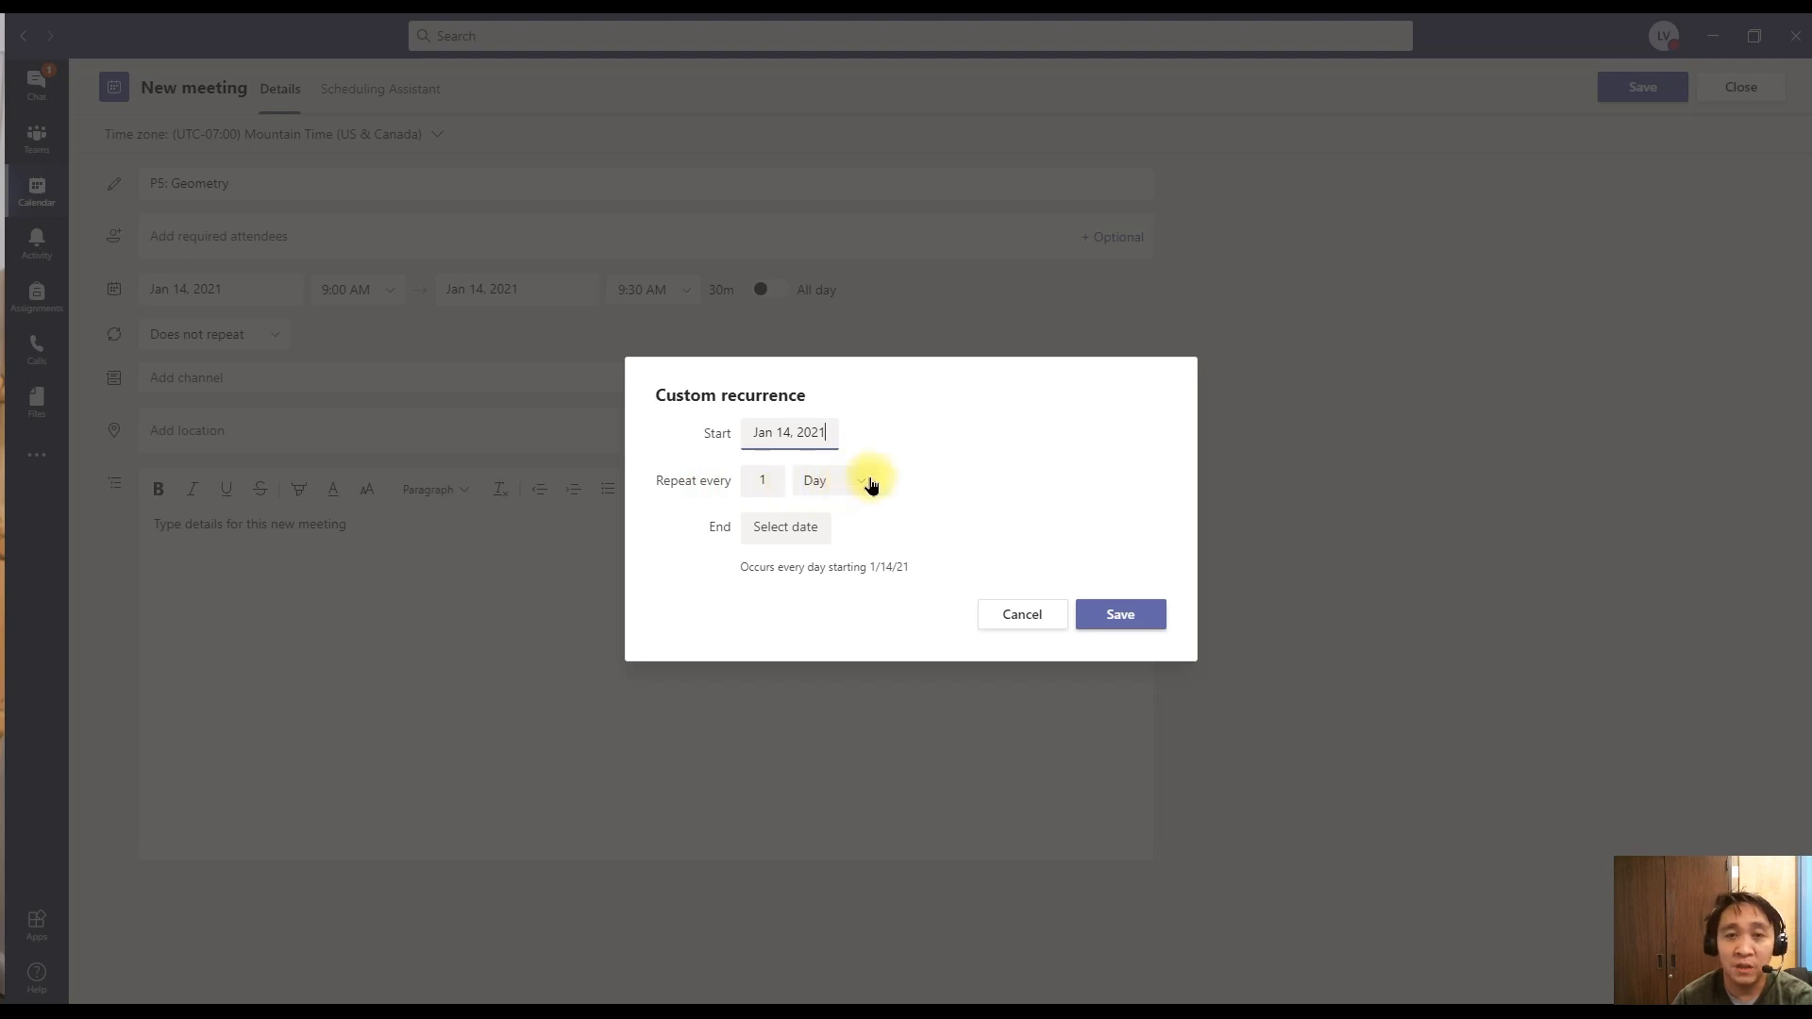
click(834, 481)
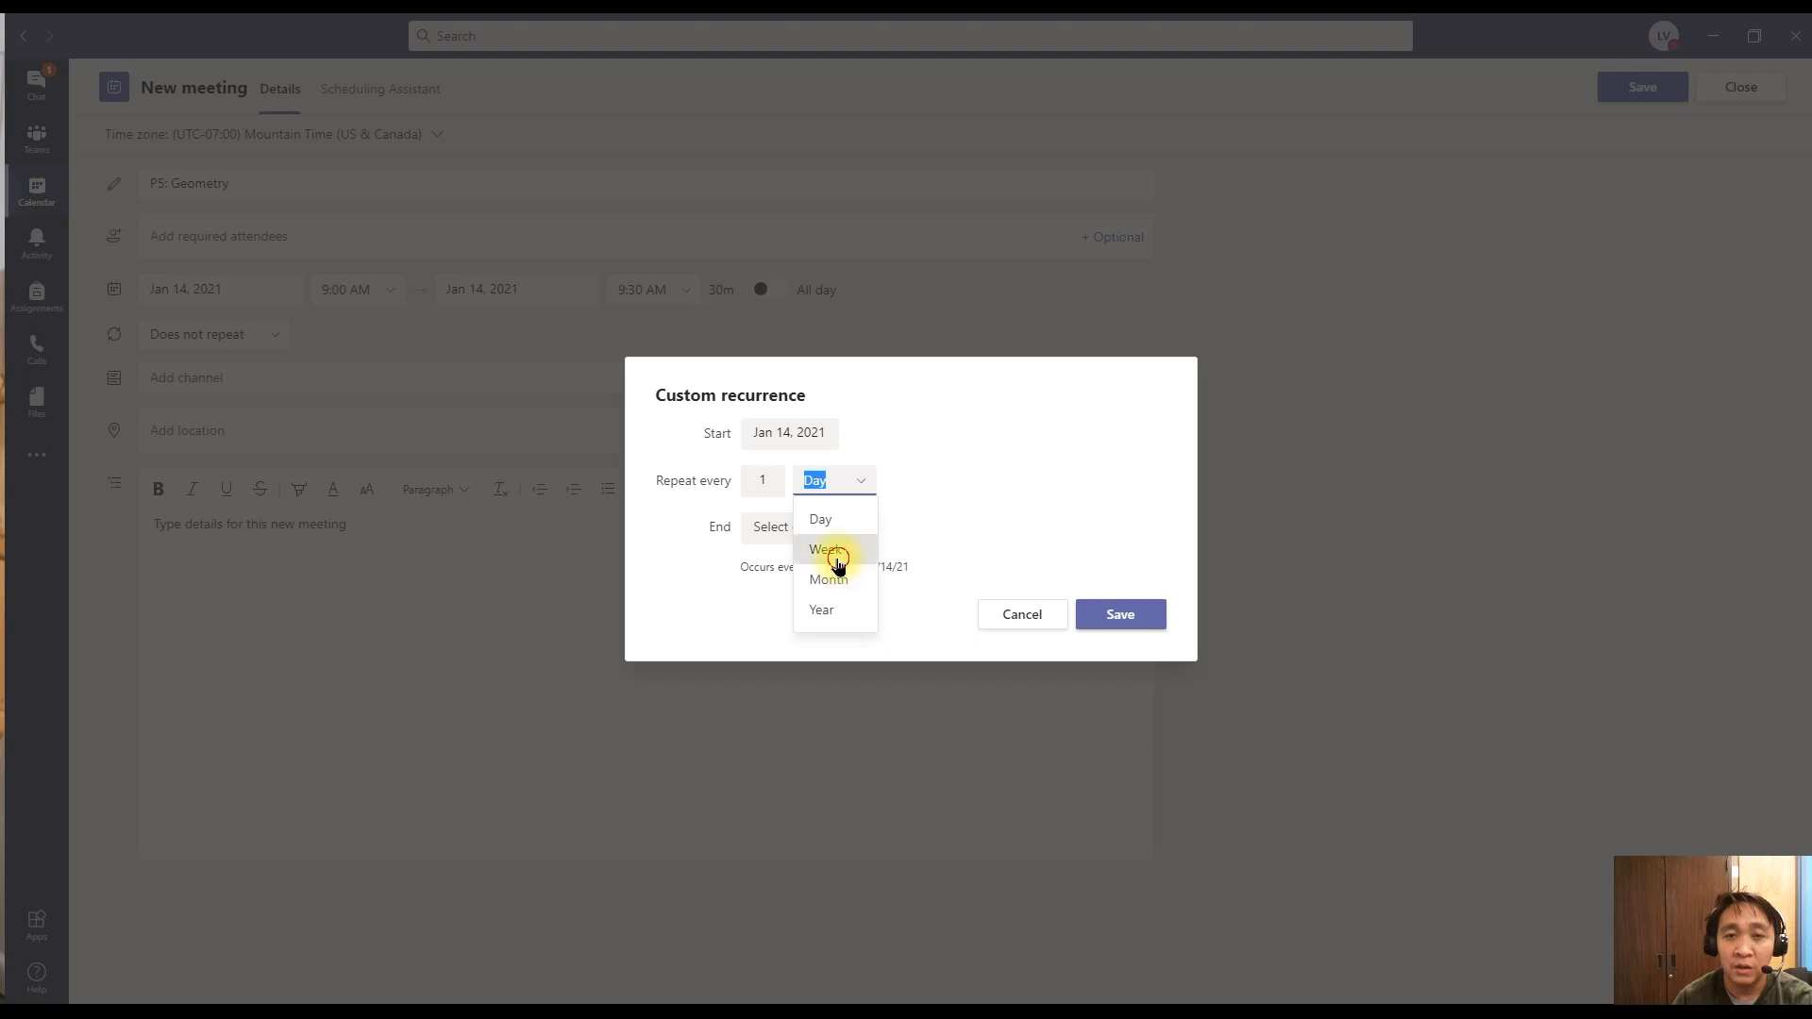
click(836, 549)
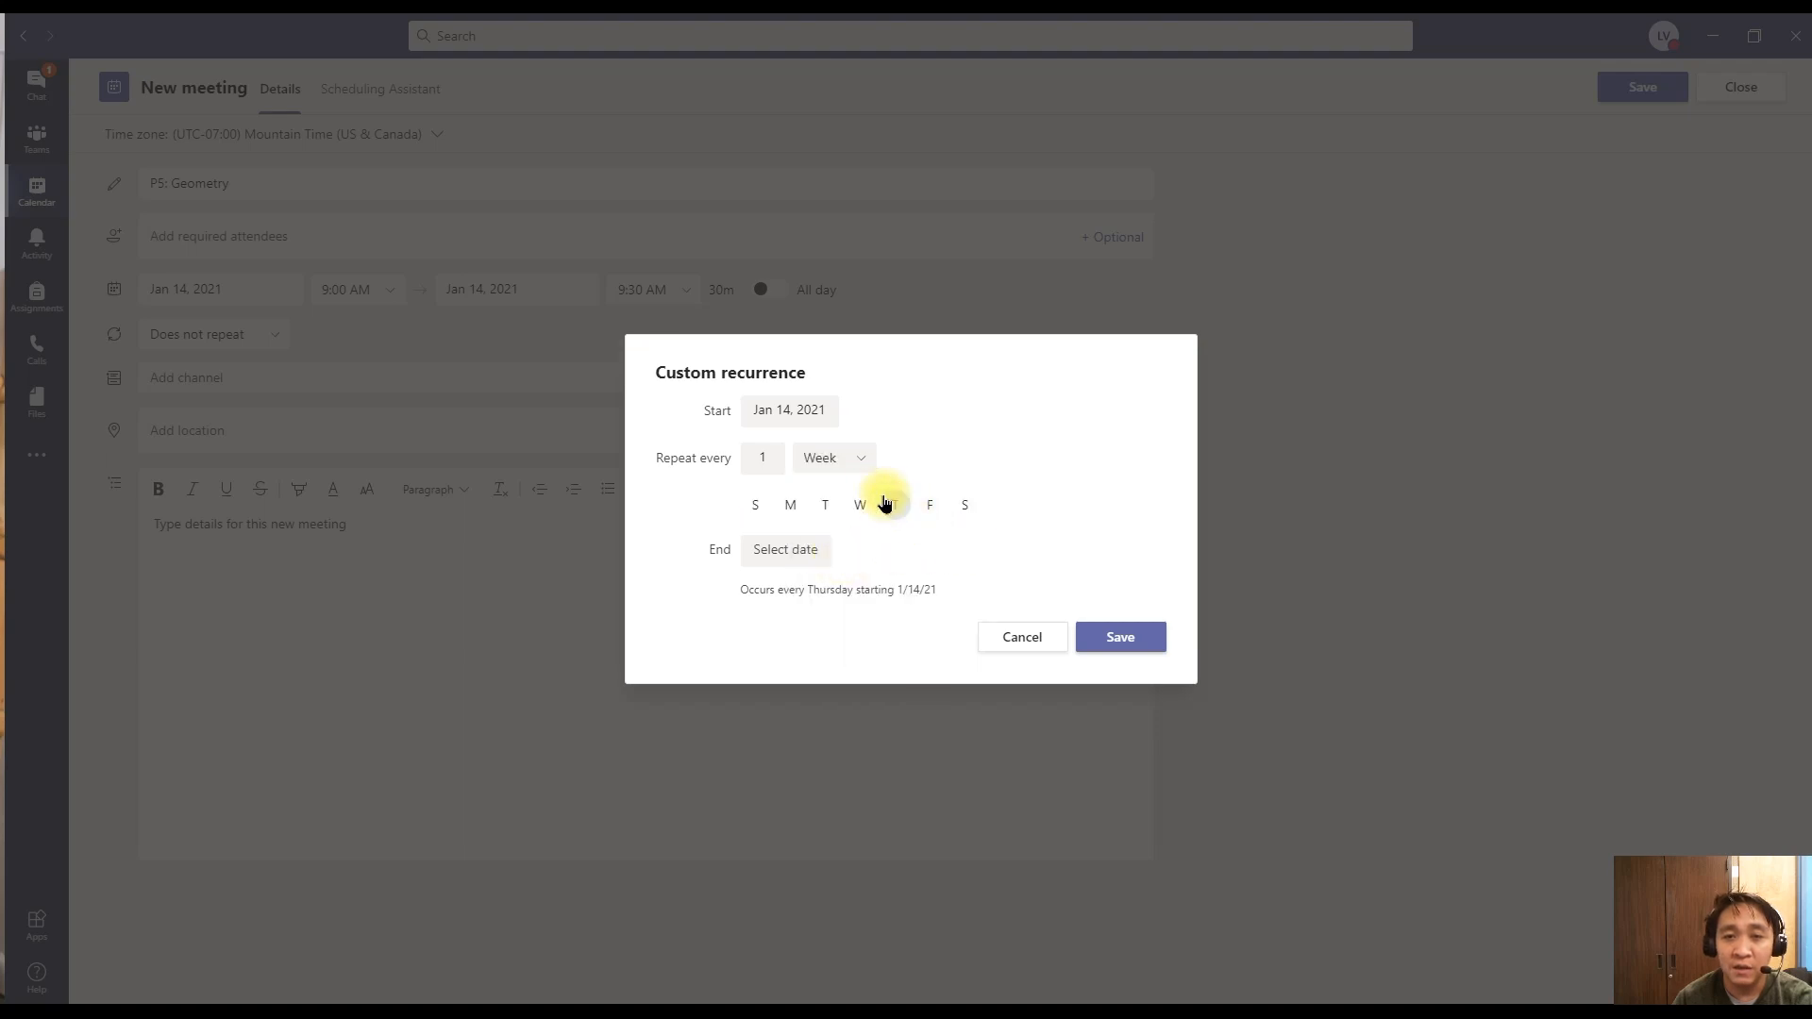
- End the weekly recurrence on March 12, 2021 and save the pattern
click(785, 550)
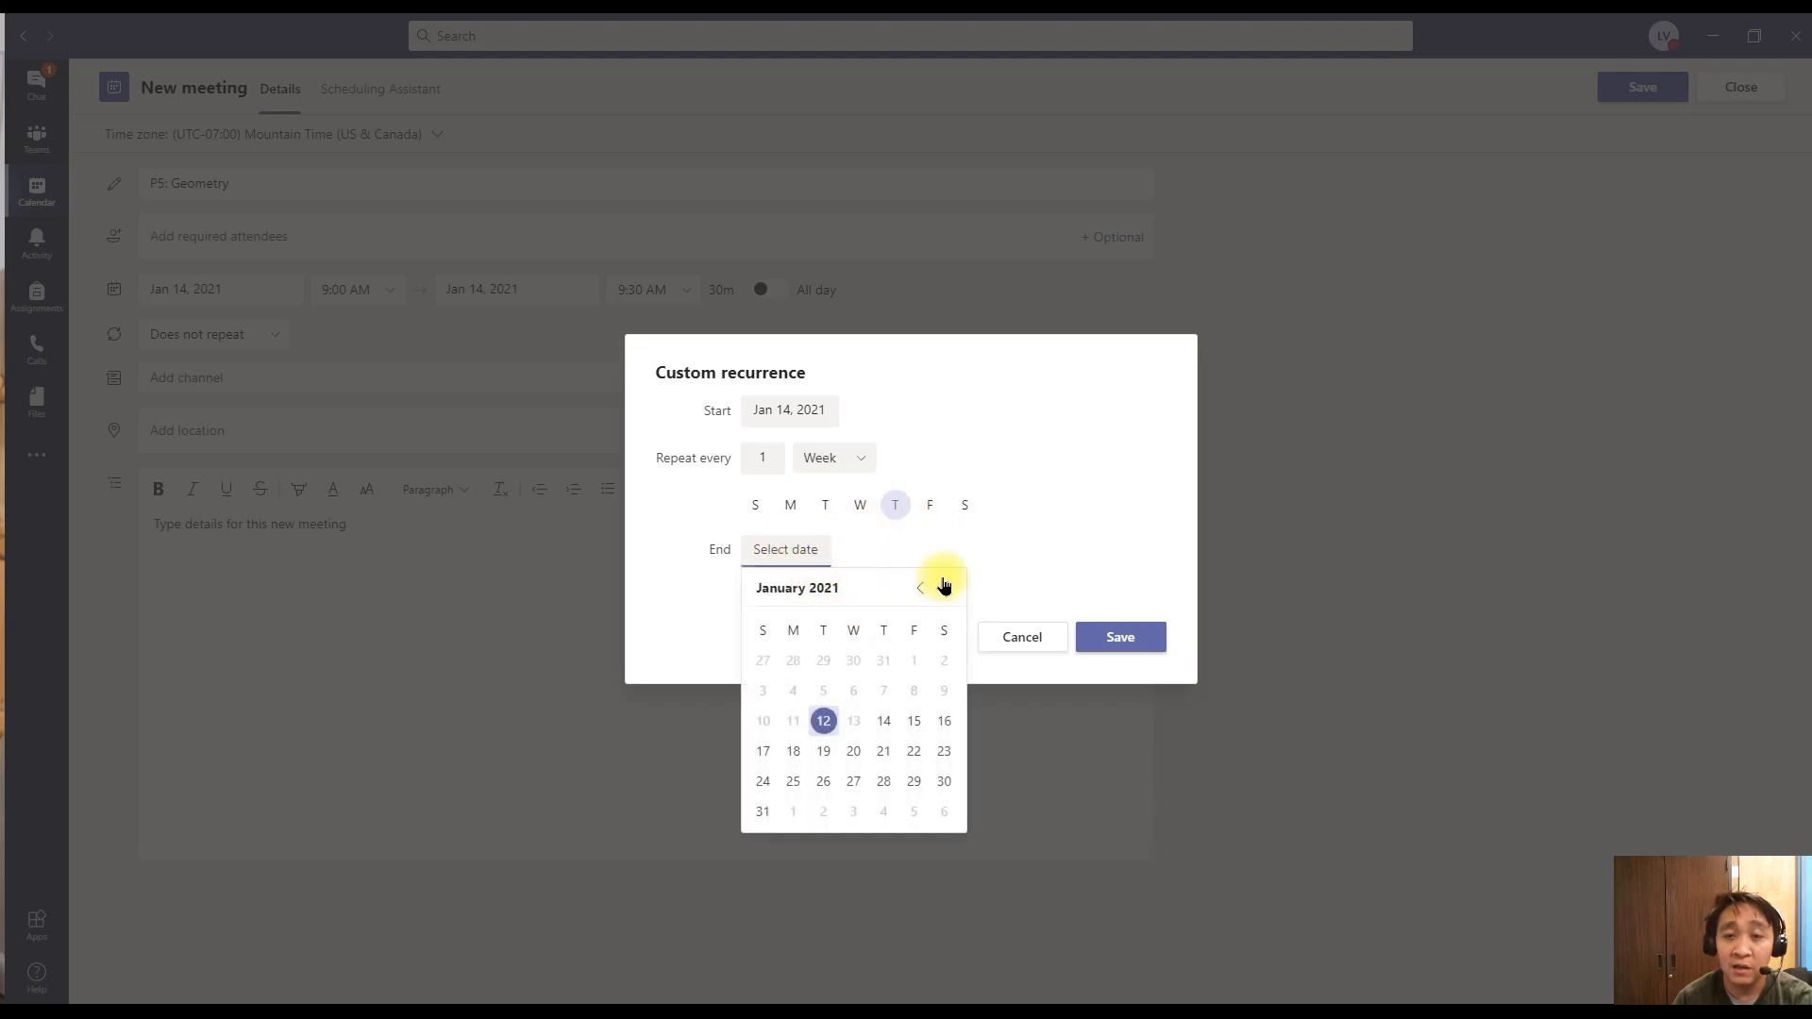
click(947, 585)
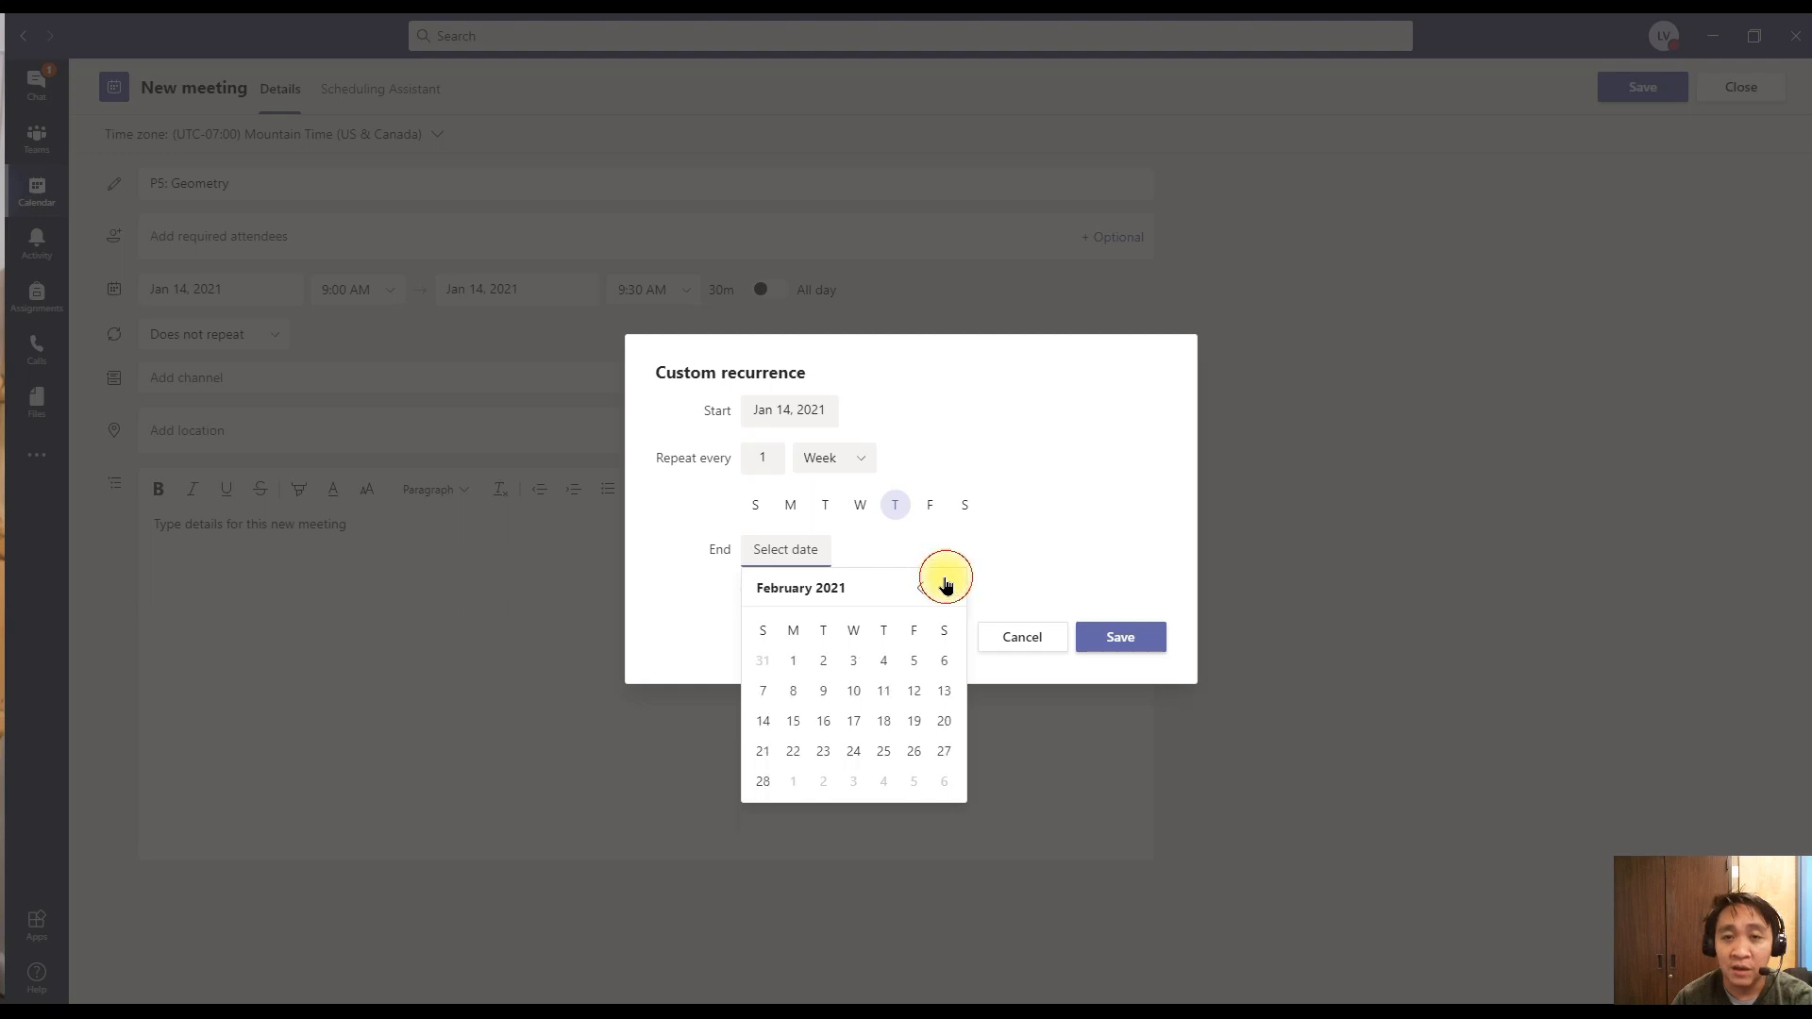
click(948, 585)
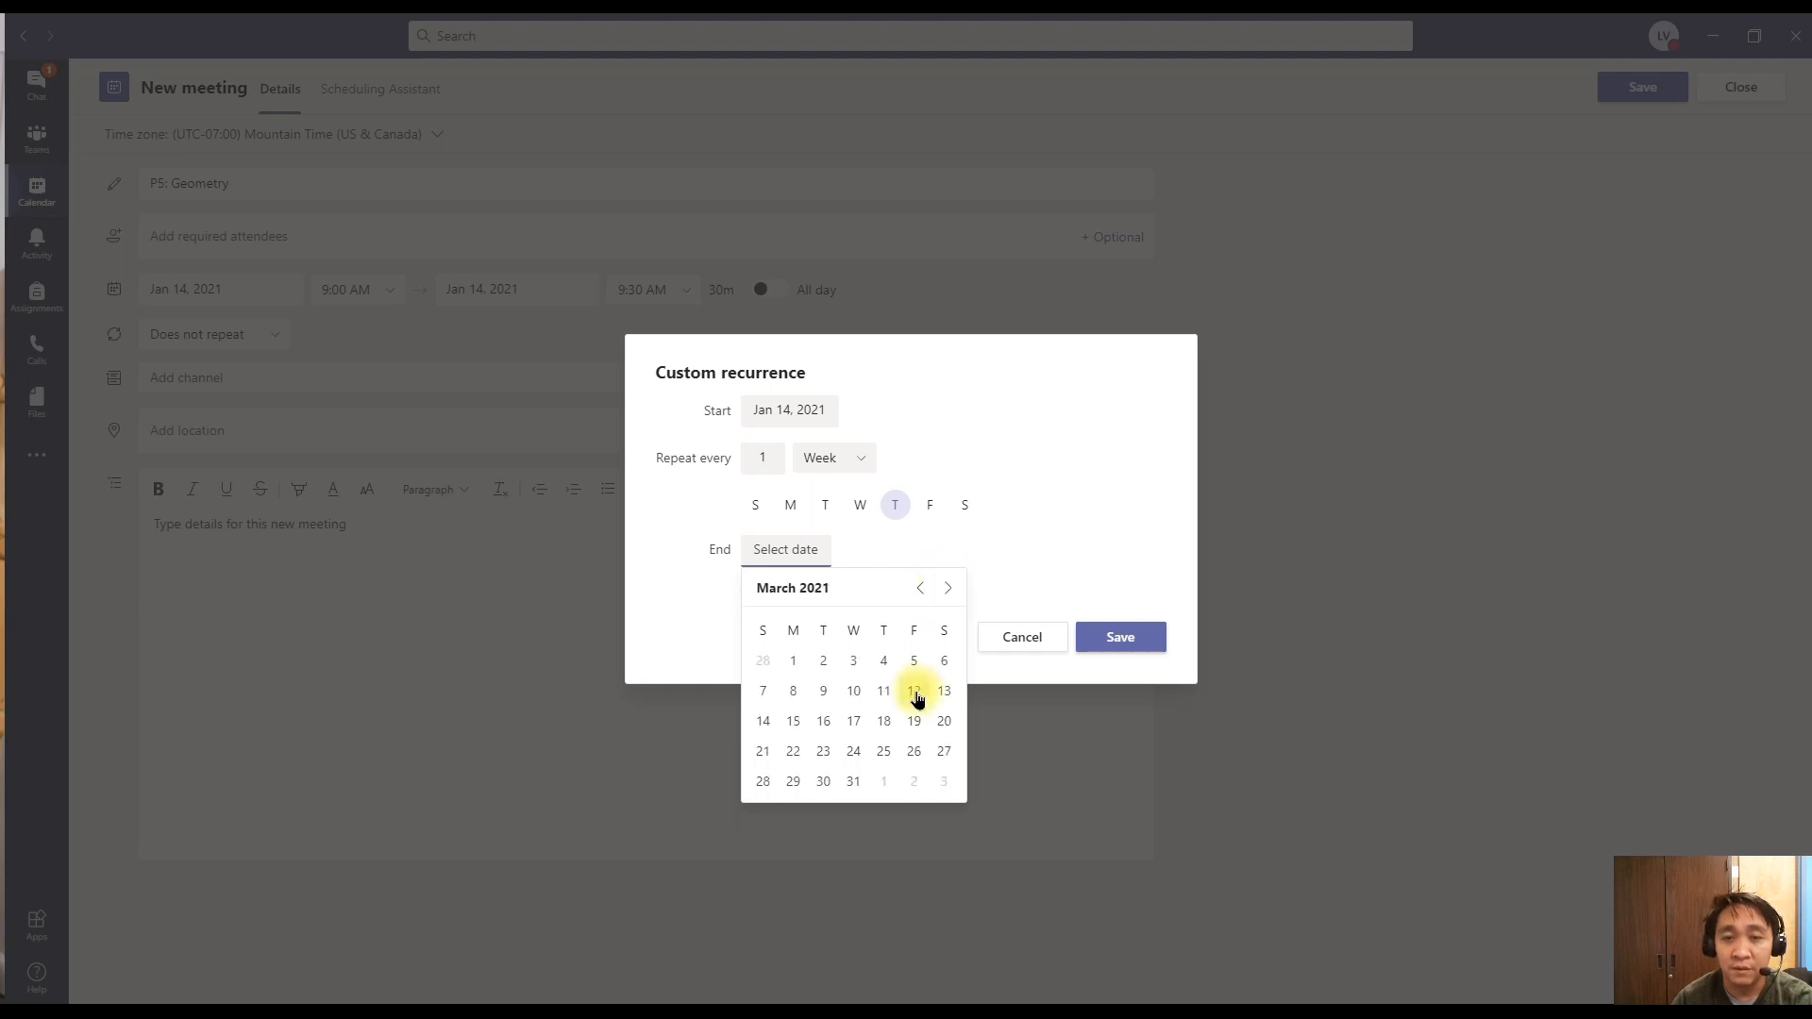
click(914, 691)
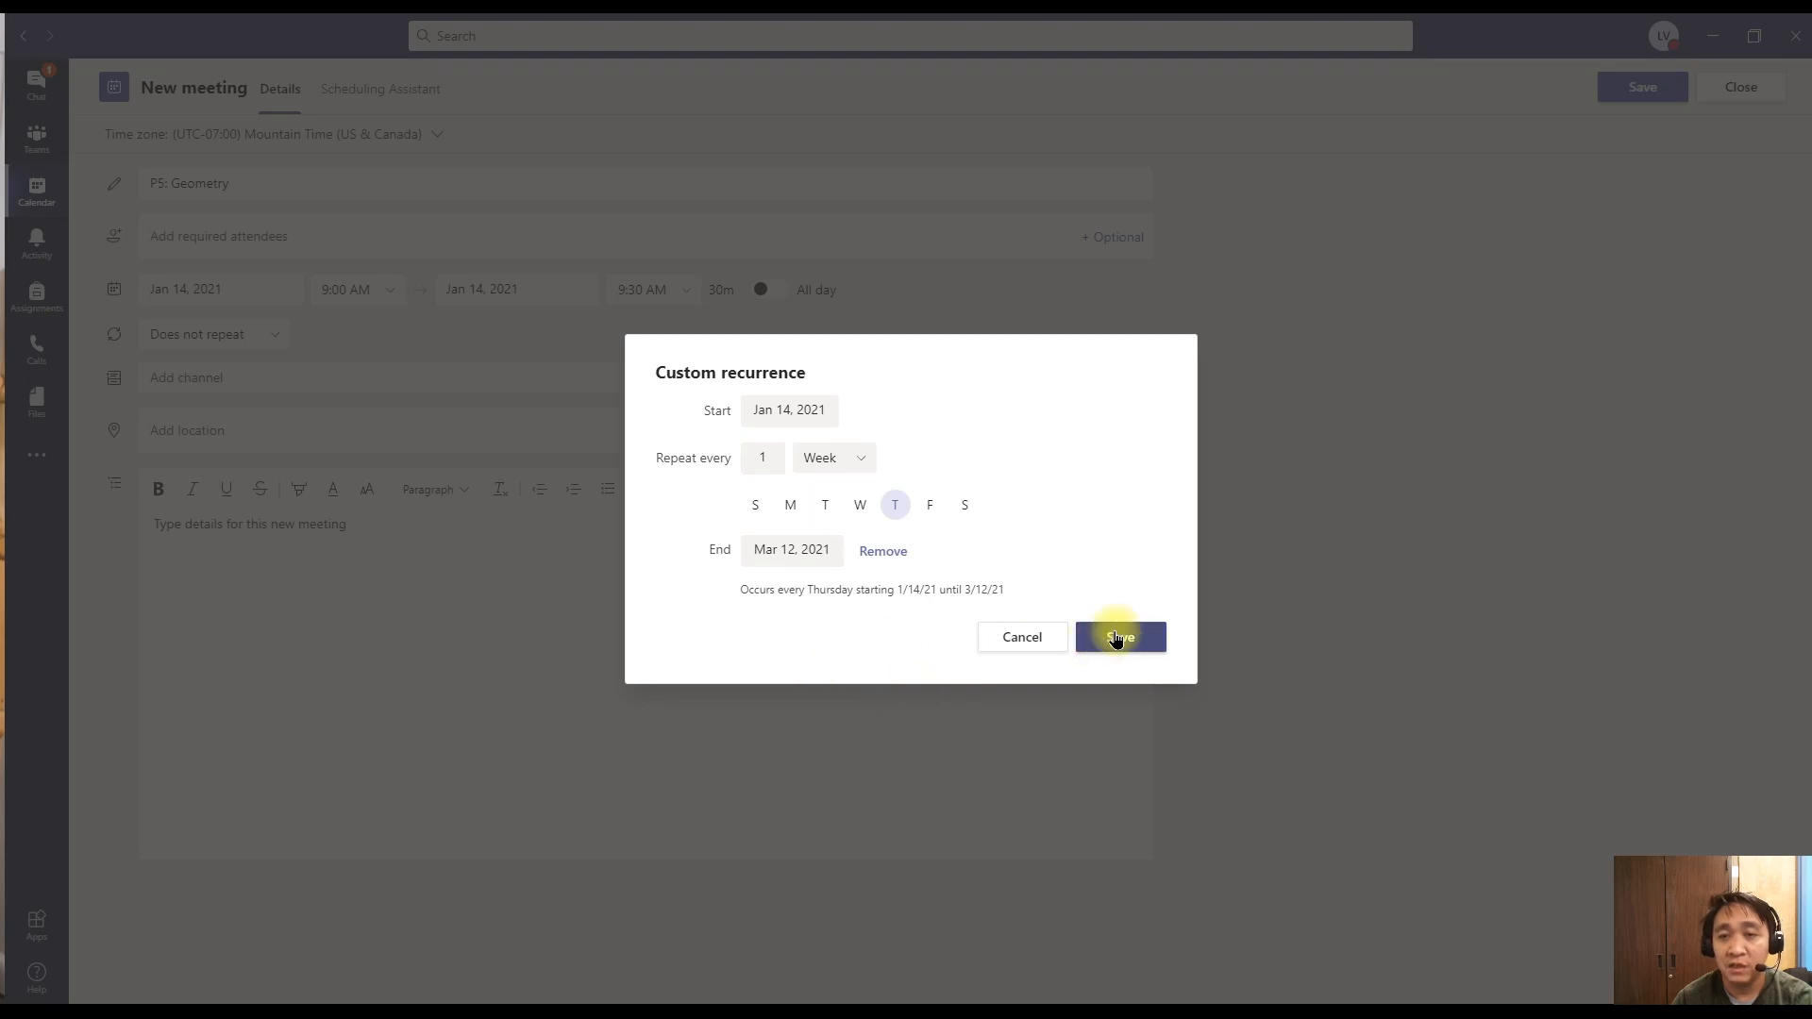
click(1121, 638)
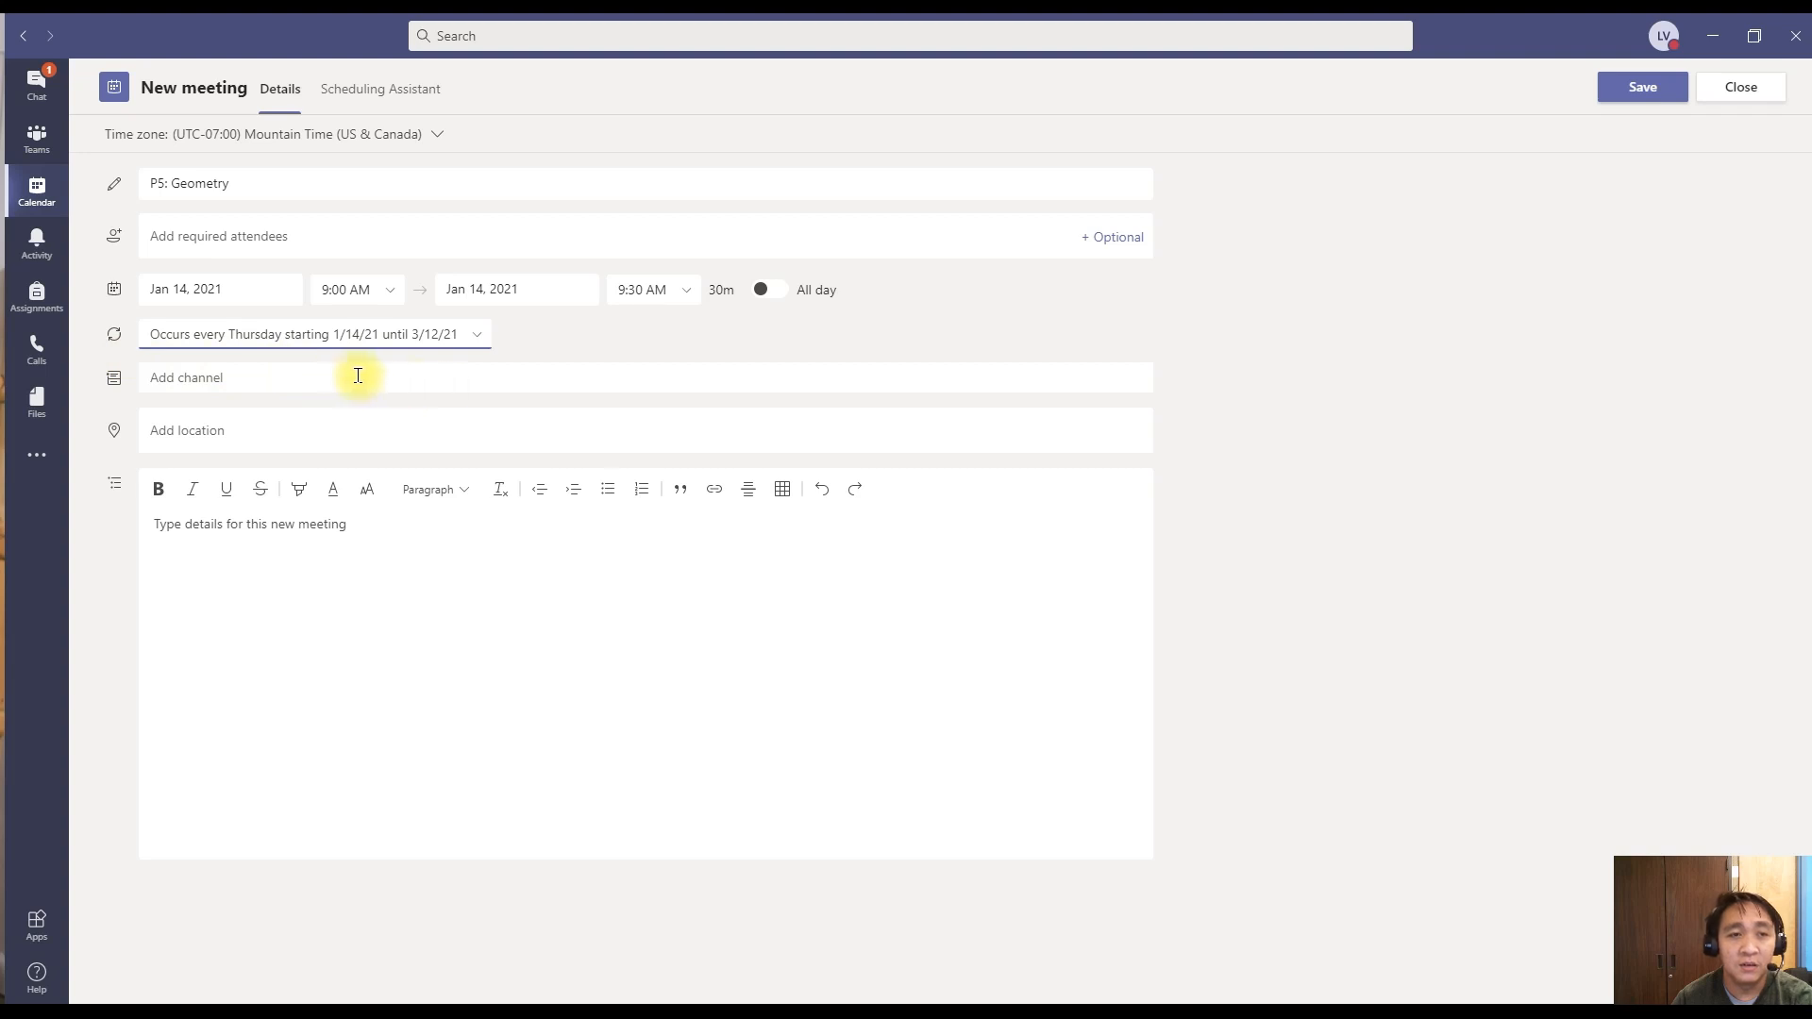
mouse_move(353, 375)
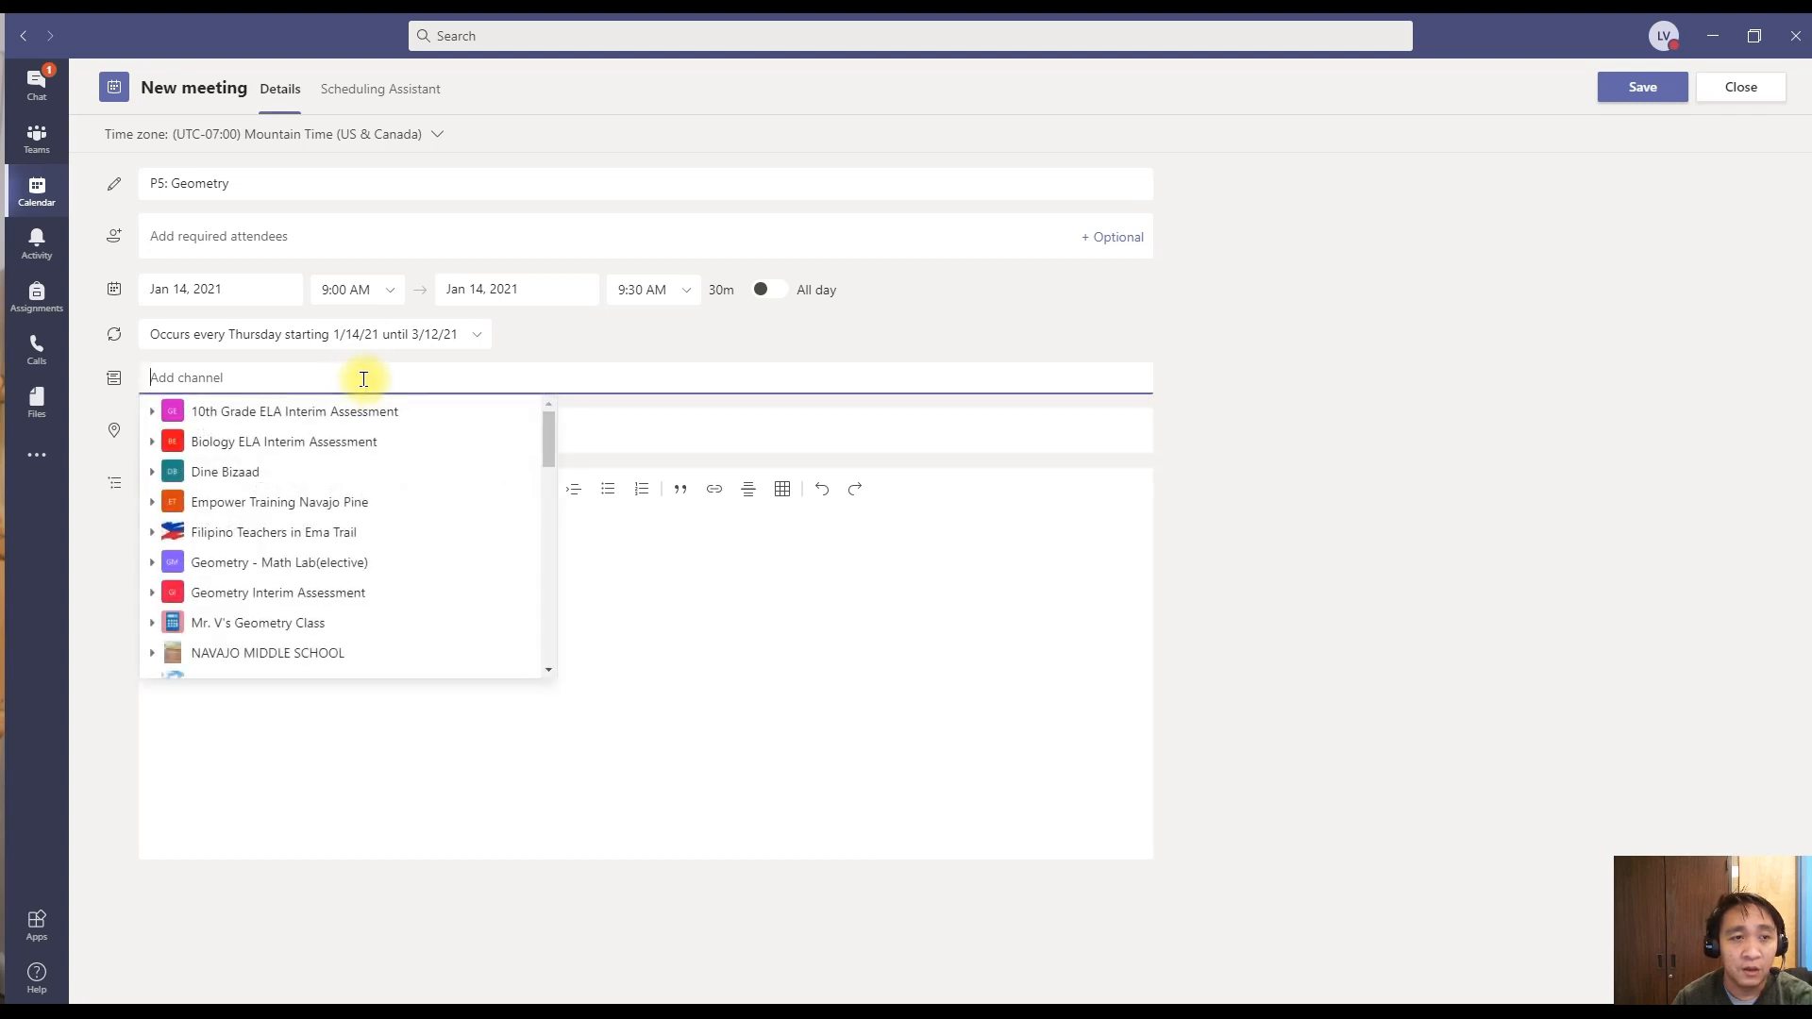
- Post the meeting to the General channel of Mr. V's Geometry Class
scroll(down, 3)
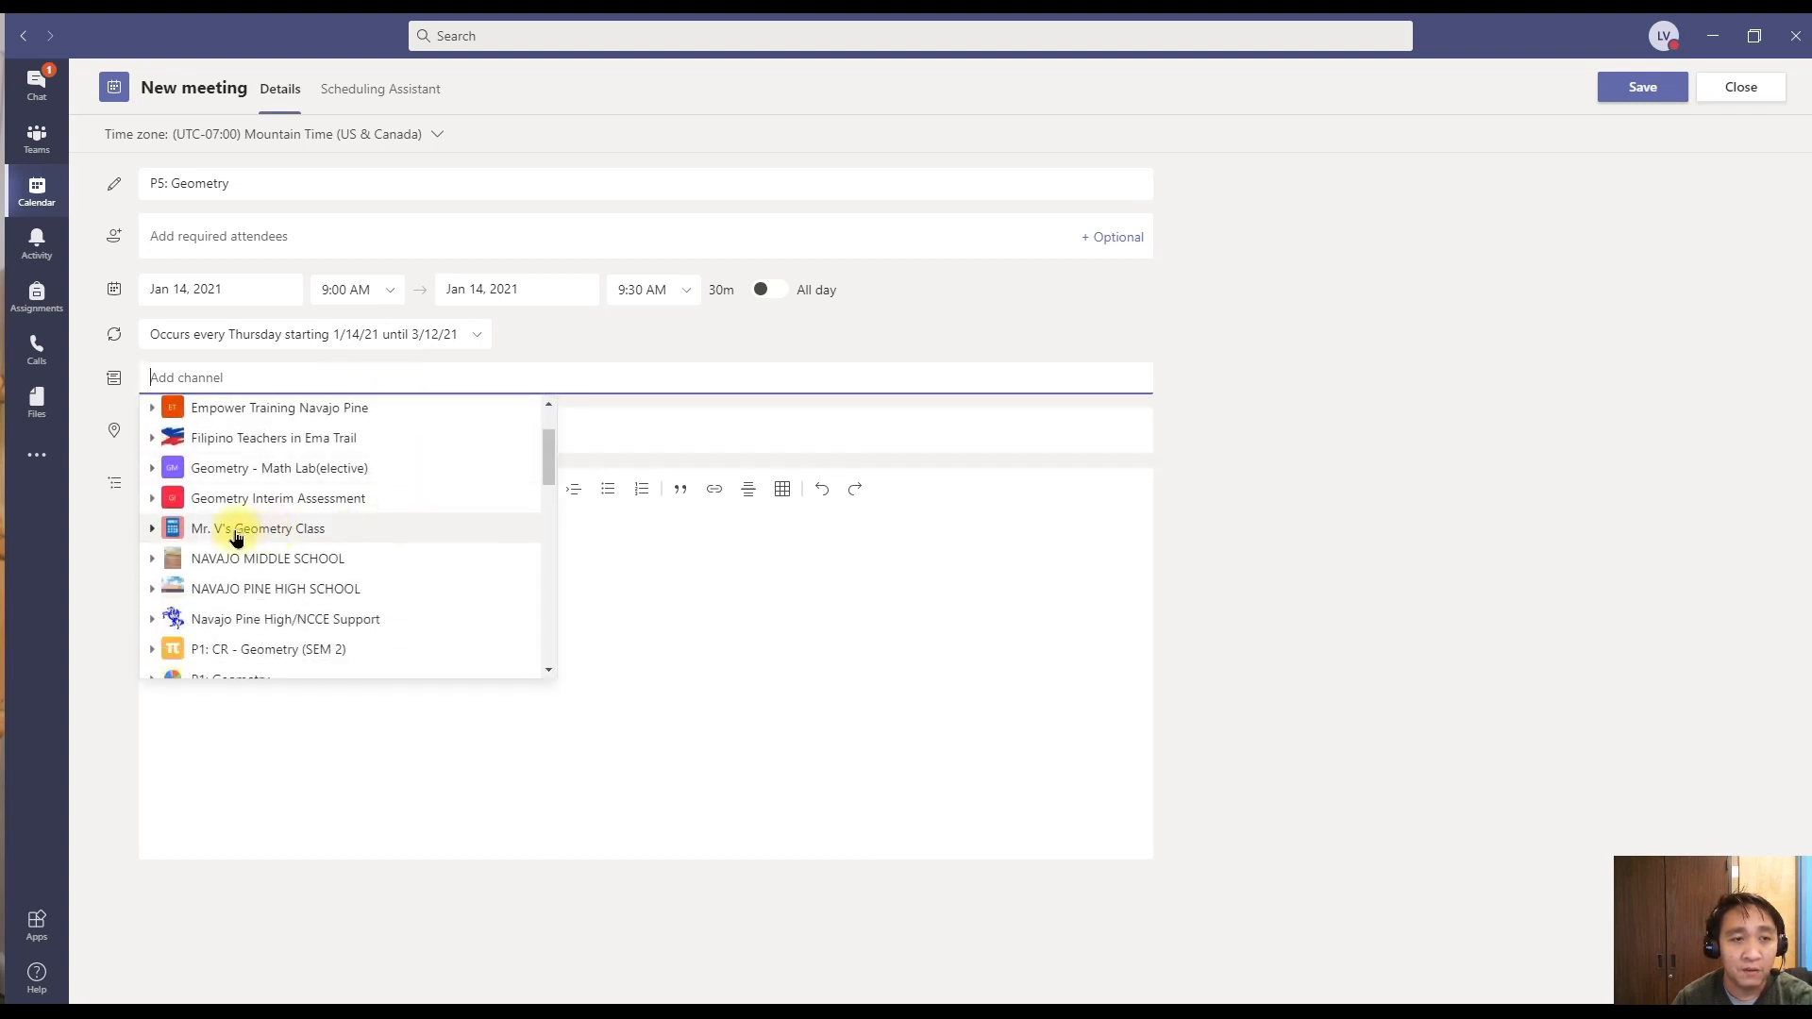
click(153, 529)
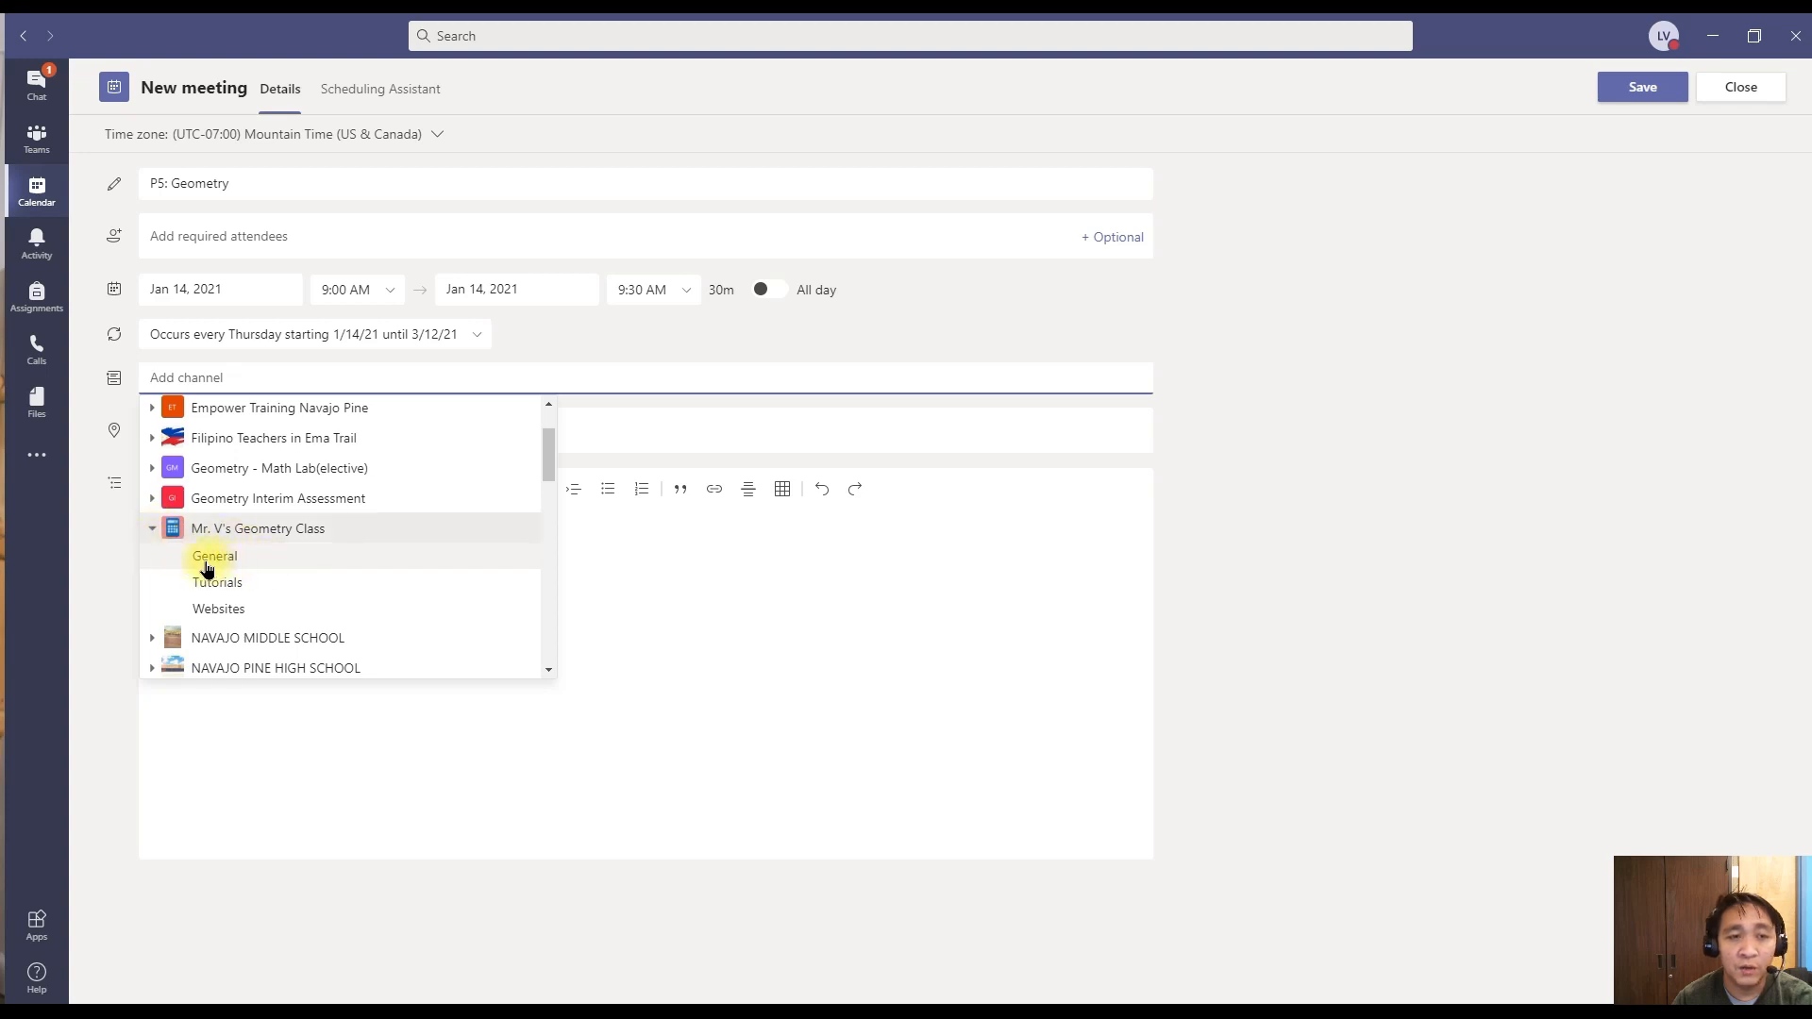
mouse_move(275, 567)
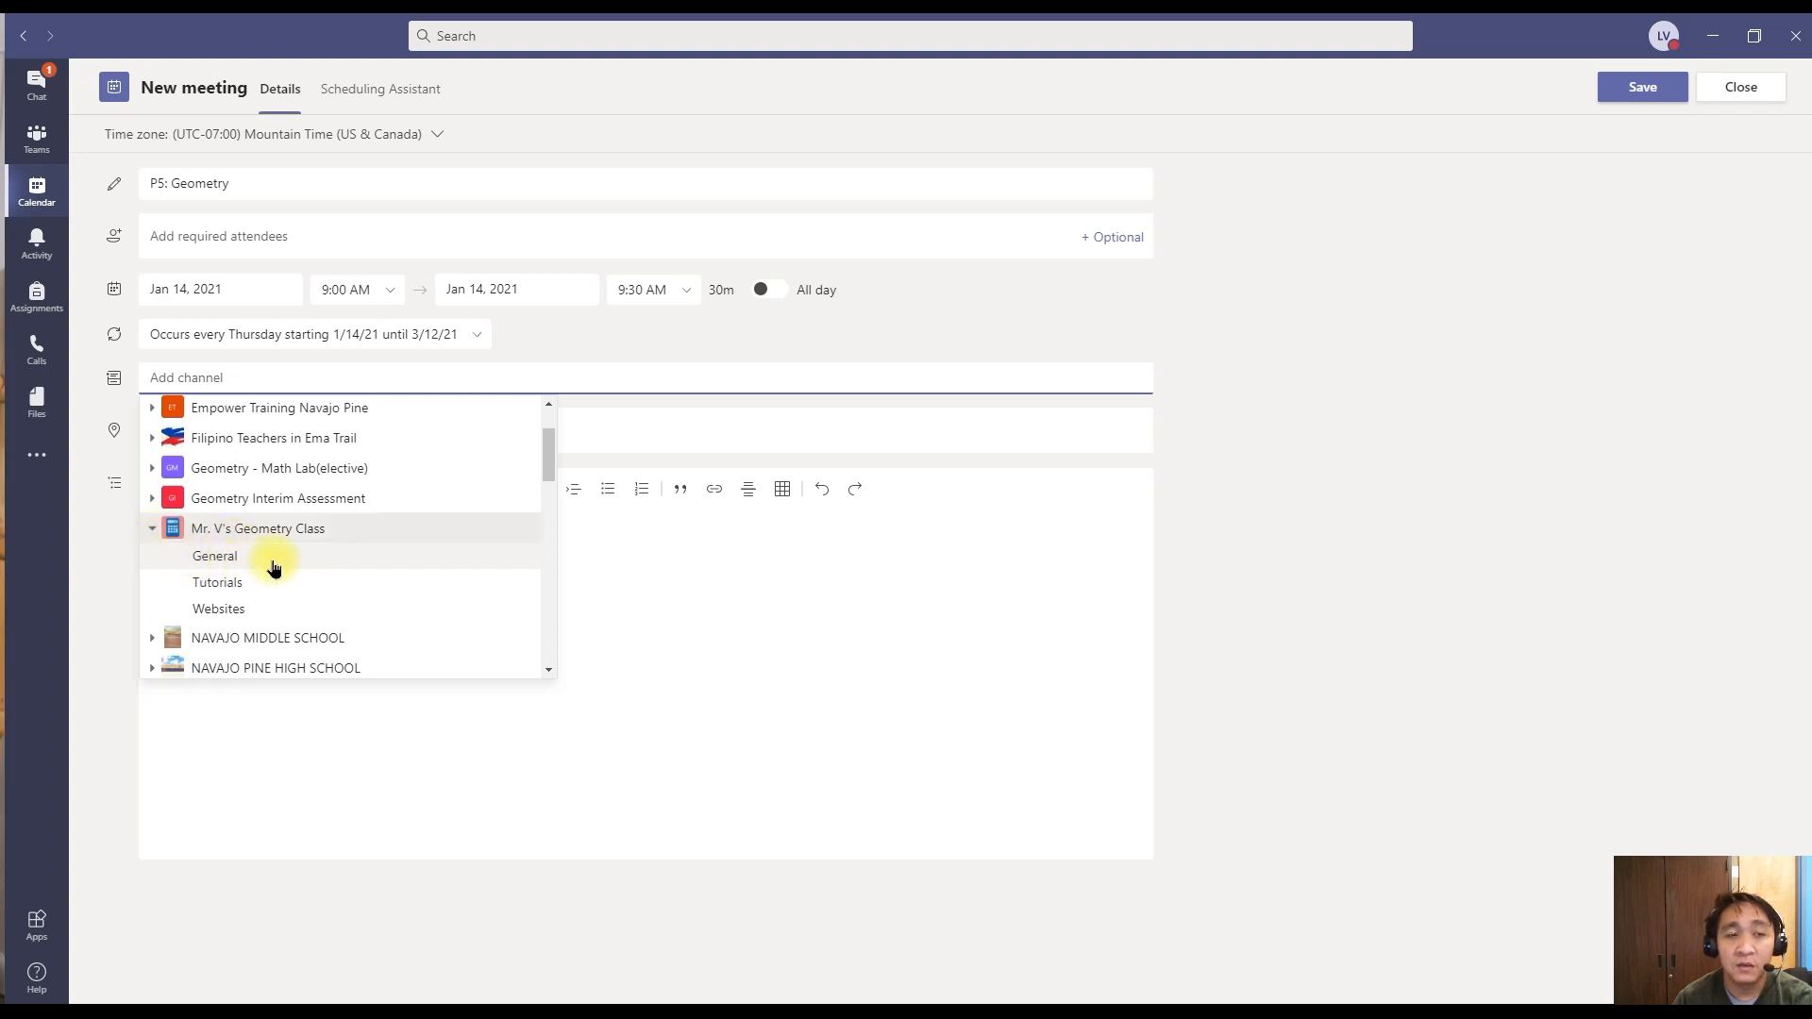
click(215, 555)
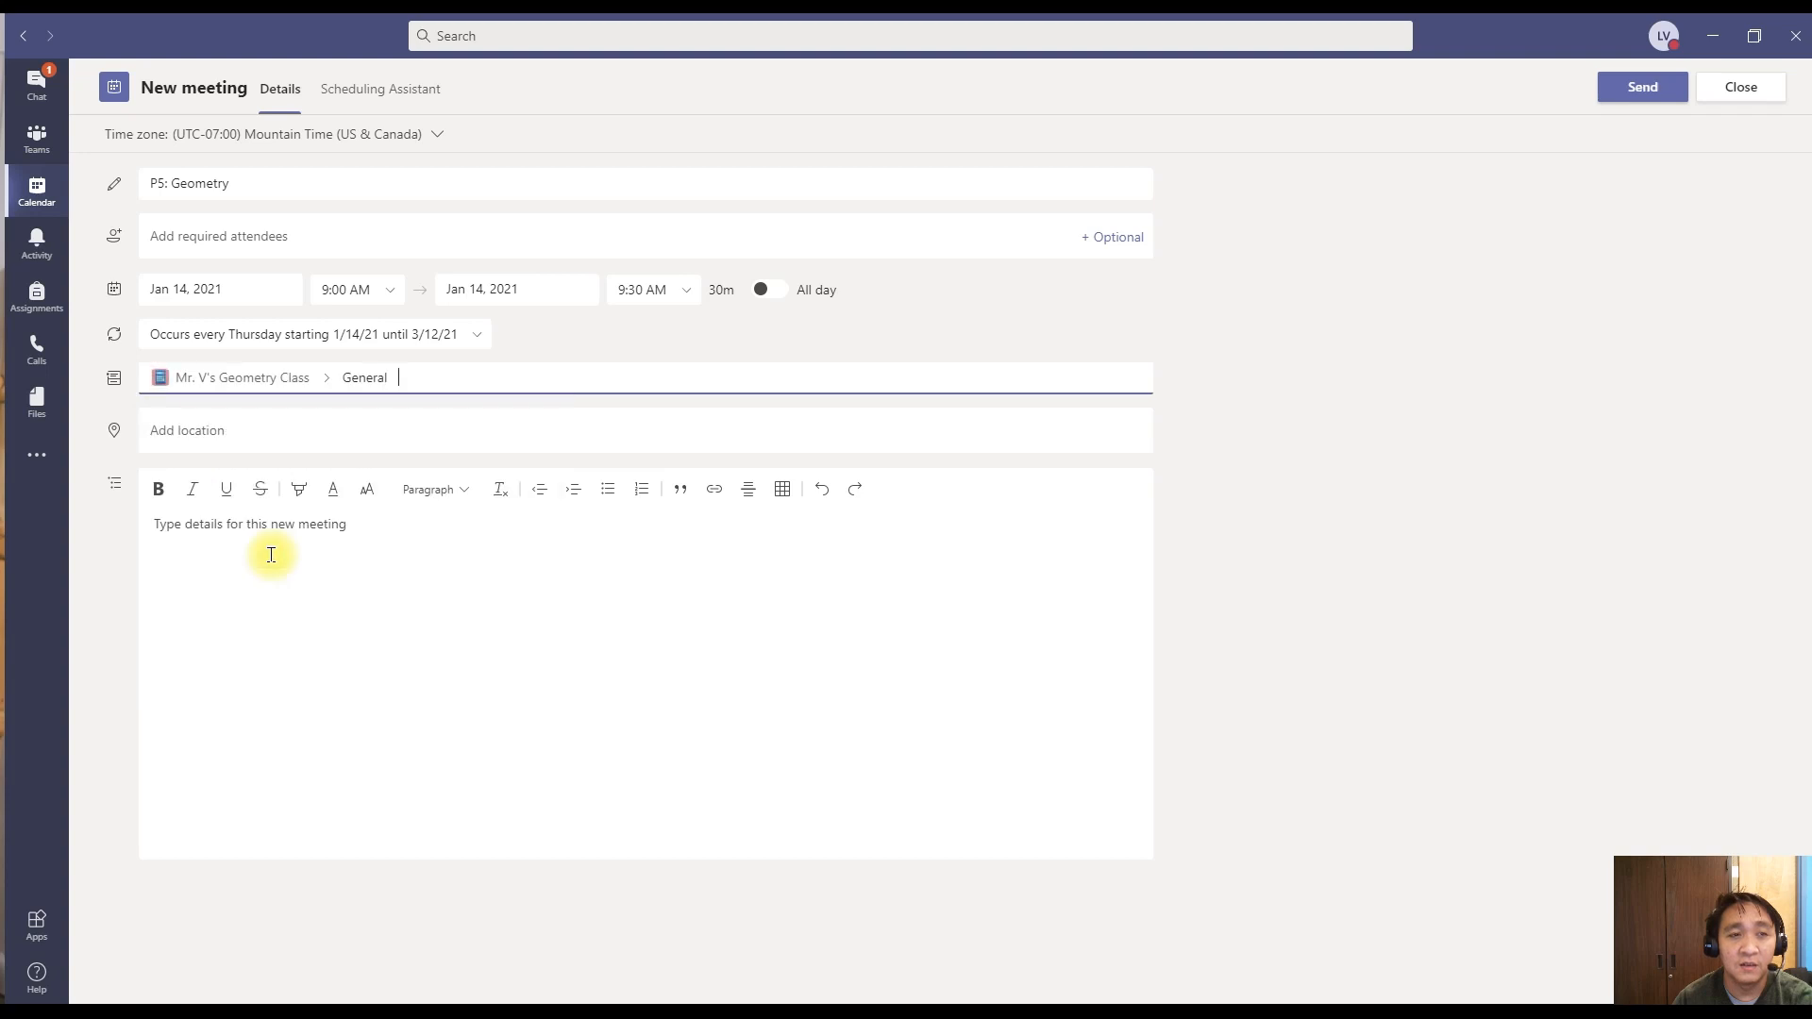
mouse_move(198, 379)
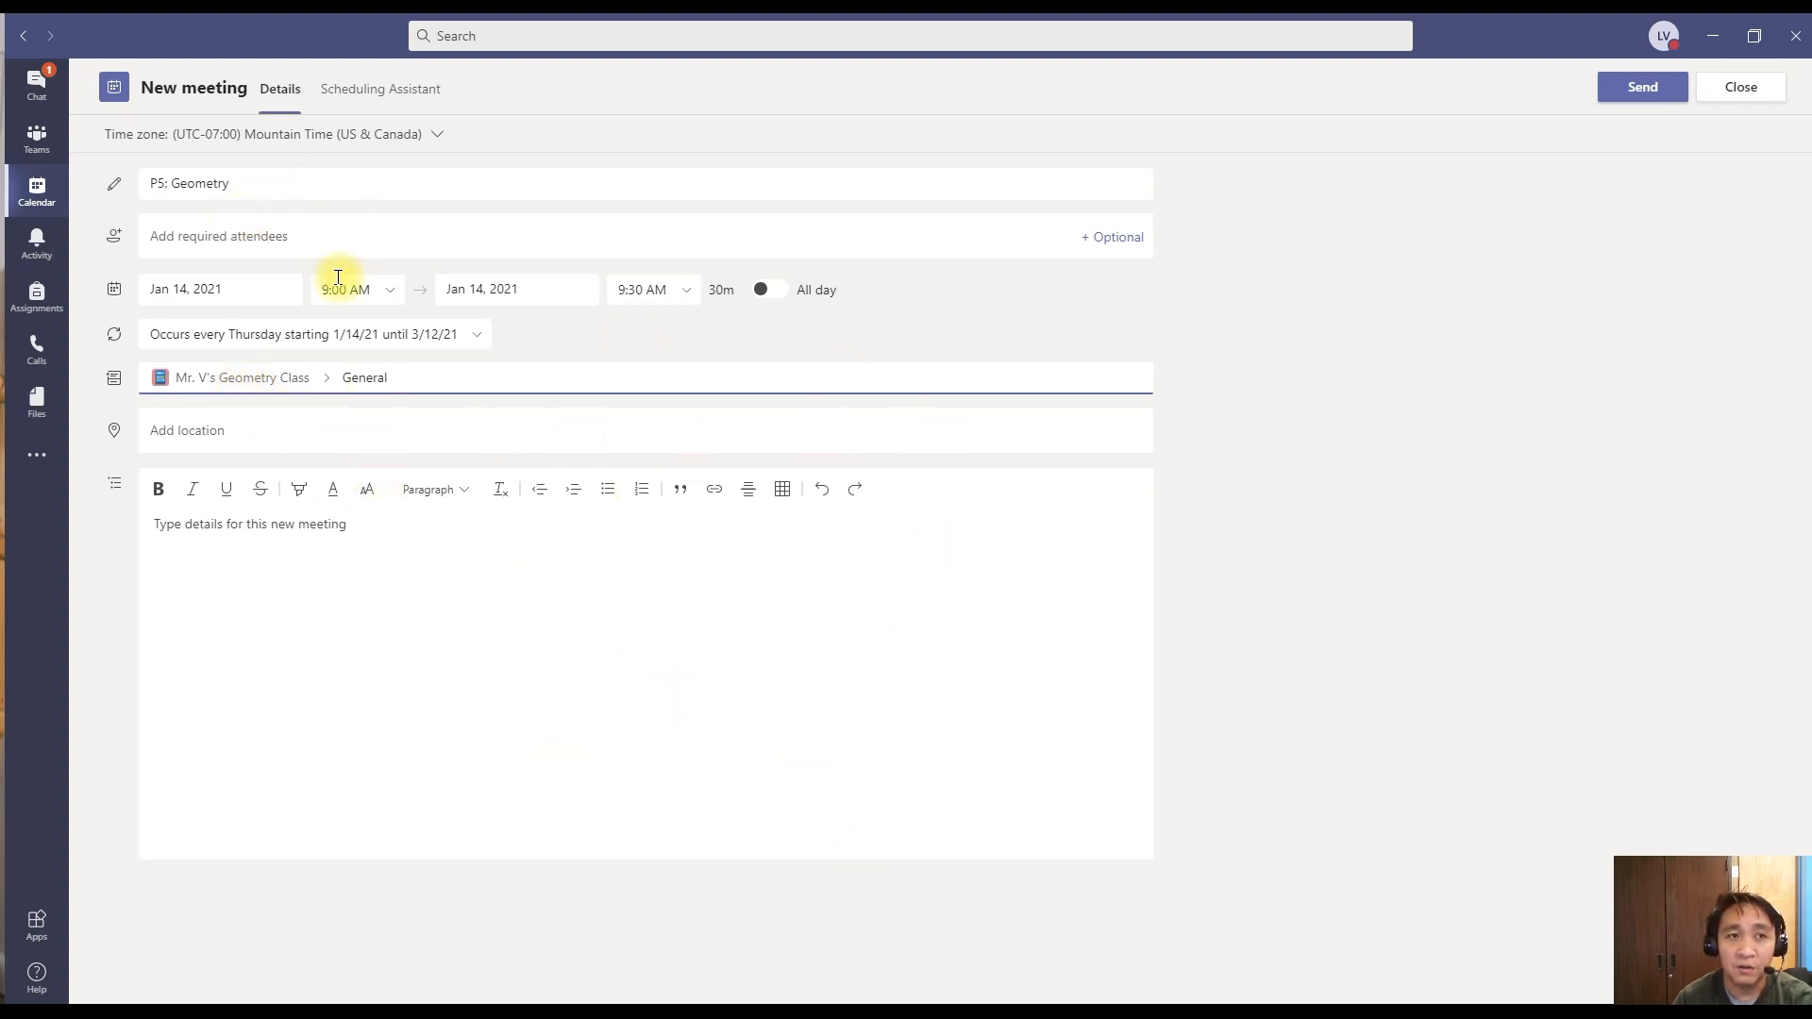
mouse_move(251, 602)
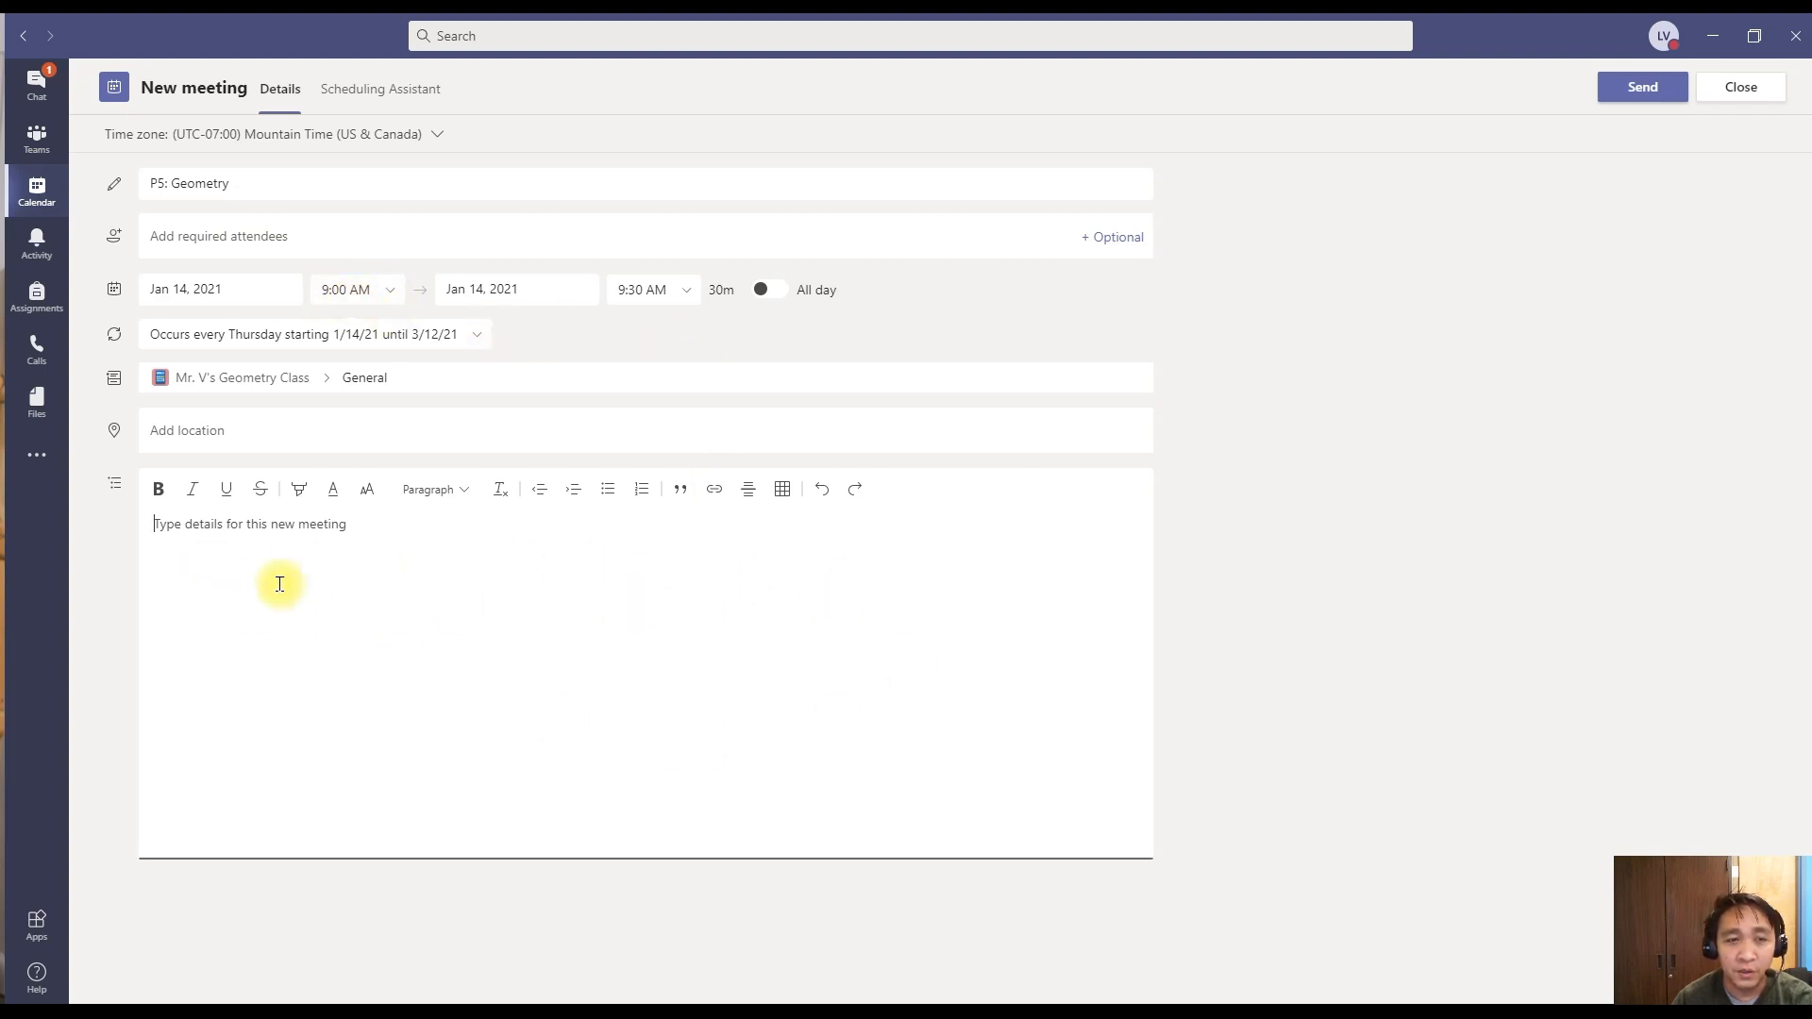
- Write the description heading 'Geometry Class Meeting in Teams'
text(G)
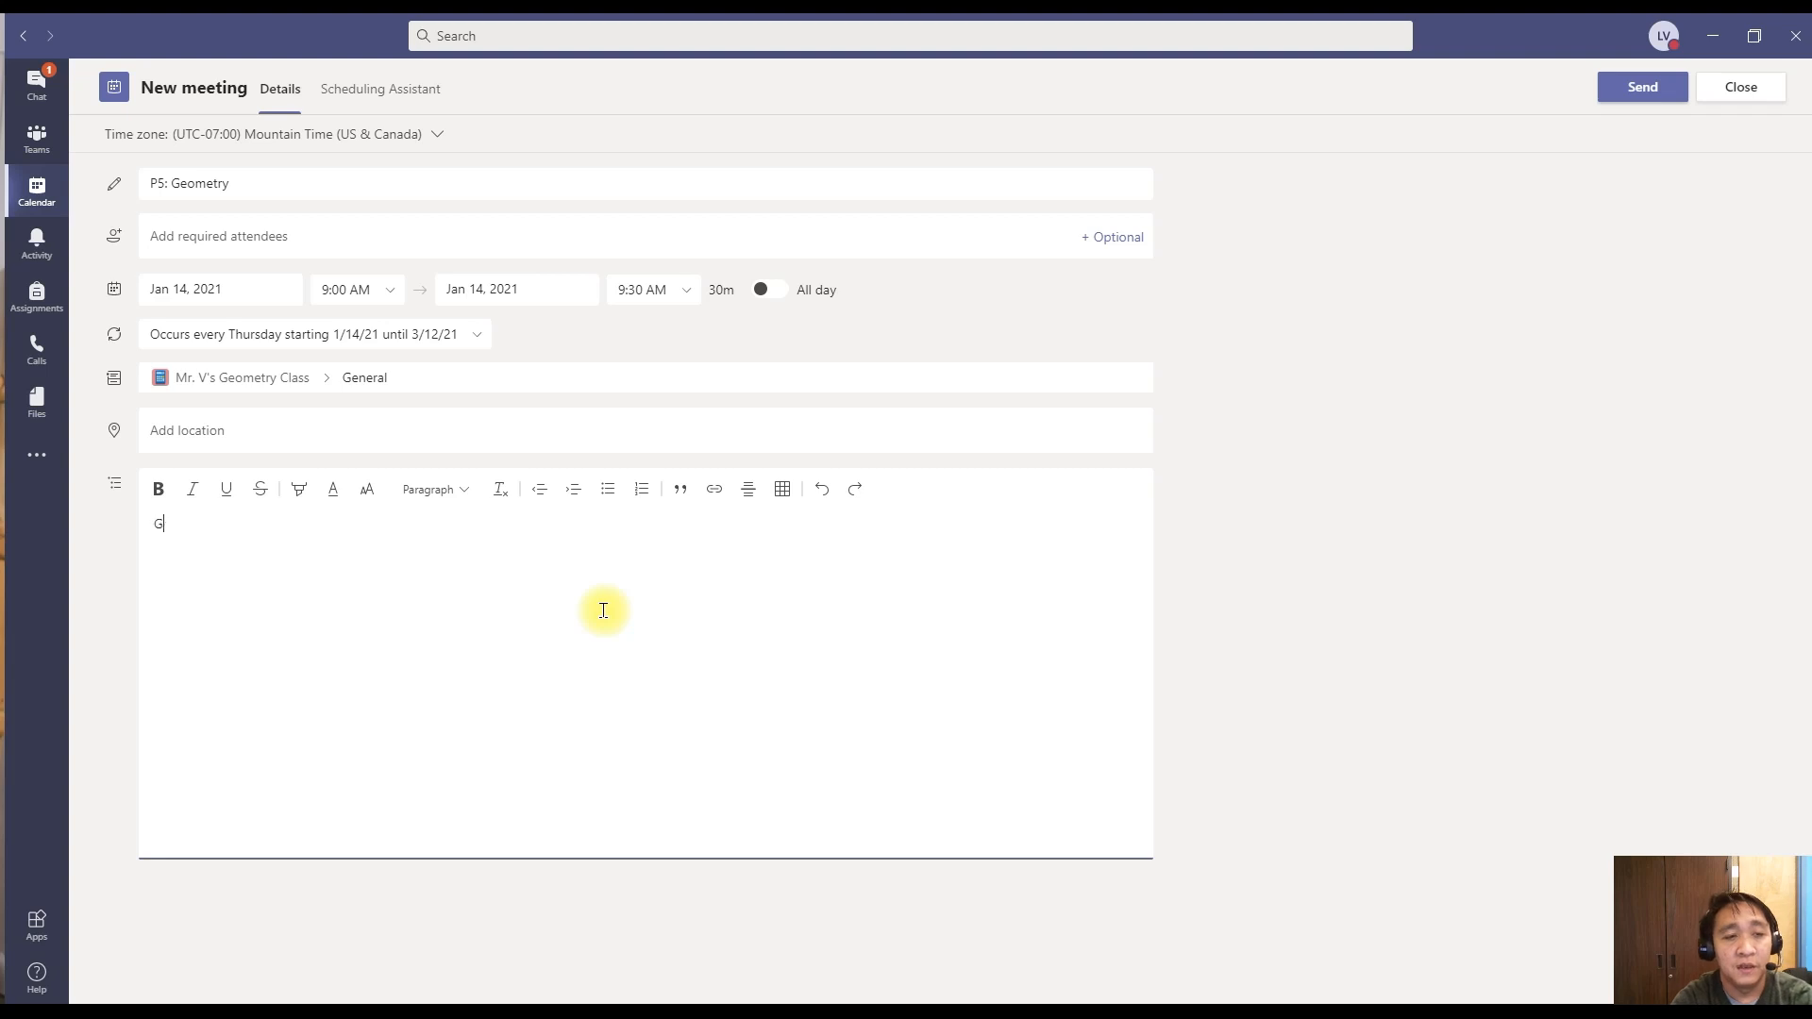
text(eometry Class M)
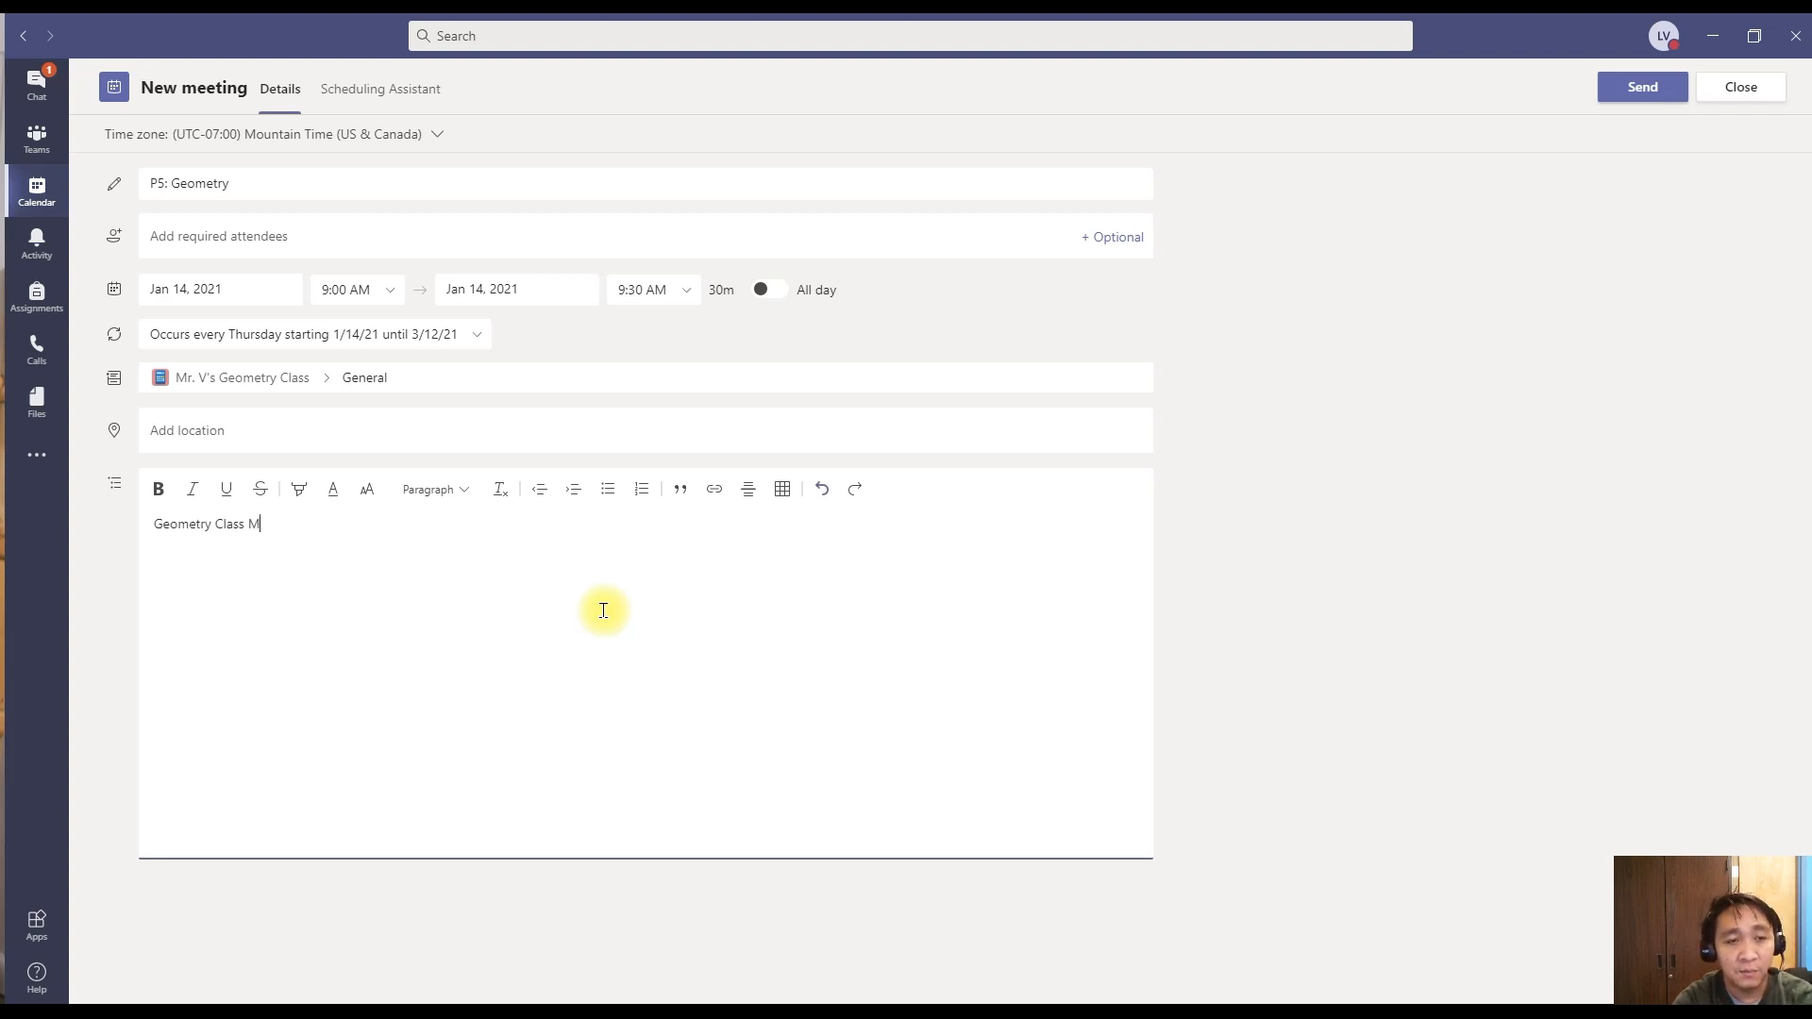
text(eeting in Teams)
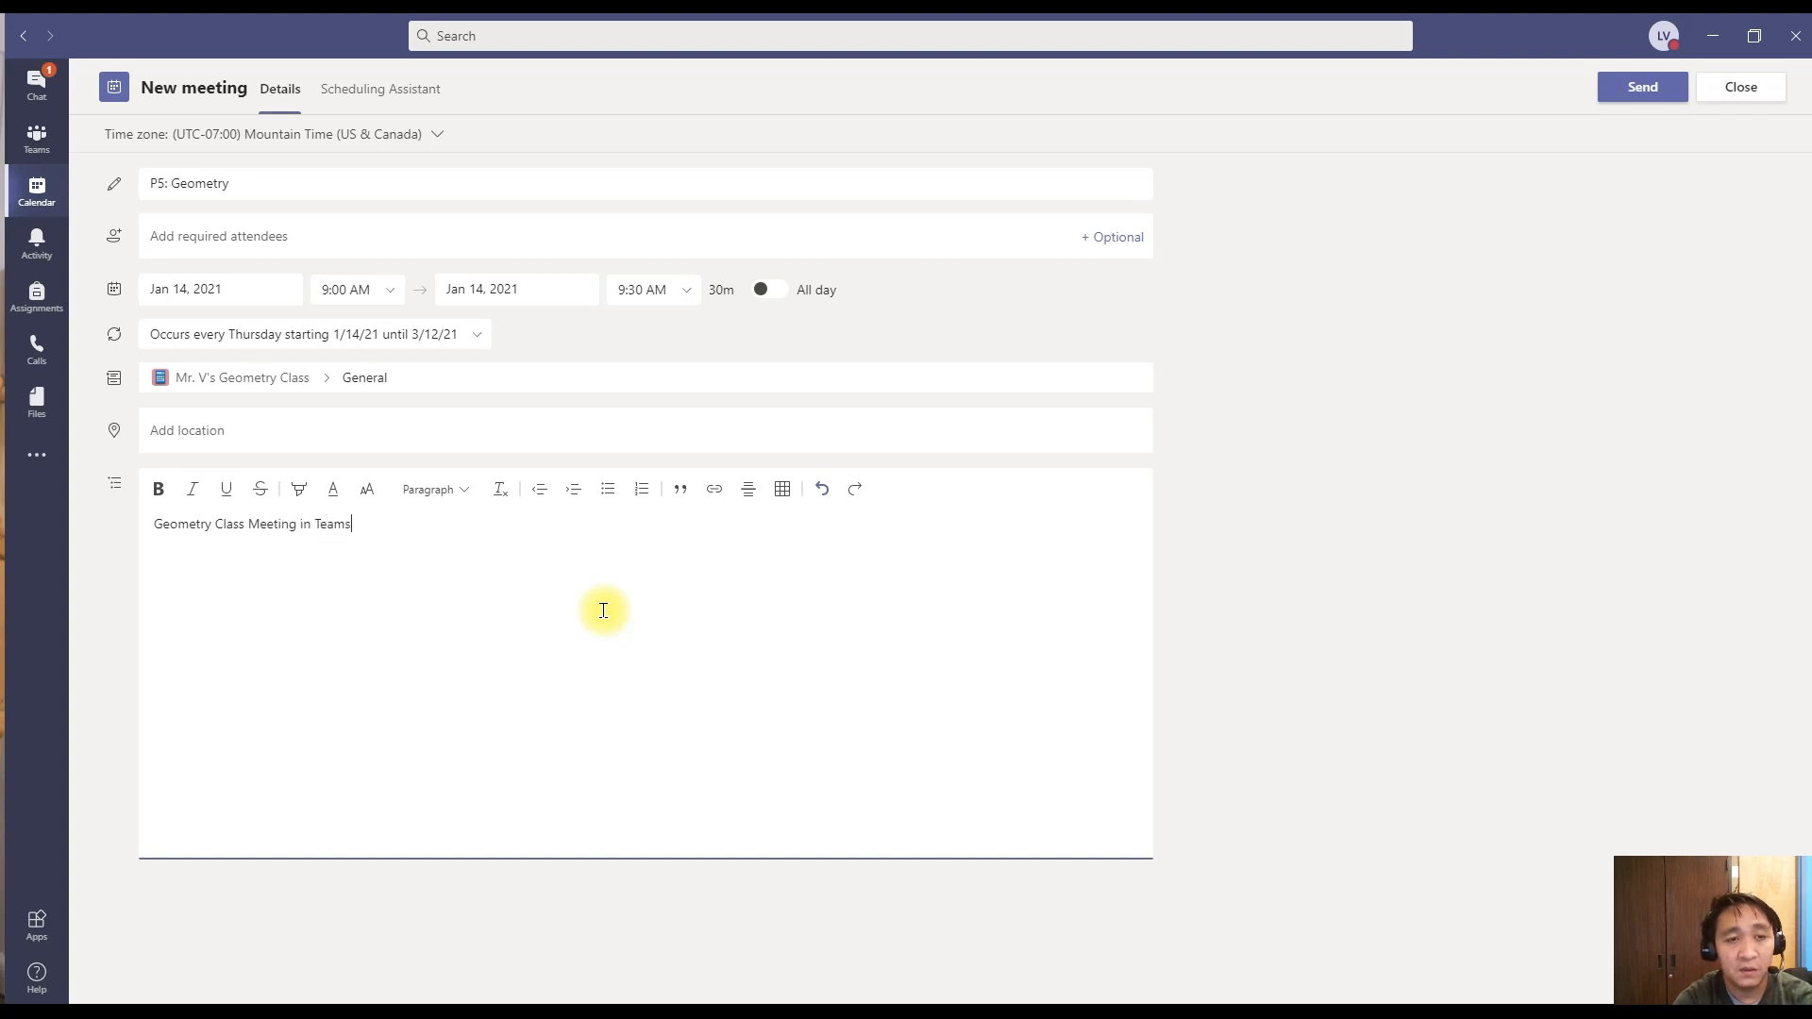
key(Enter)
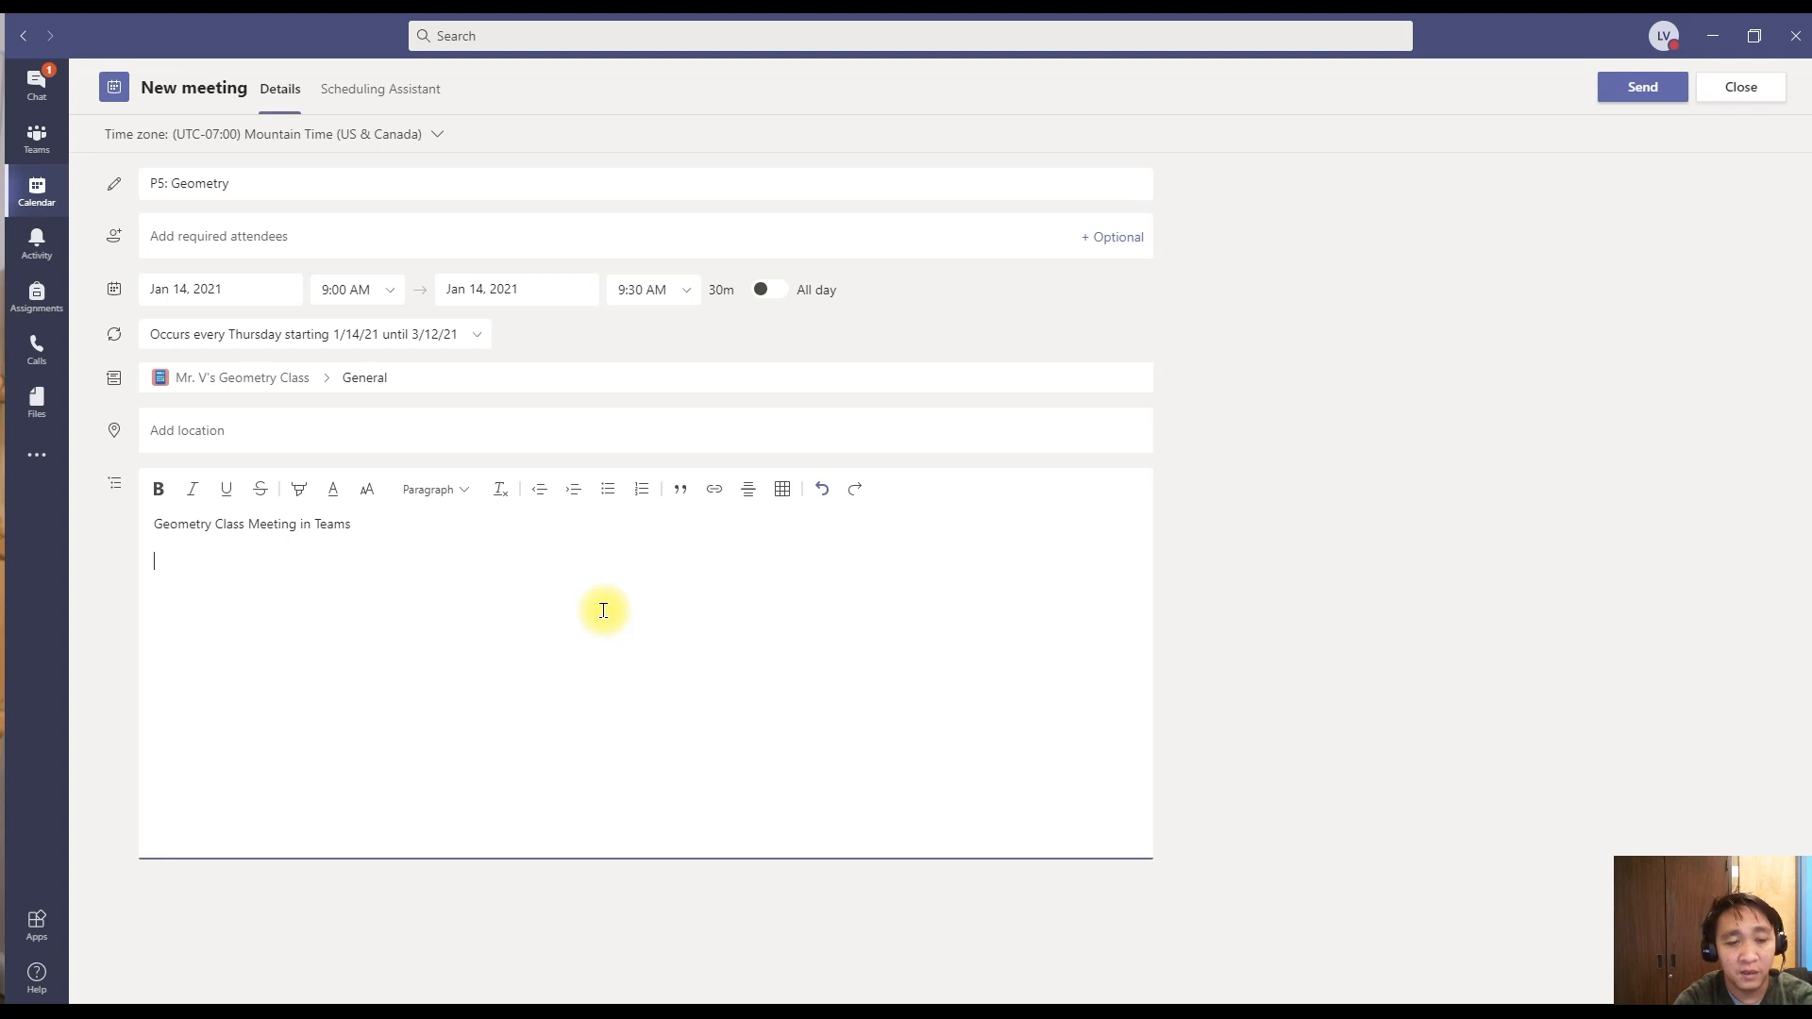
- Add the reminder lines: Be on time, Be prepared, Ready to Learn
text(Reminder)
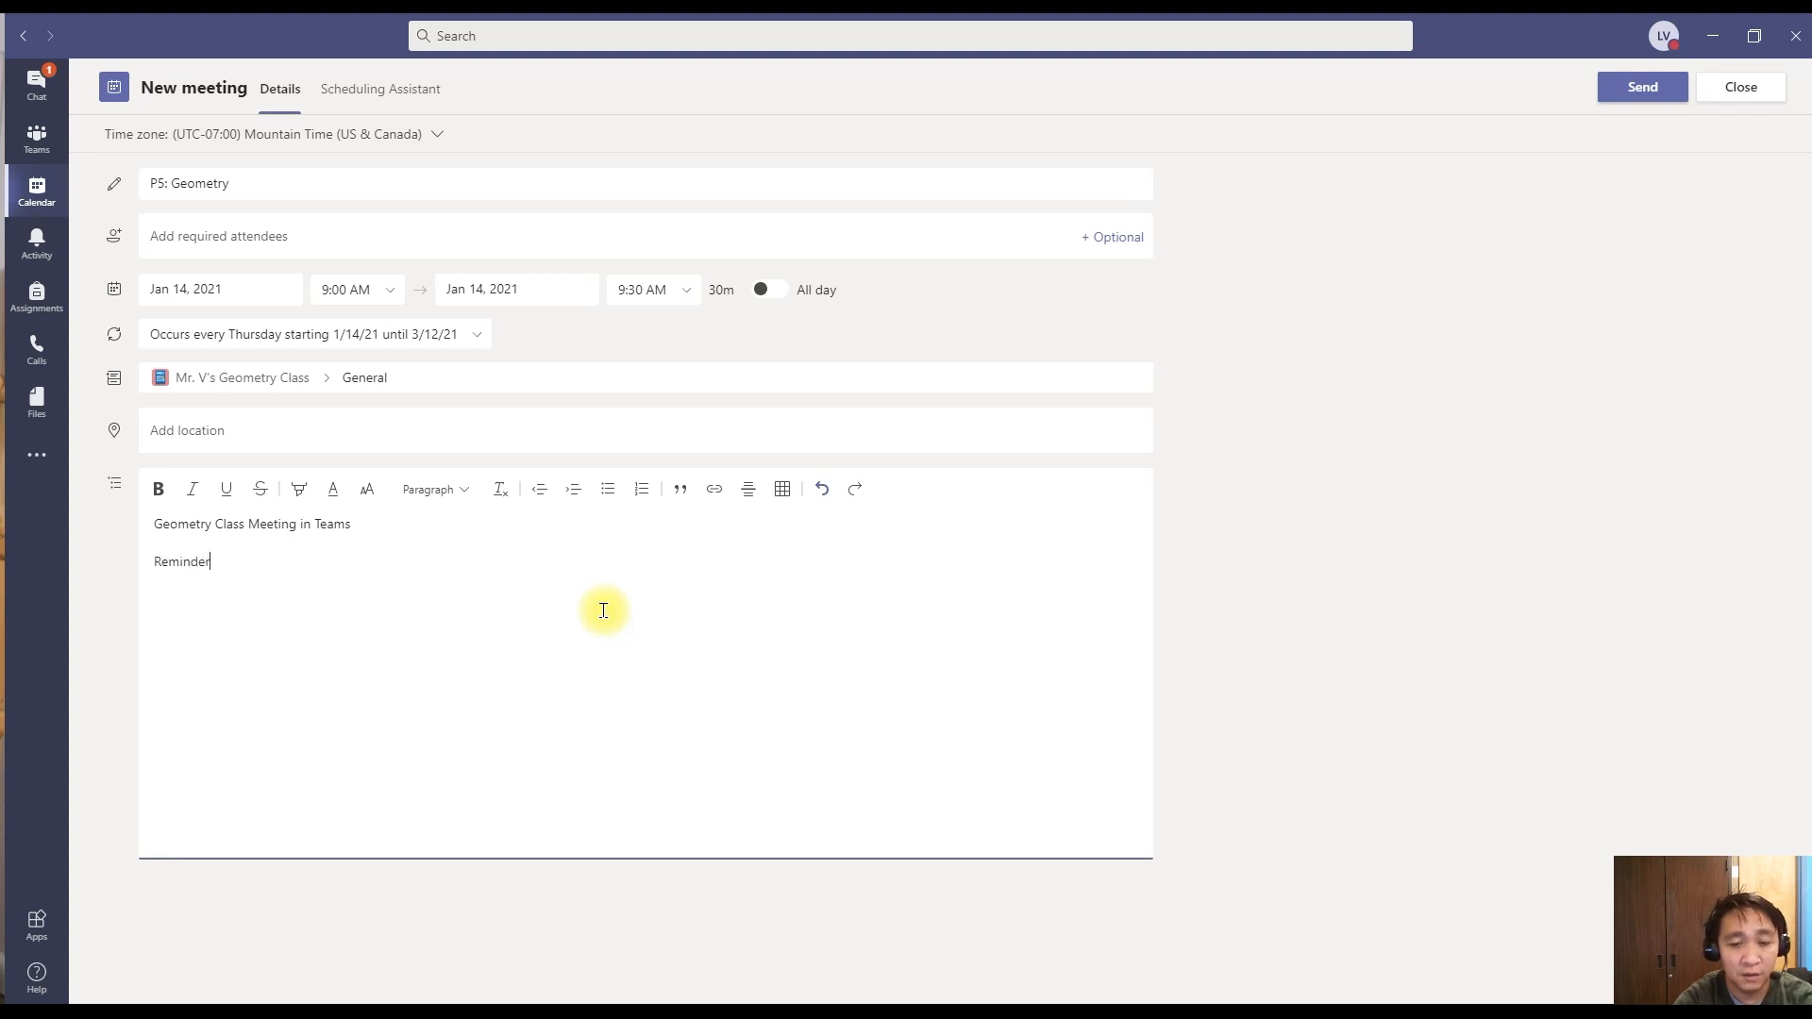
text(: Please)
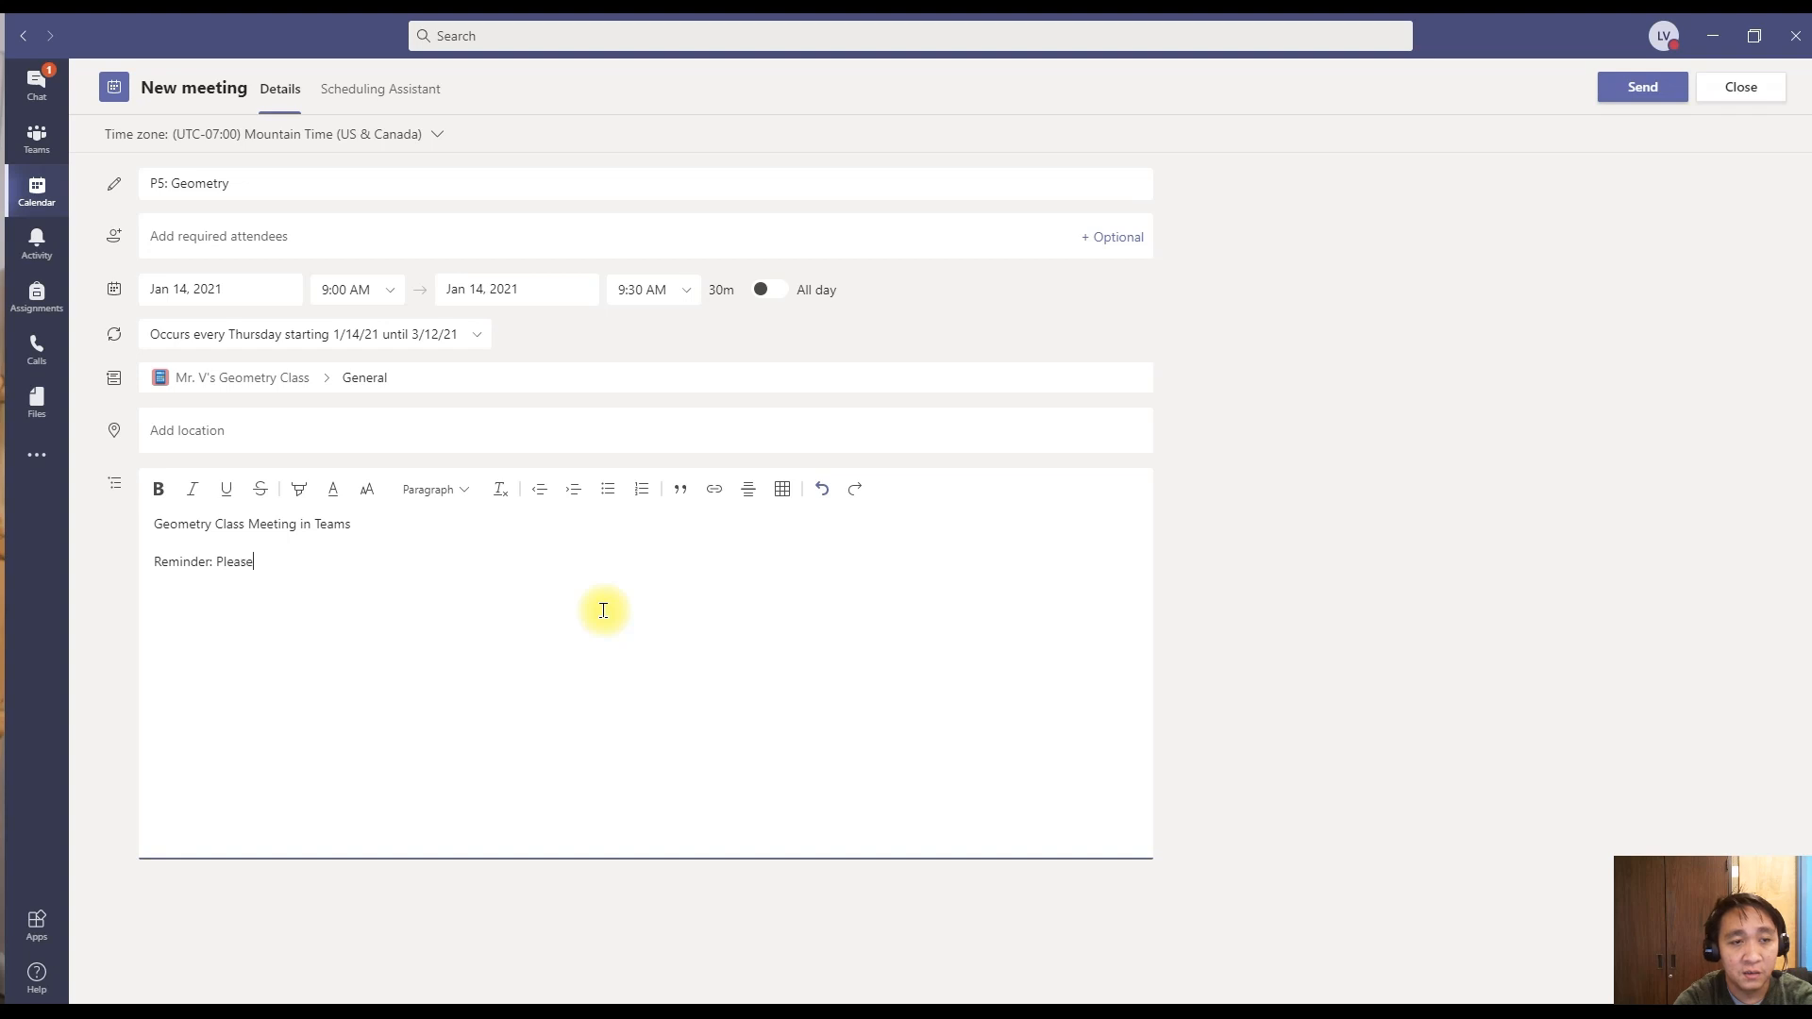
key(Backspace)
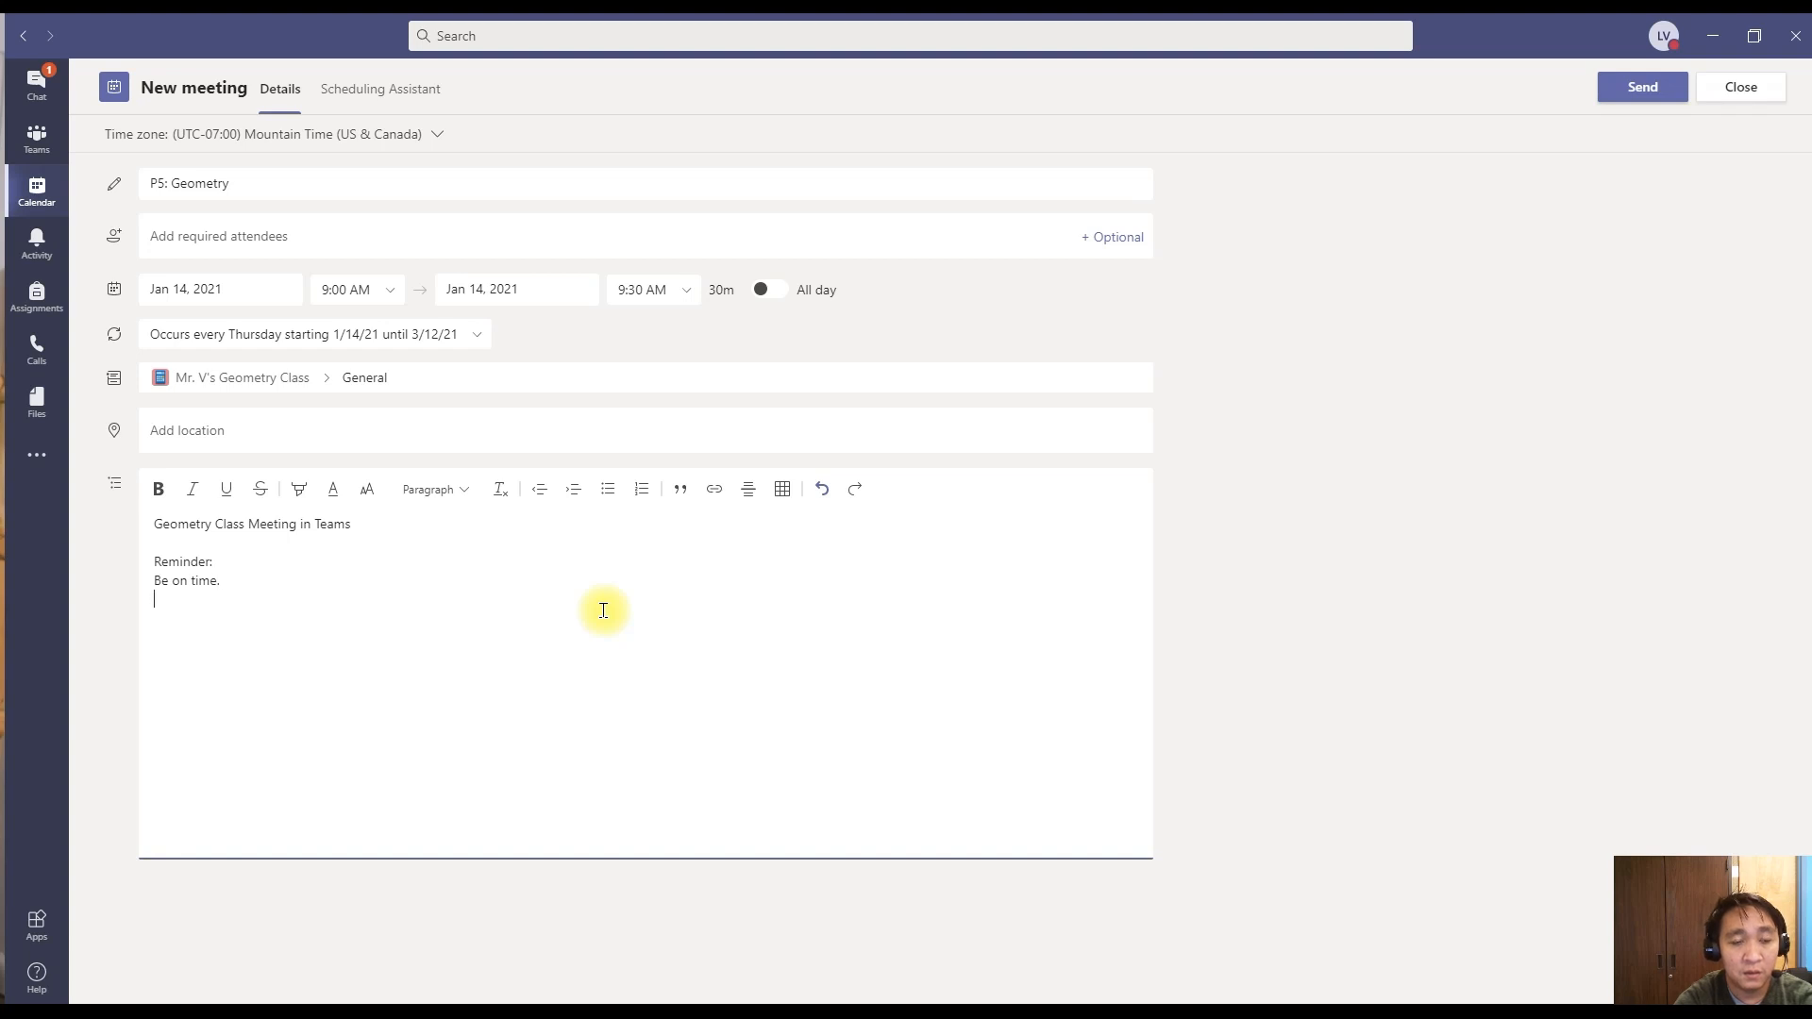
text(Be)
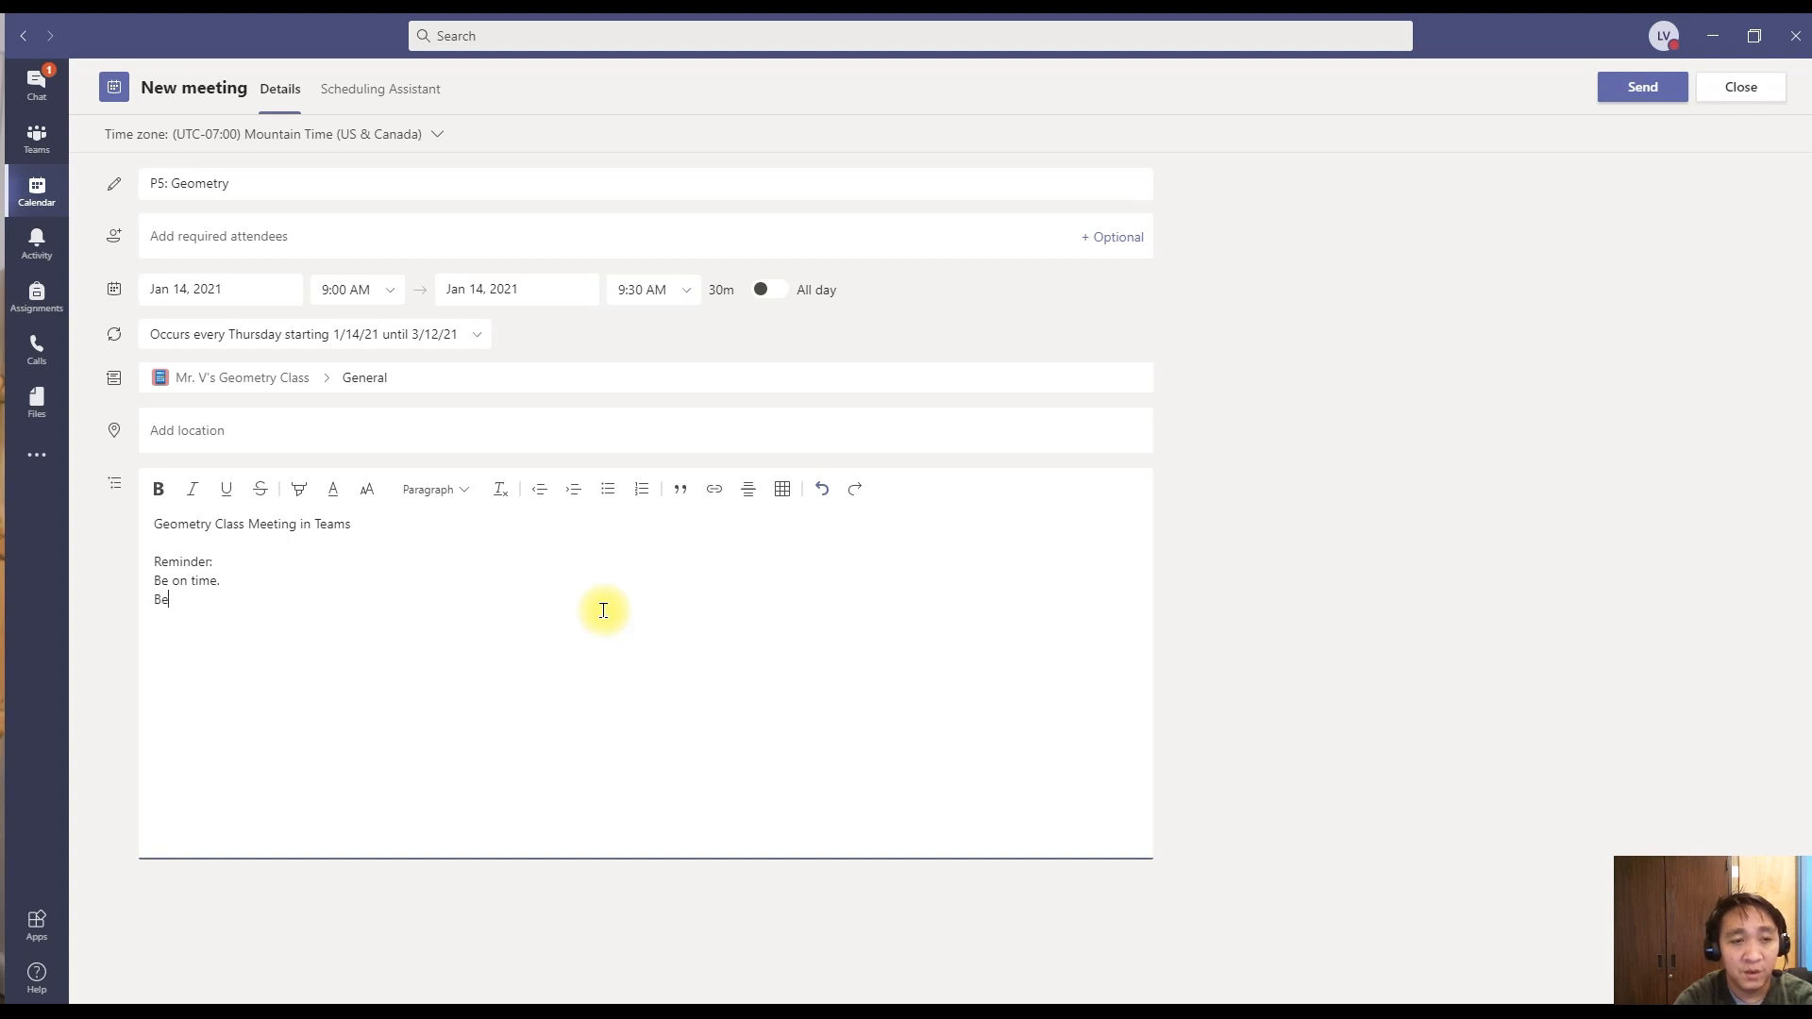
text(prepared.)
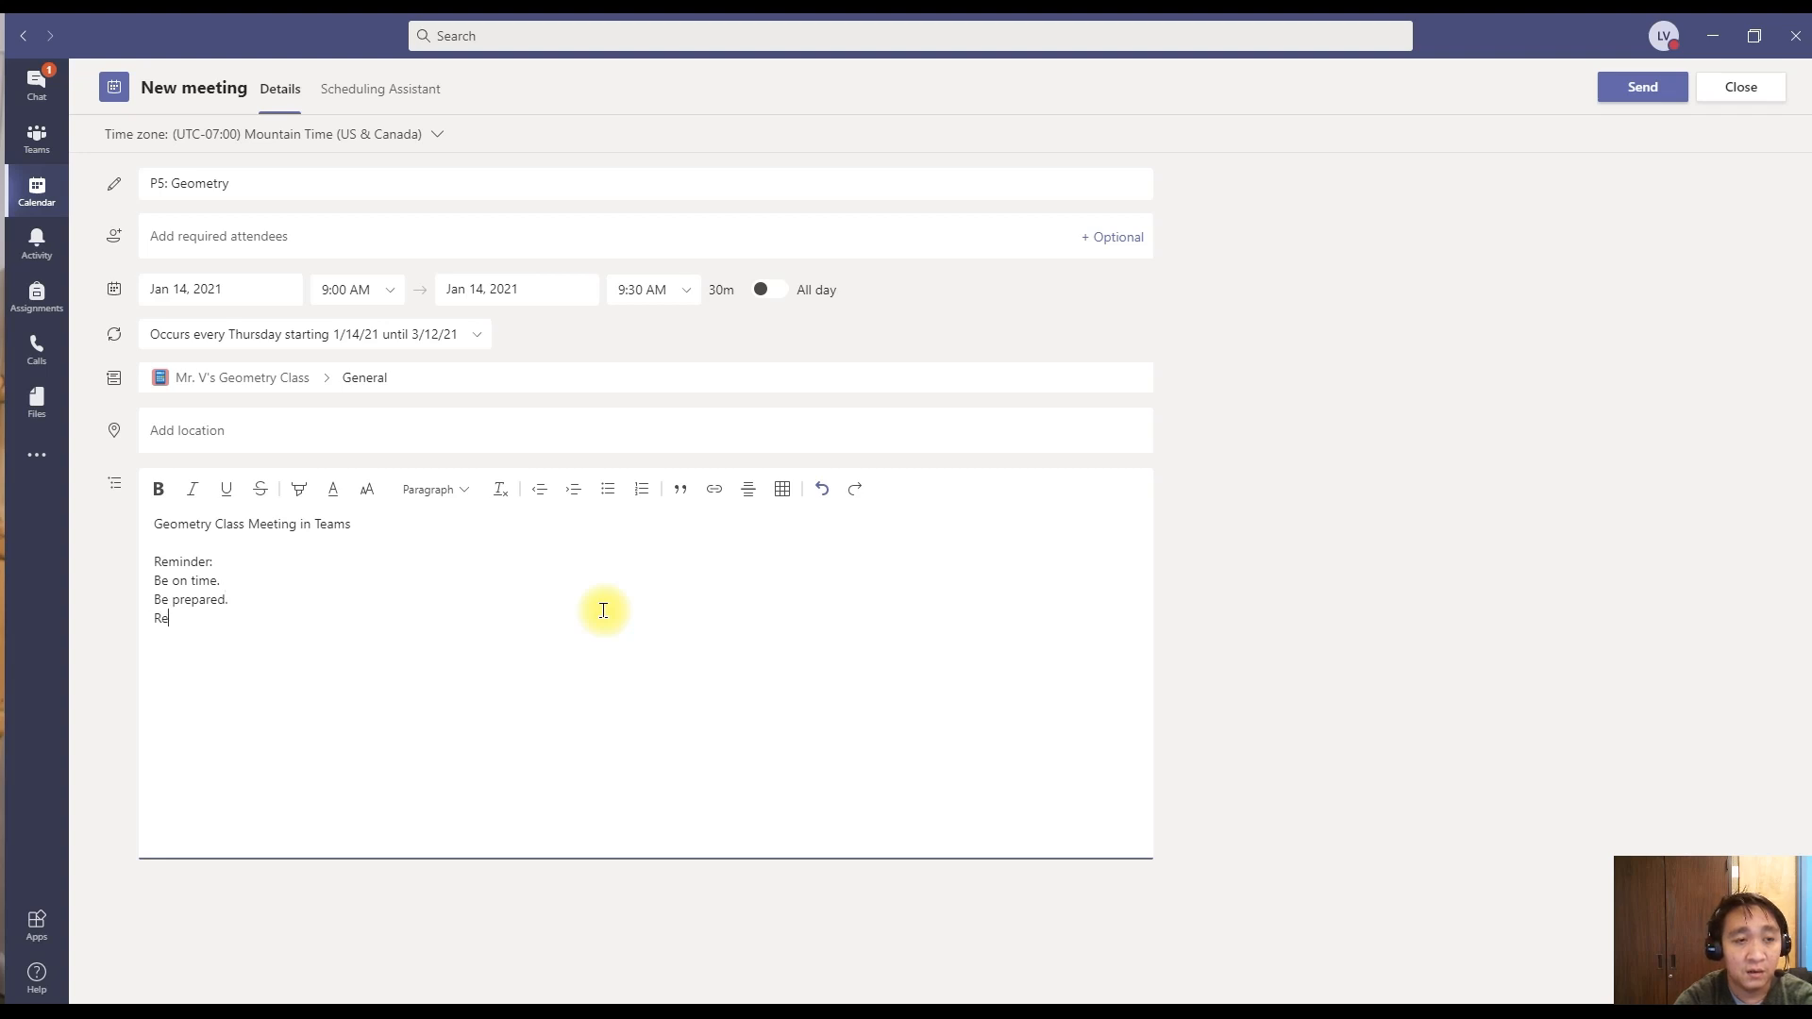
text(ady to Lear)
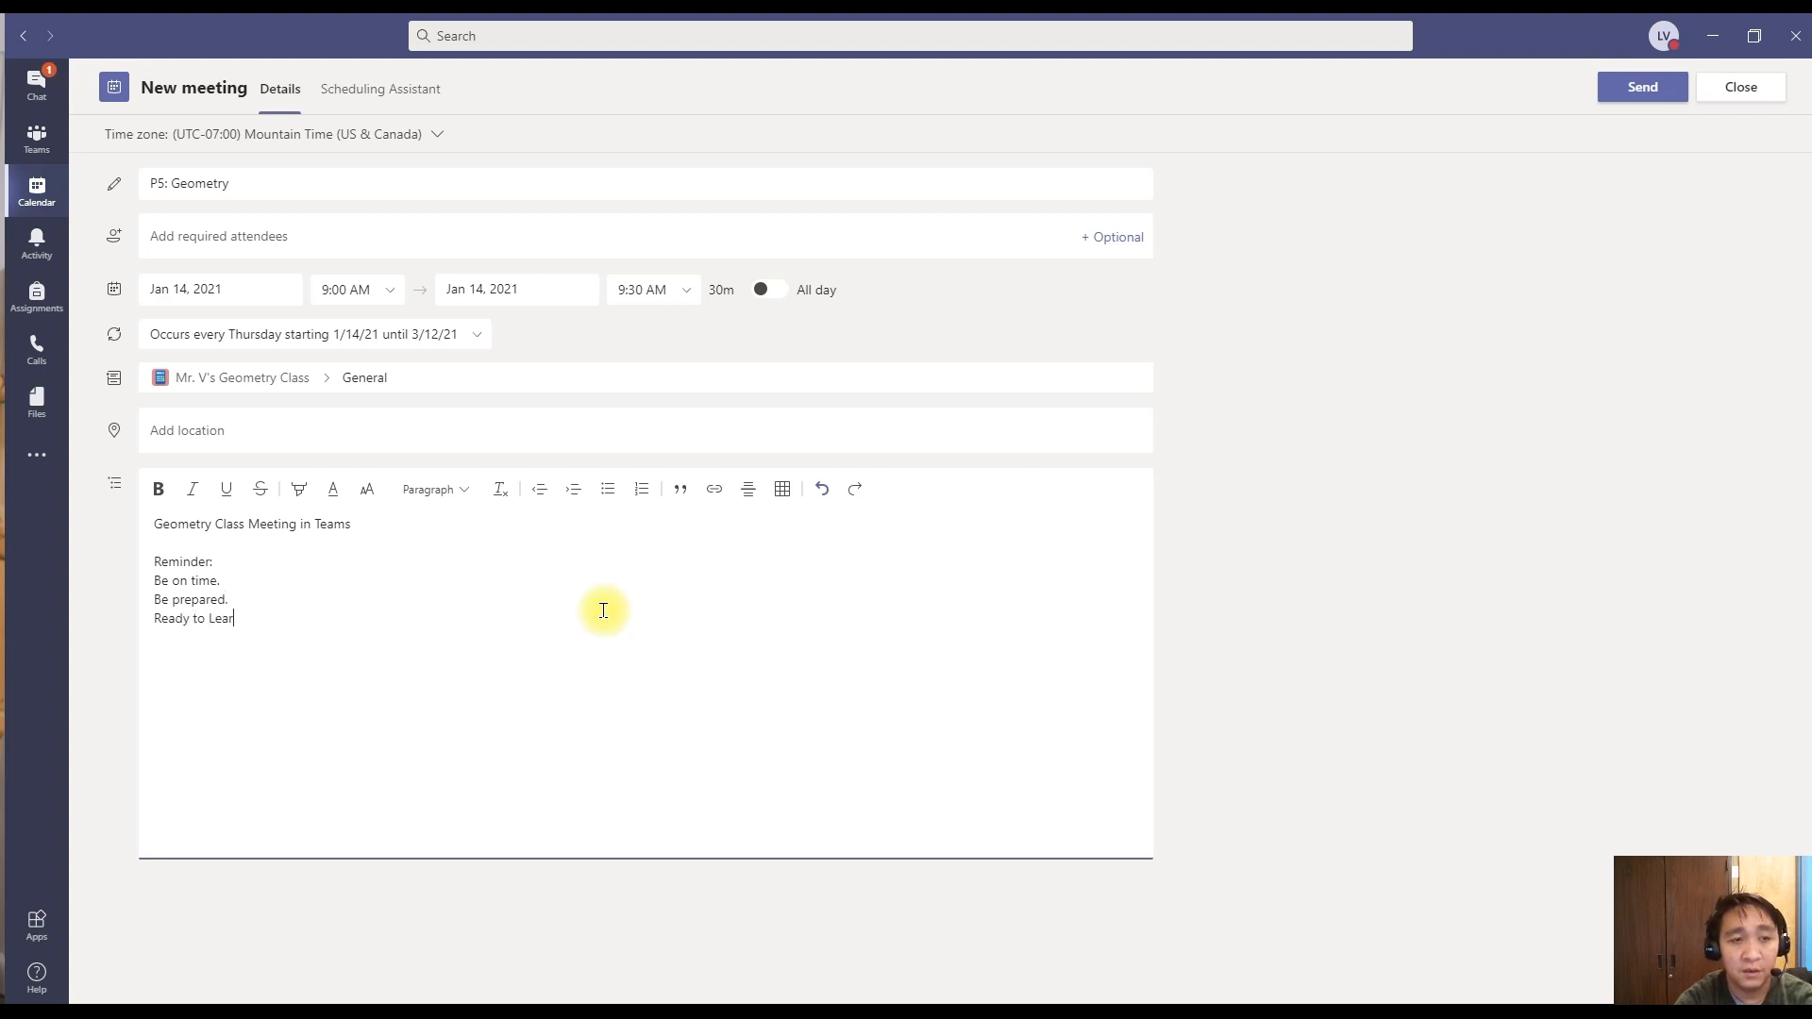
text(n)
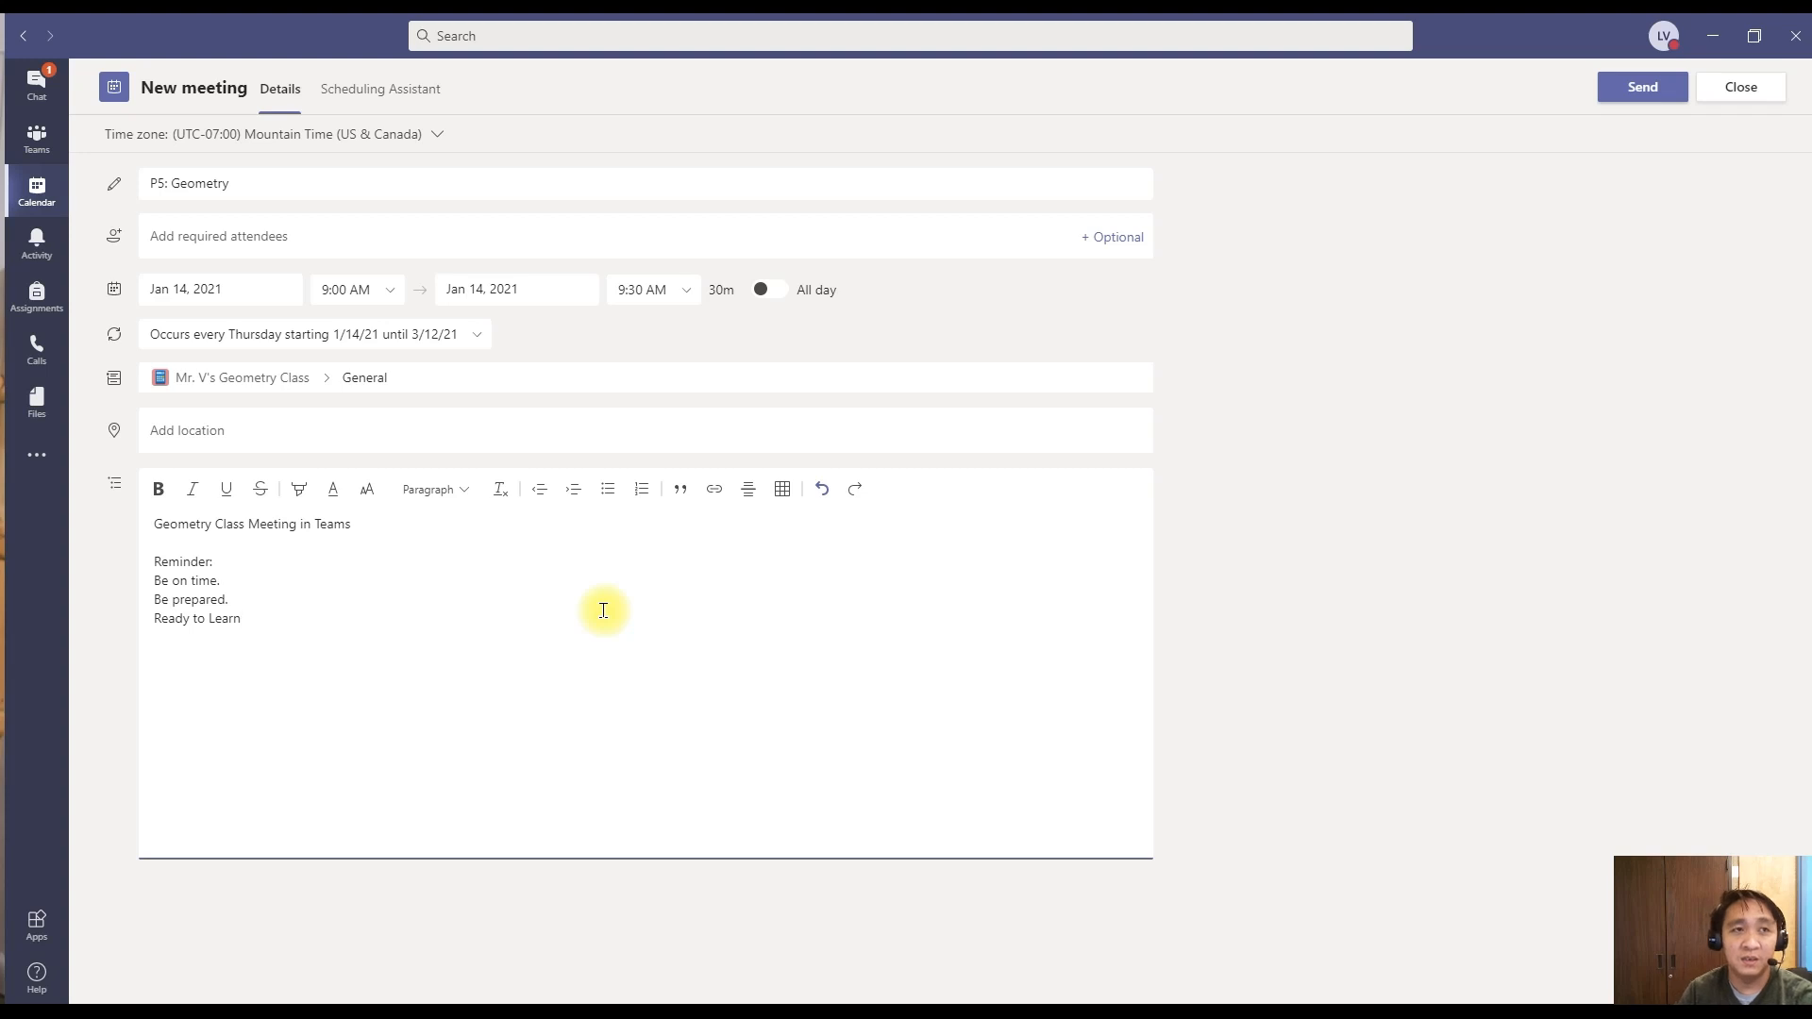
mouse_move(1576, 312)
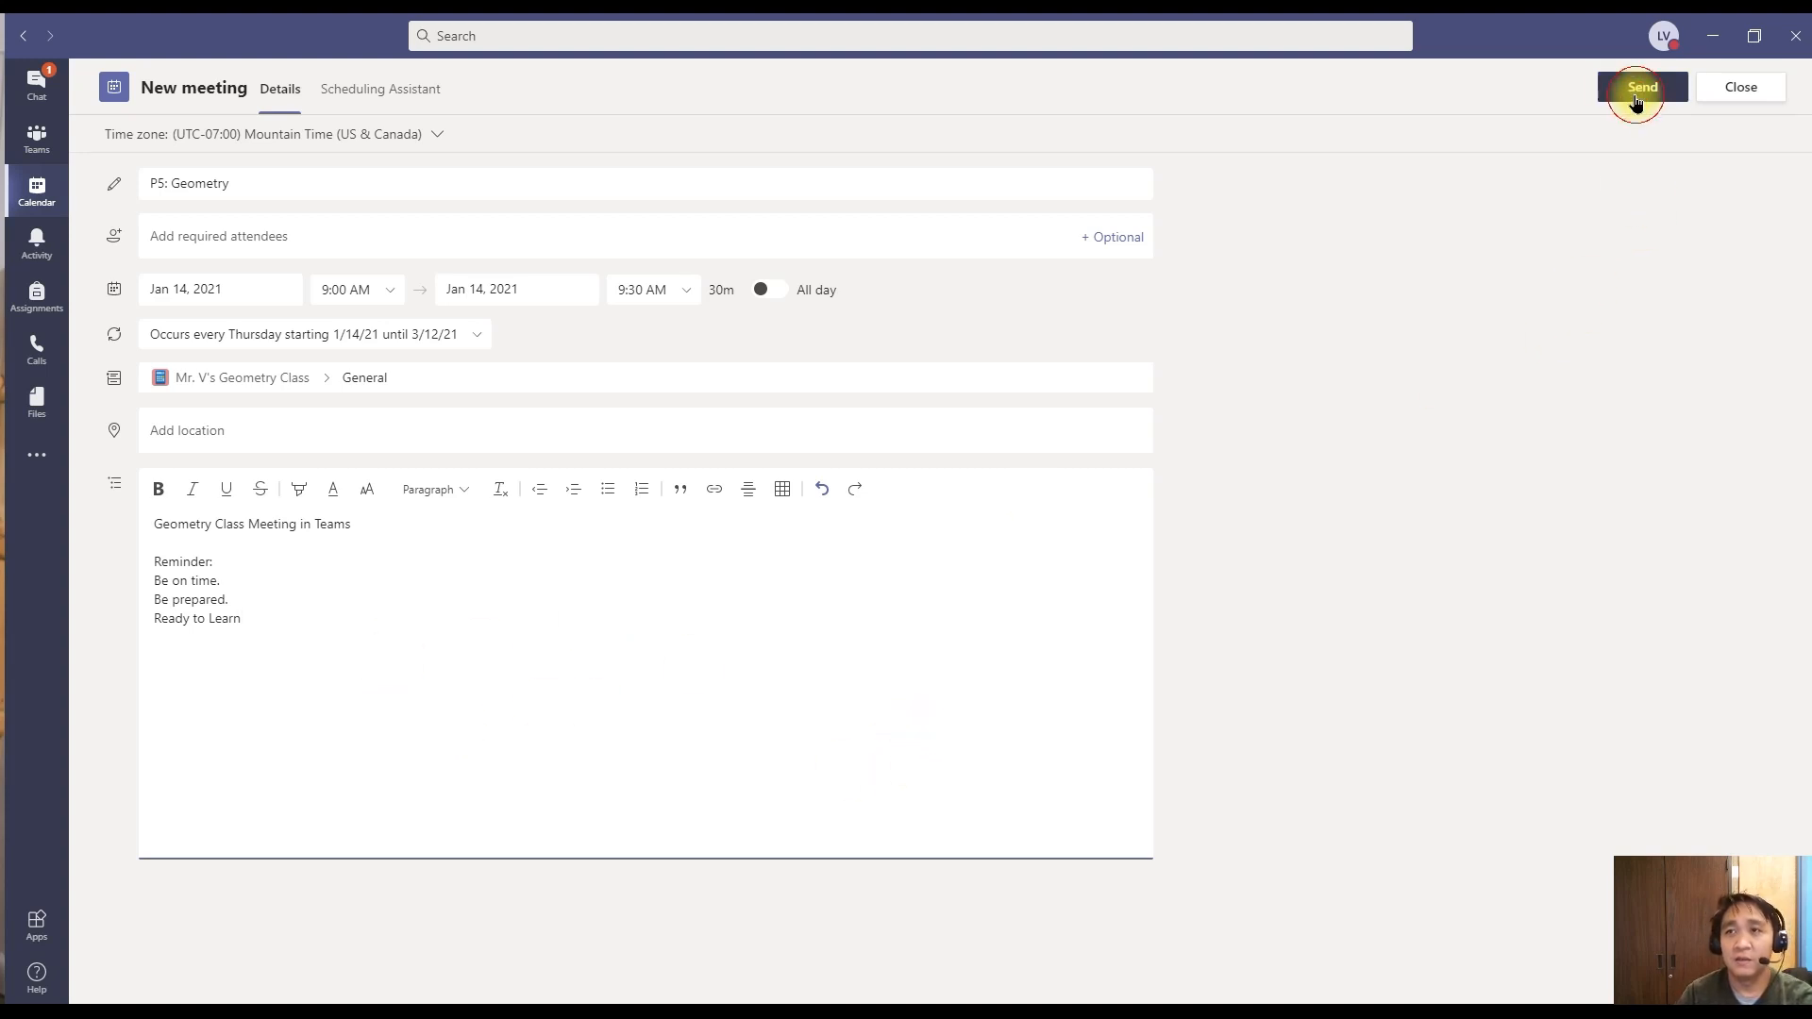
- Send the recurring meeting and reopen the Thursday, Jan 14 P5: Geometry event from the calendar
click(1643, 87)
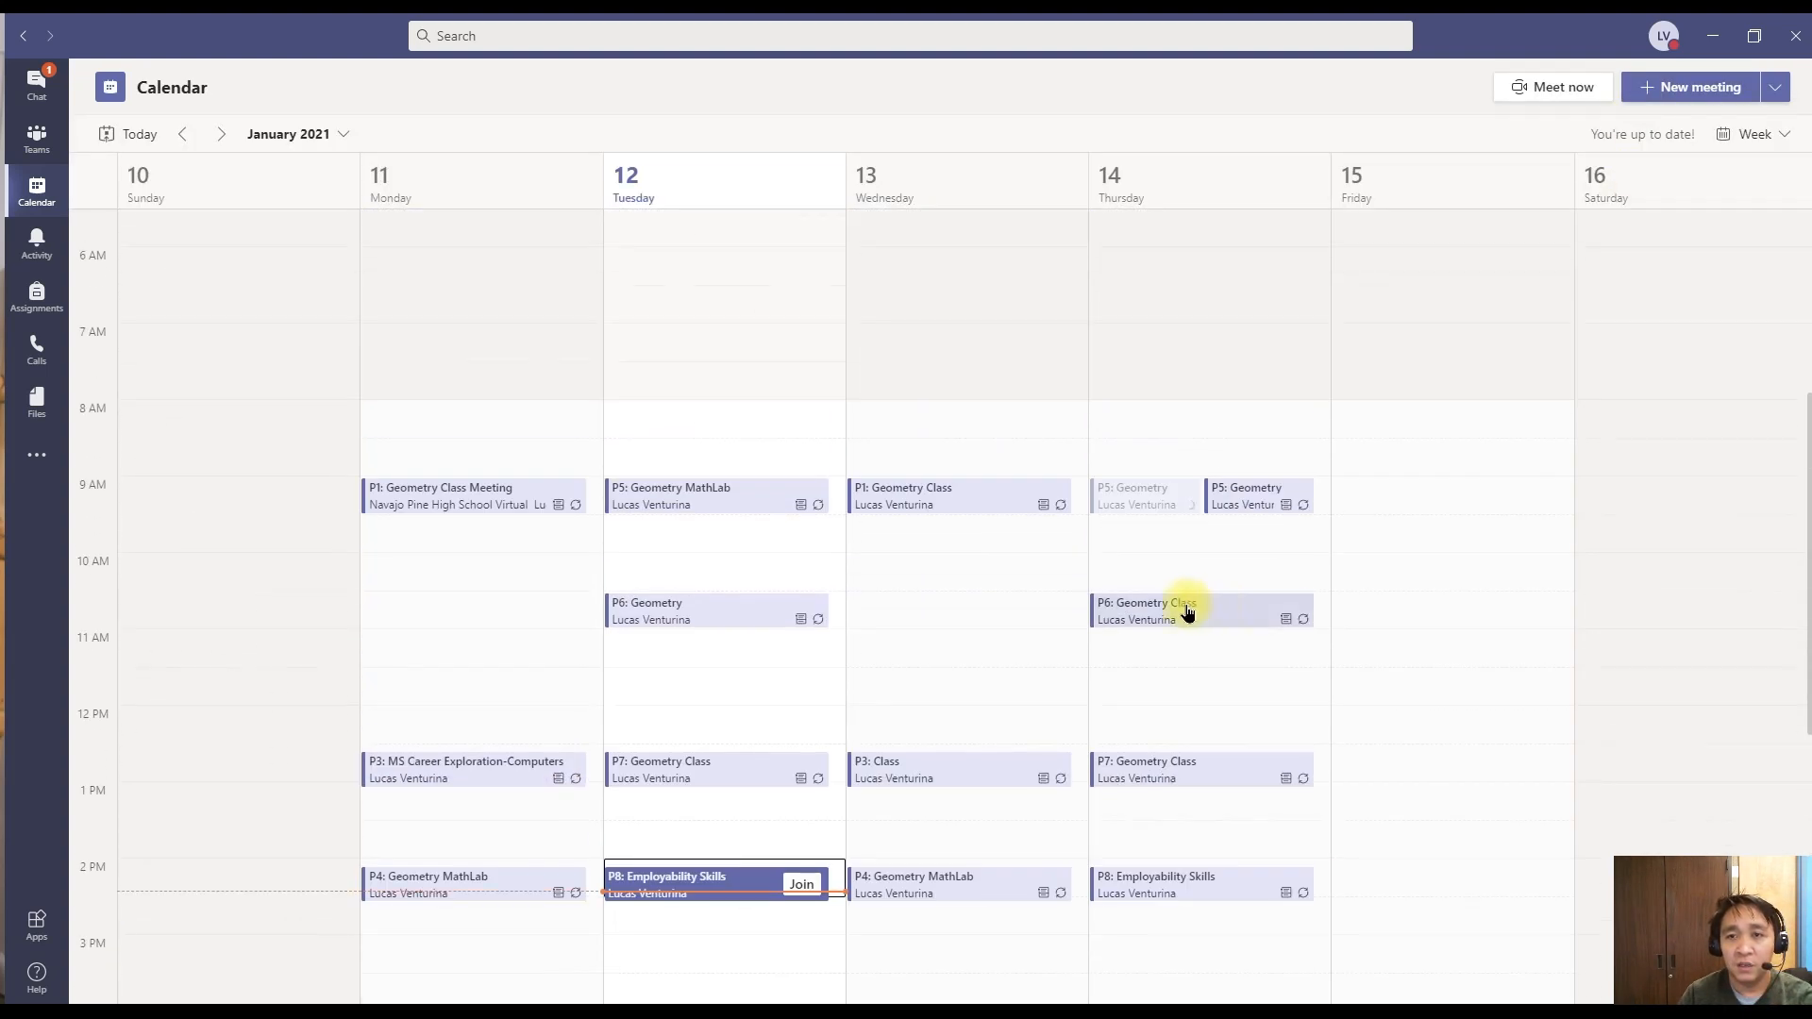
mouse_move(1146, 504)
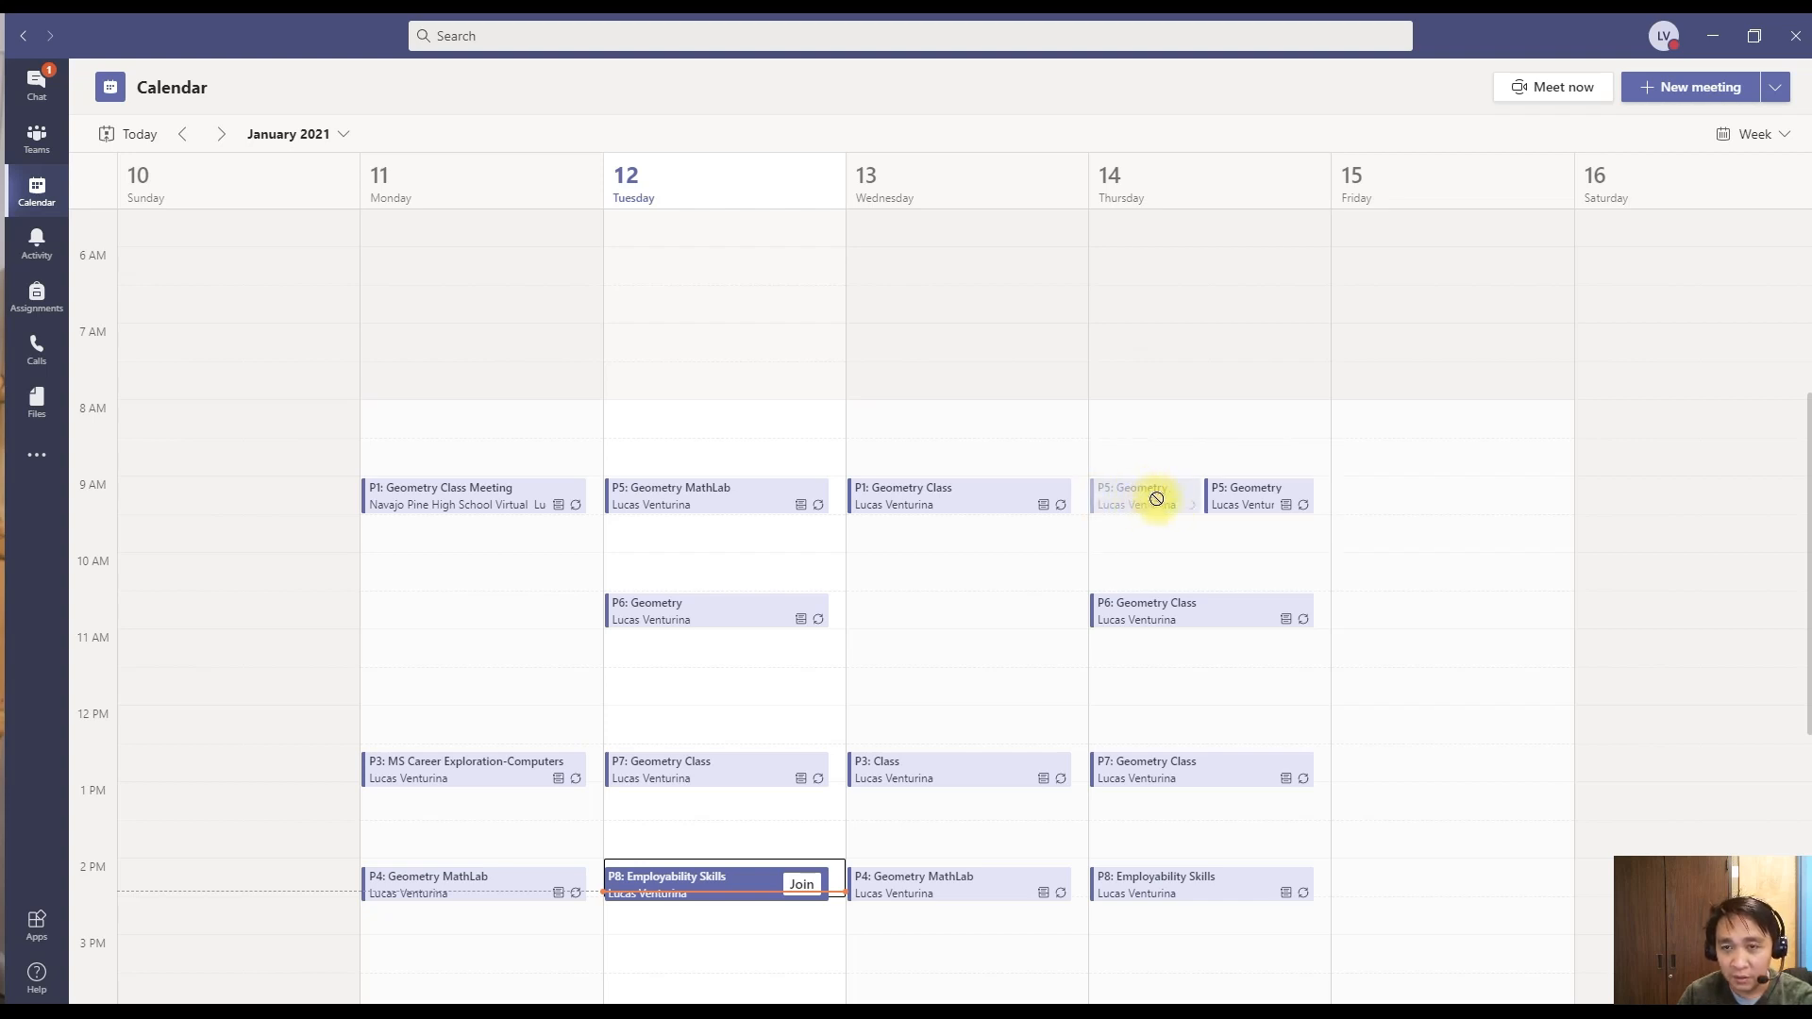
mouse_move(1156, 528)
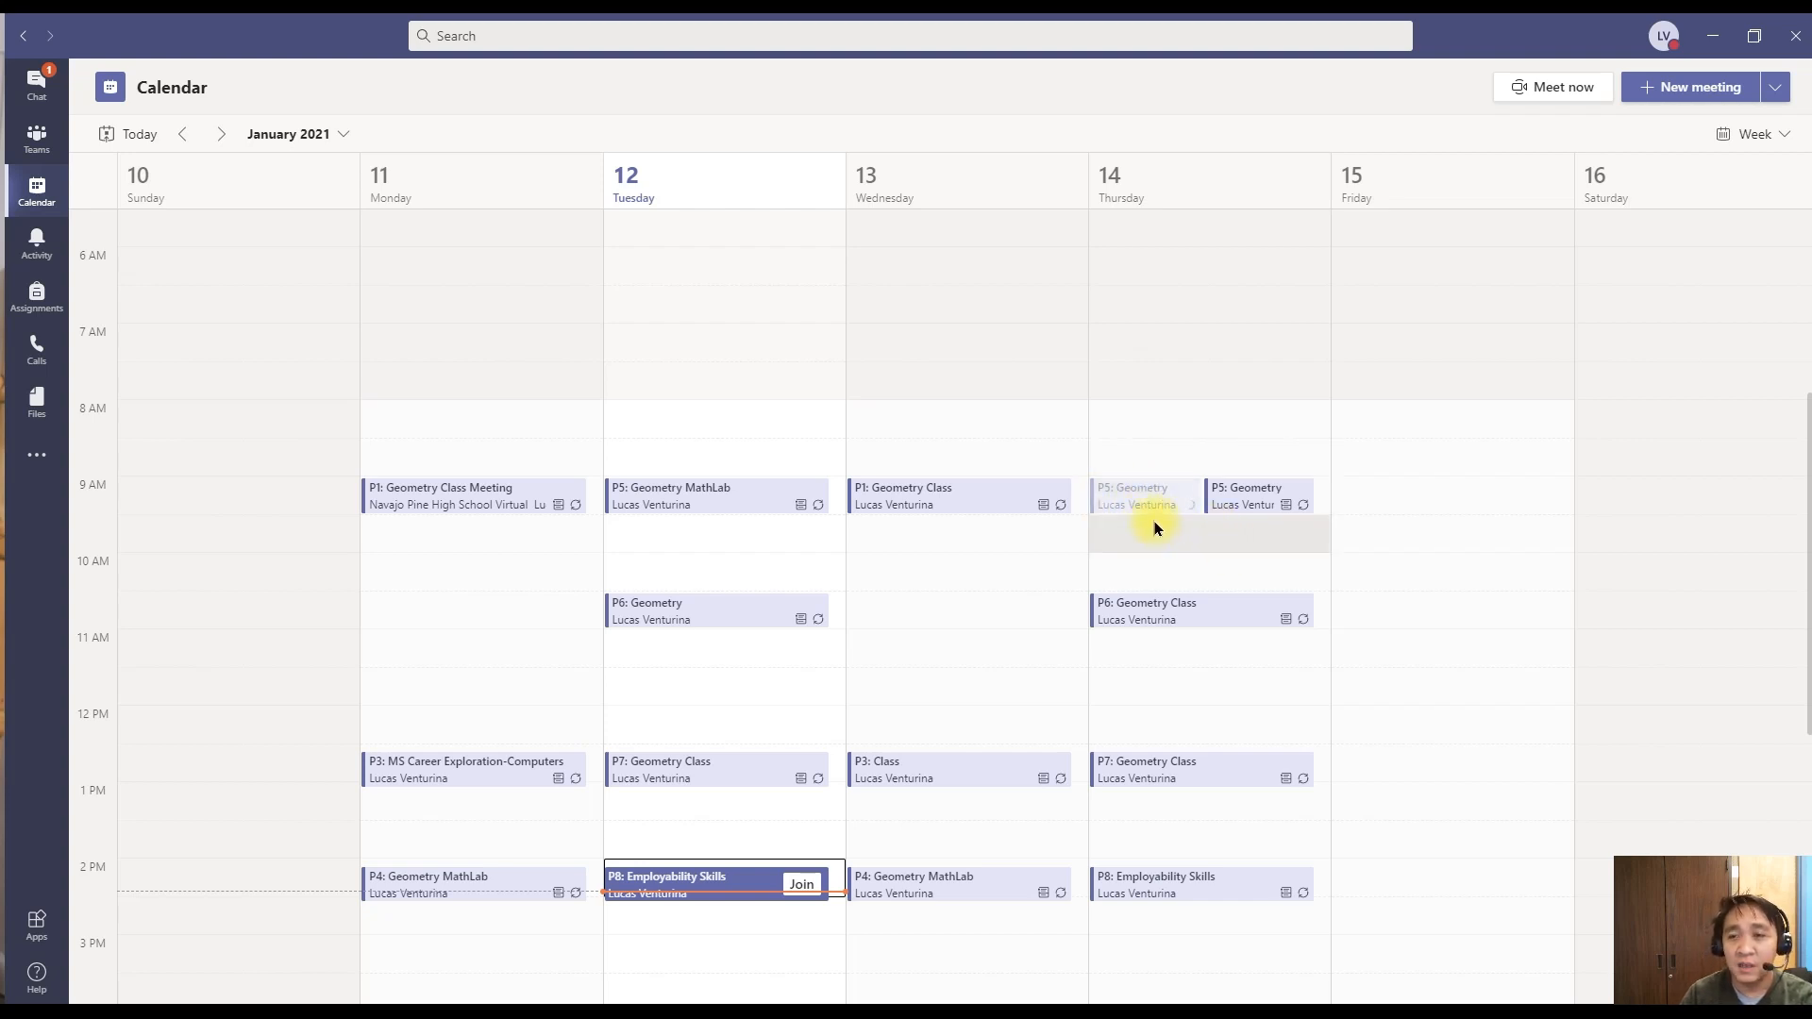
mouse_move(1123, 483)
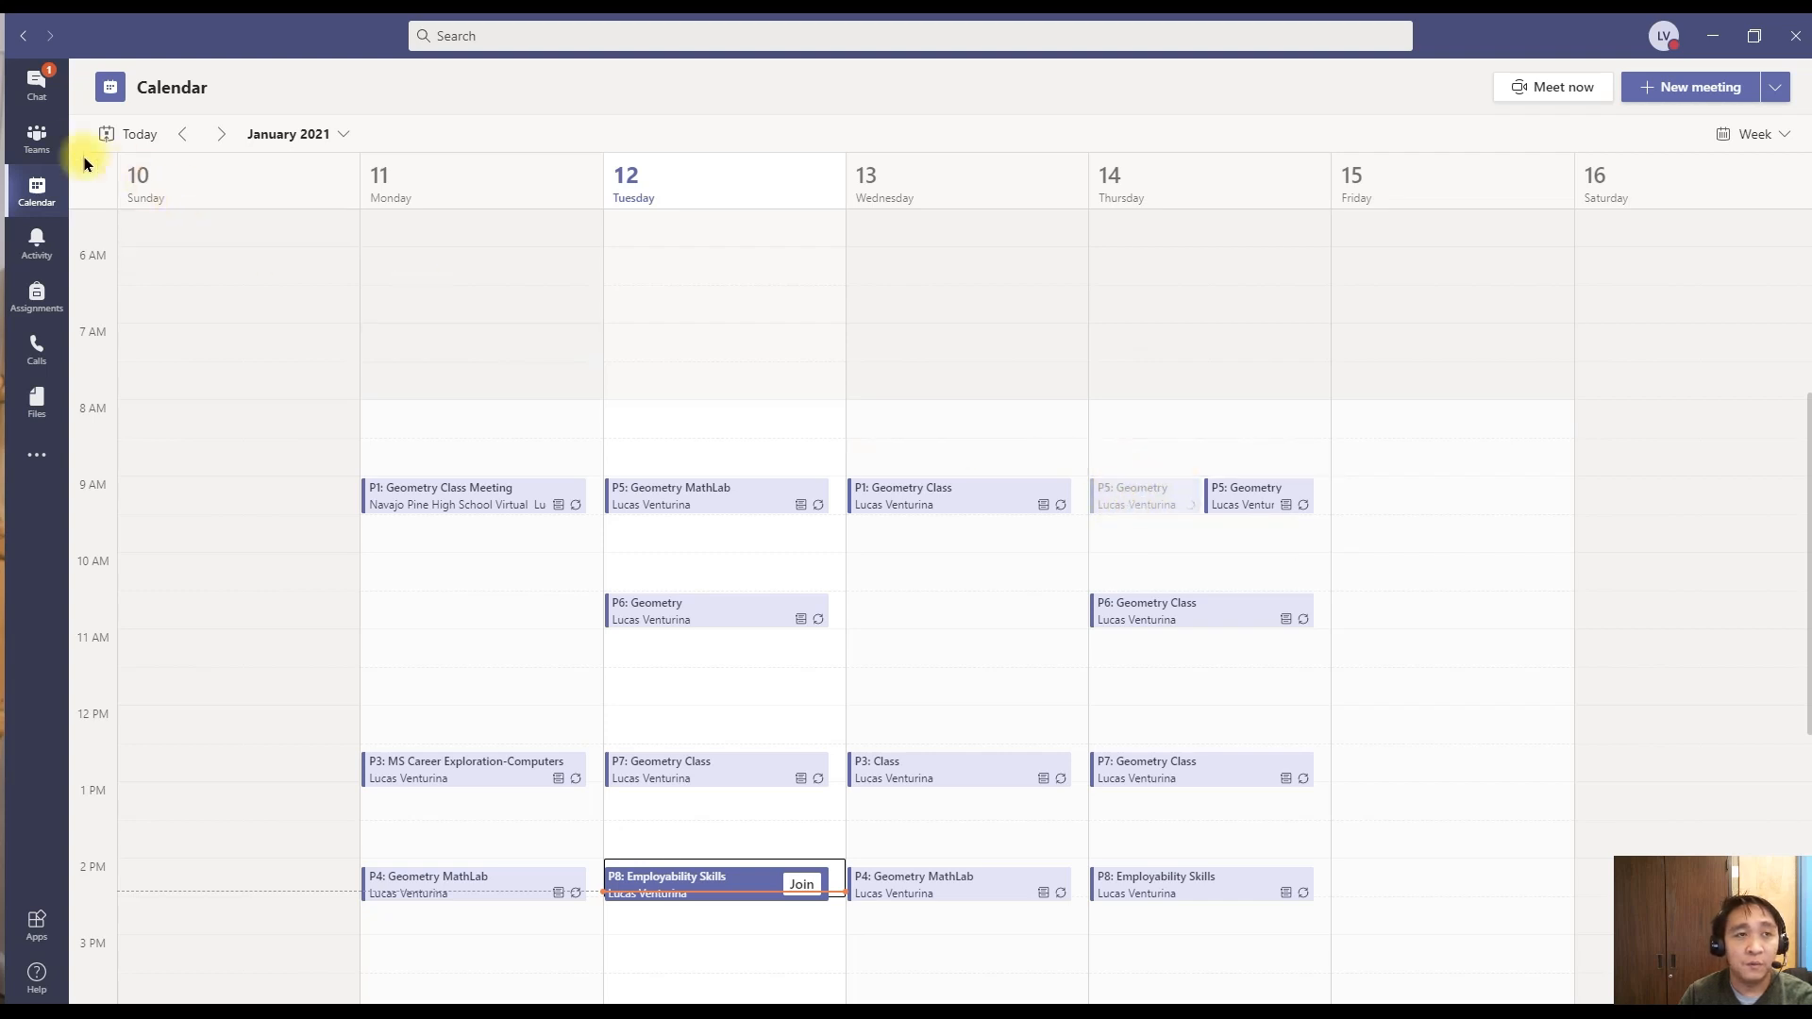
click(36, 137)
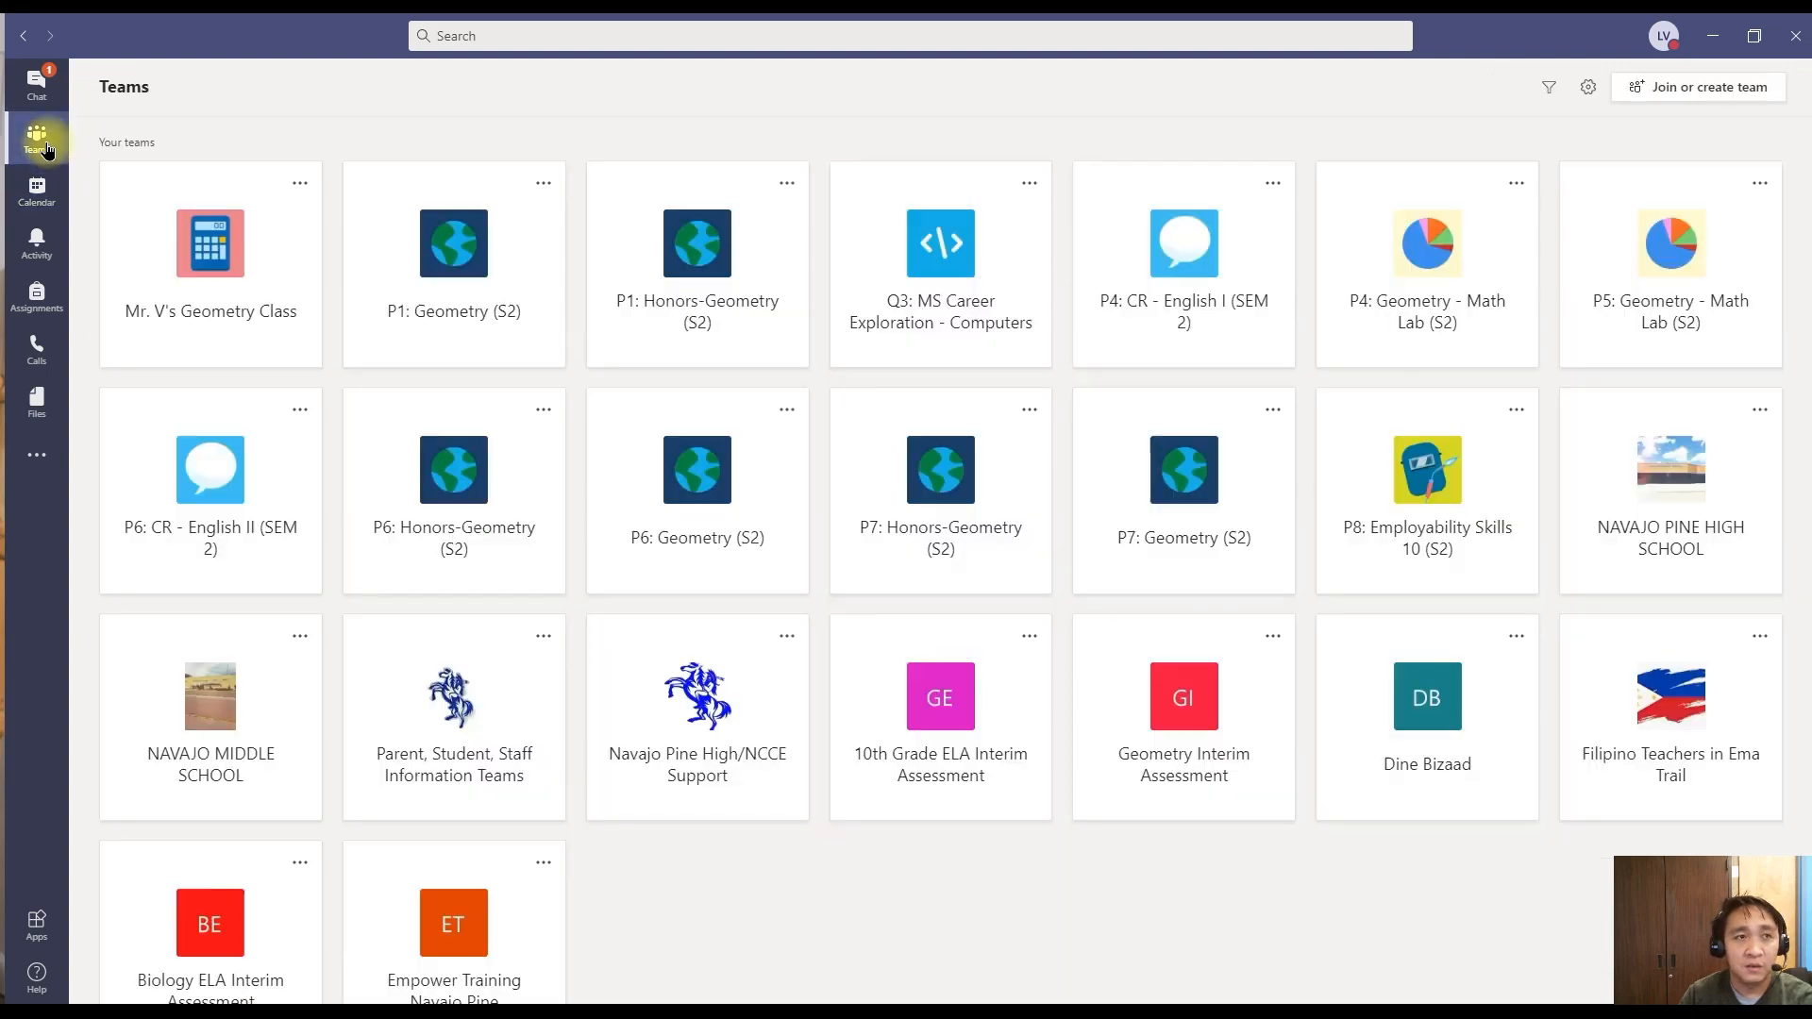
click(36, 193)
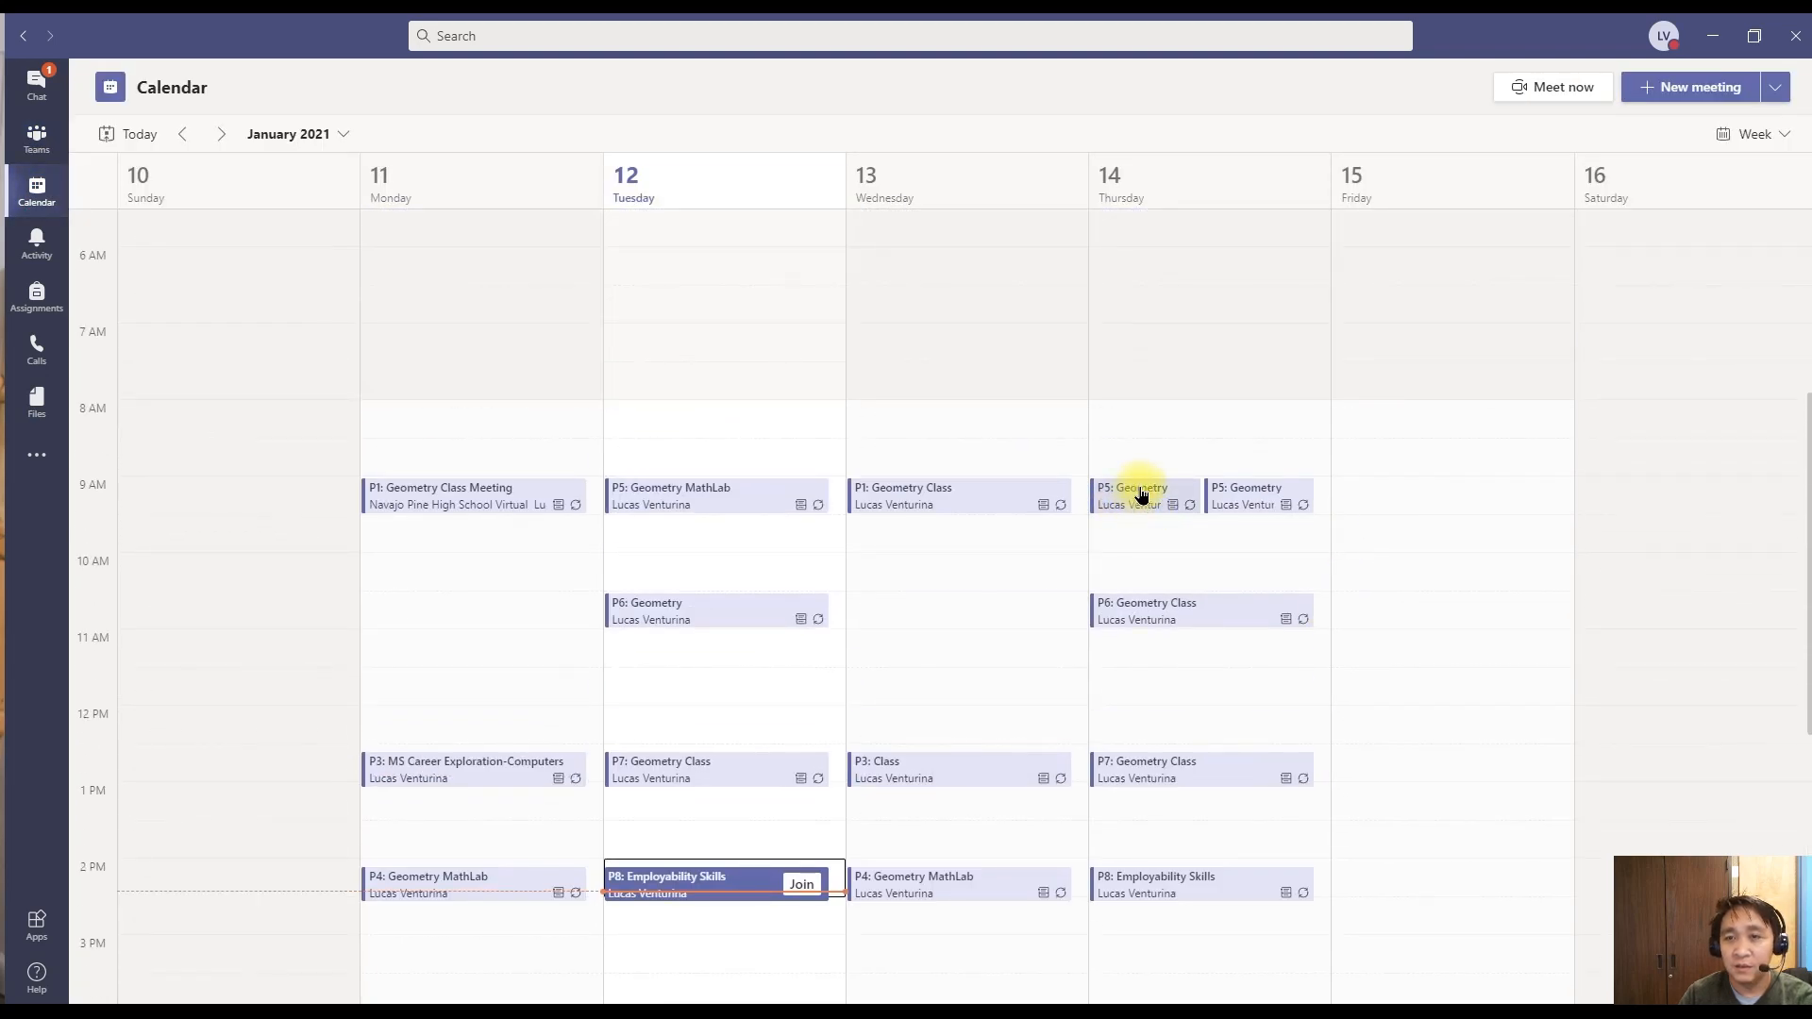
mouse_move(1276, 489)
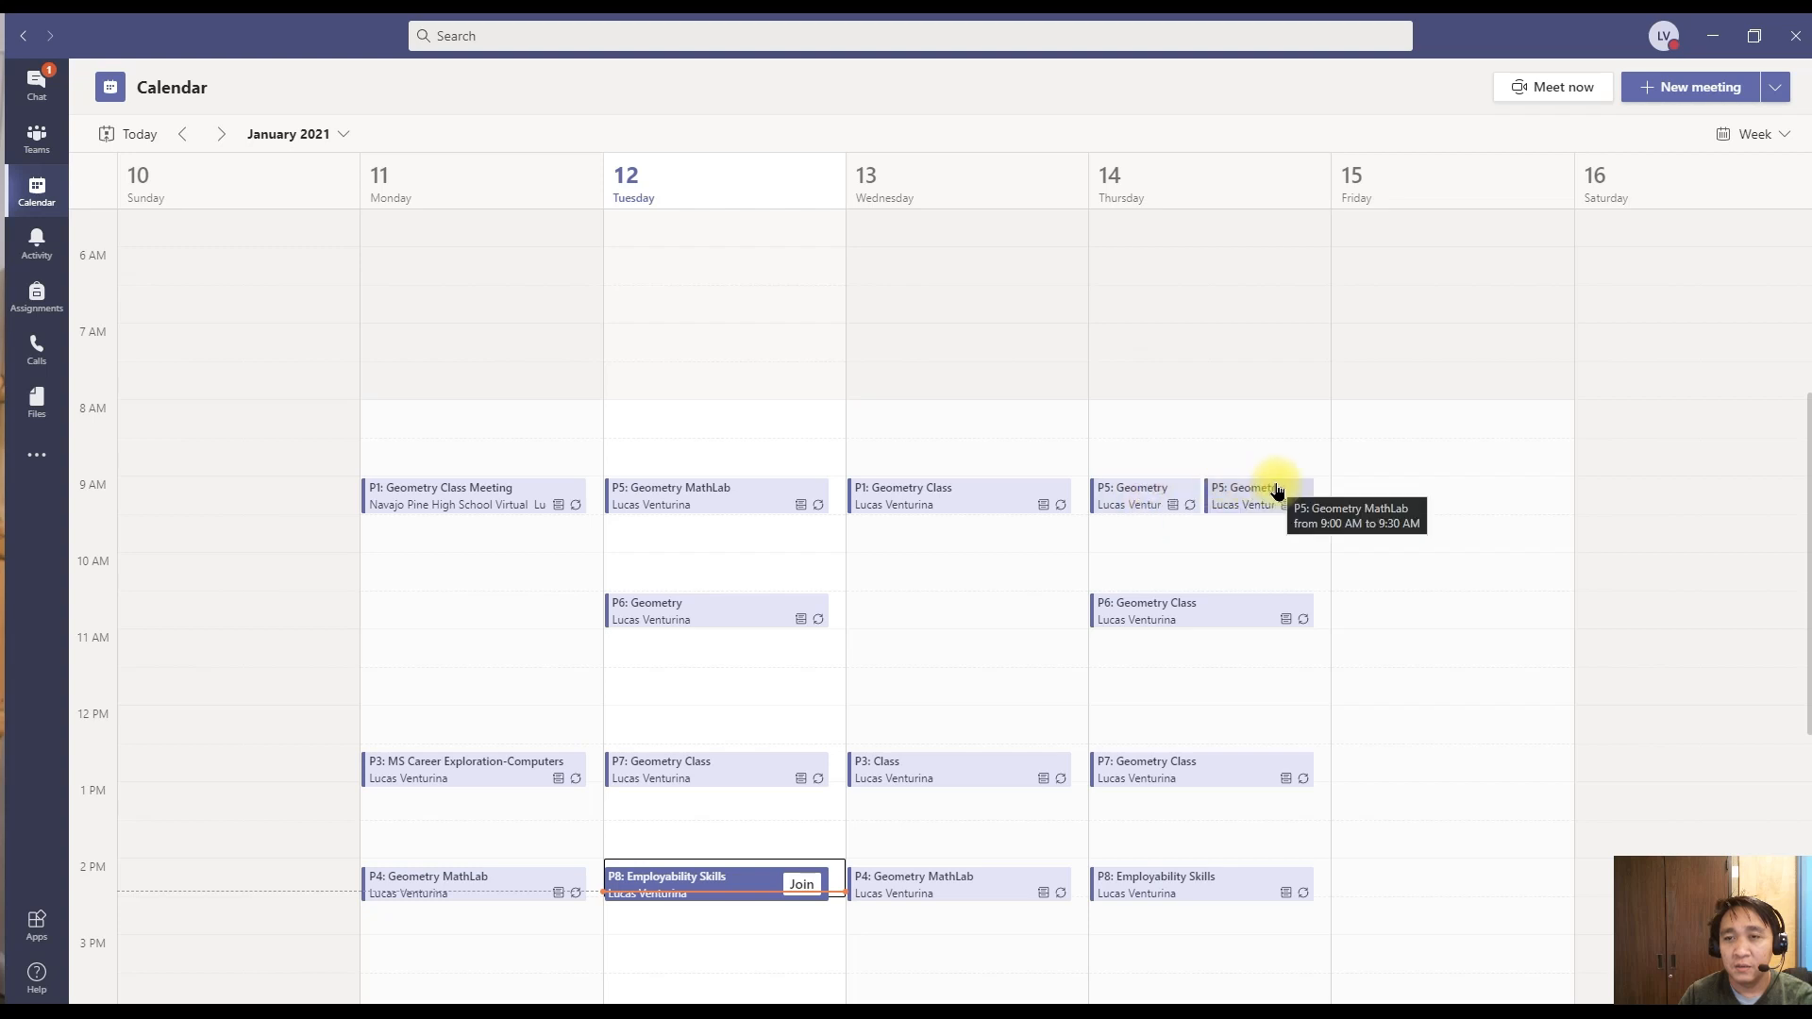
mouse_move(1163, 581)
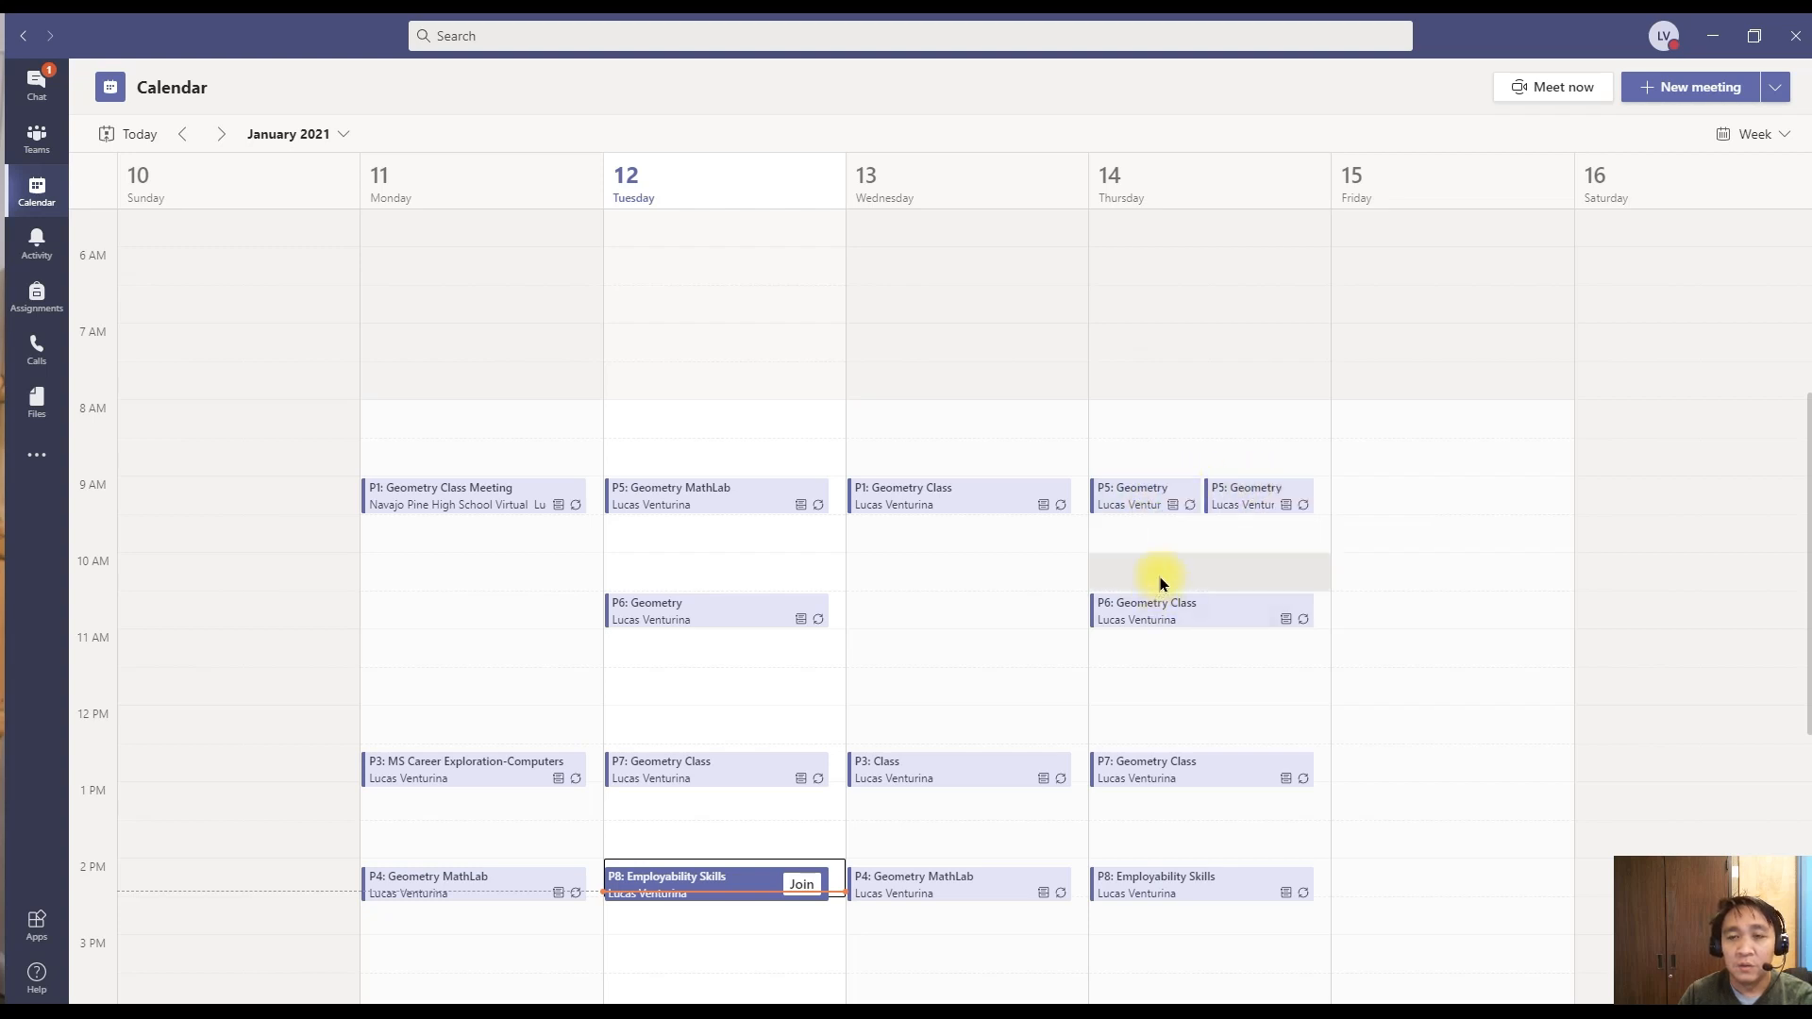
mouse_move(1137, 504)
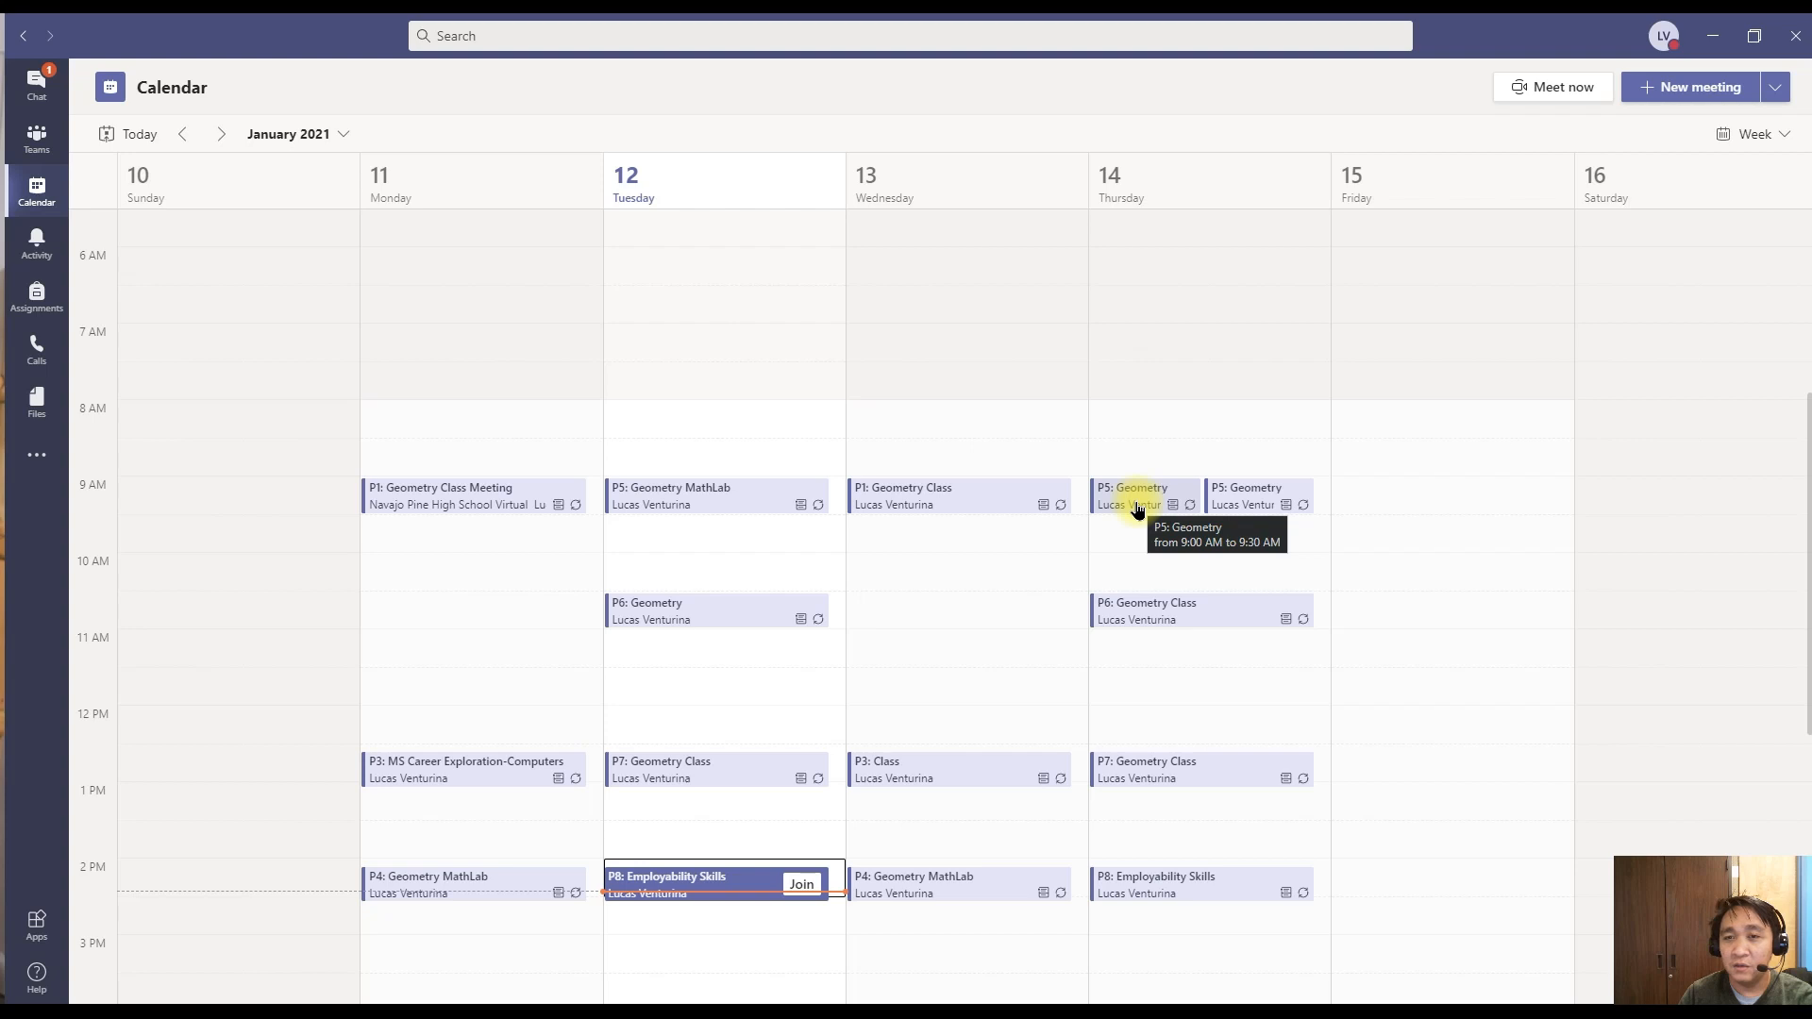
click(1138, 506)
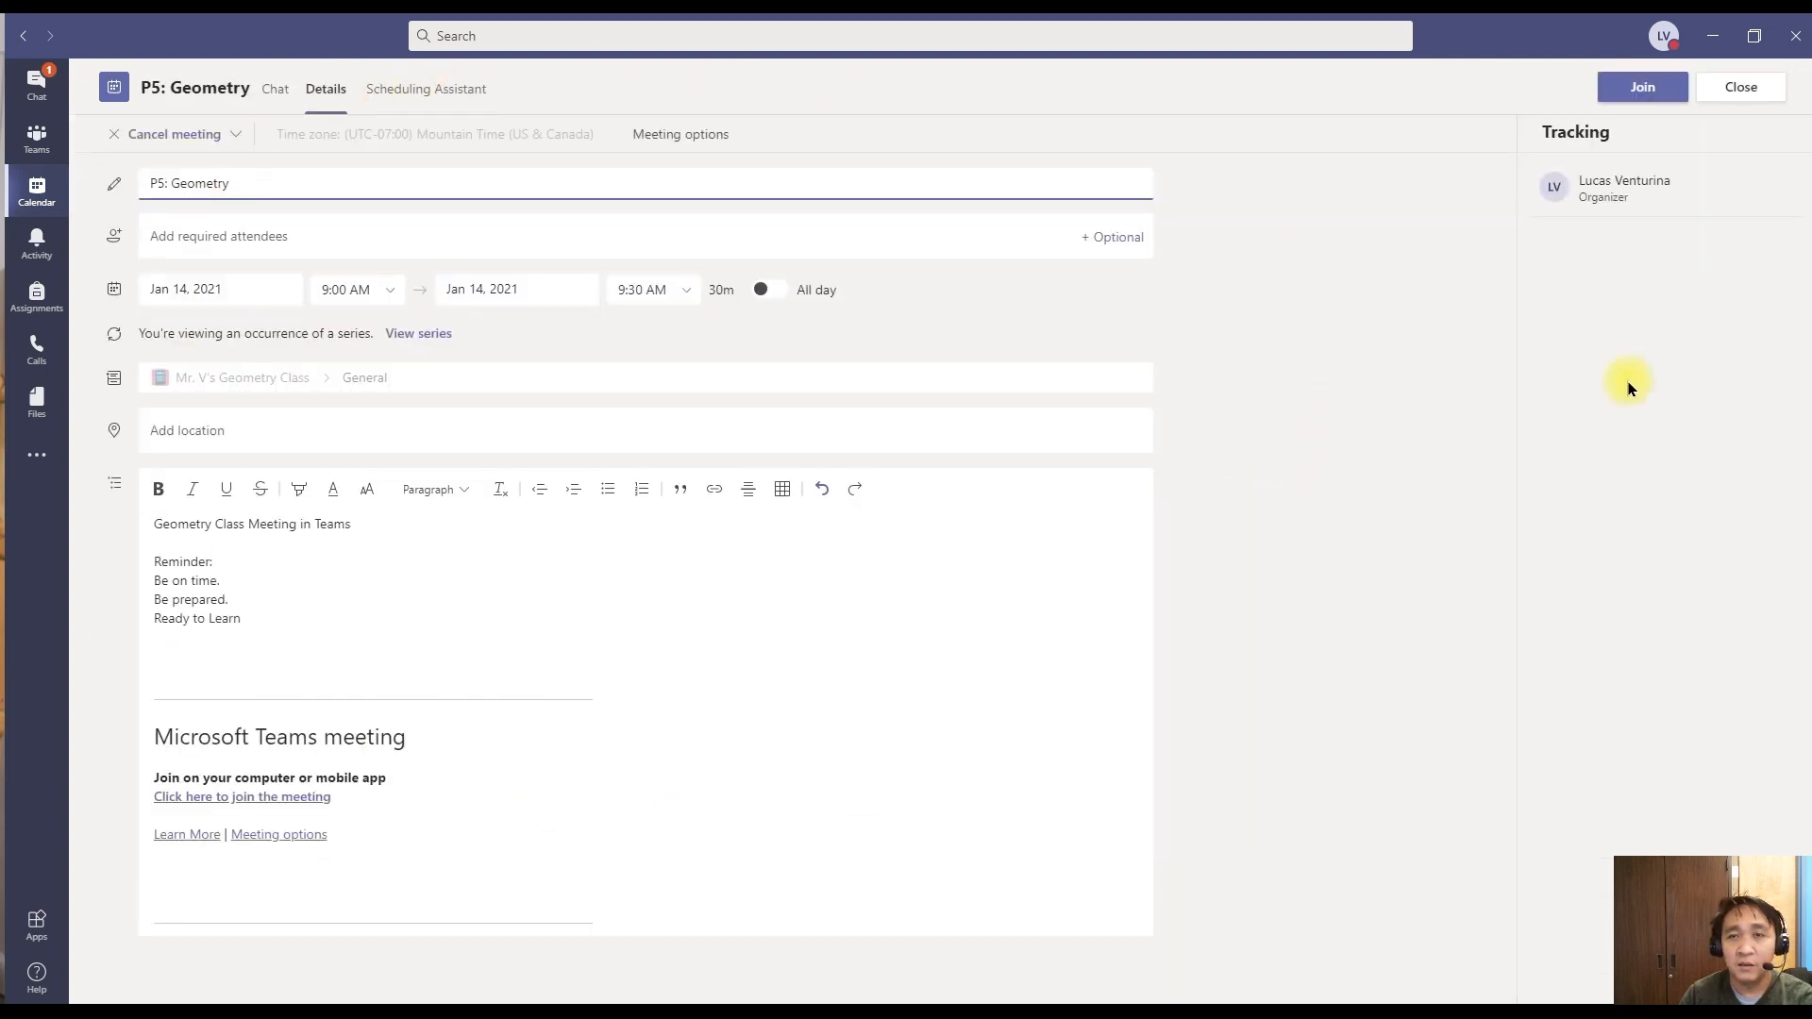
mouse_move(1110, 711)
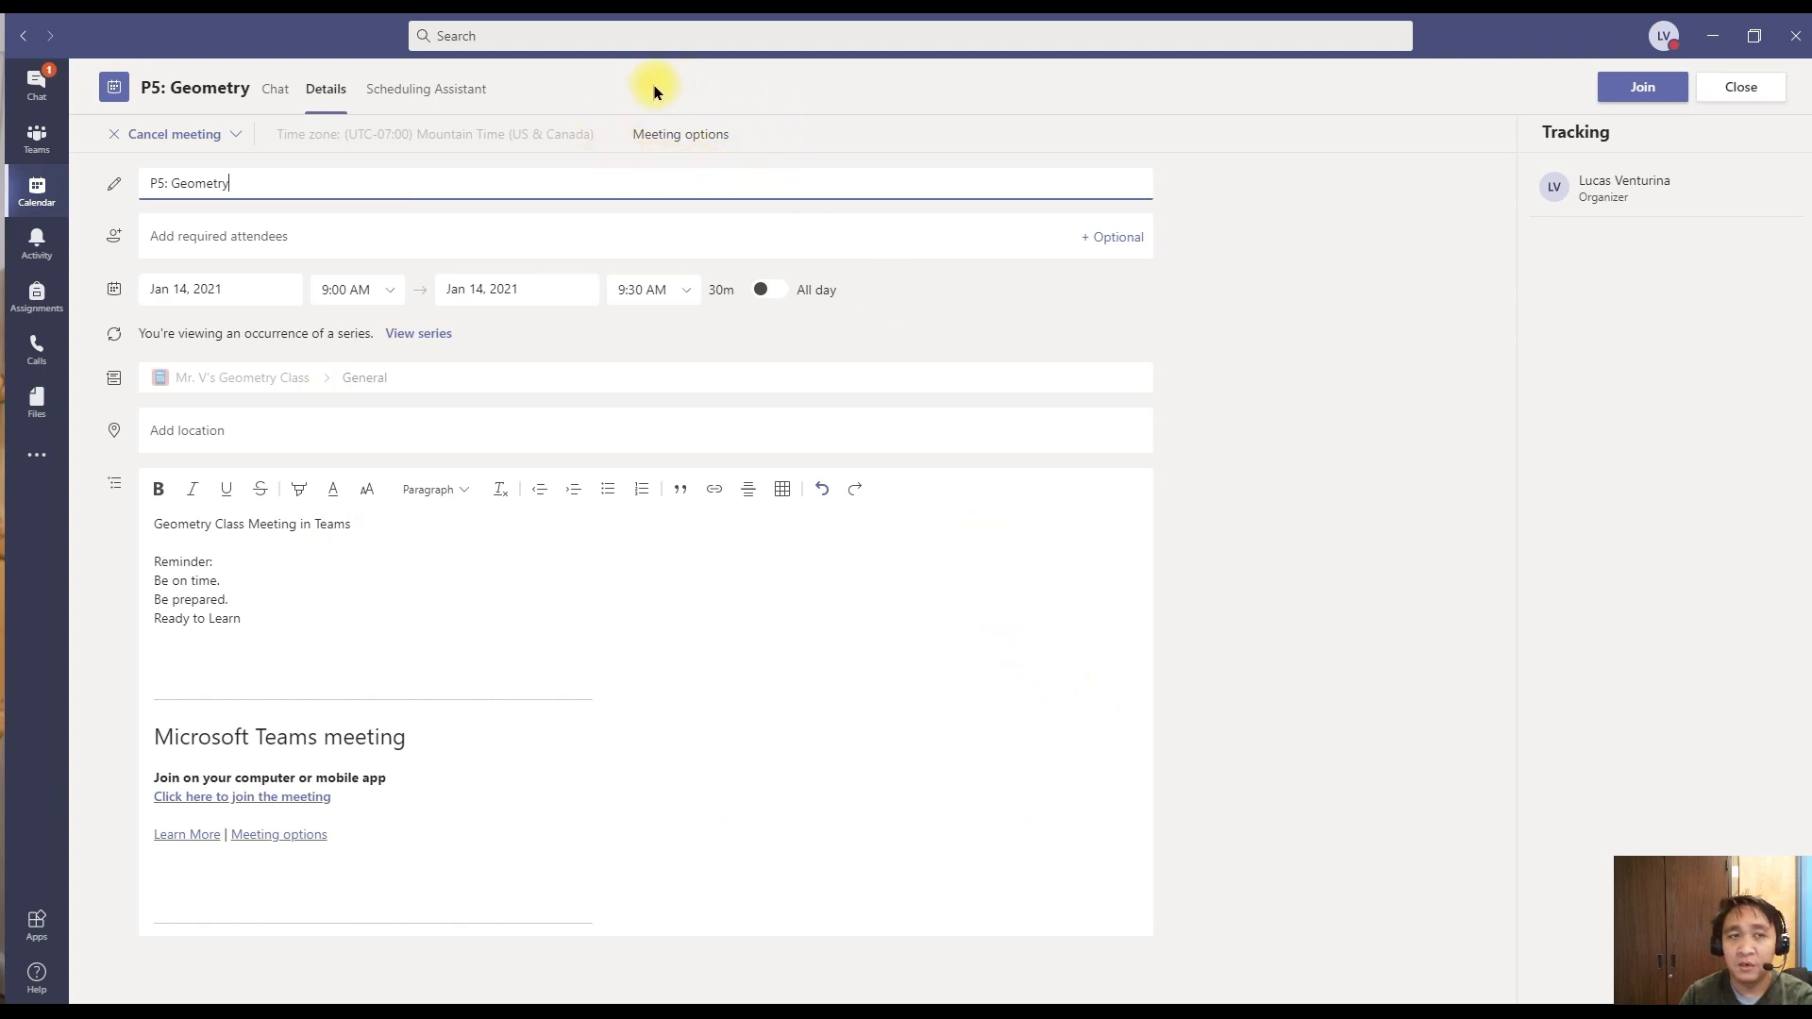
mouse_move(638, 155)
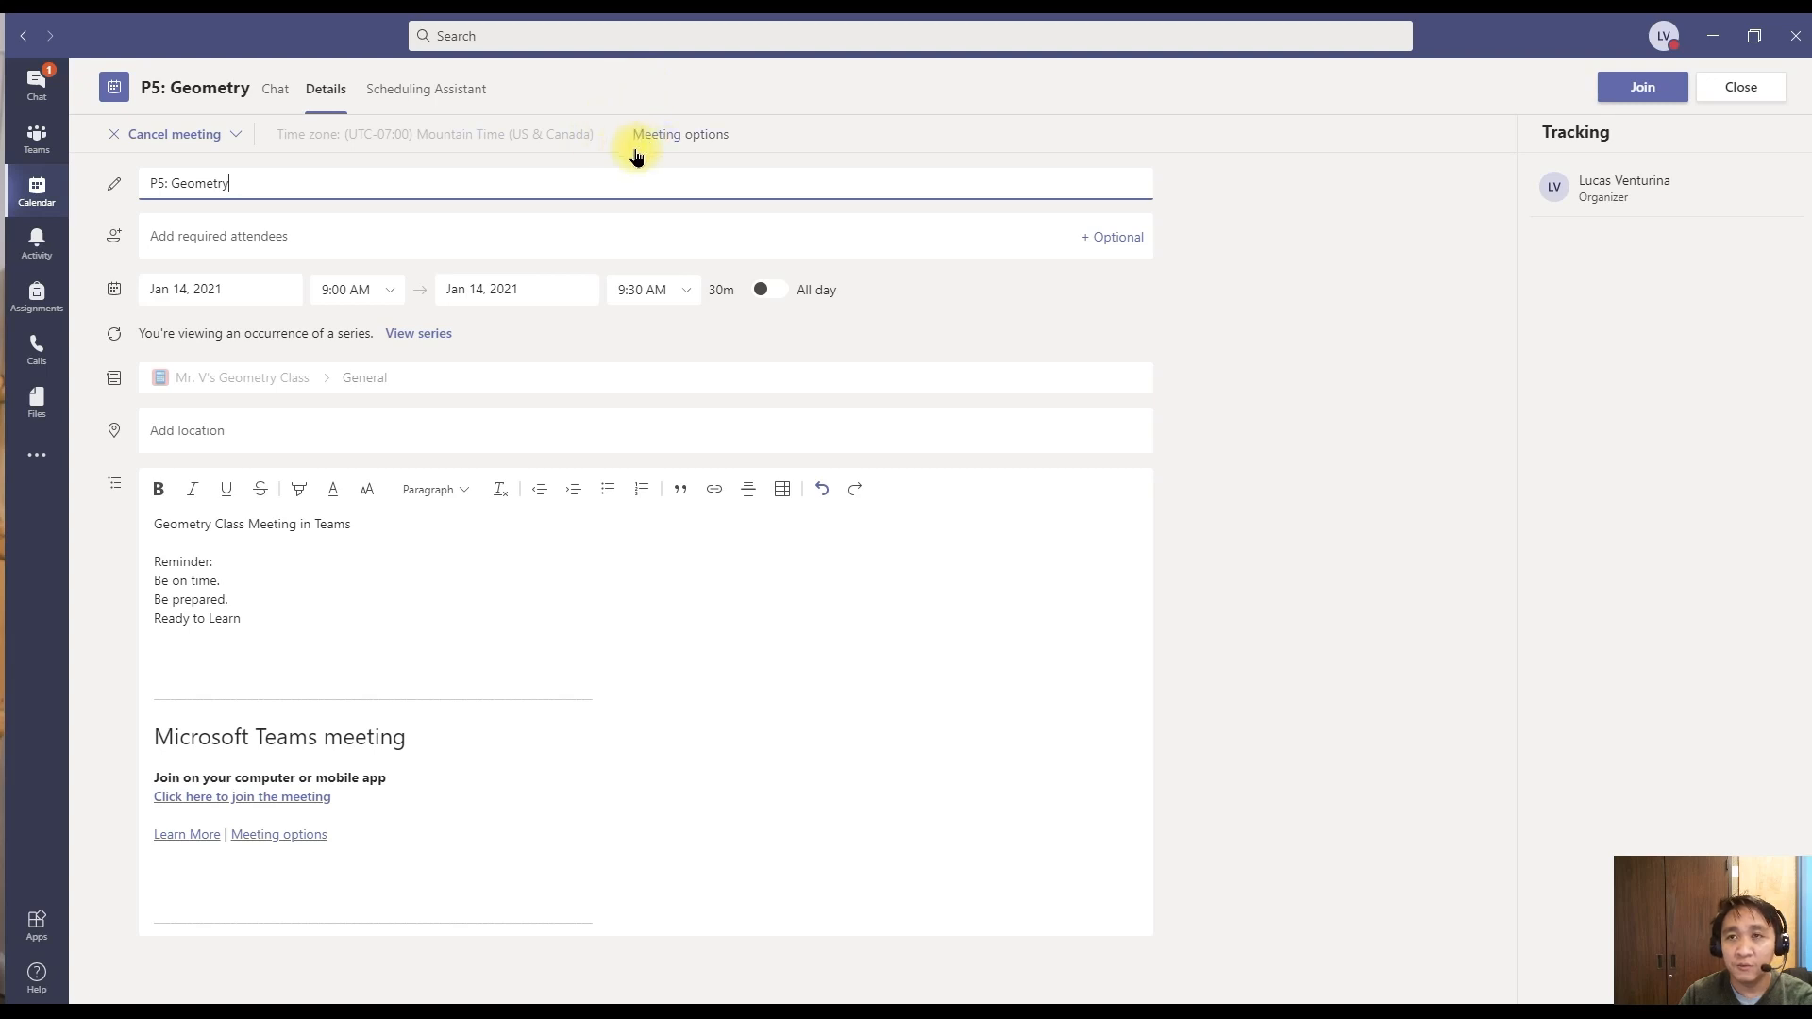
mouse_move(1446, 585)
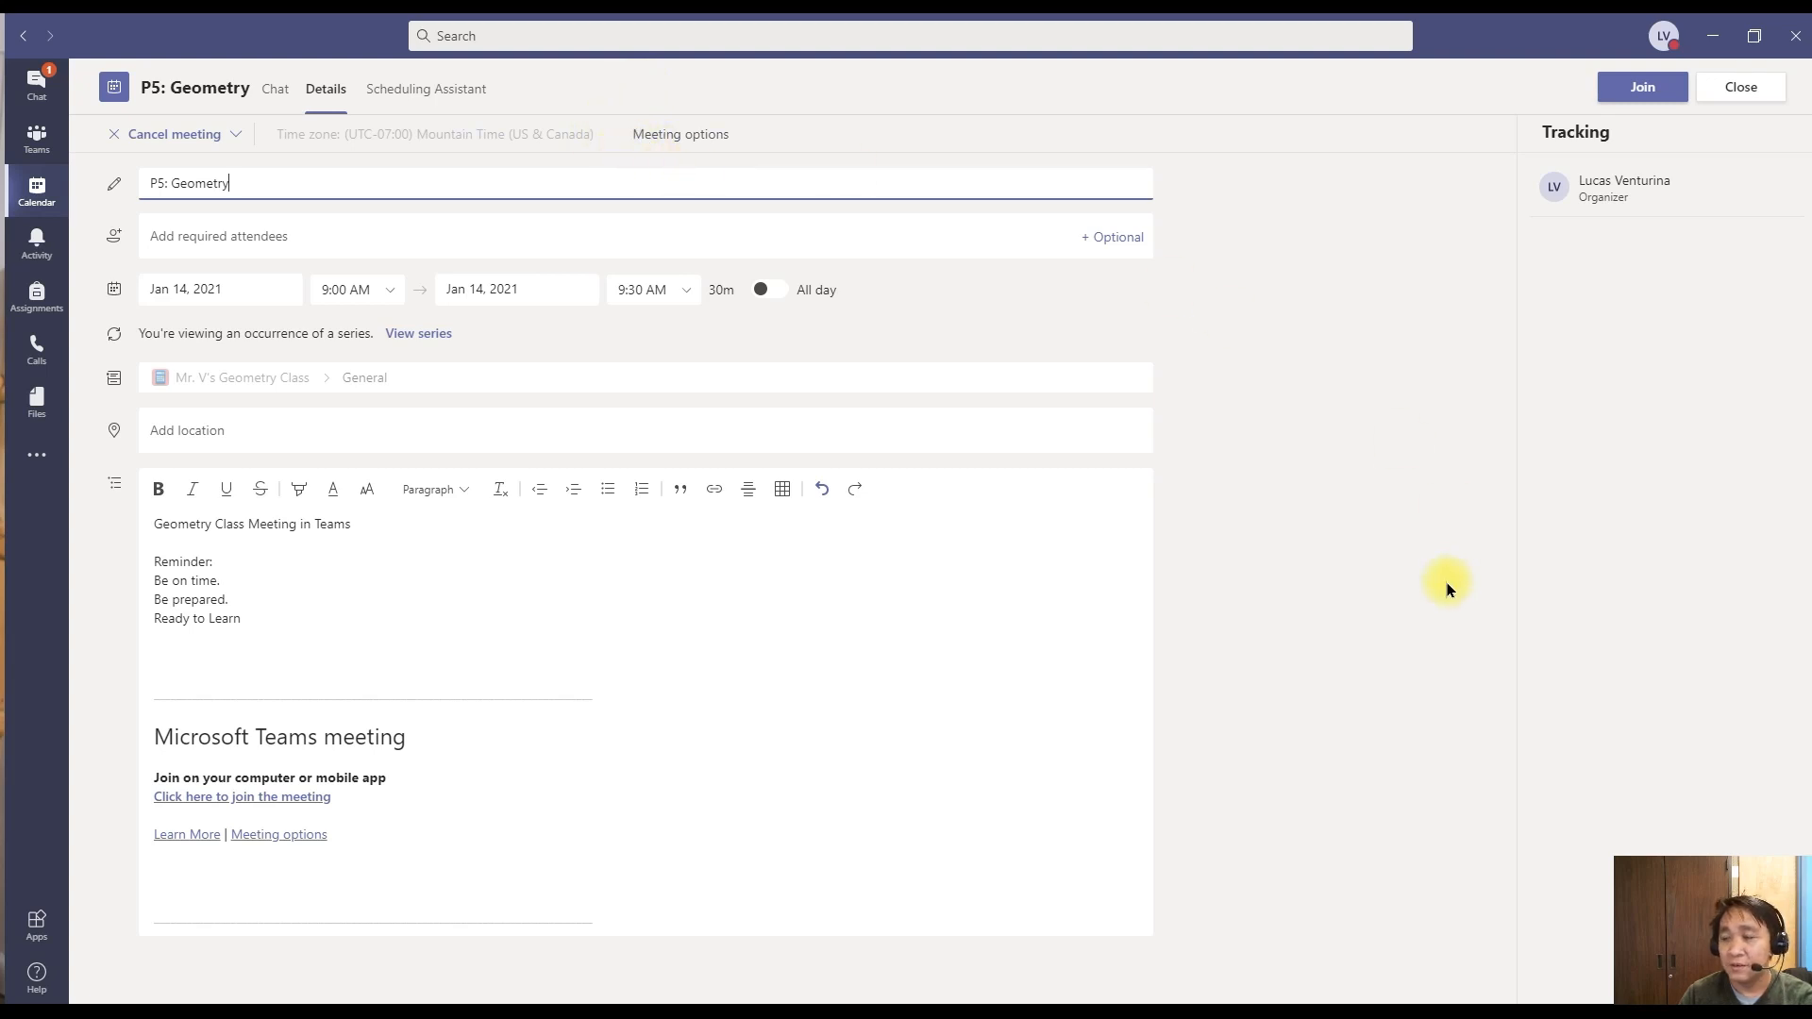
mouse_move(1408, 544)
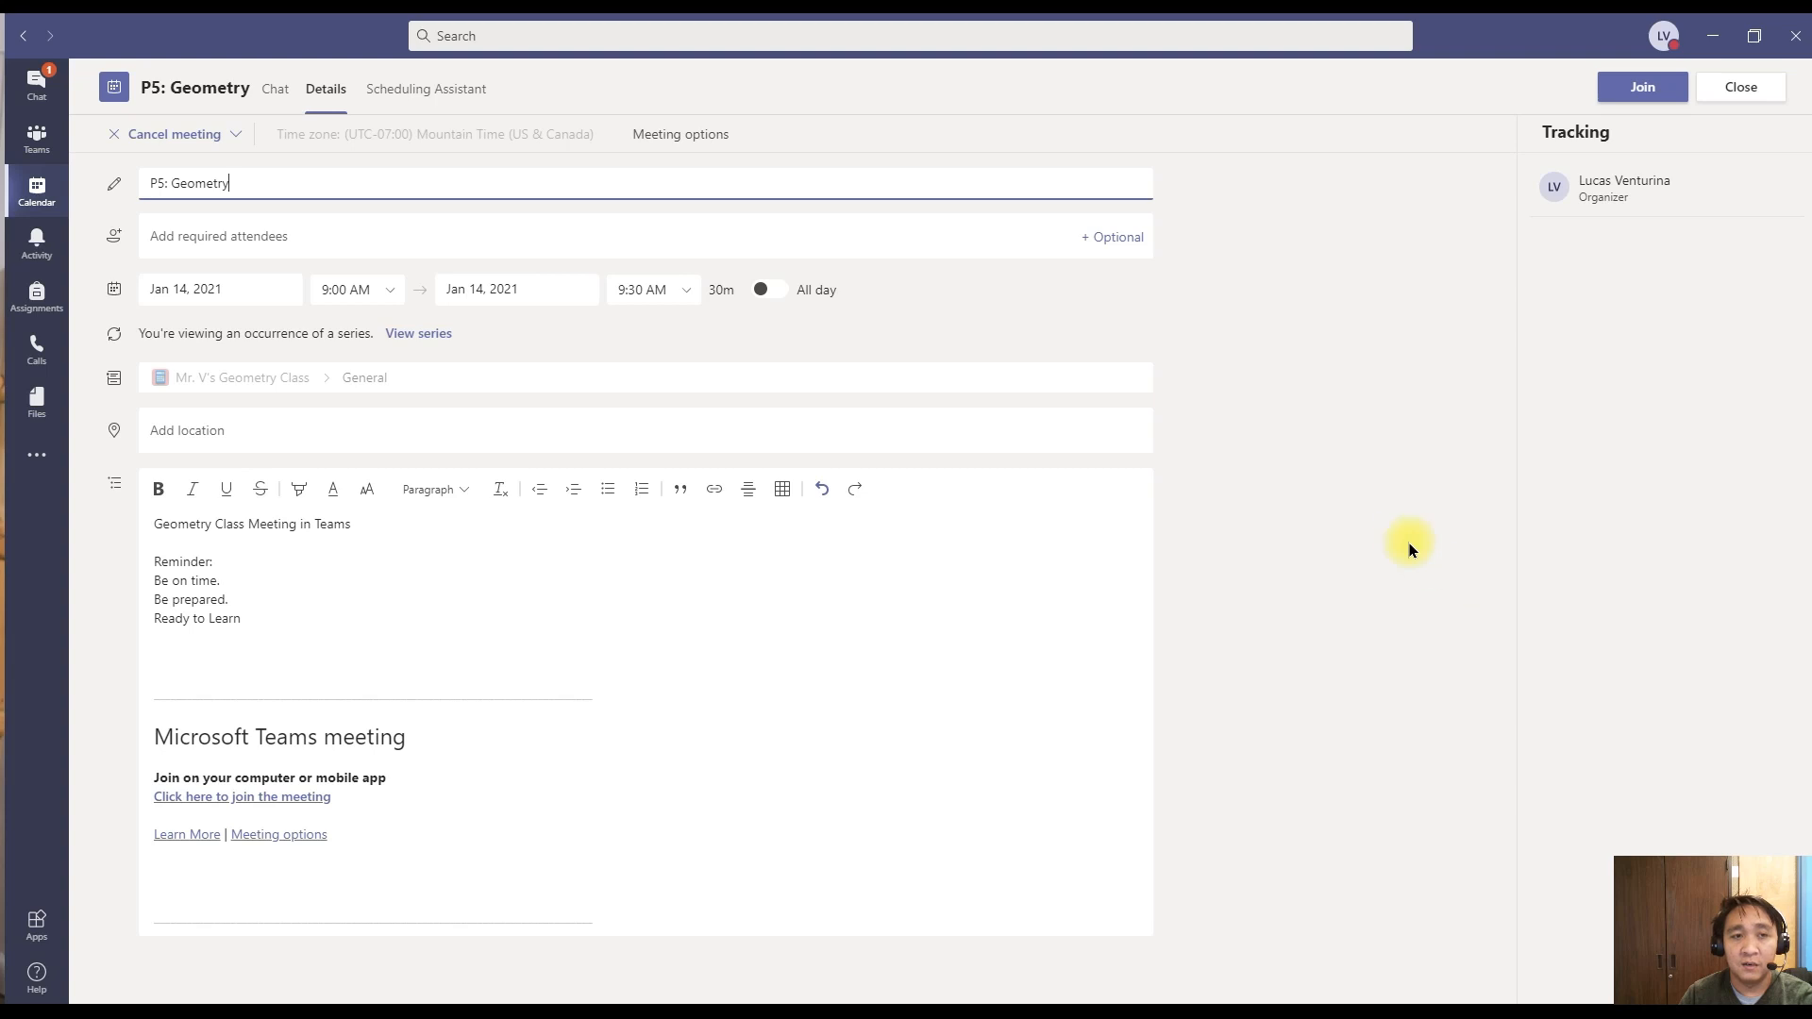
mouse_move(657, 151)
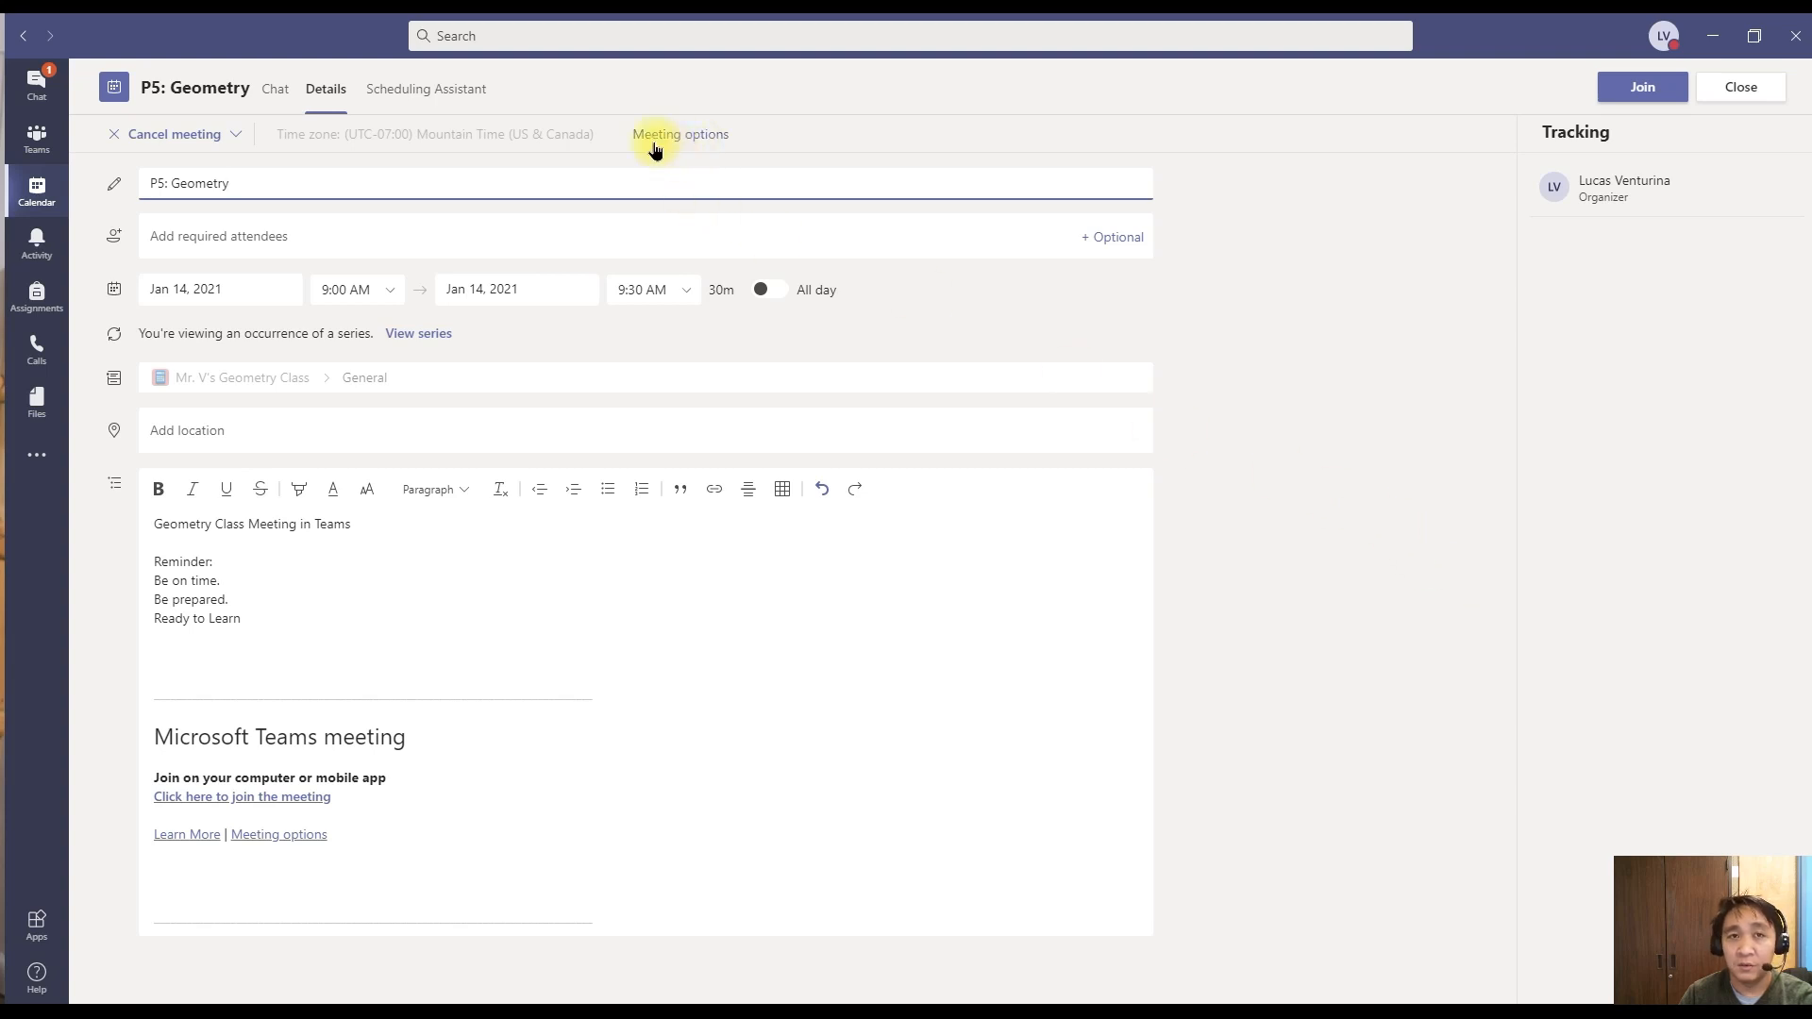
- Bring up the P5: Geometry meeting options page and the lobby-bypass choices
click(680, 134)
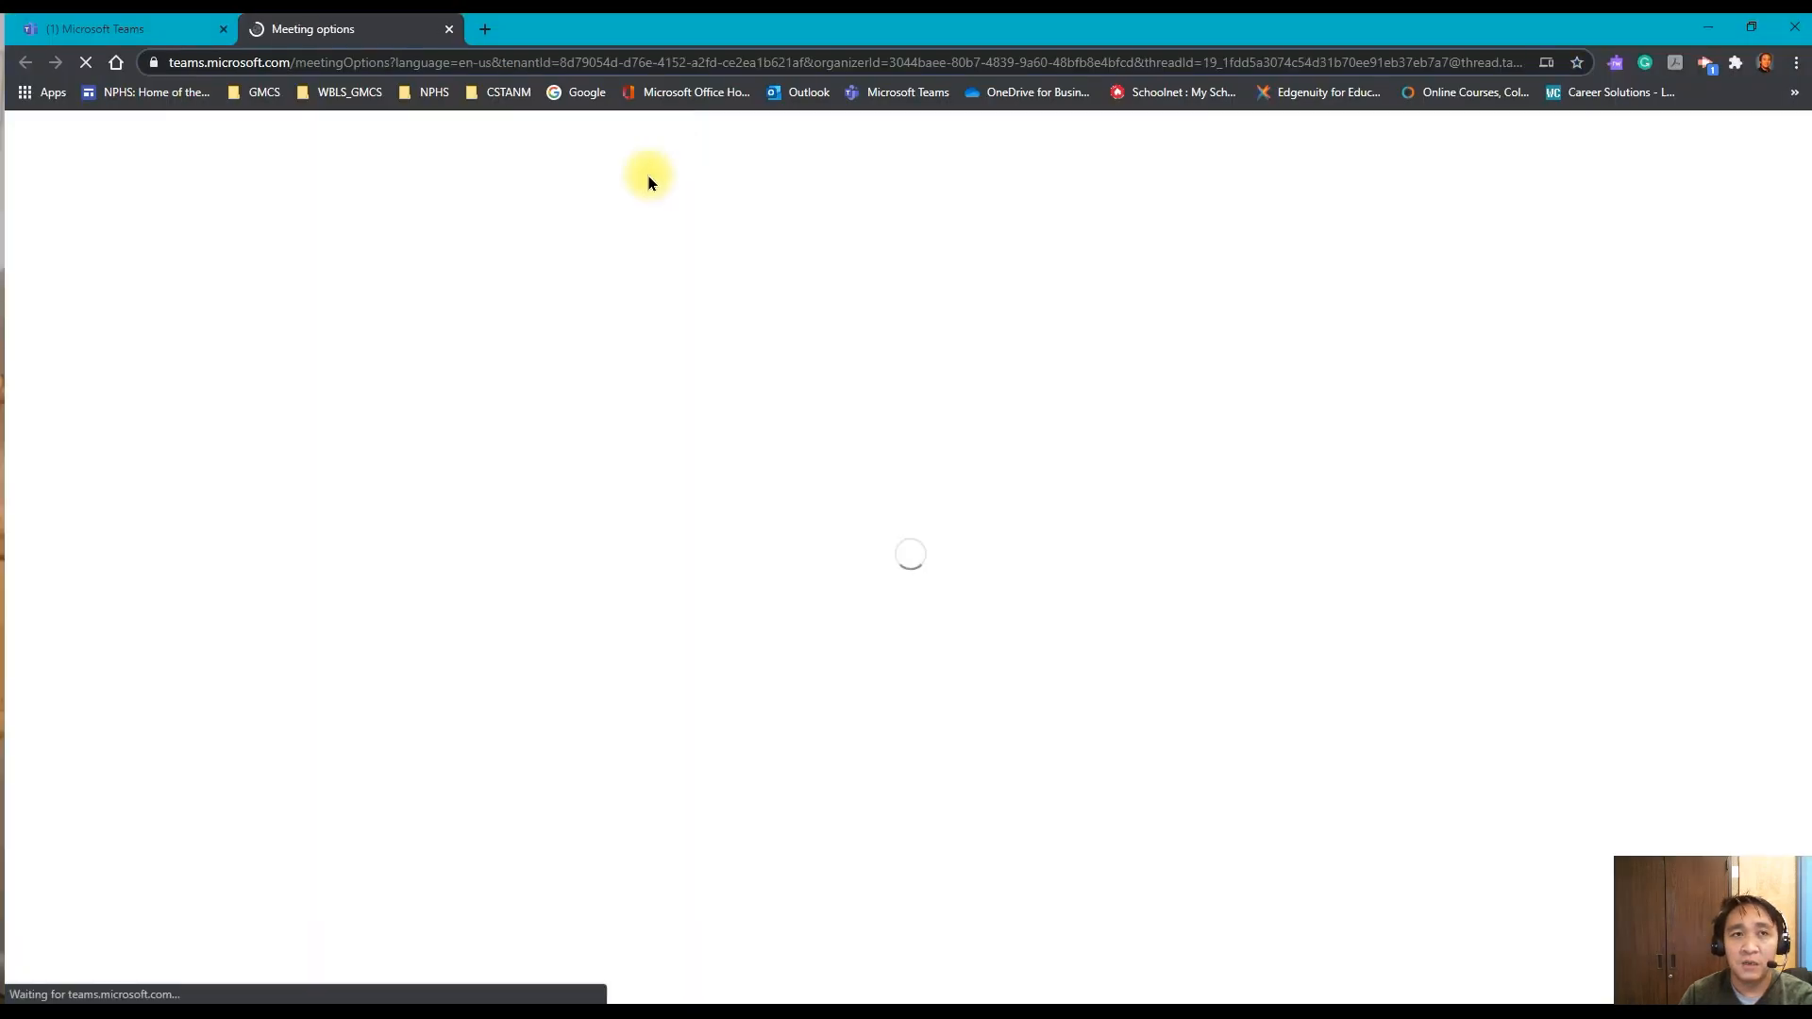
mouse_move(314, 283)
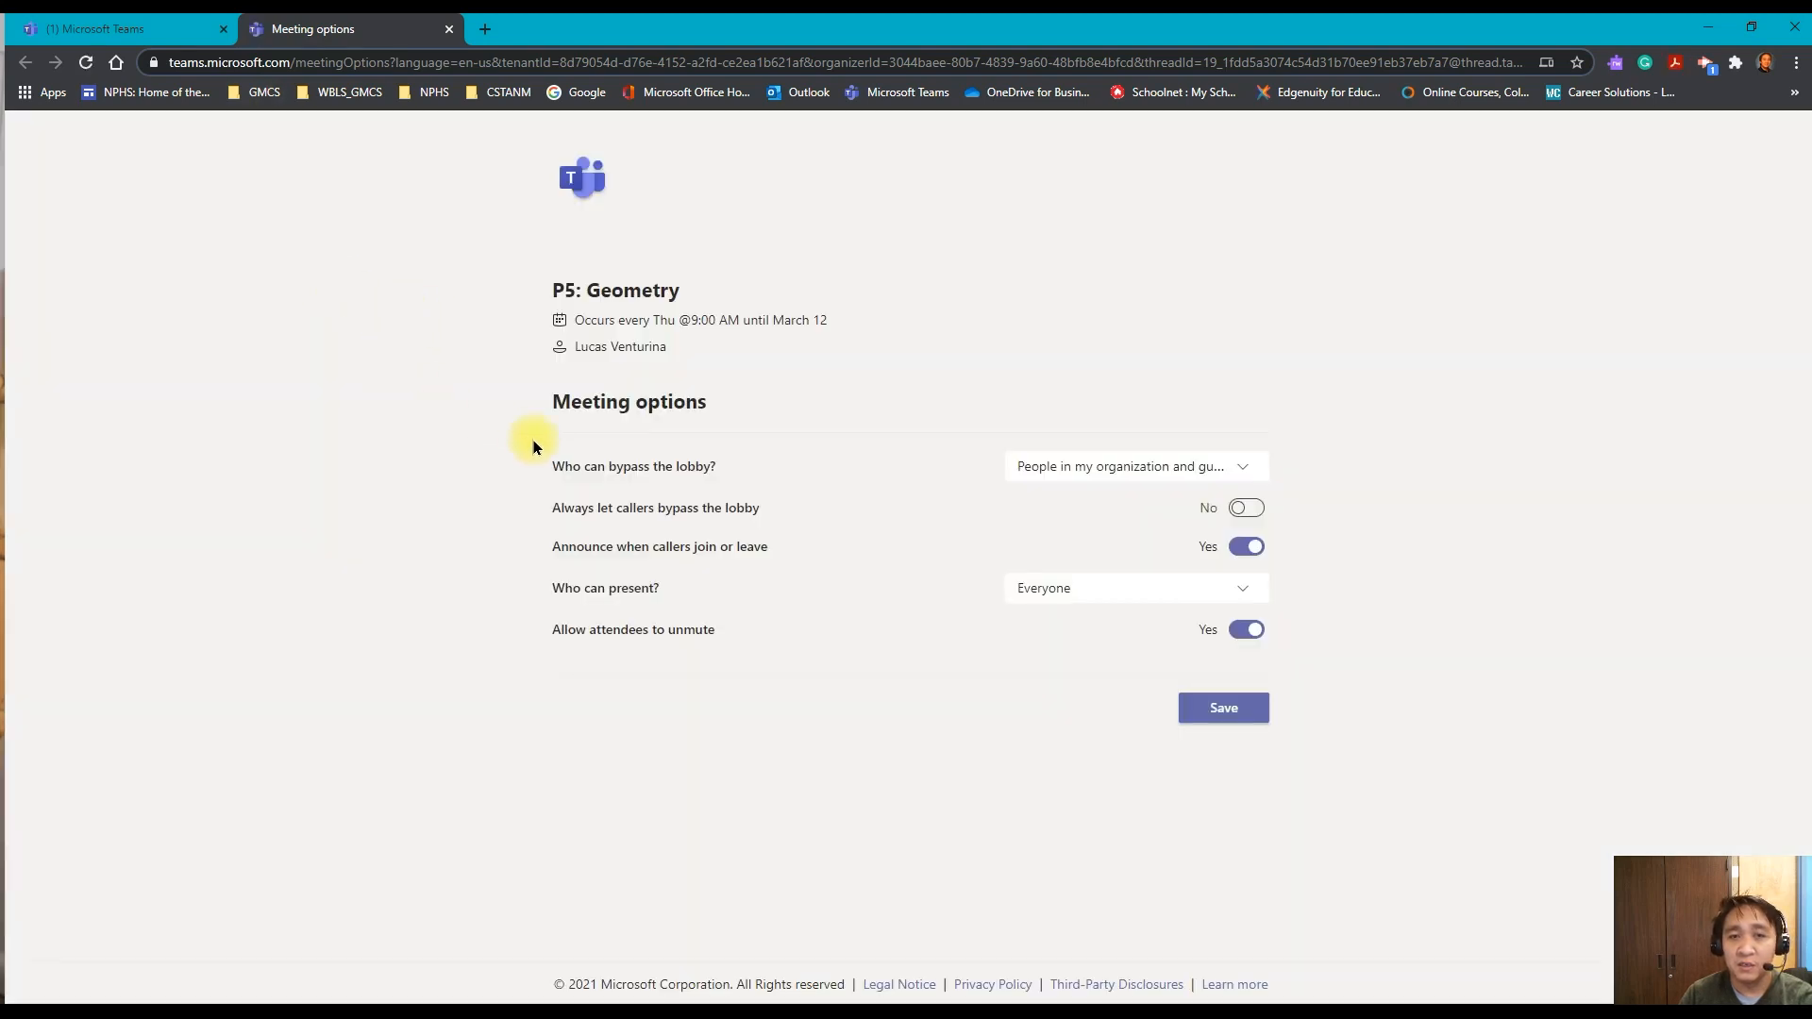
mouse_move(731, 499)
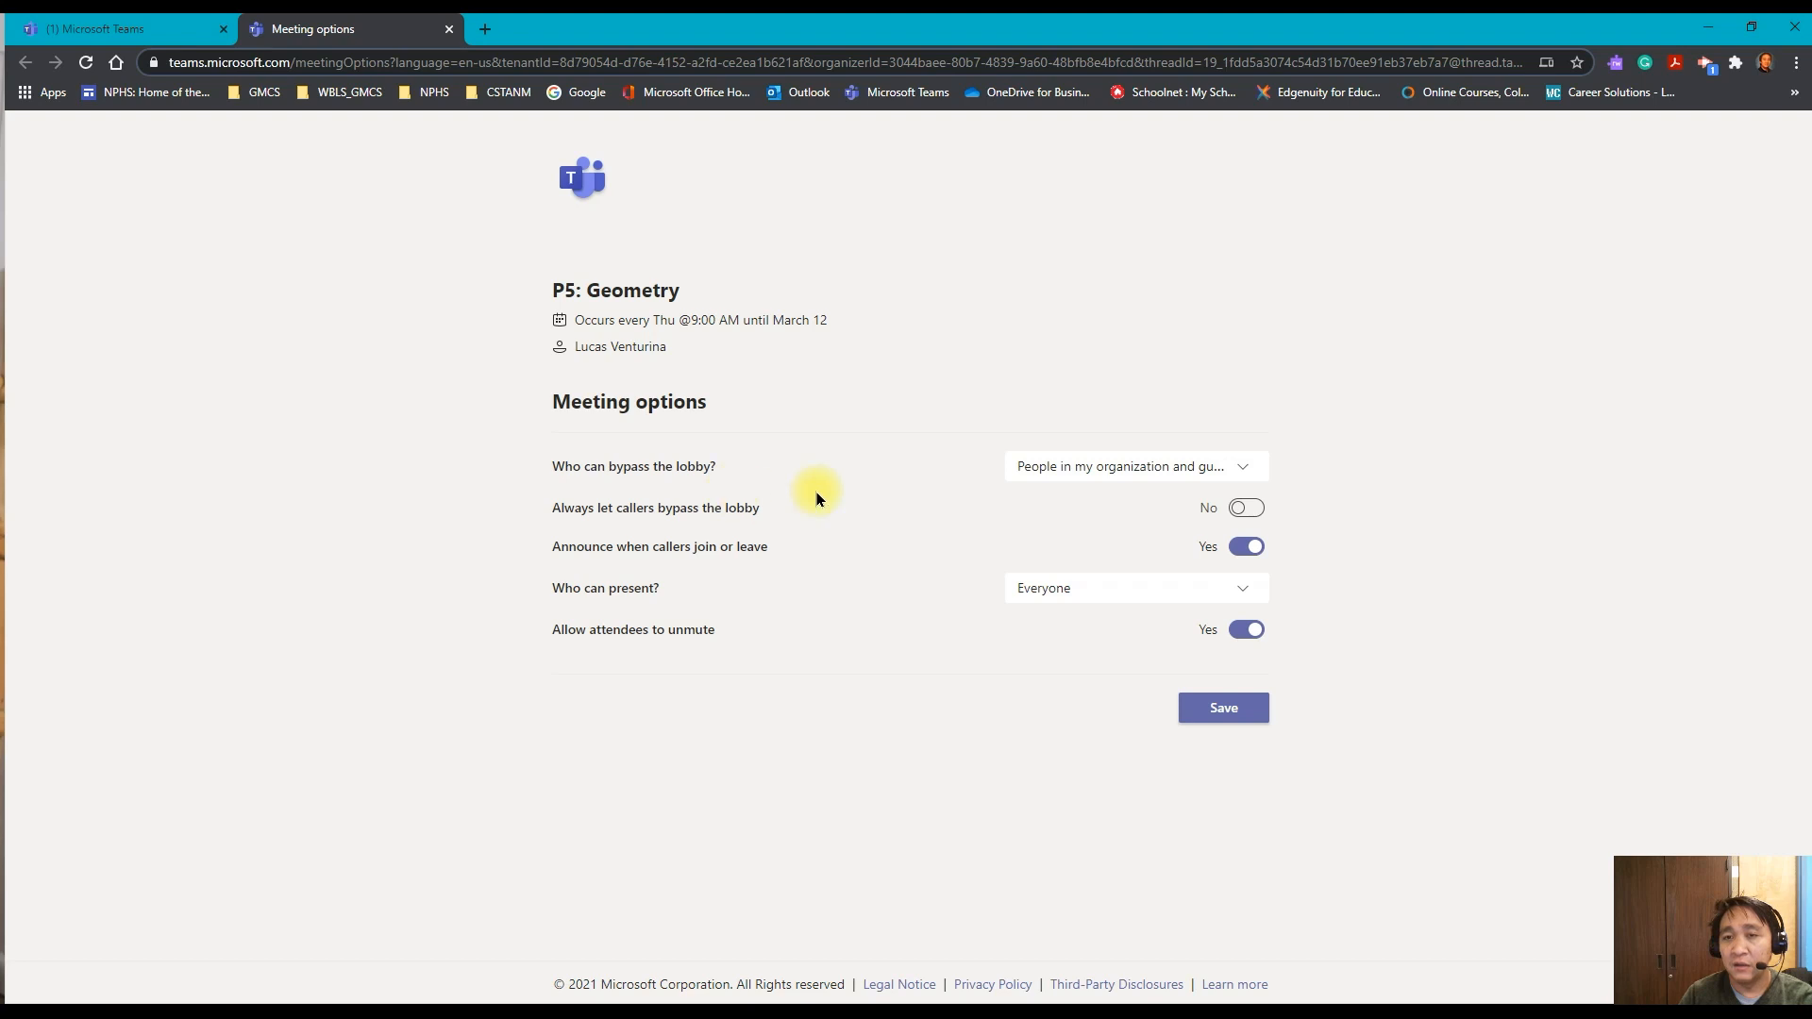
mouse_move(657, 484)
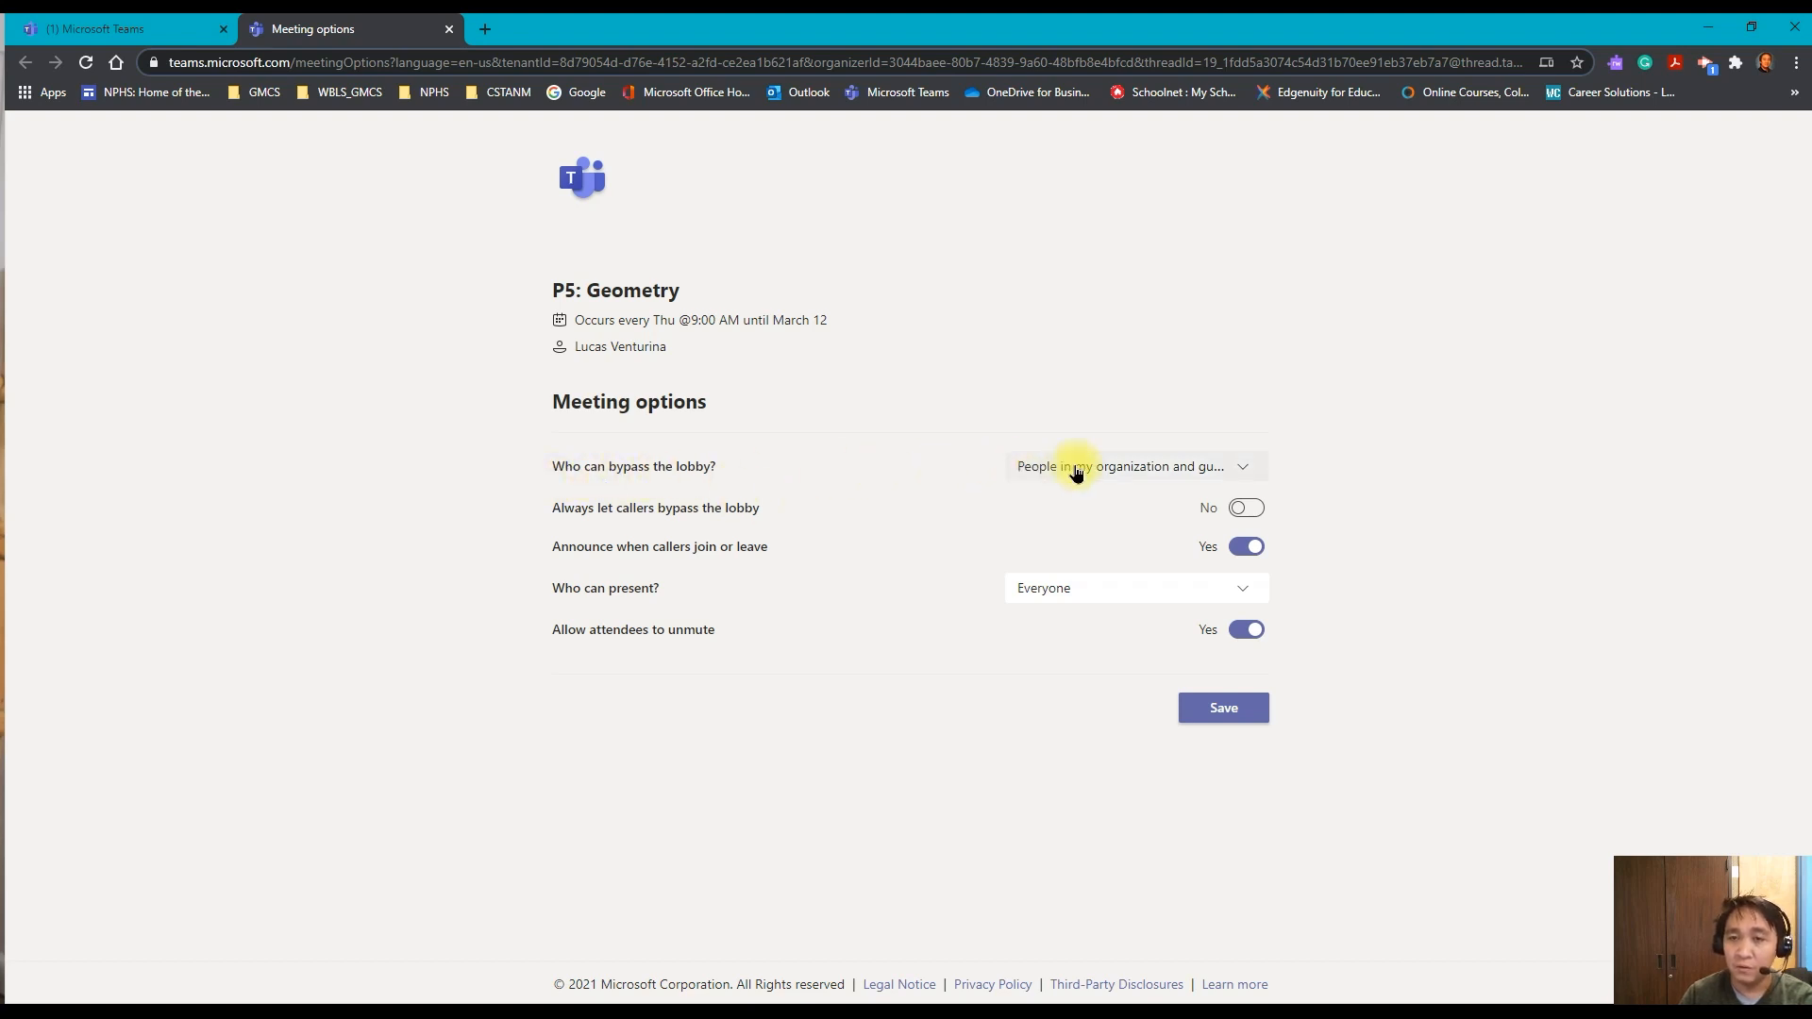
click(1135, 467)
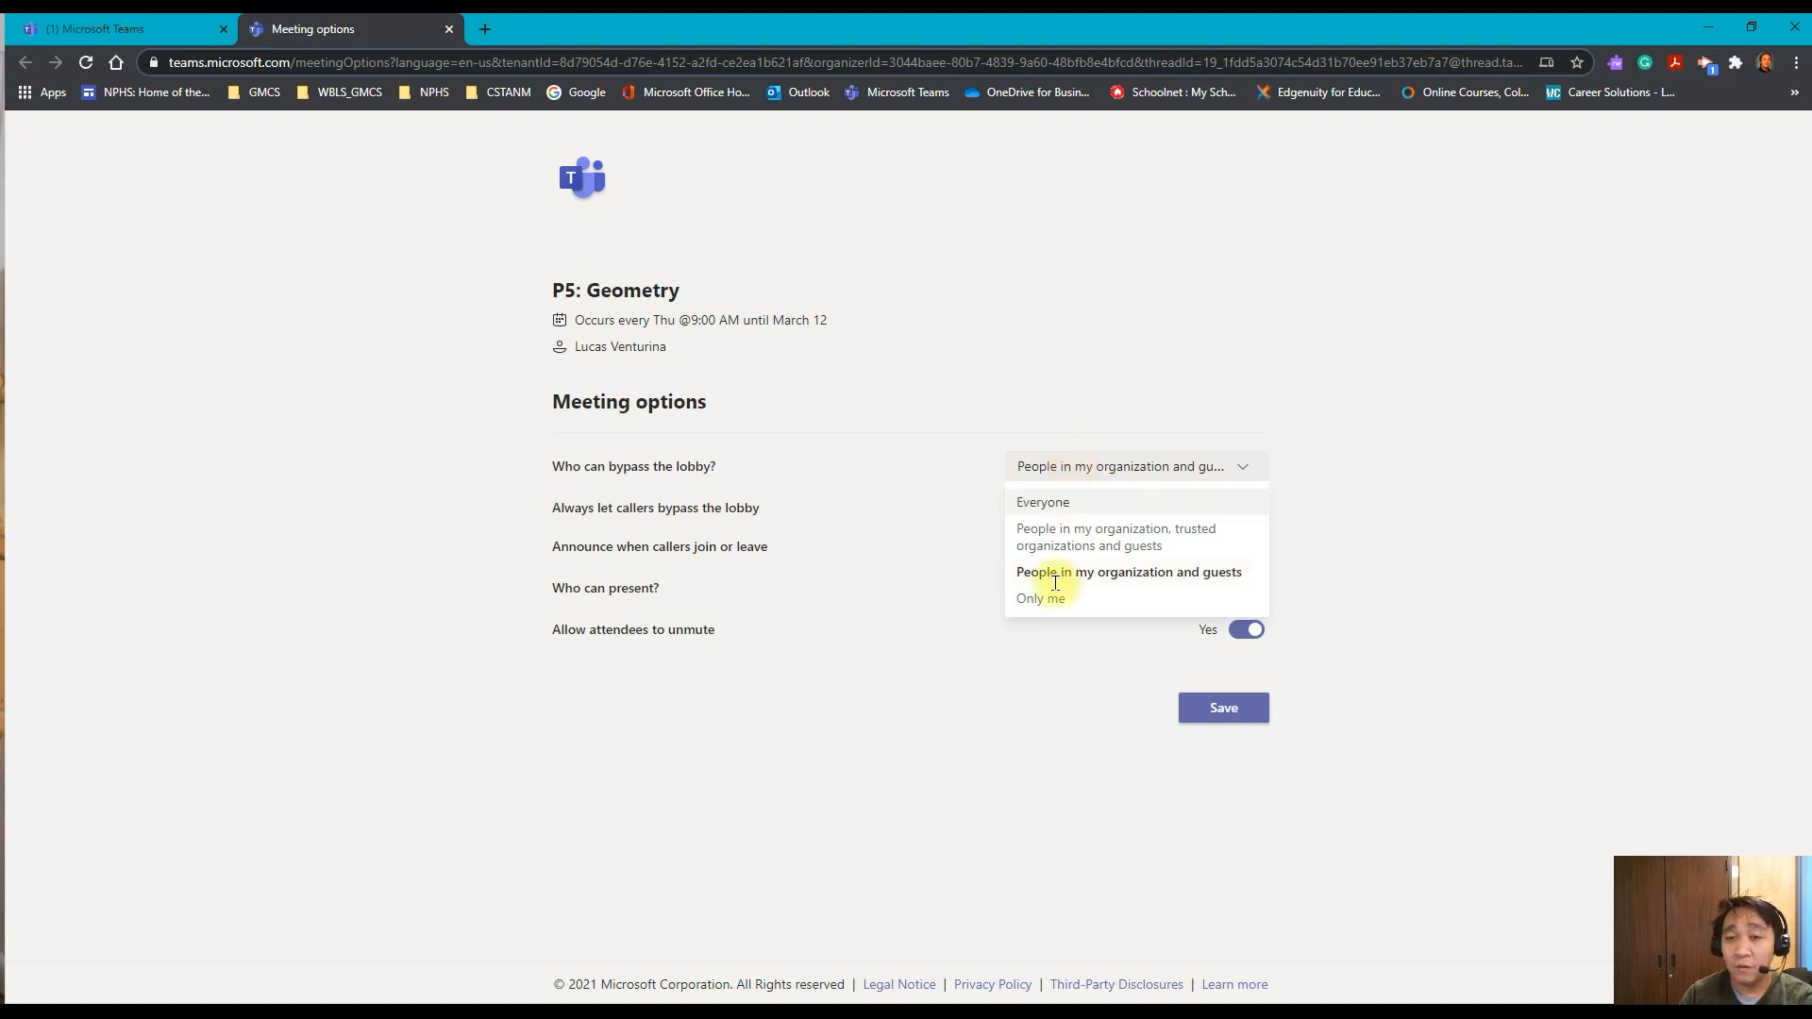
- Let only the organizer bypass the lobby
click(1042, 600)
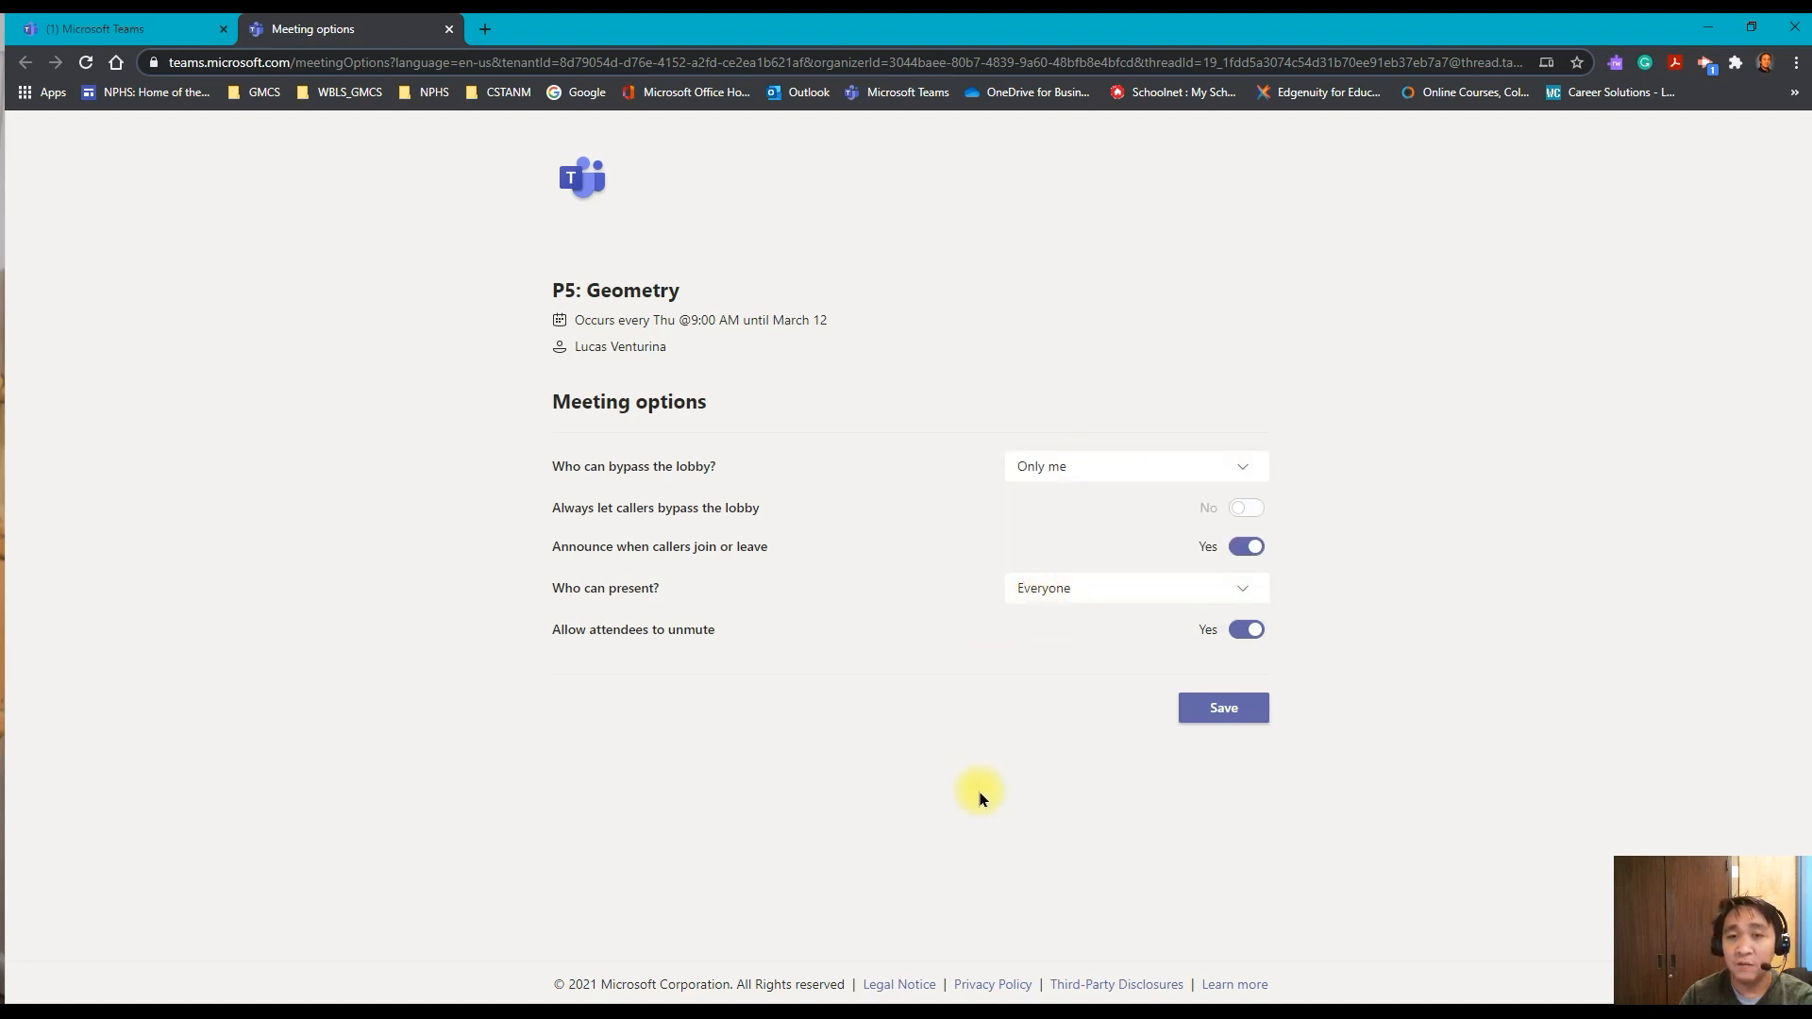
mouse_move(597, 611)
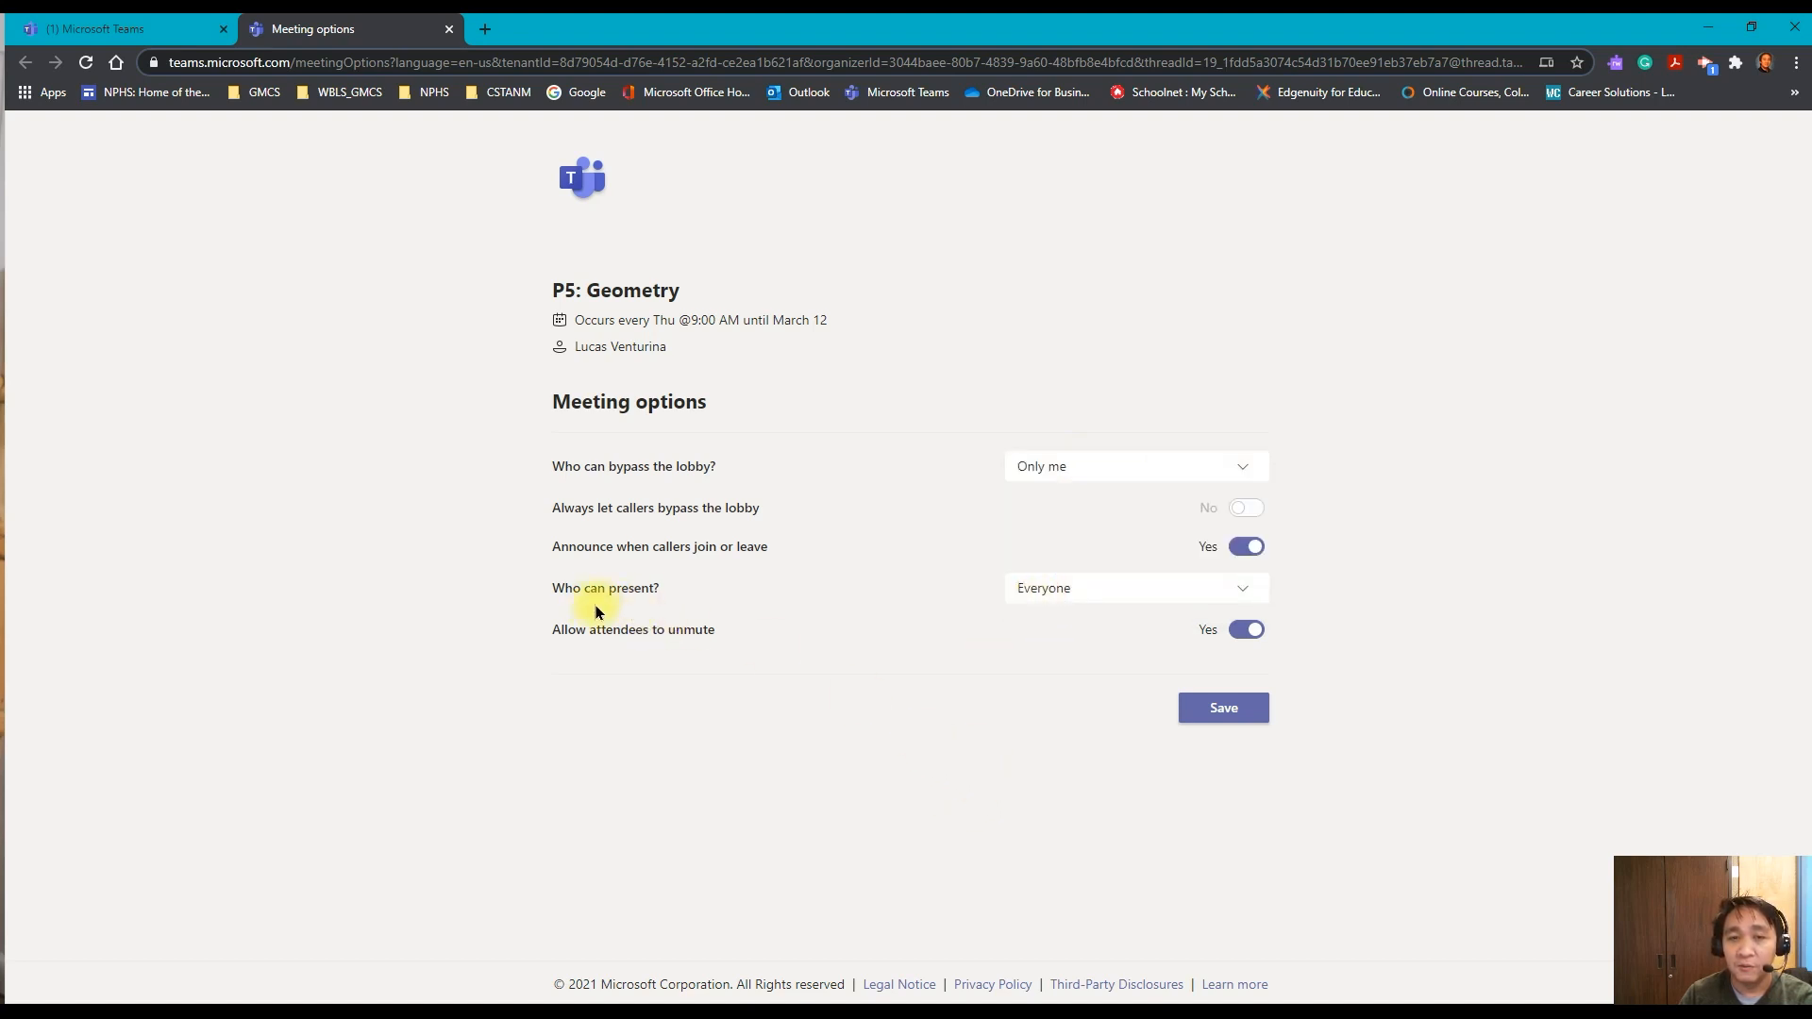
mouse_move(574, 601)
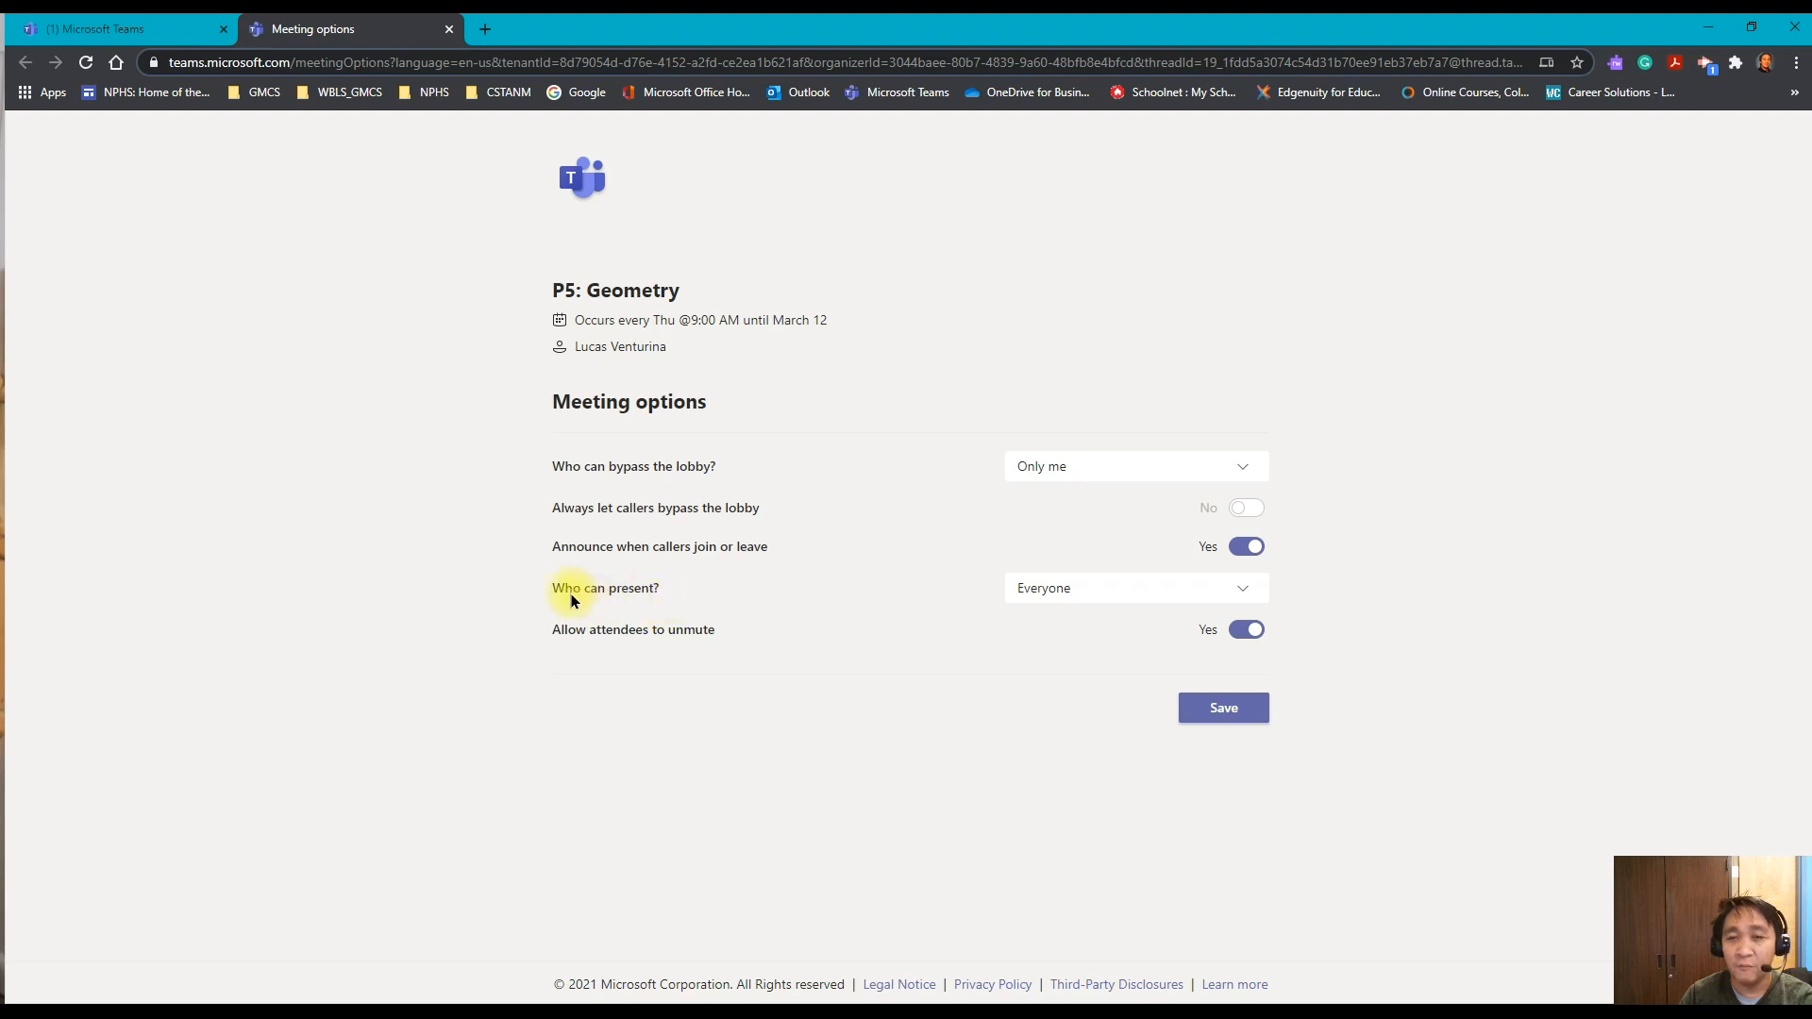
mouse_move(699, 625)
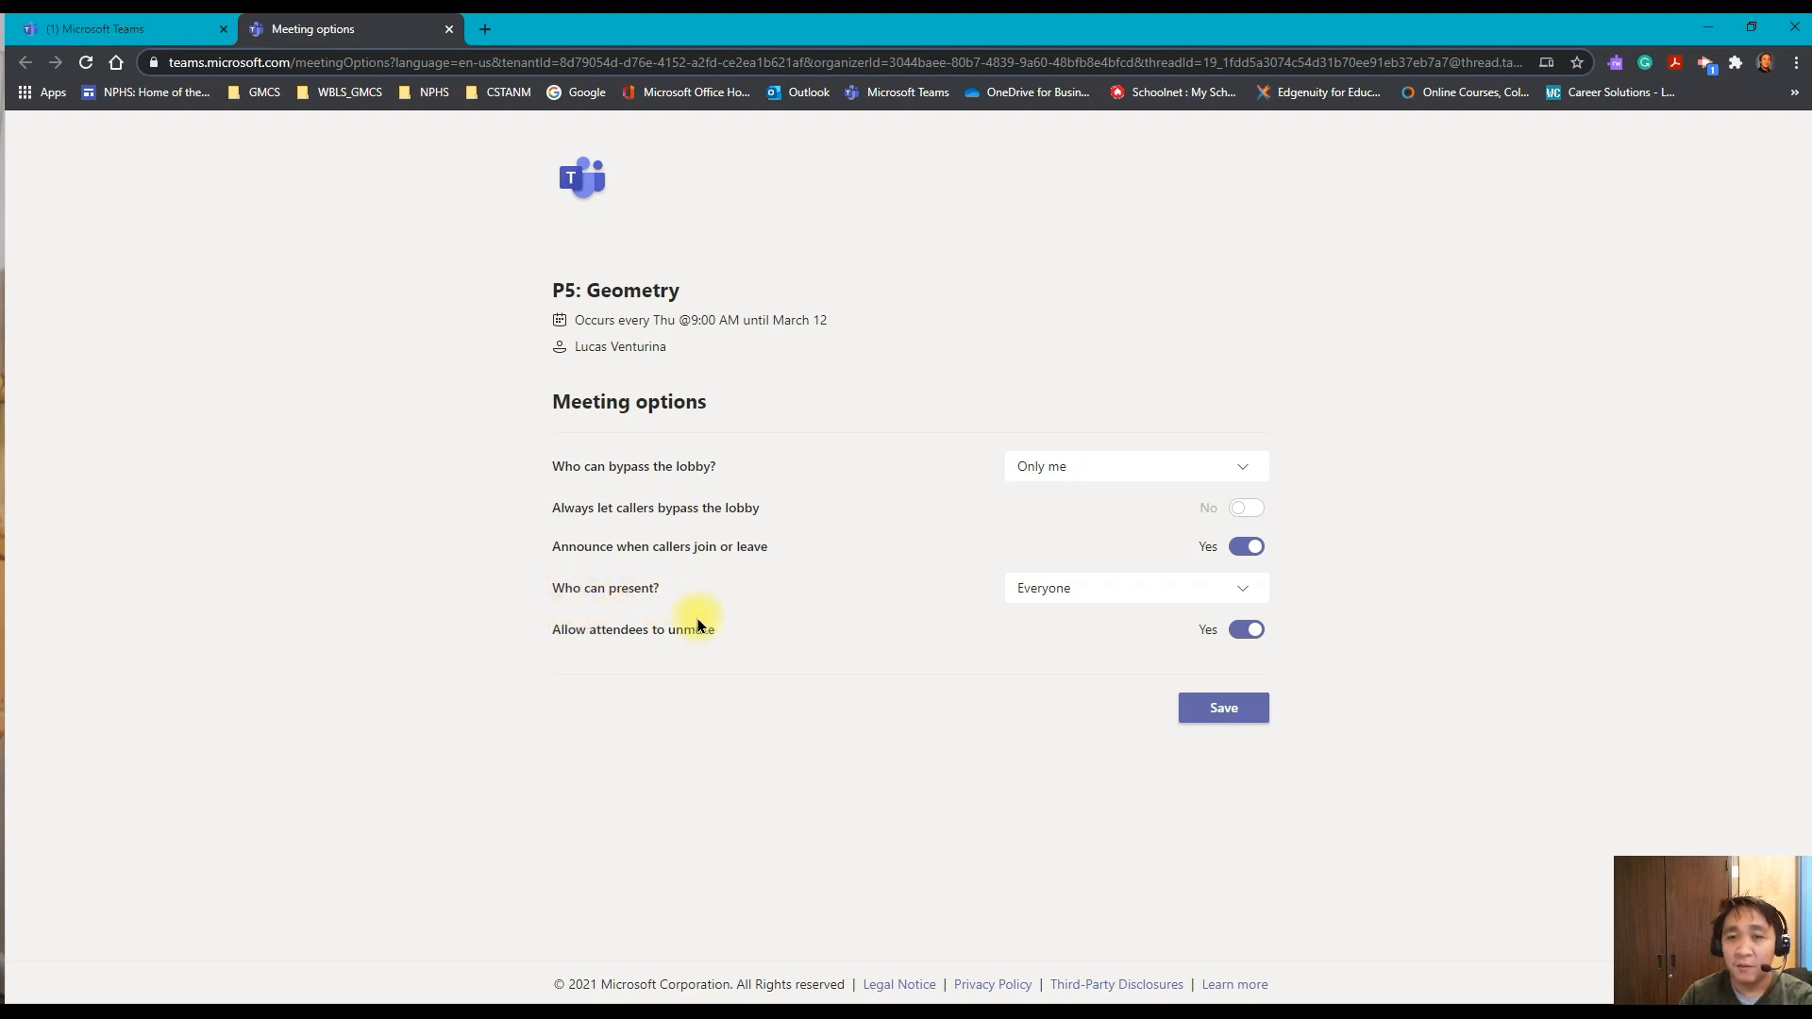
mouse_move(759, 608)
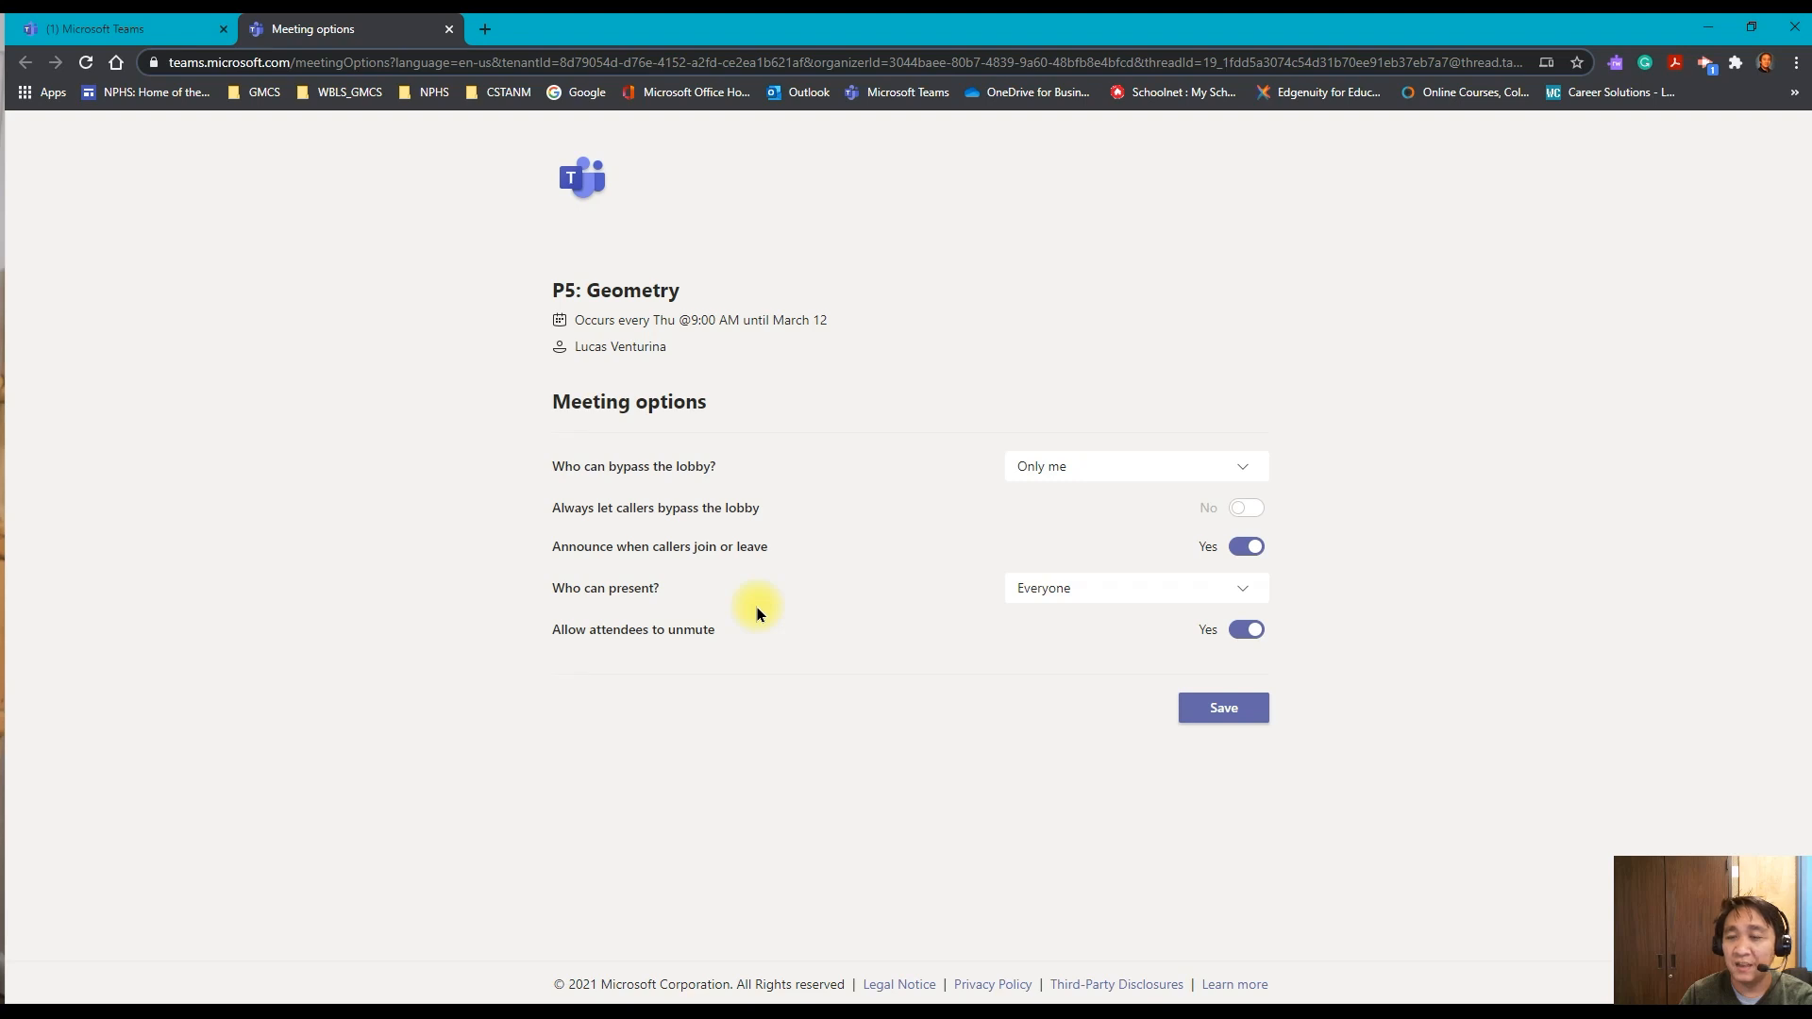
mouse_move(968, 606)
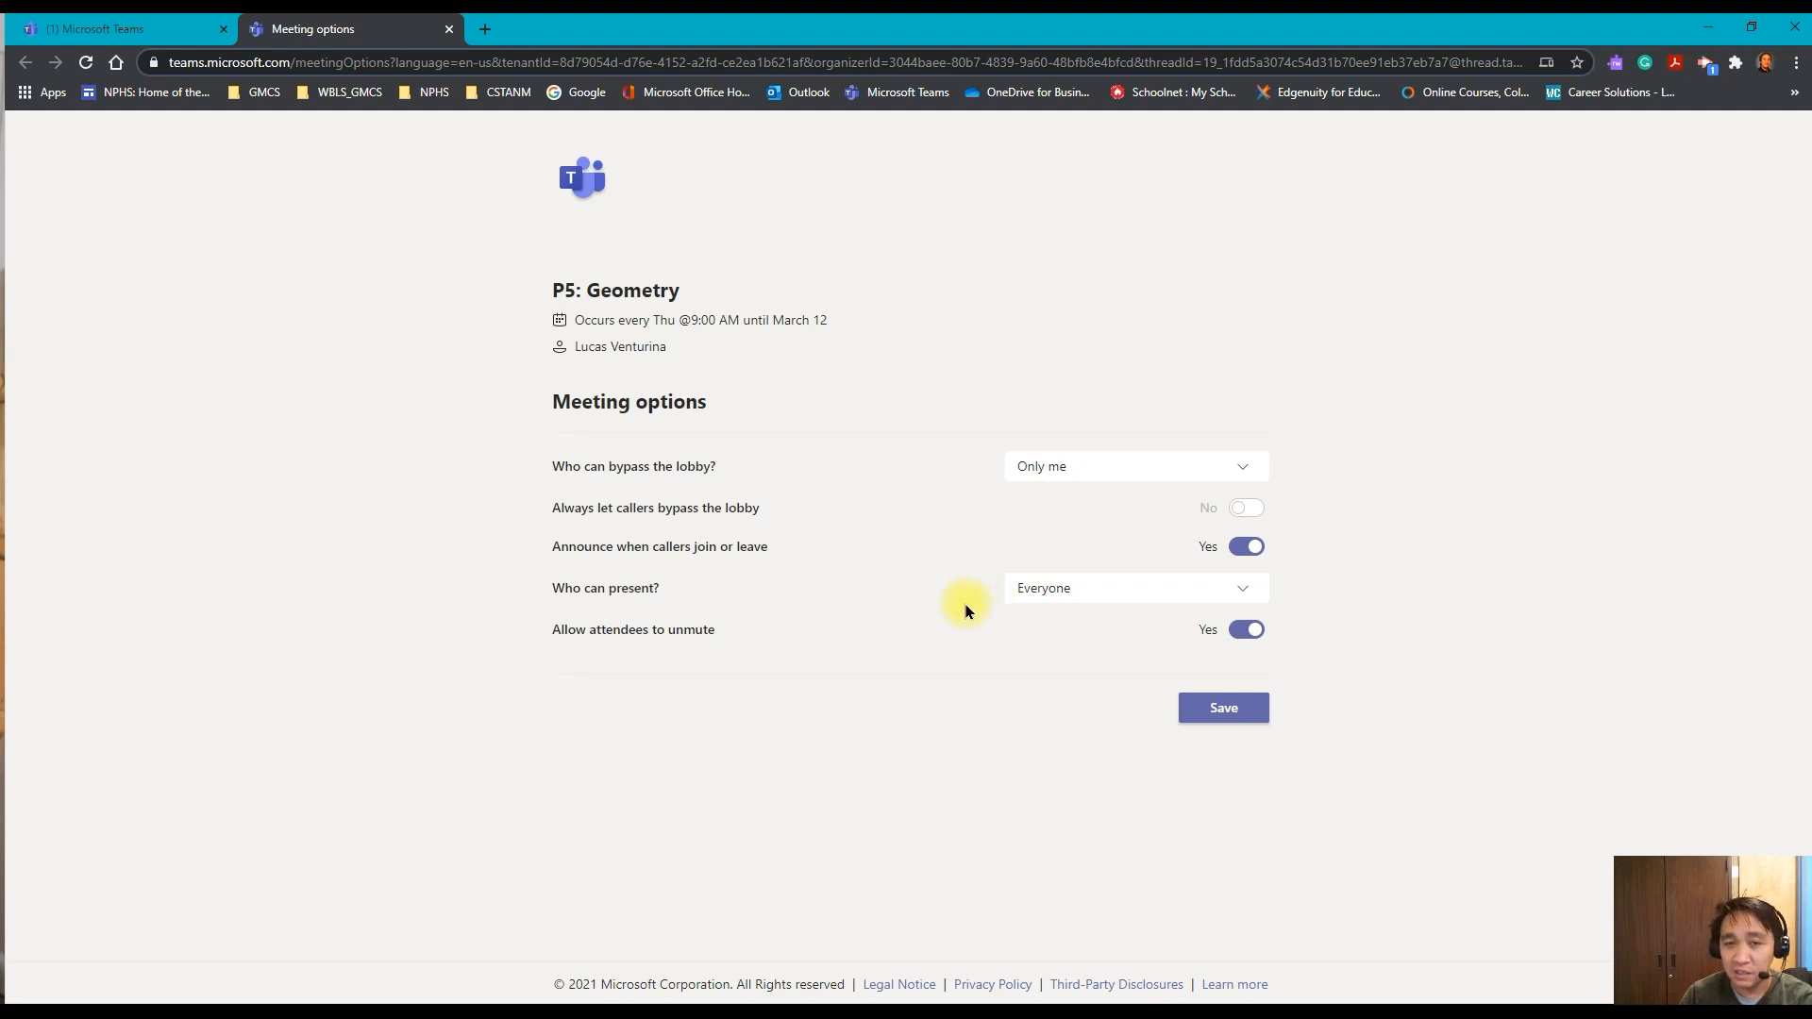
mouse_move(1021, 615)
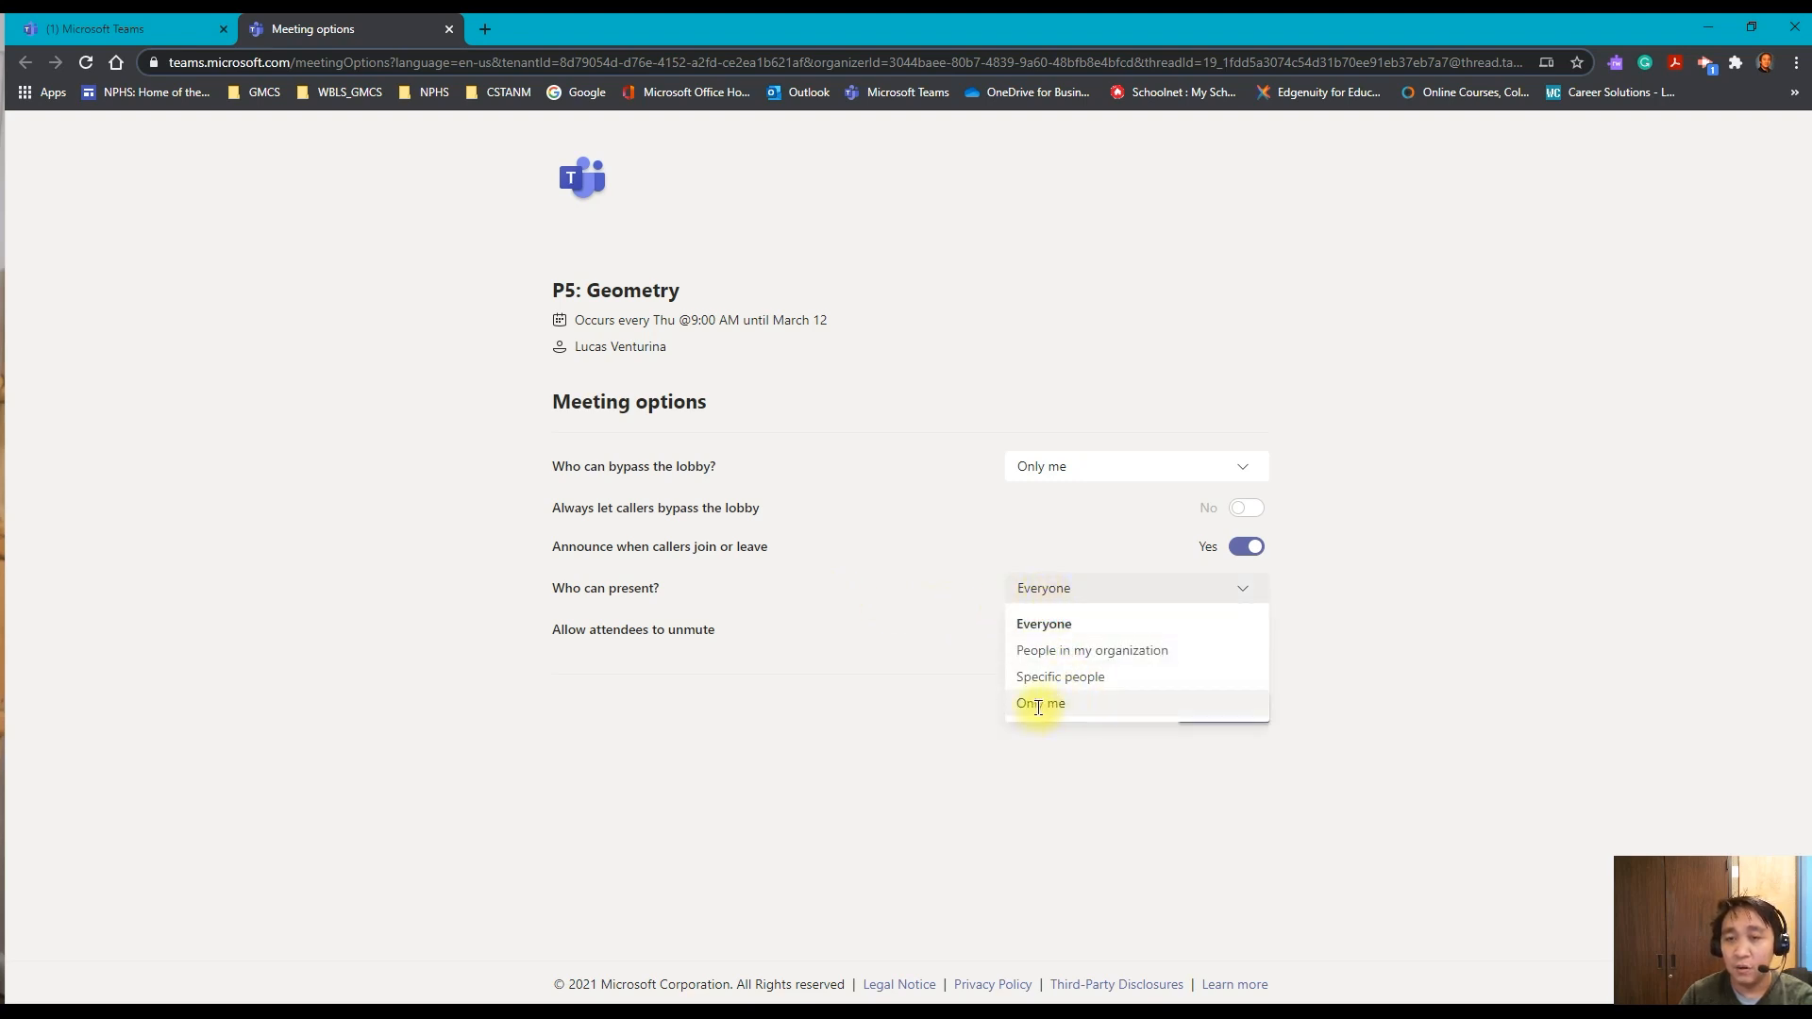
- Set Who can present to Only me, save the options, and close the page
click(1040, 702)
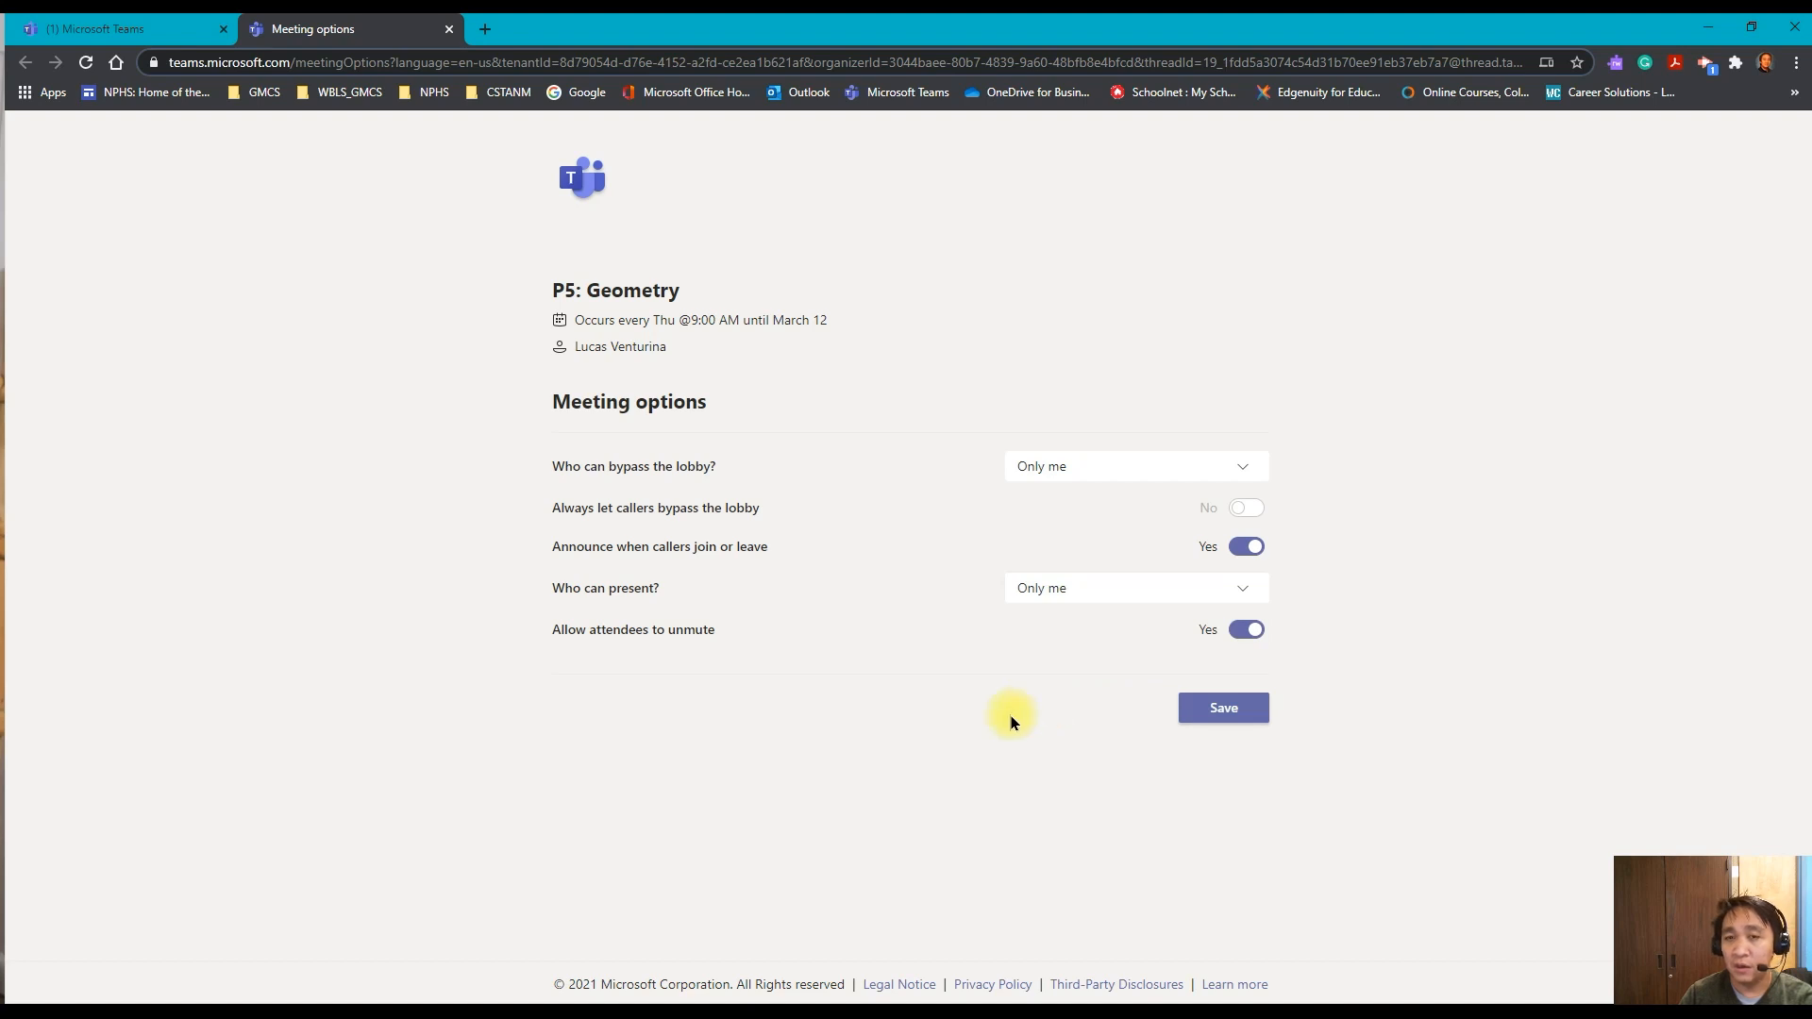
mouse_move(1002, 580)
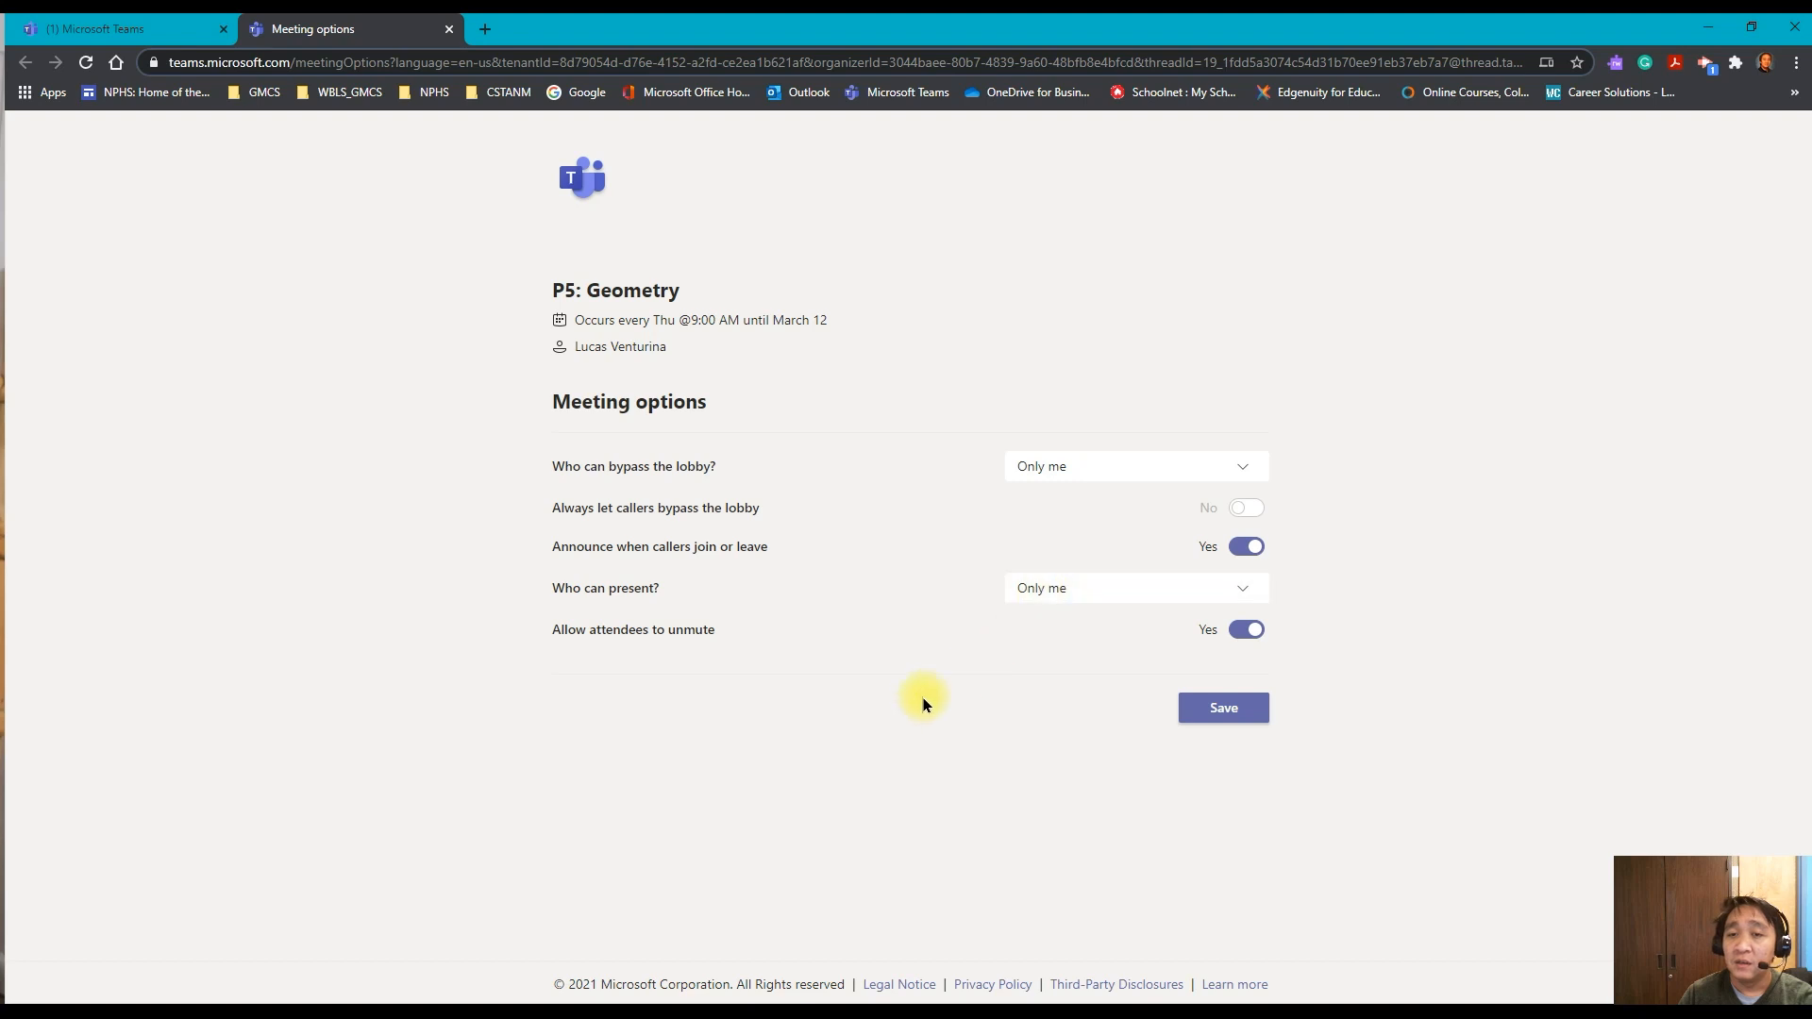
mouse_move(888, 678)
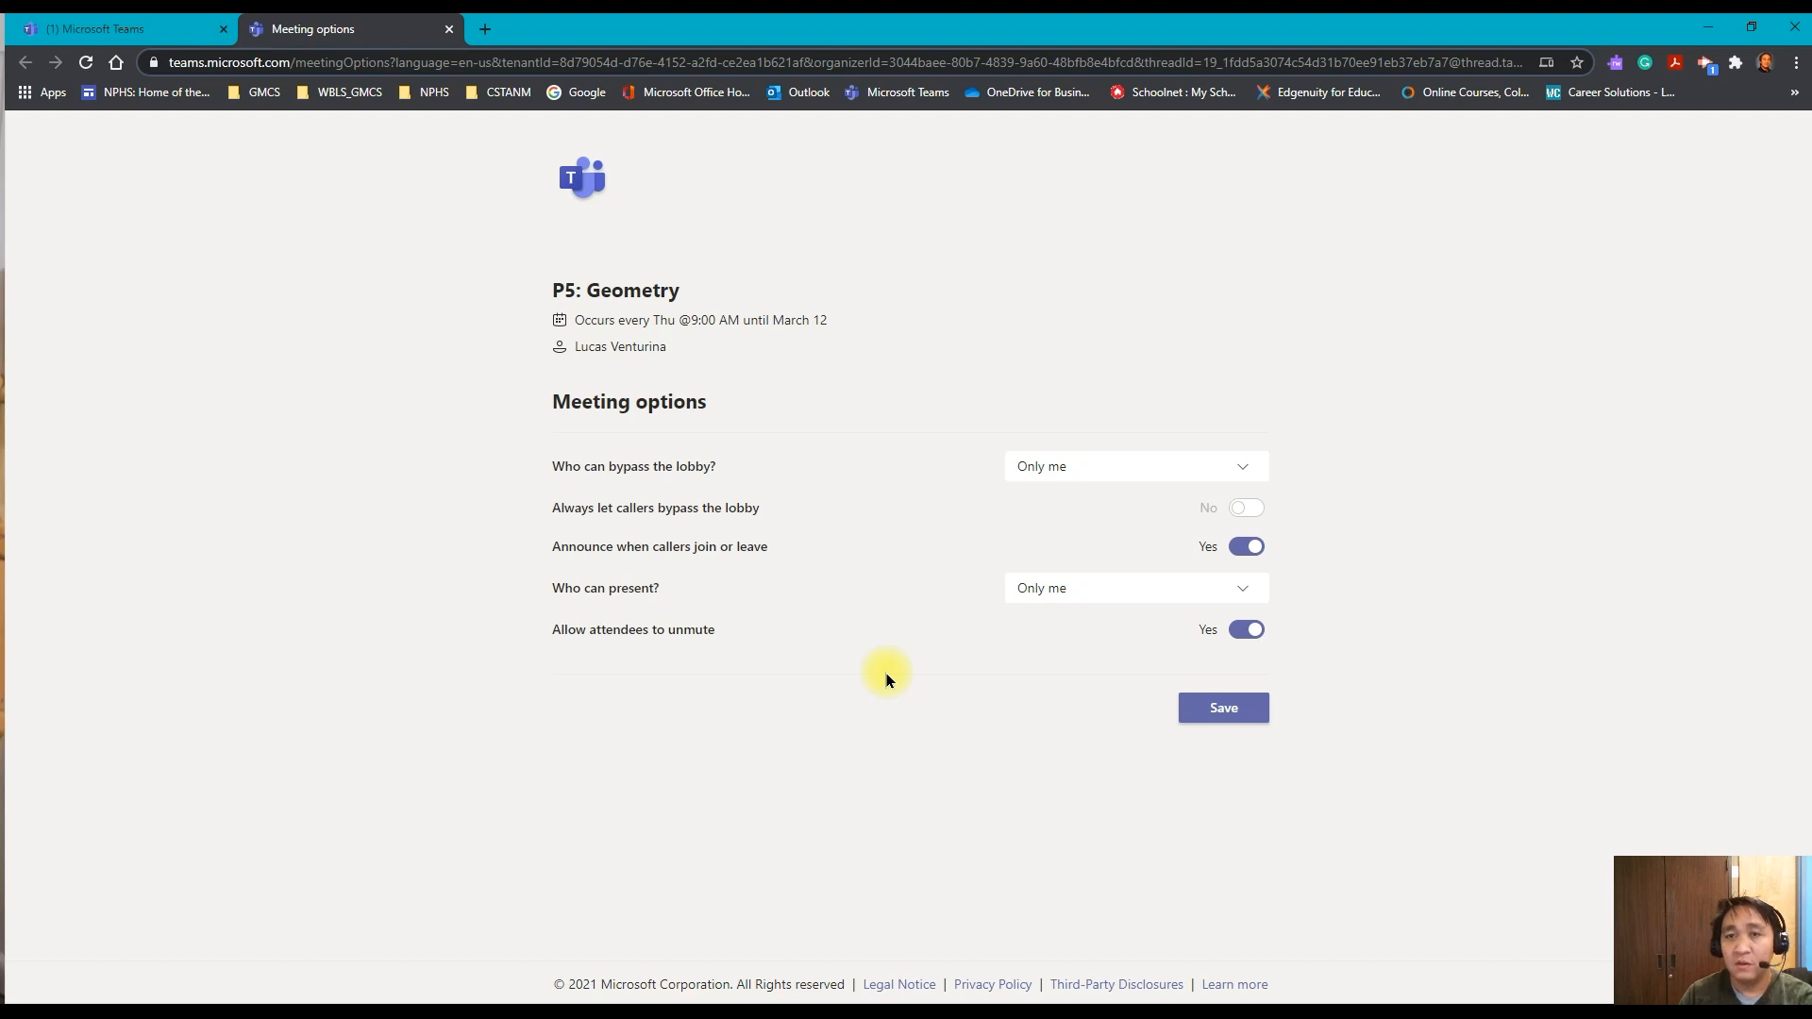
mouse_move(891, 670)
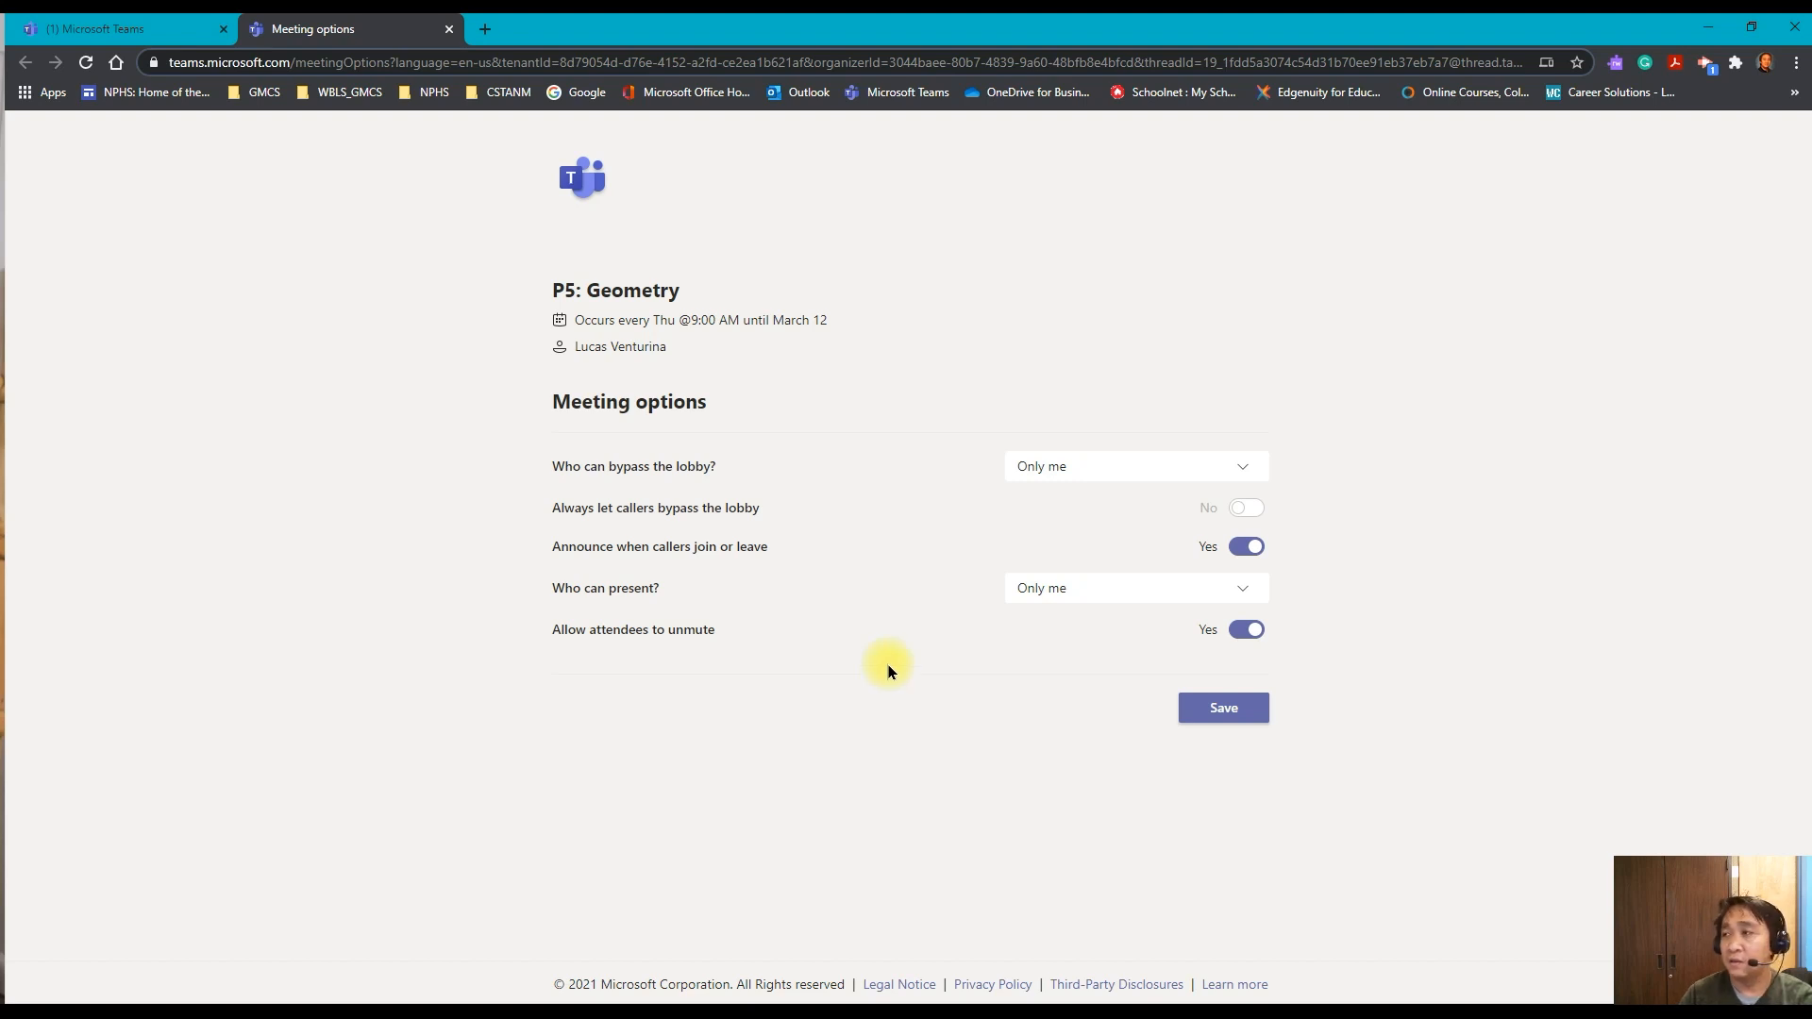
mouse_move(891, 666)
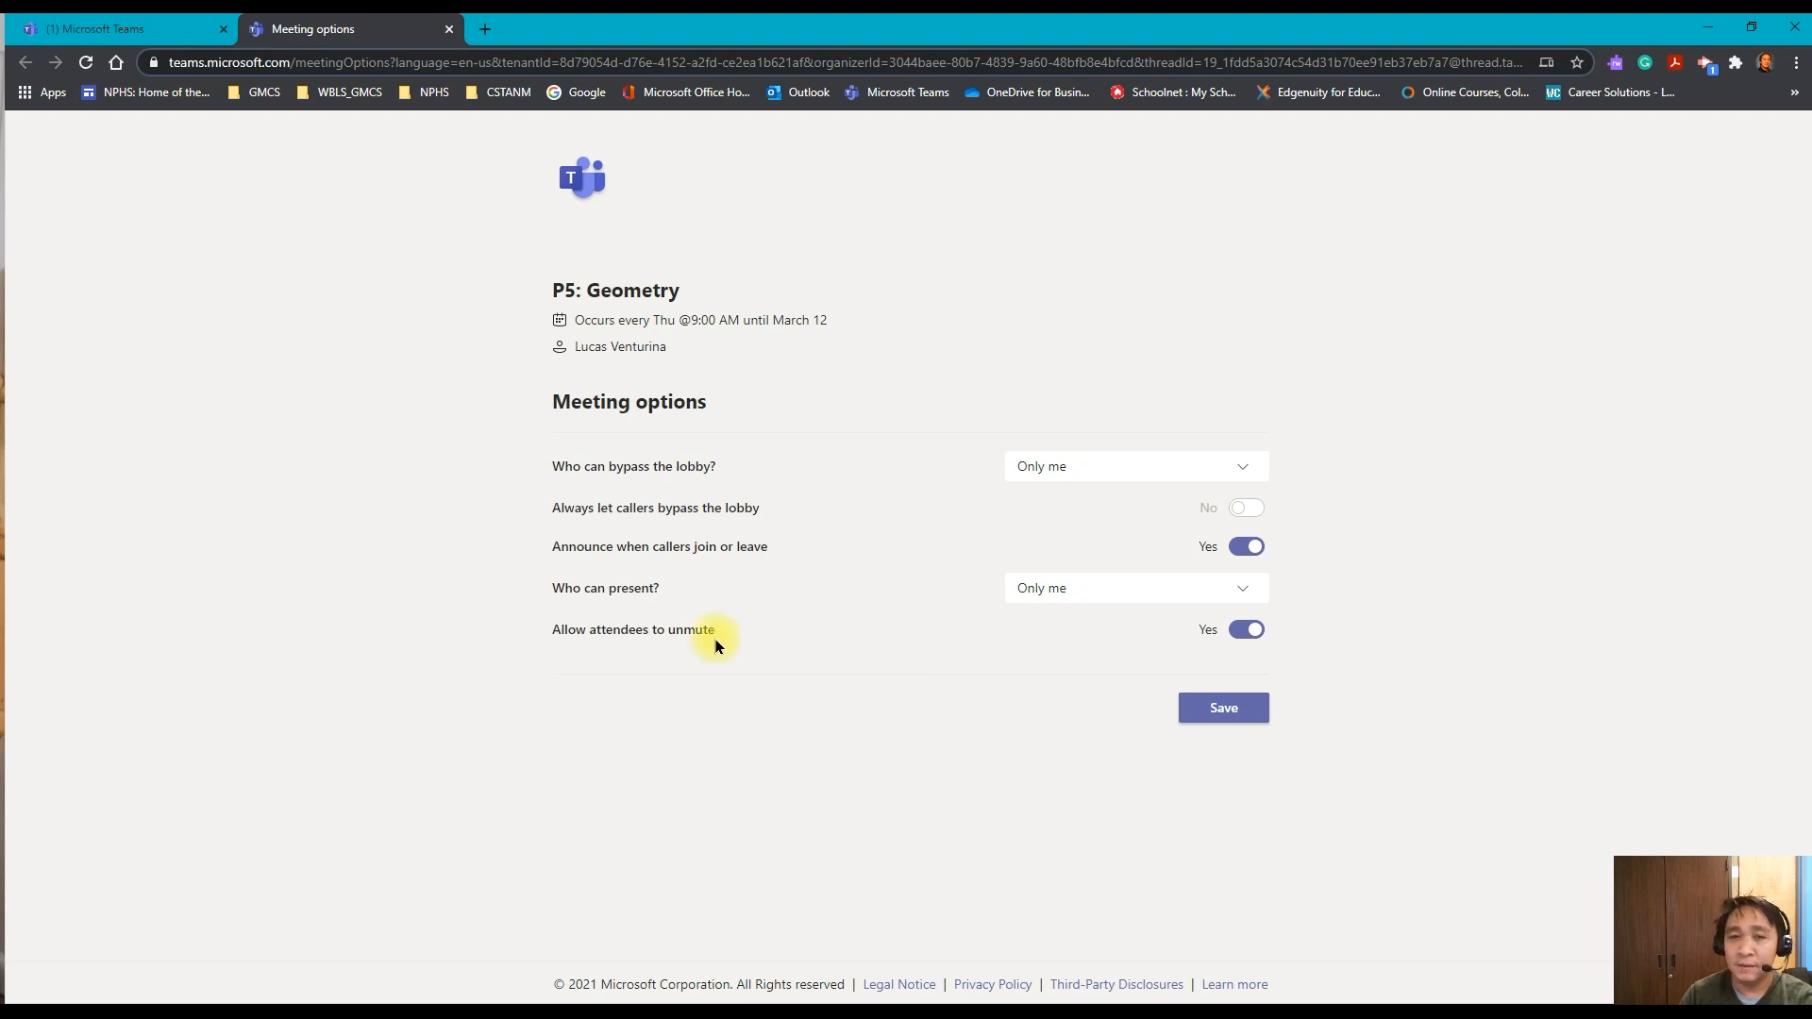
mouse_move(596, 608)
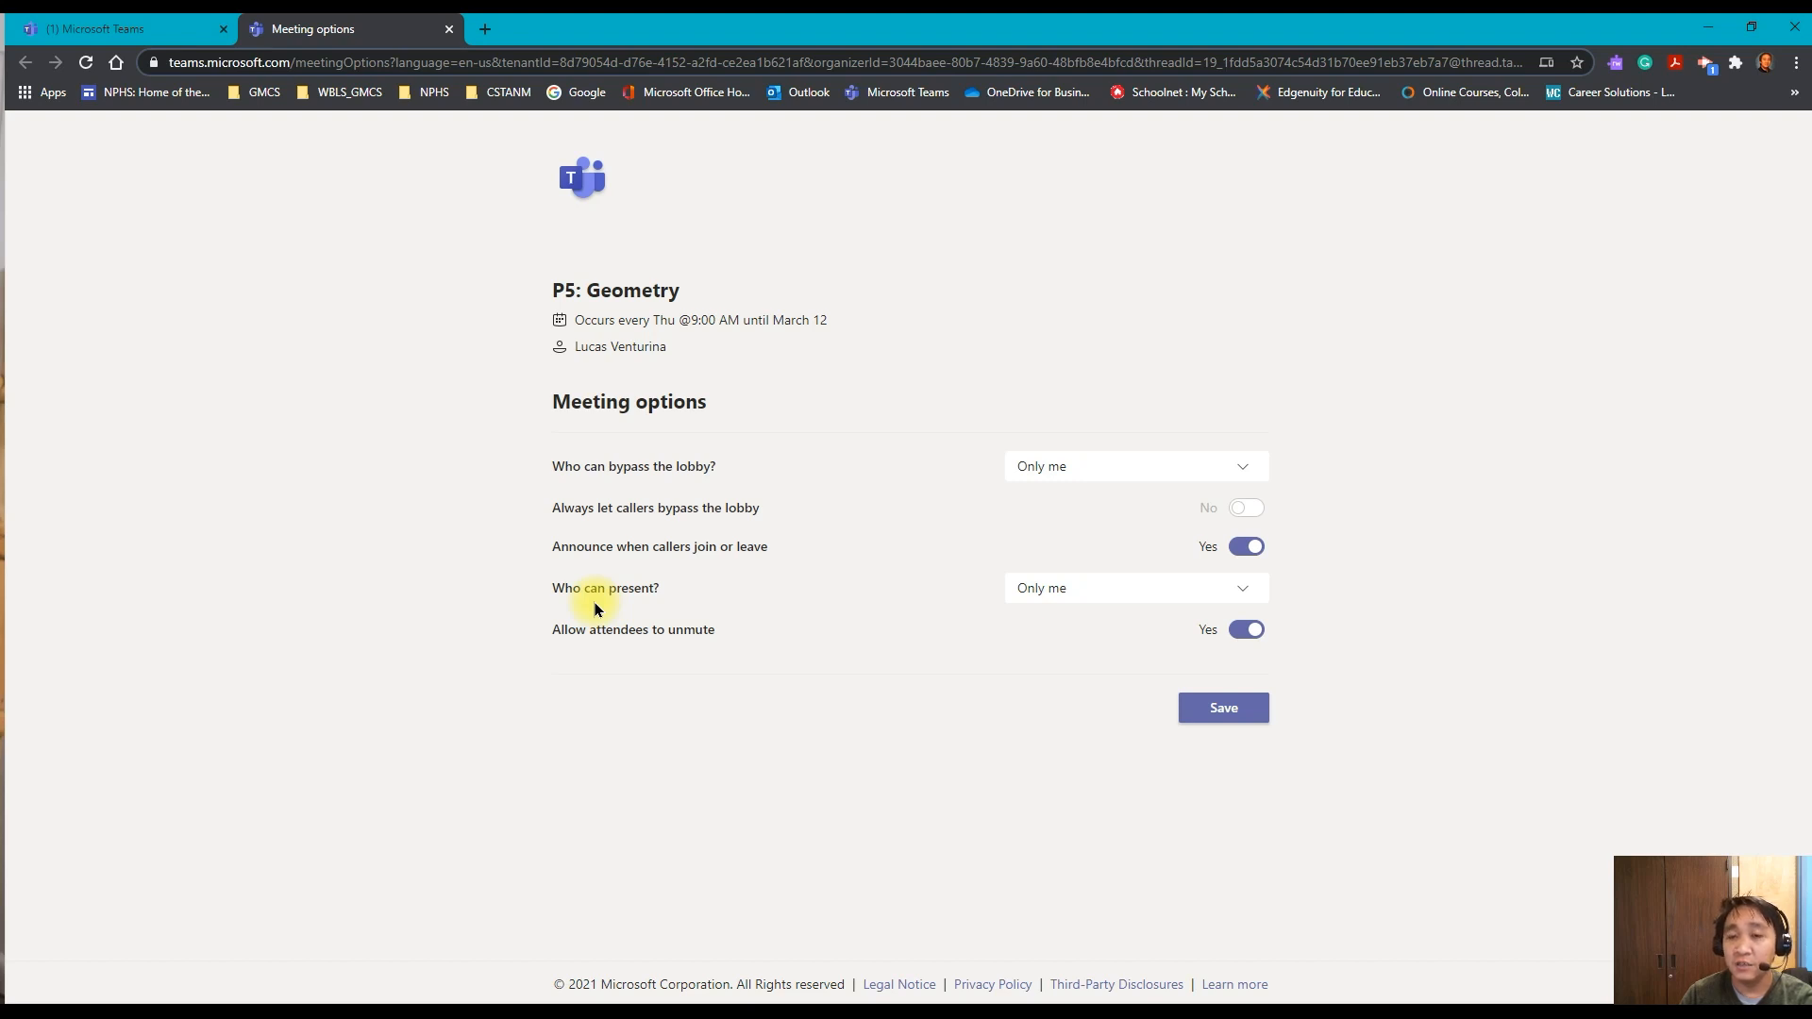
mouse_move(996, 702)
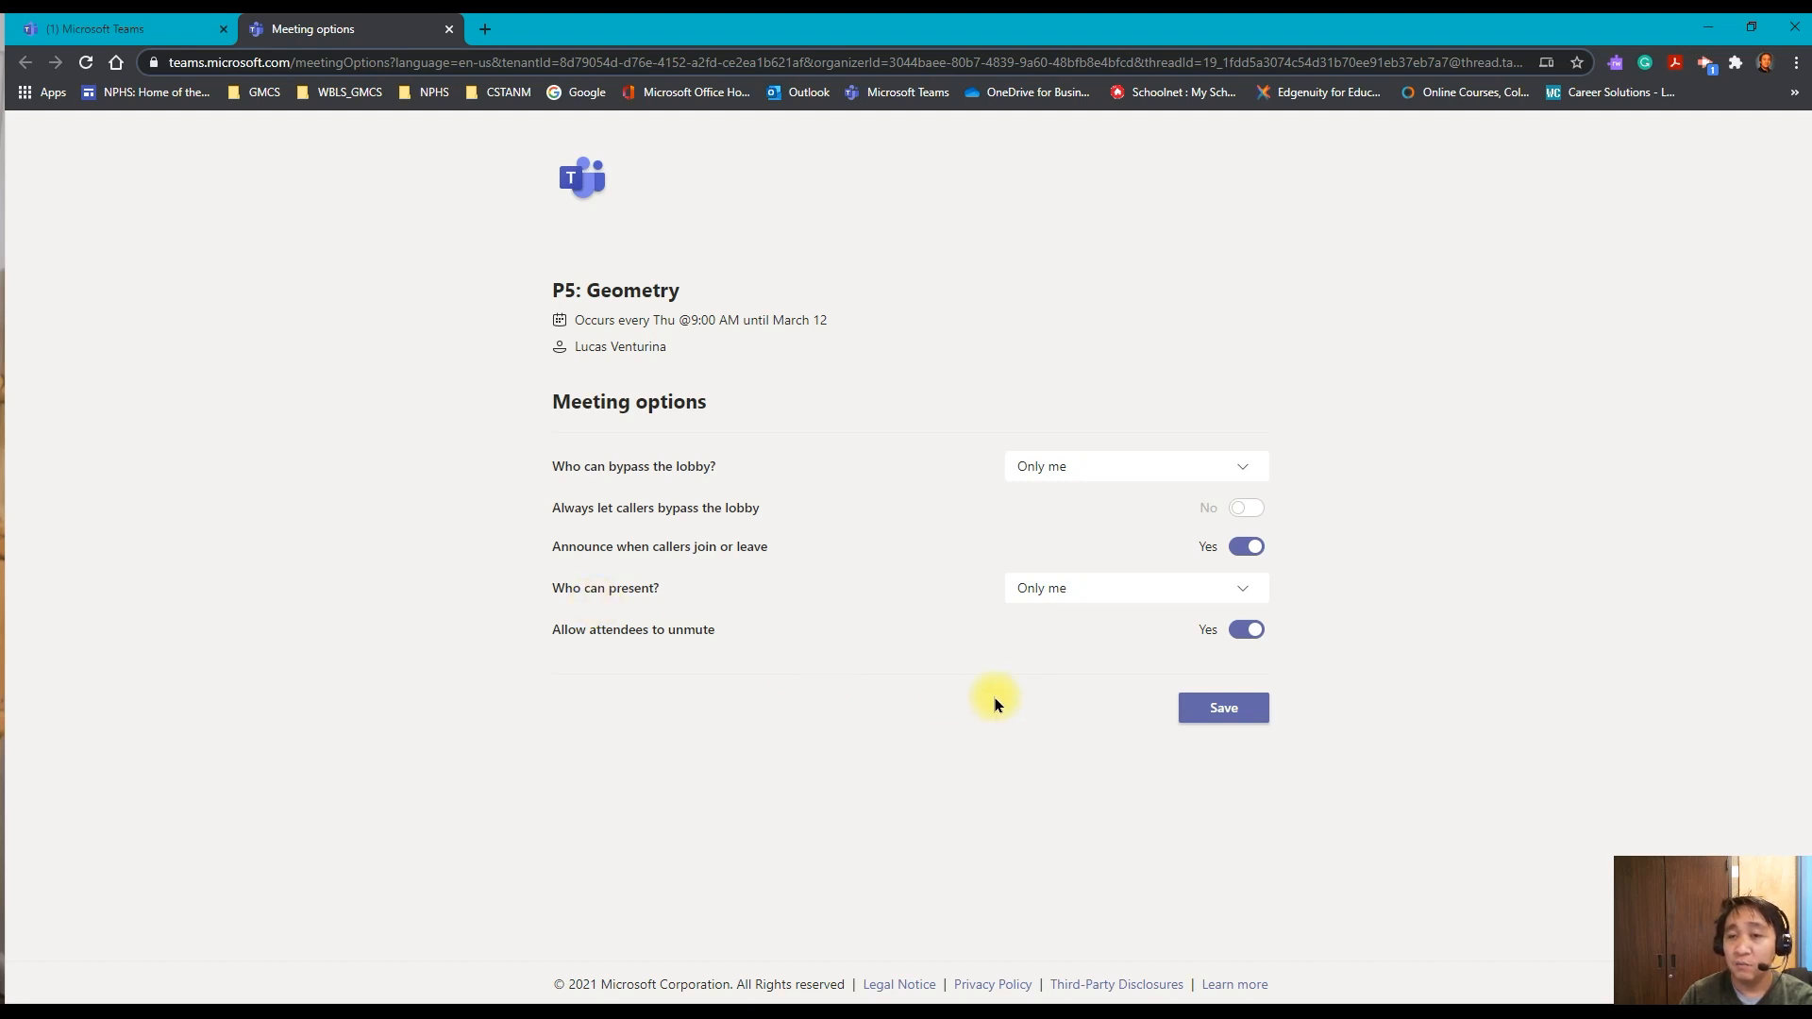
mouse_move(1001, 702)
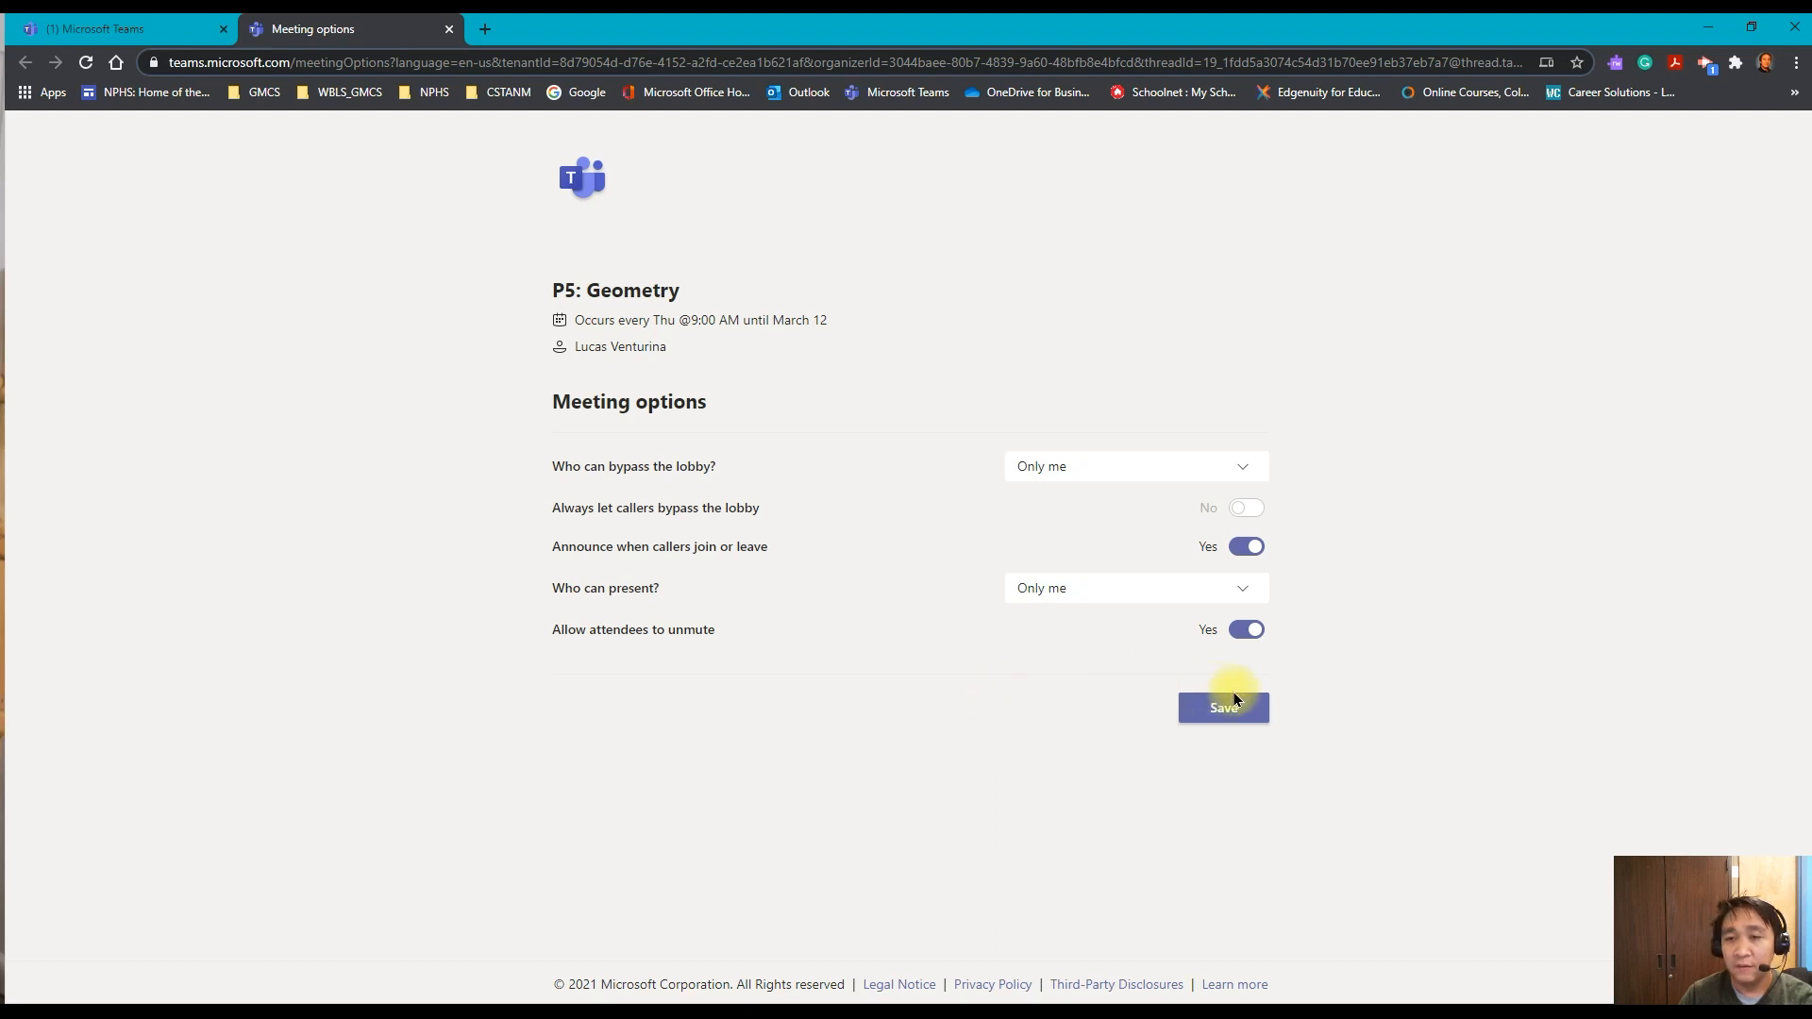
click(1223, 708)
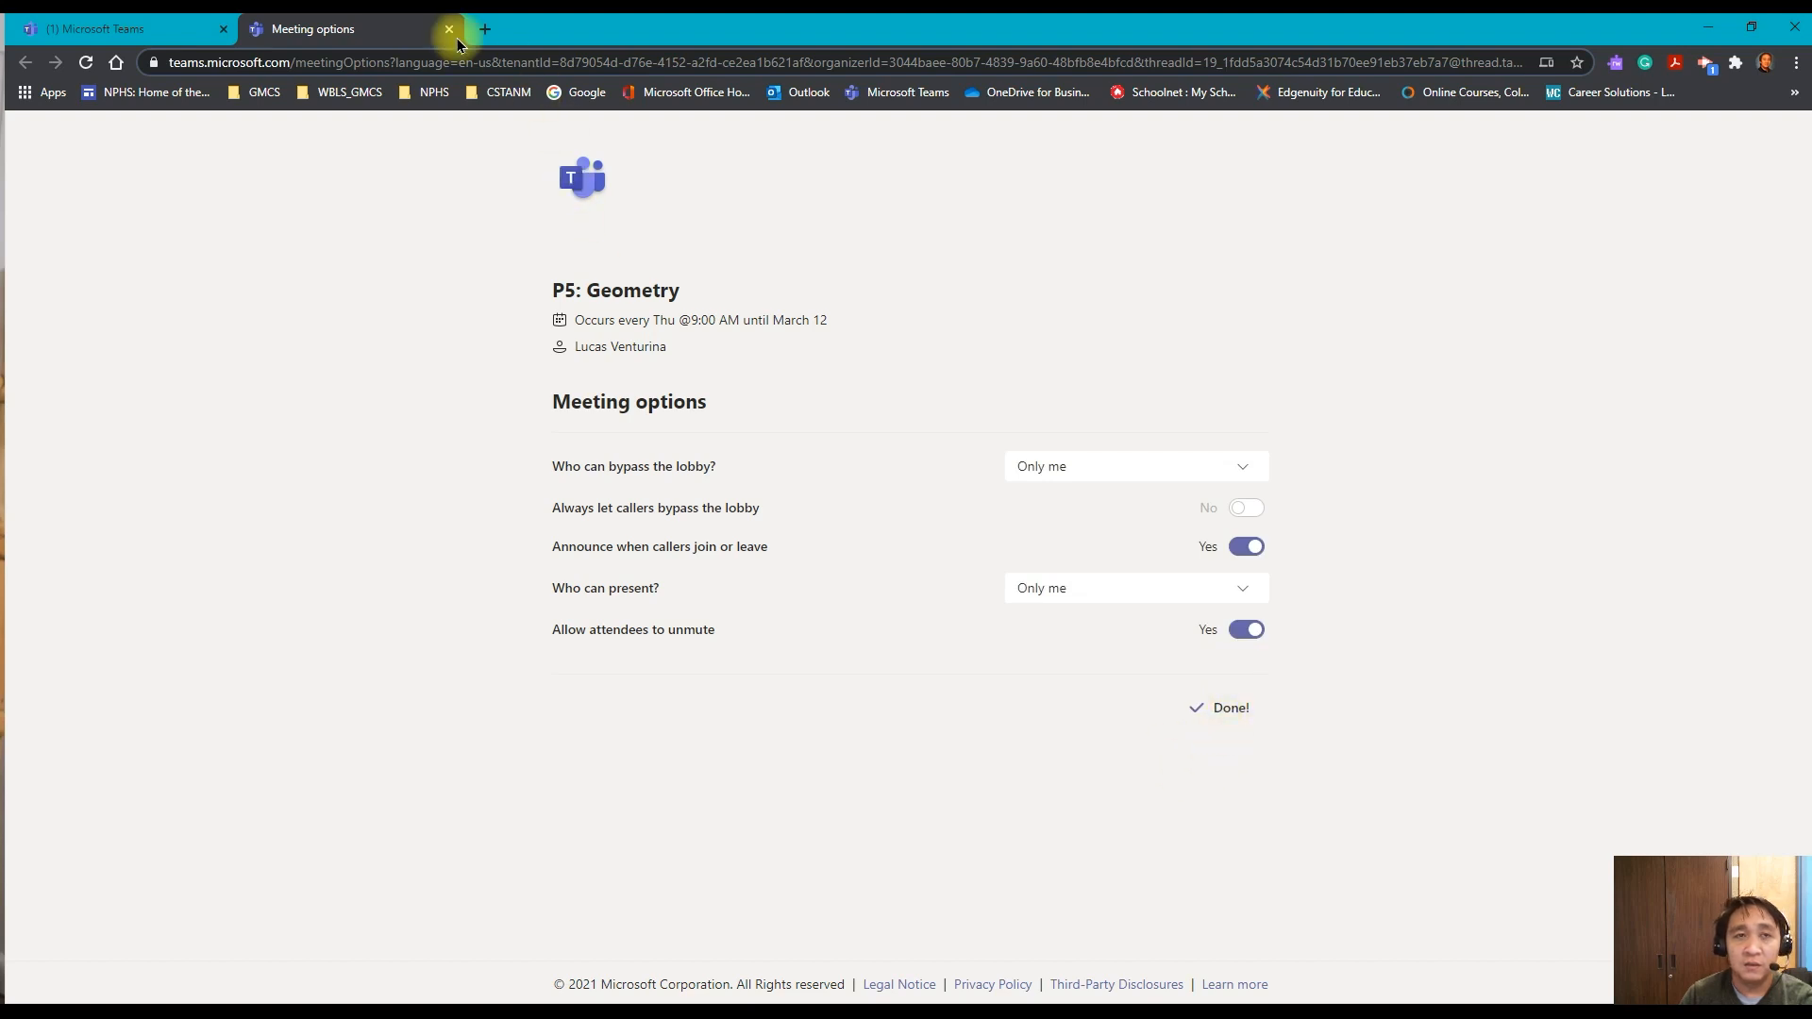
mouse_move(447, 30)
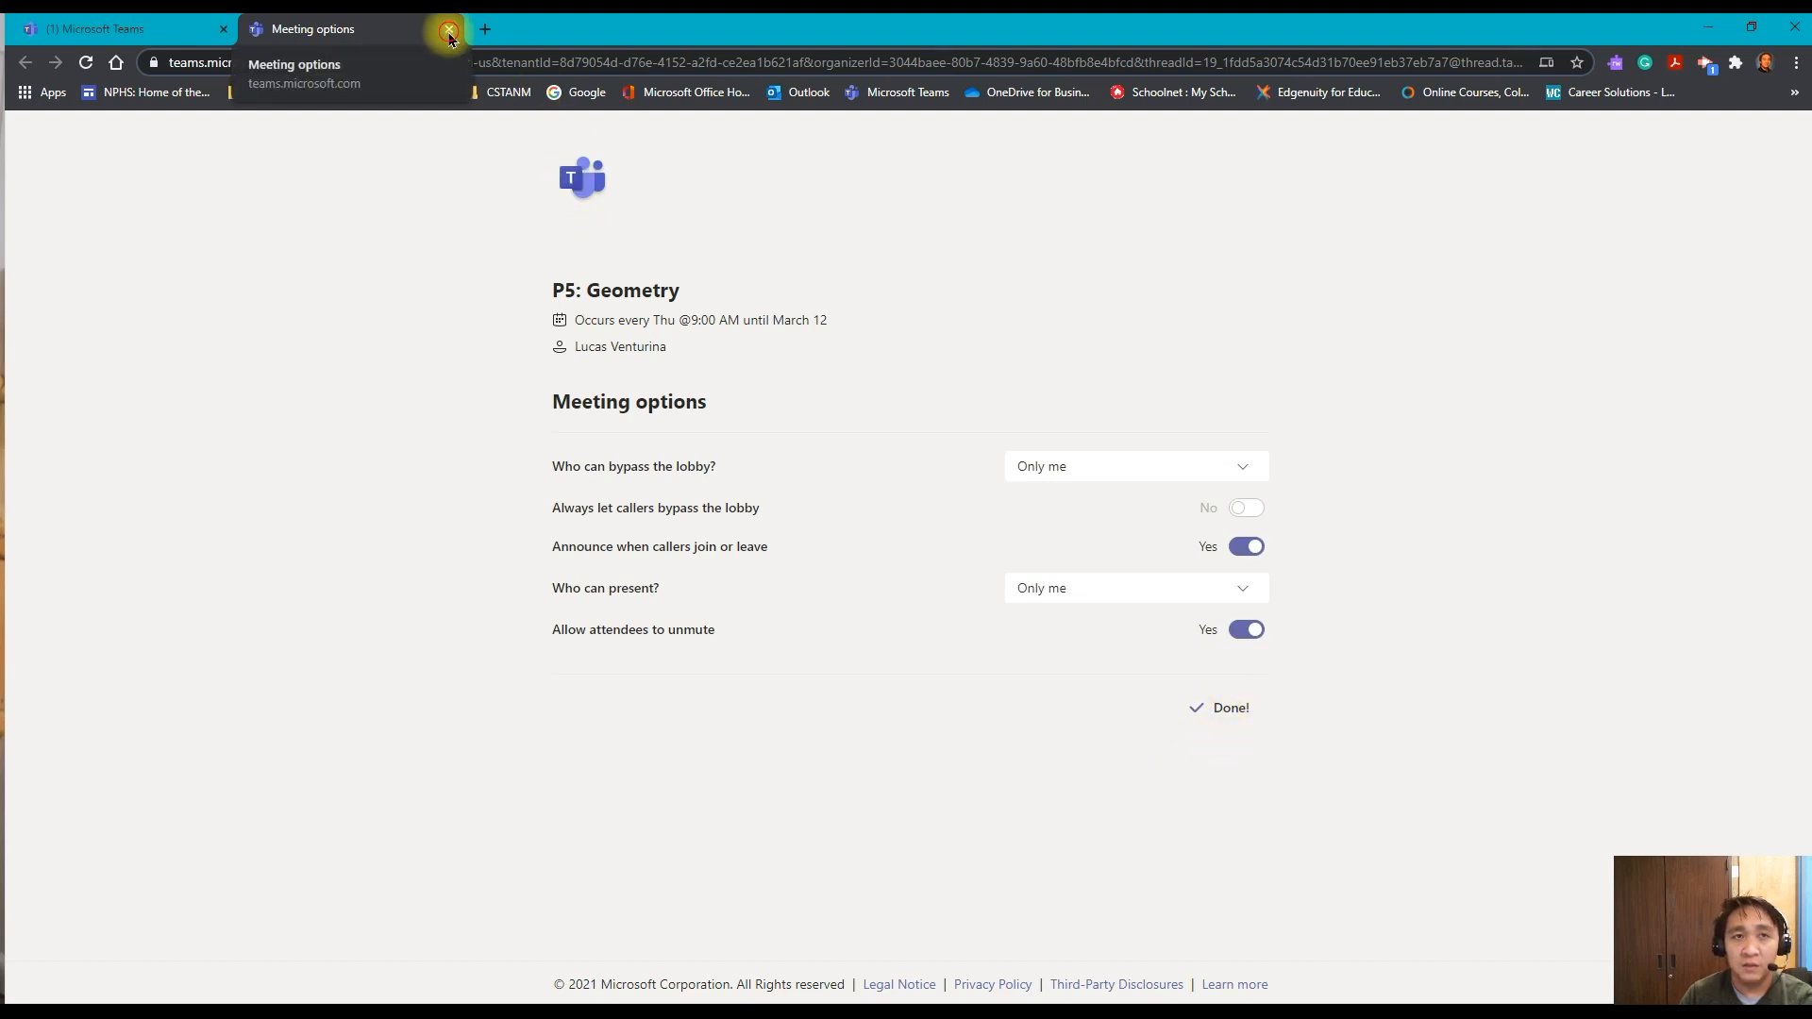
click(445, 30)
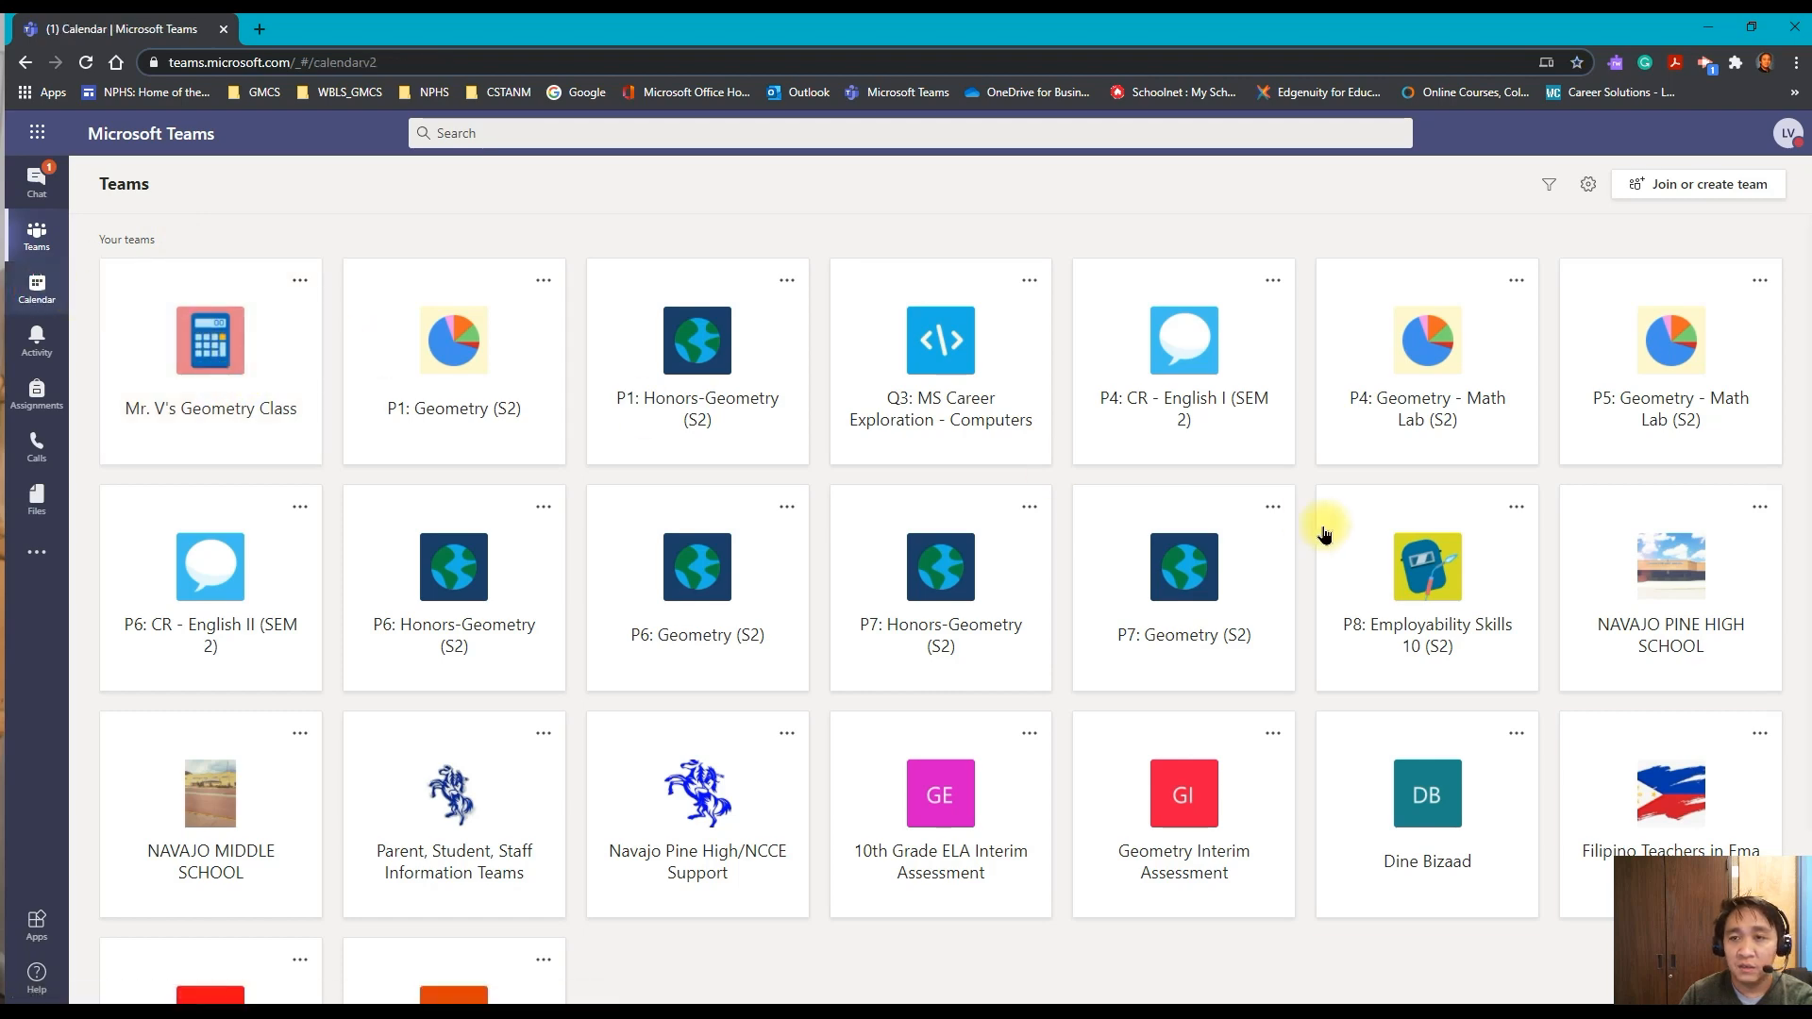
- Show the Teams calendar week with the P5: Geometry meeting on Thursday, Jan 14 at 9 AM
click(35, 287)
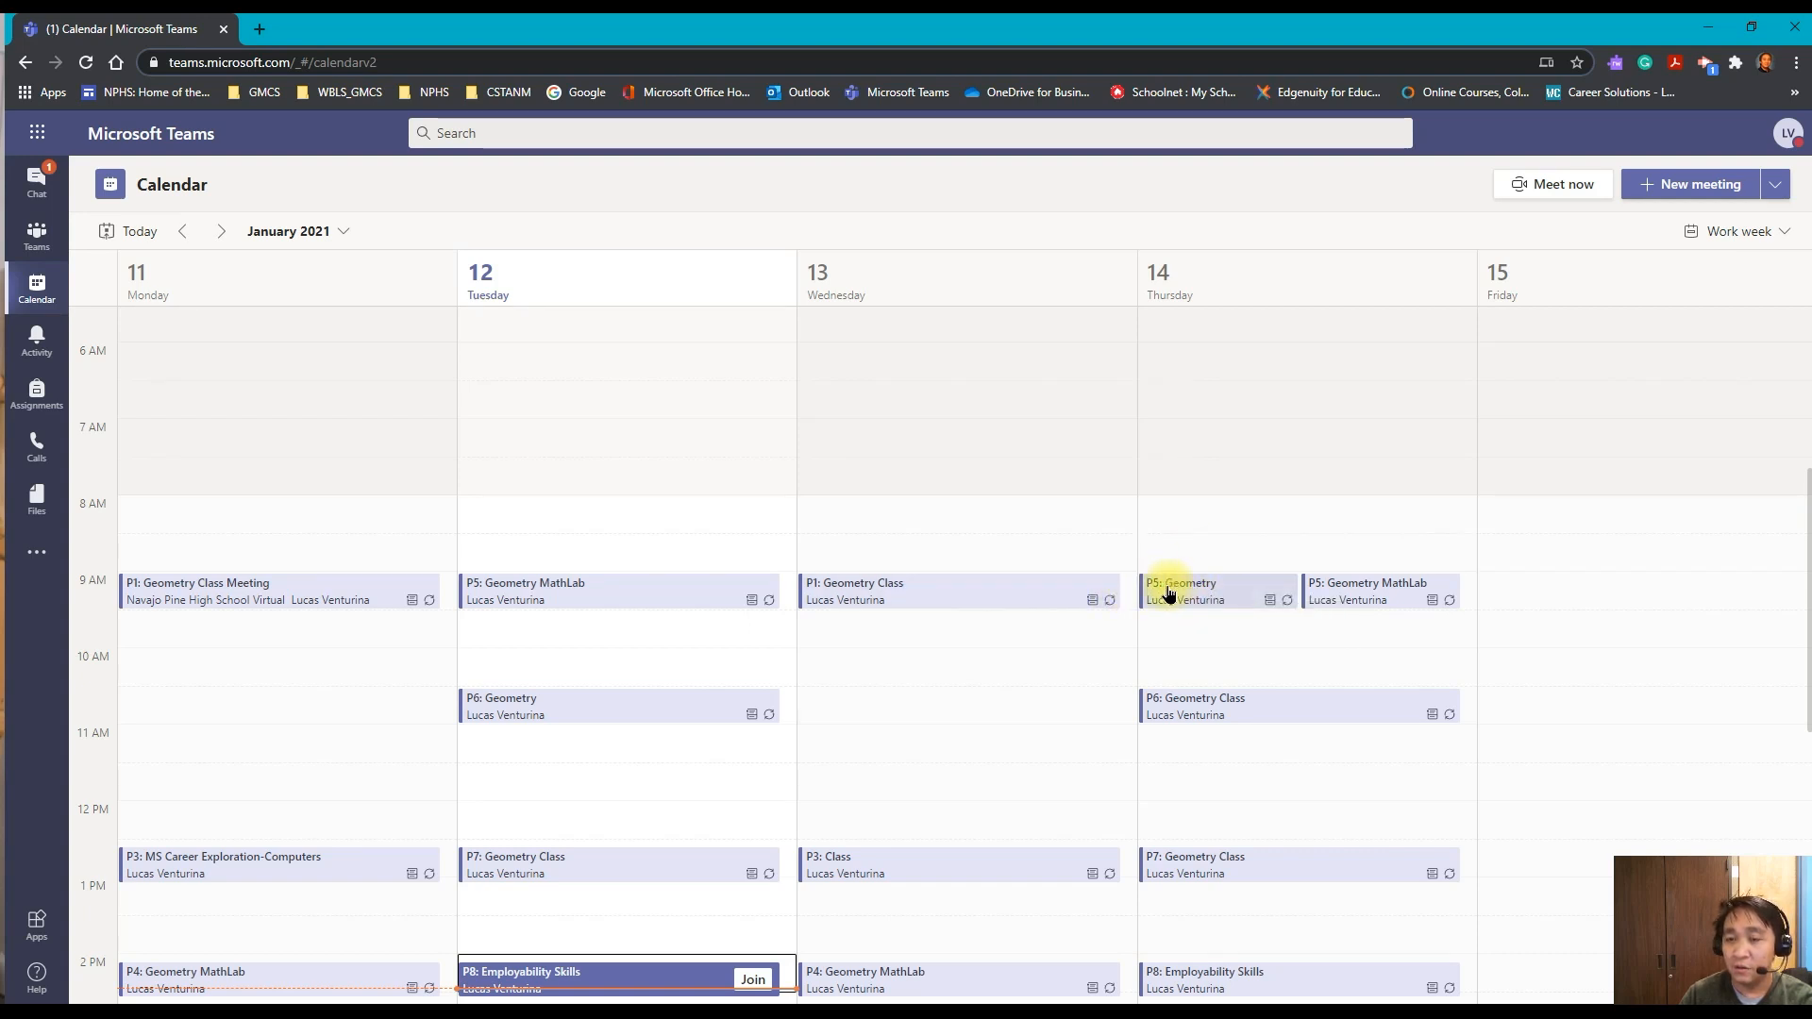
mouse_move(1193, 589)
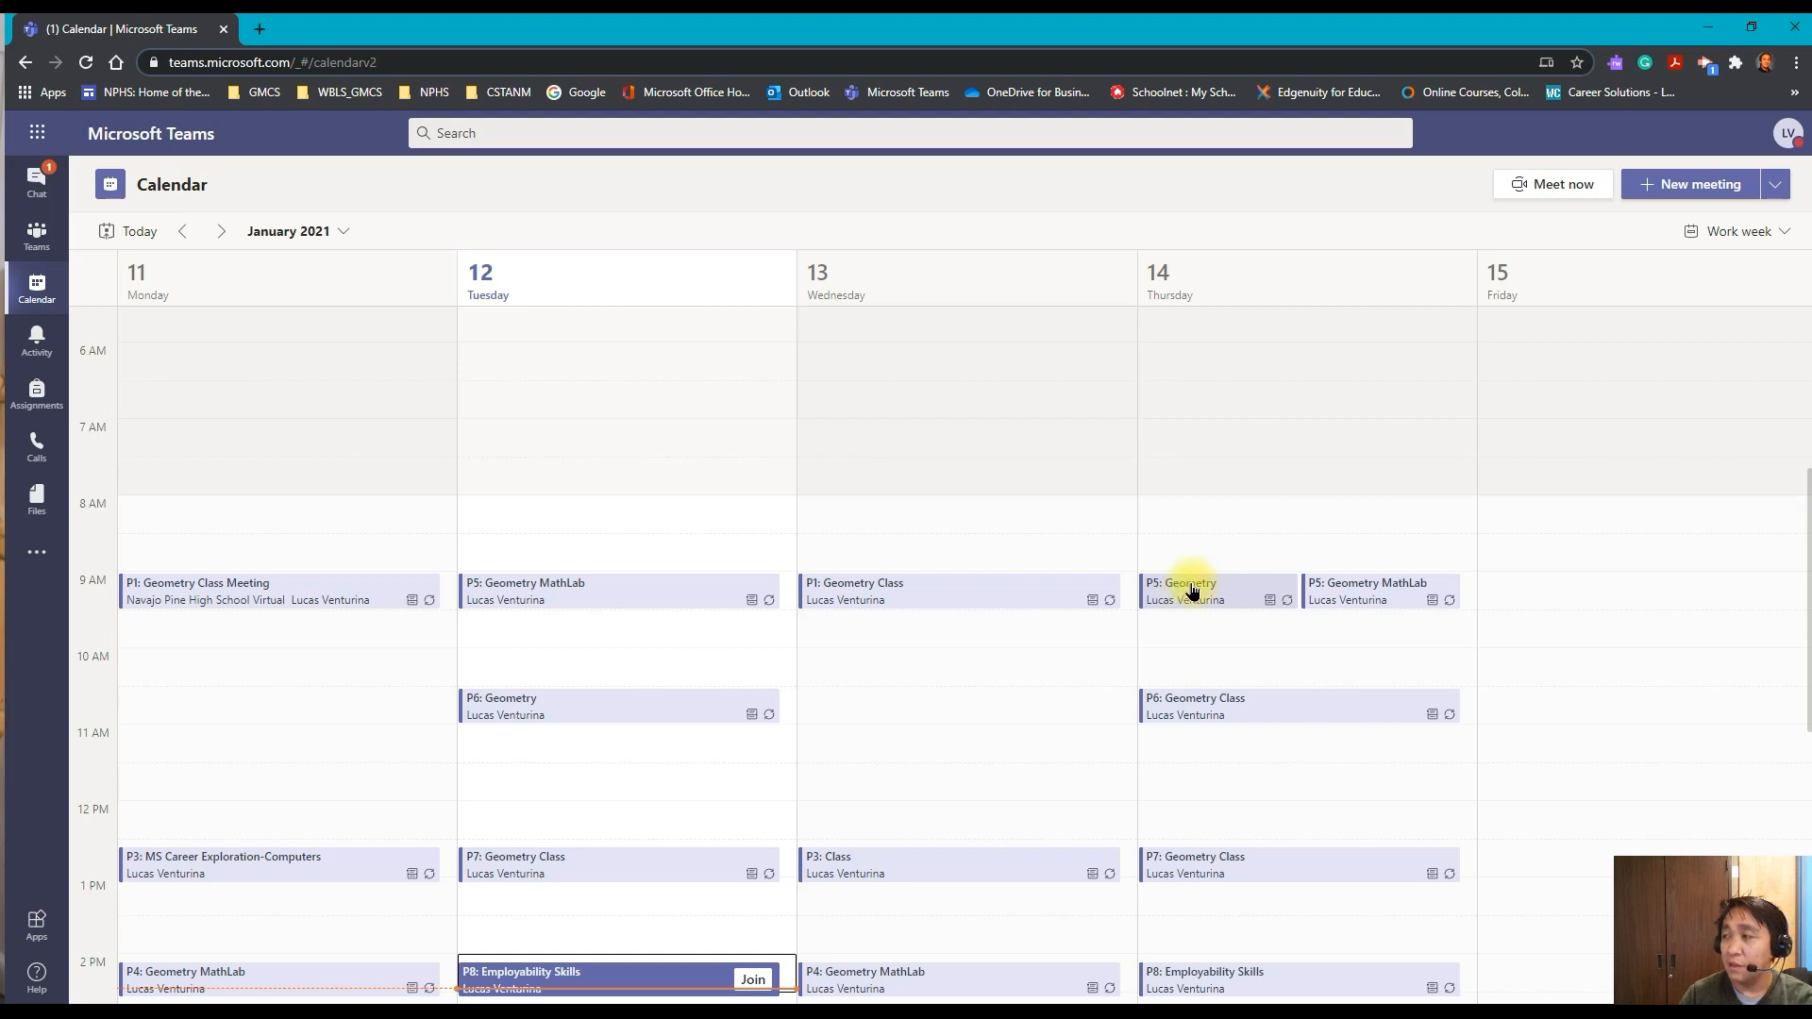
mouse_move(1200, 587)
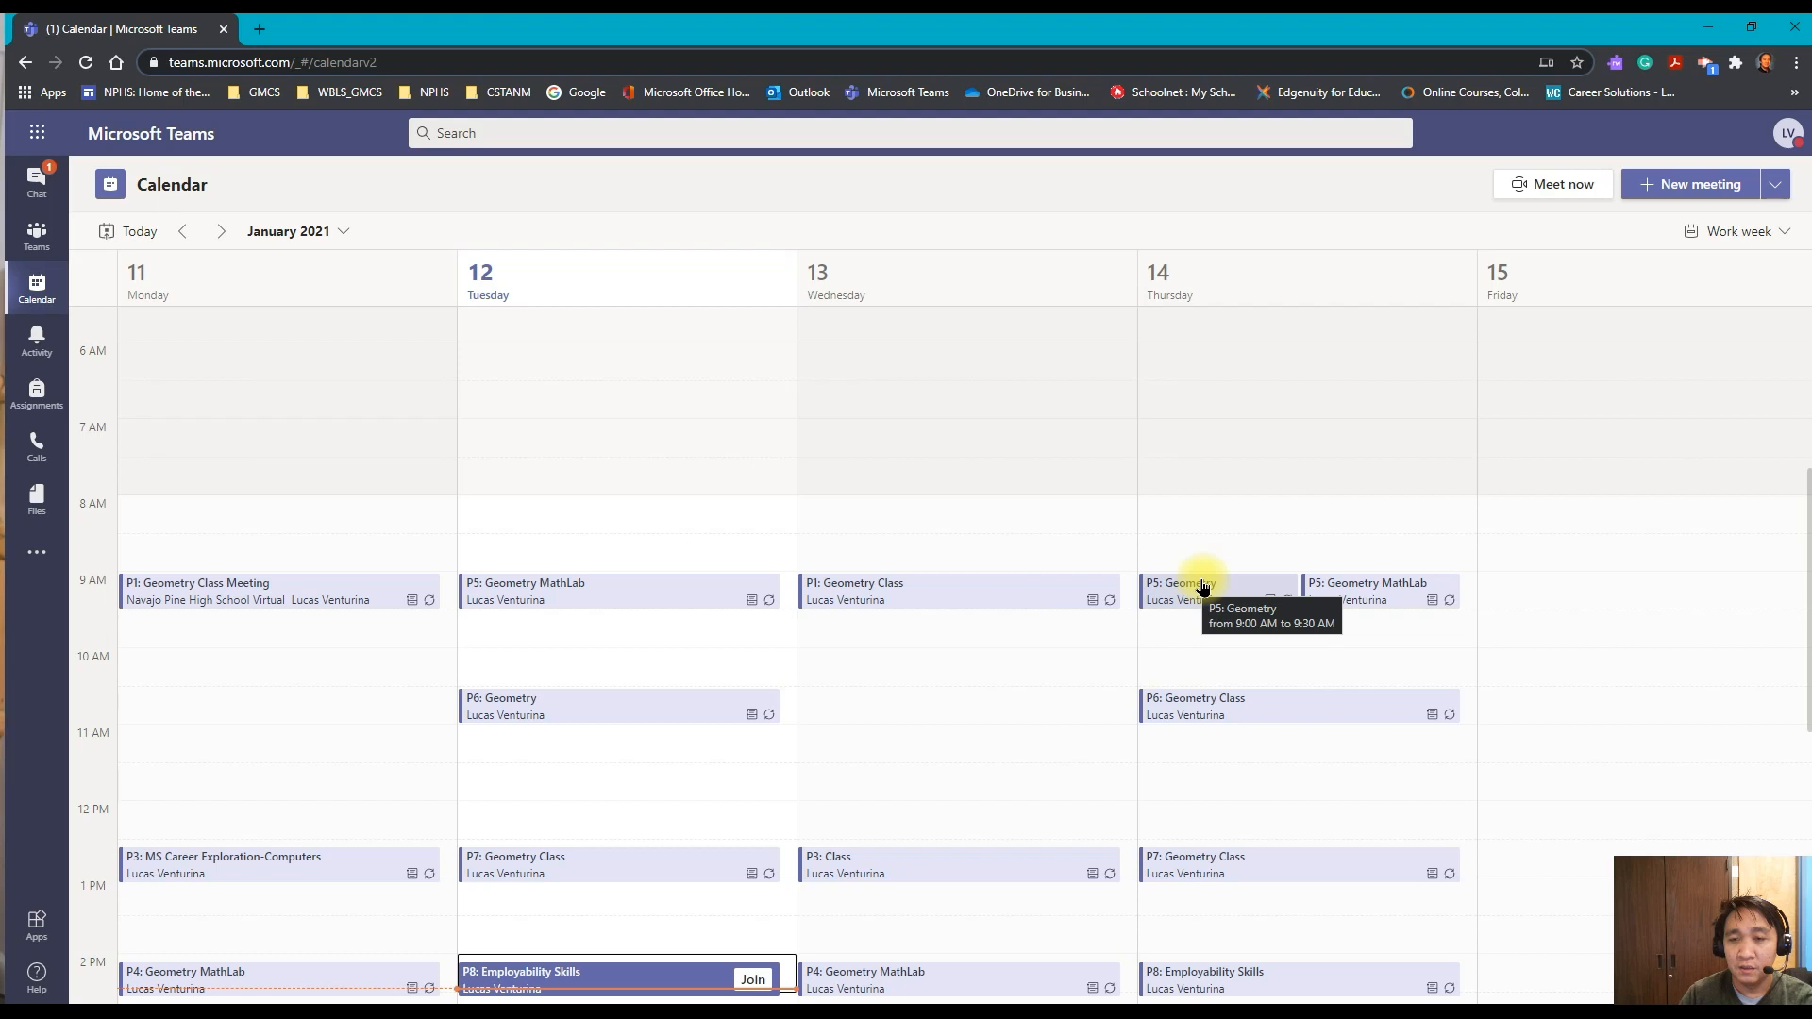
scroll(down, 3)
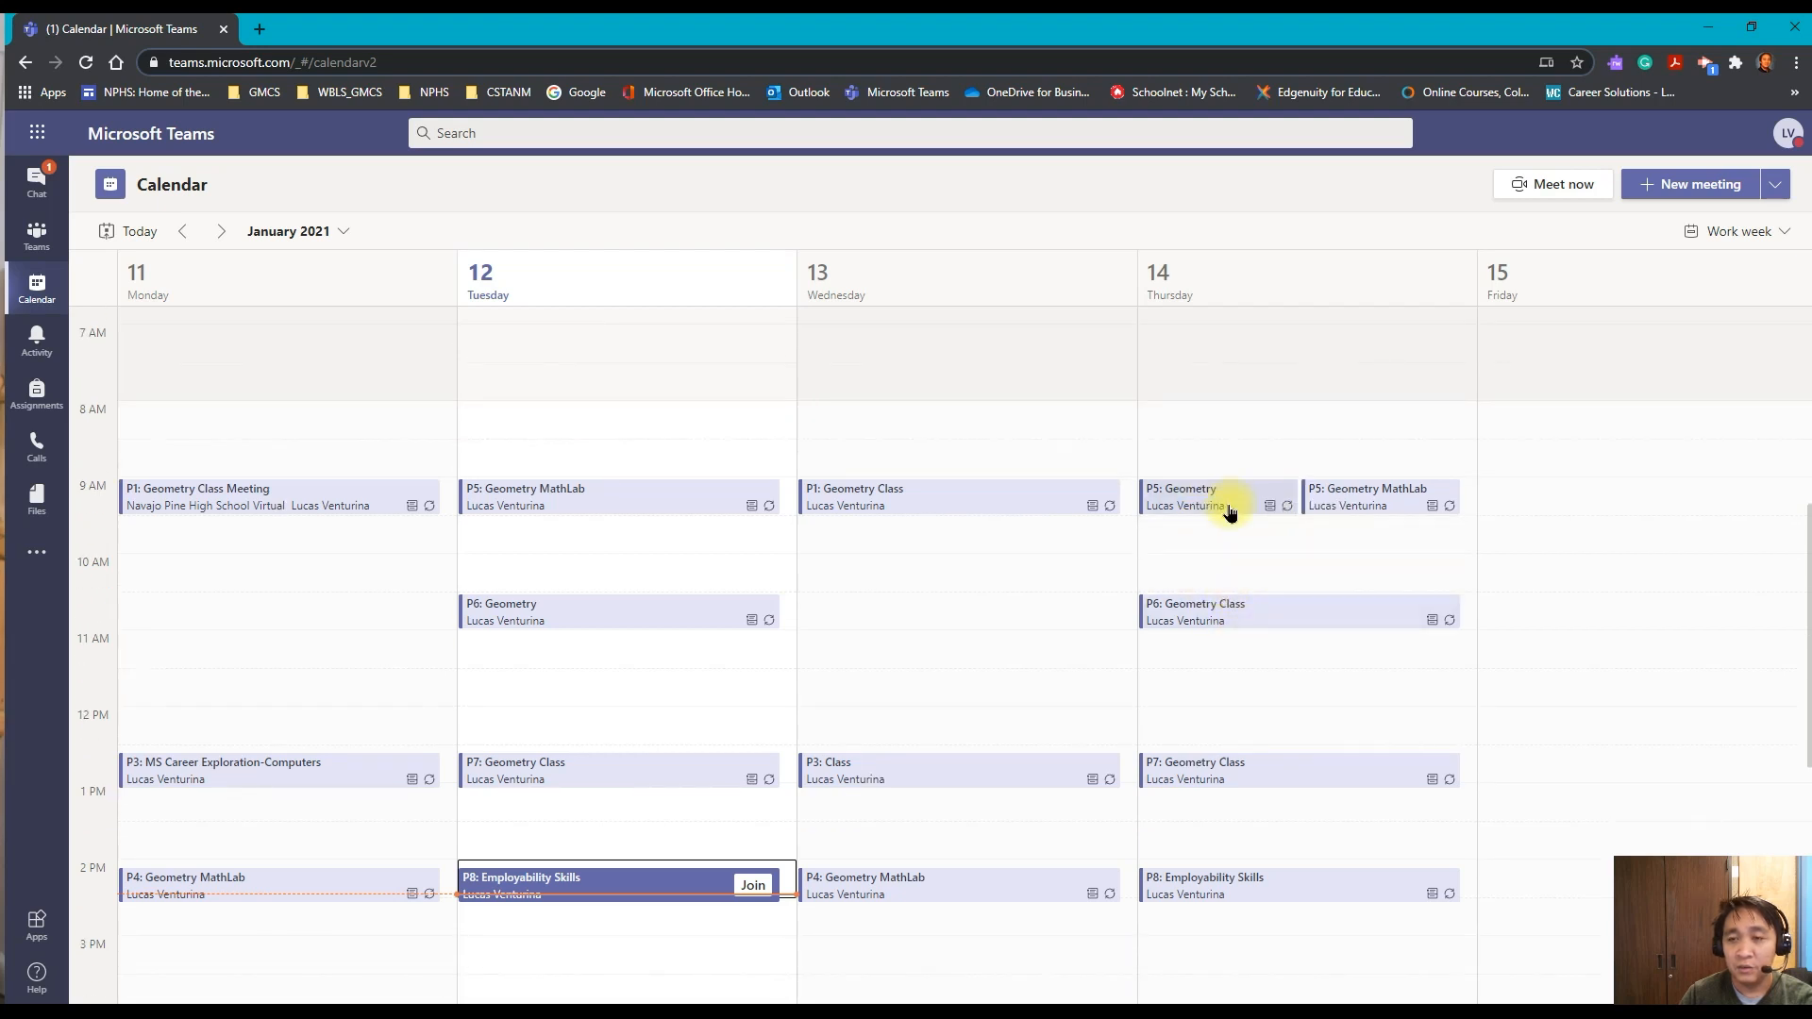
mouse_move(1227, 631)
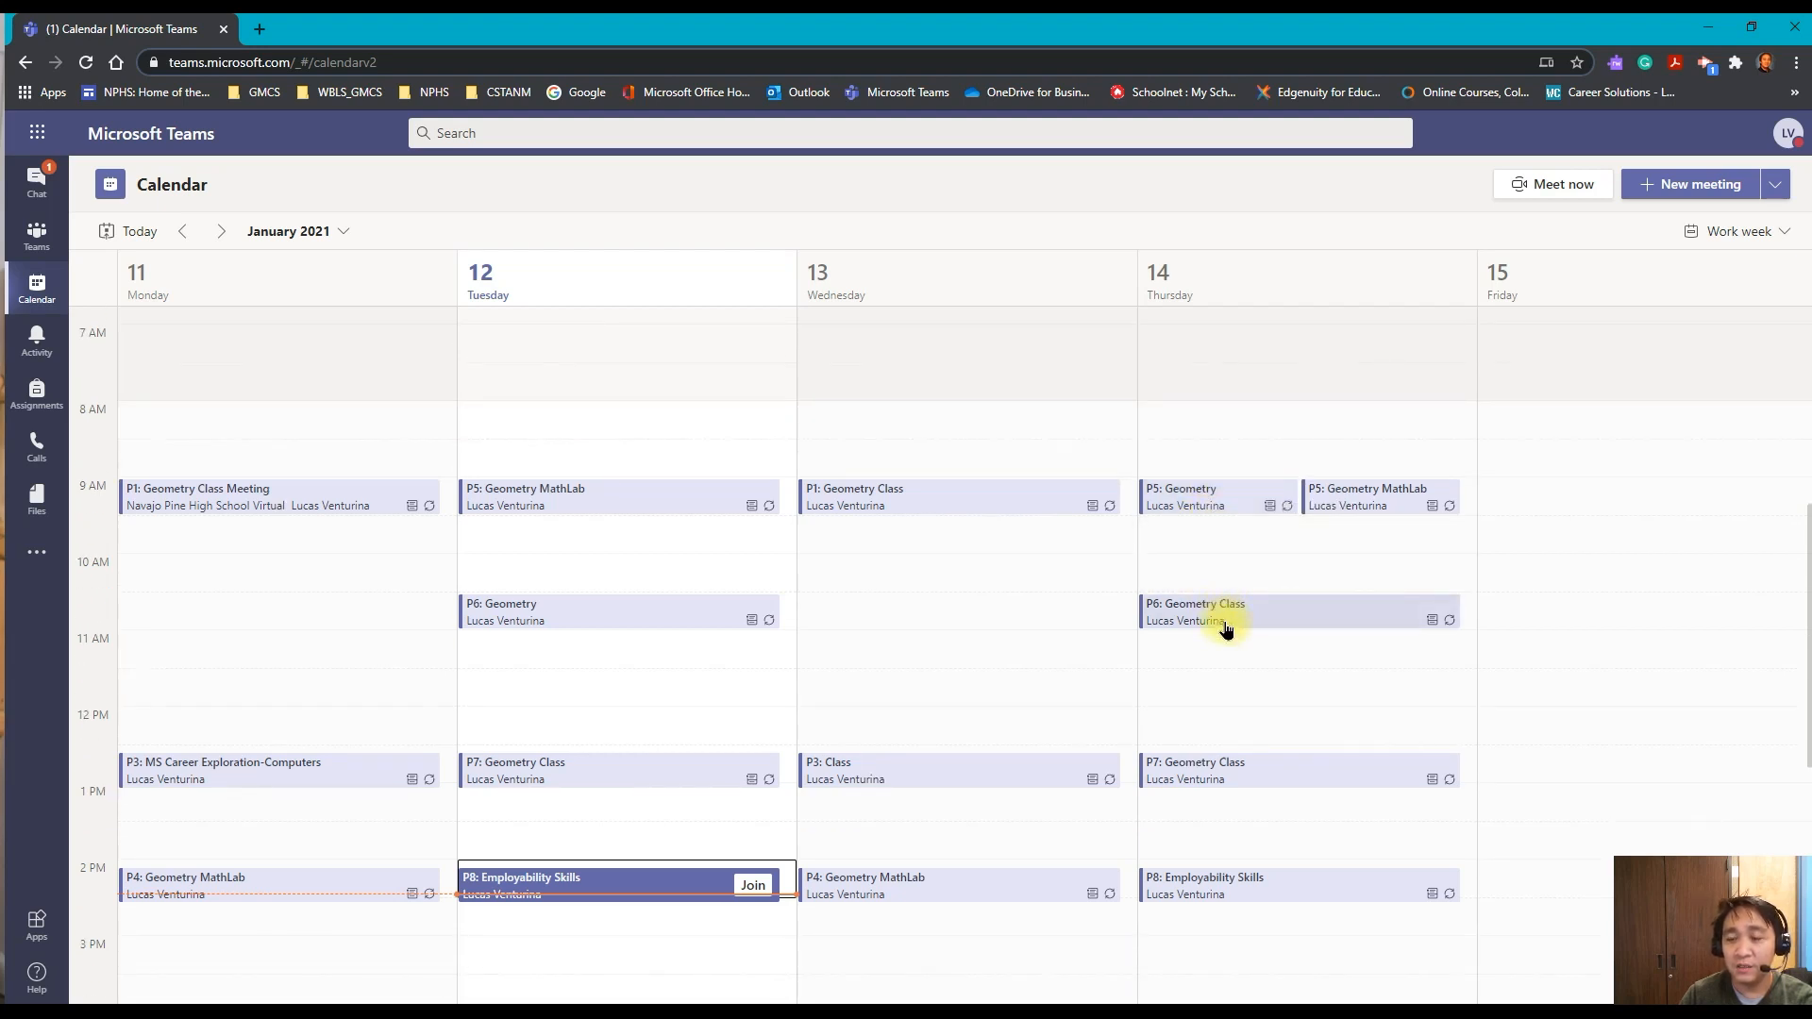
mouse_move(1265, 732)
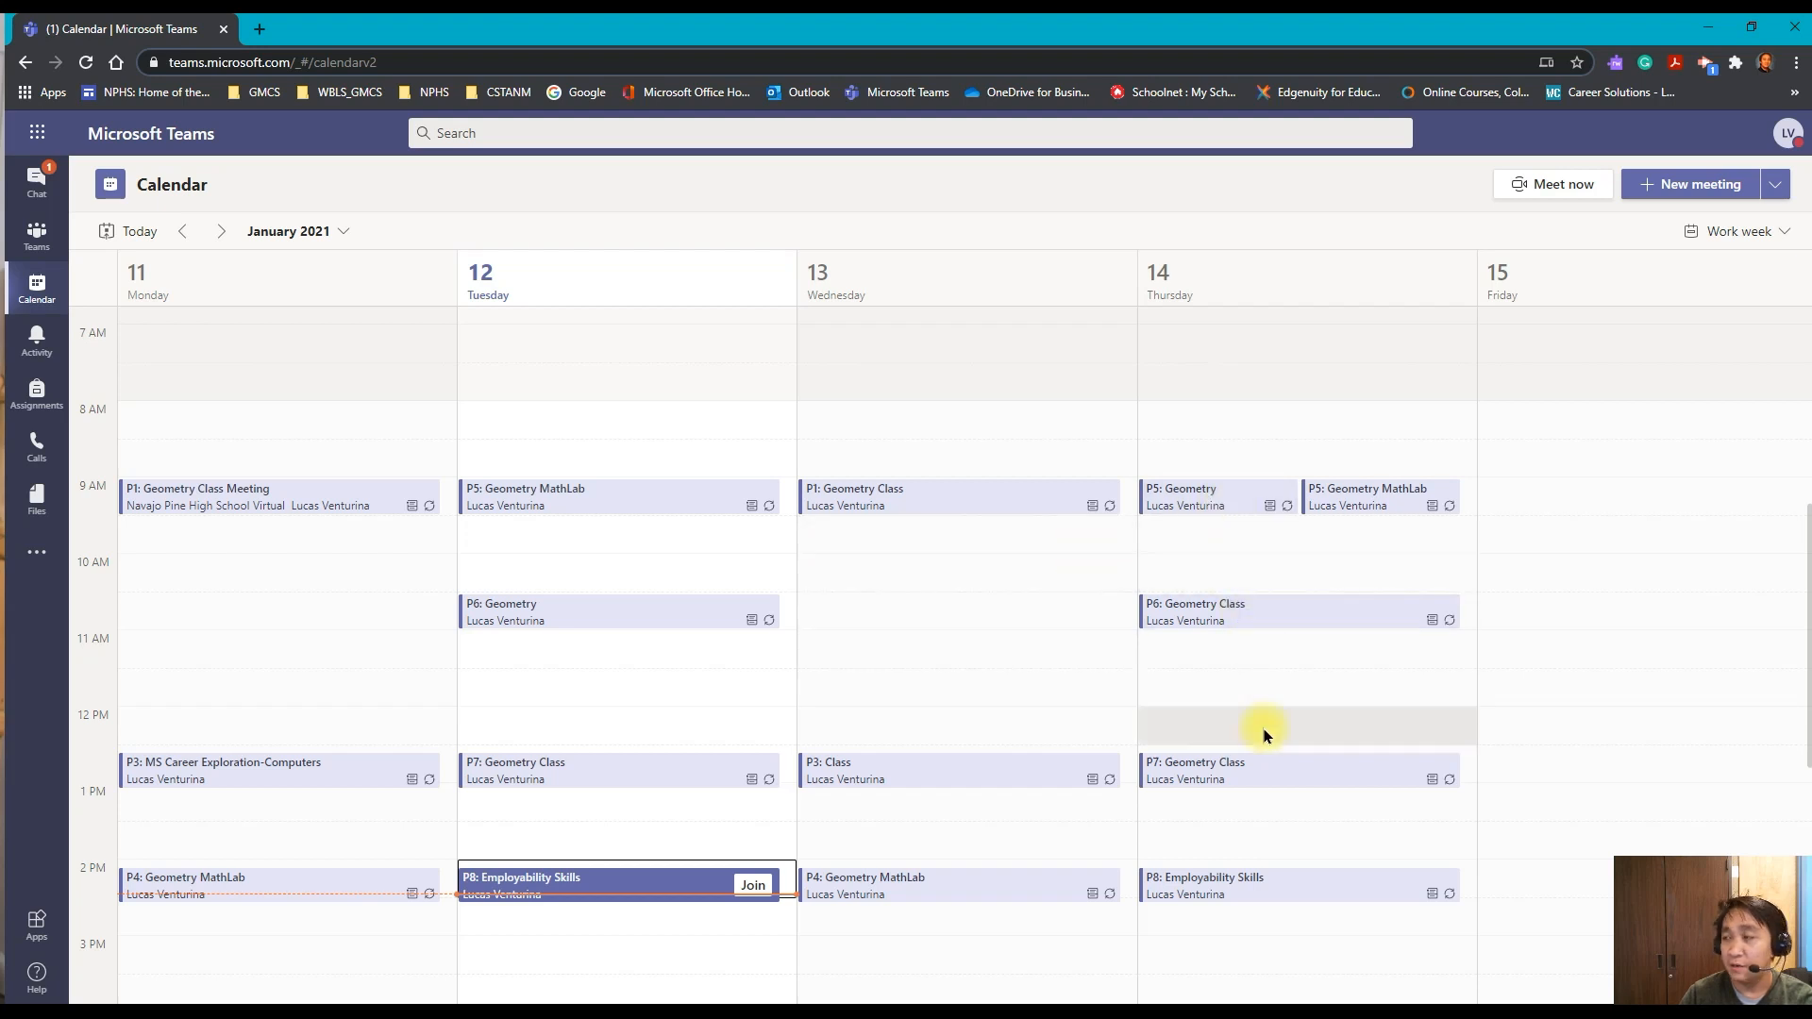
mouse_move(1118, 748)
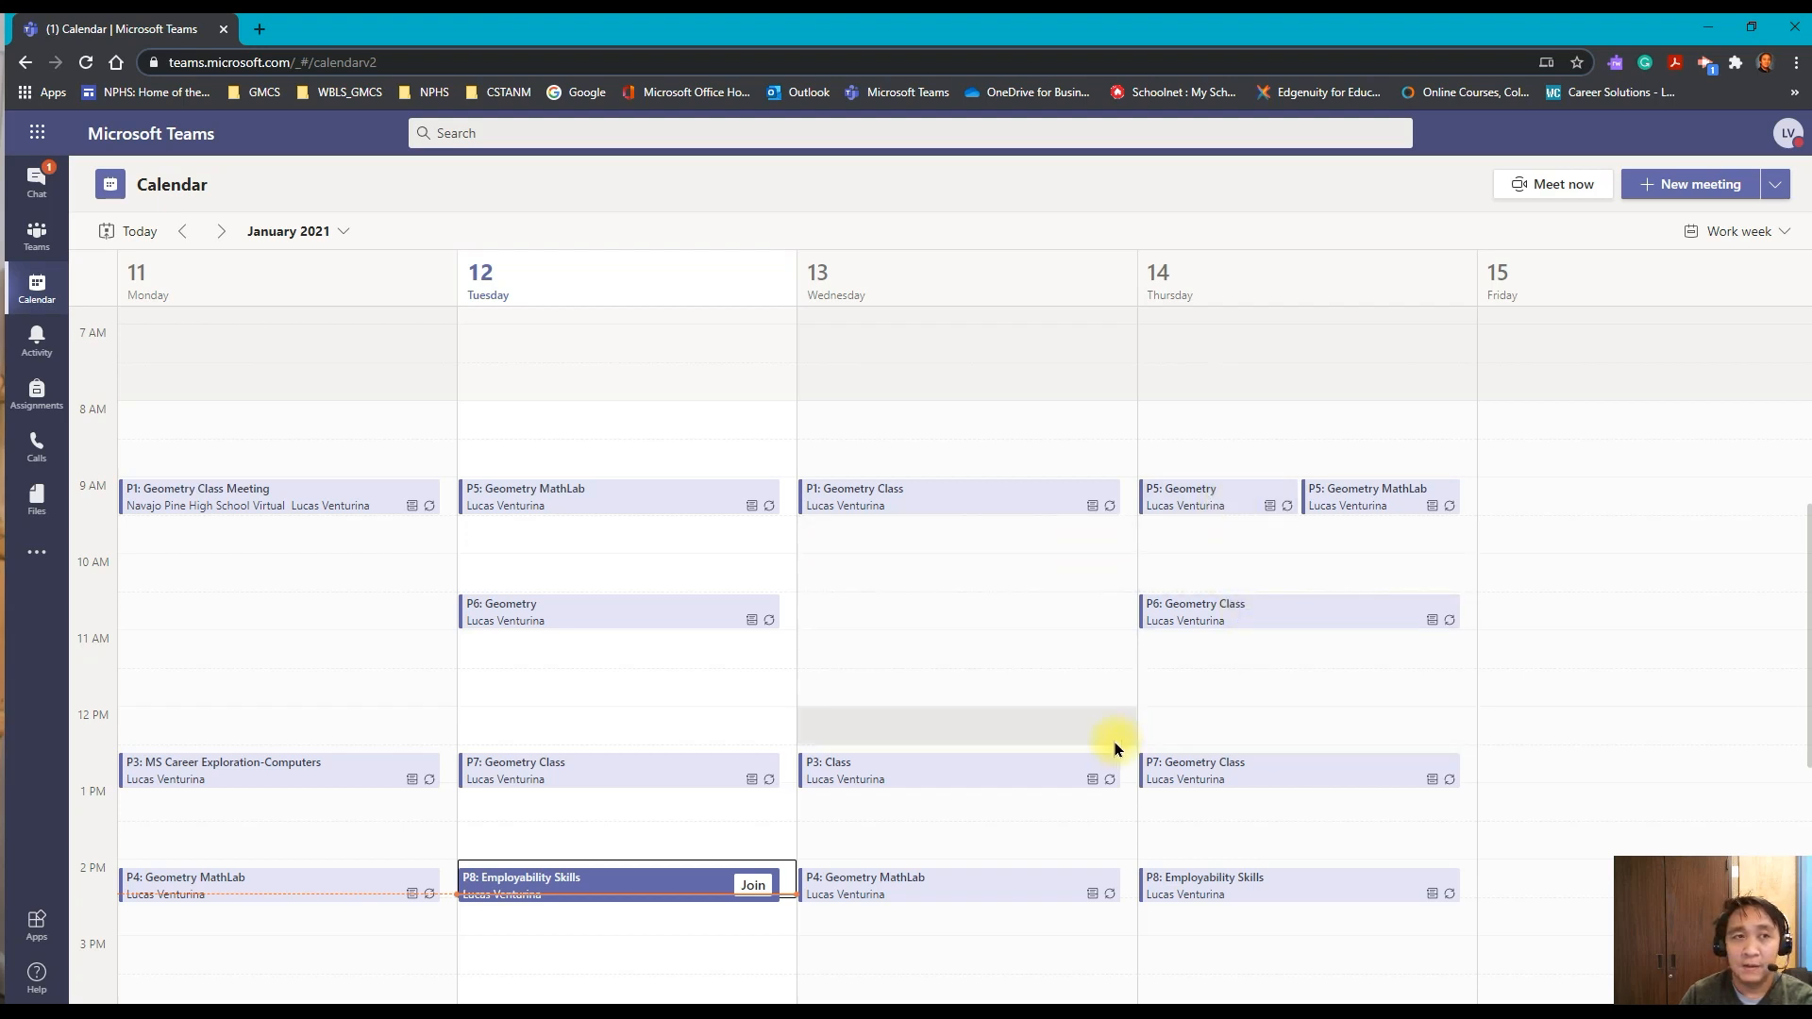
mouse_move(1027, 710)
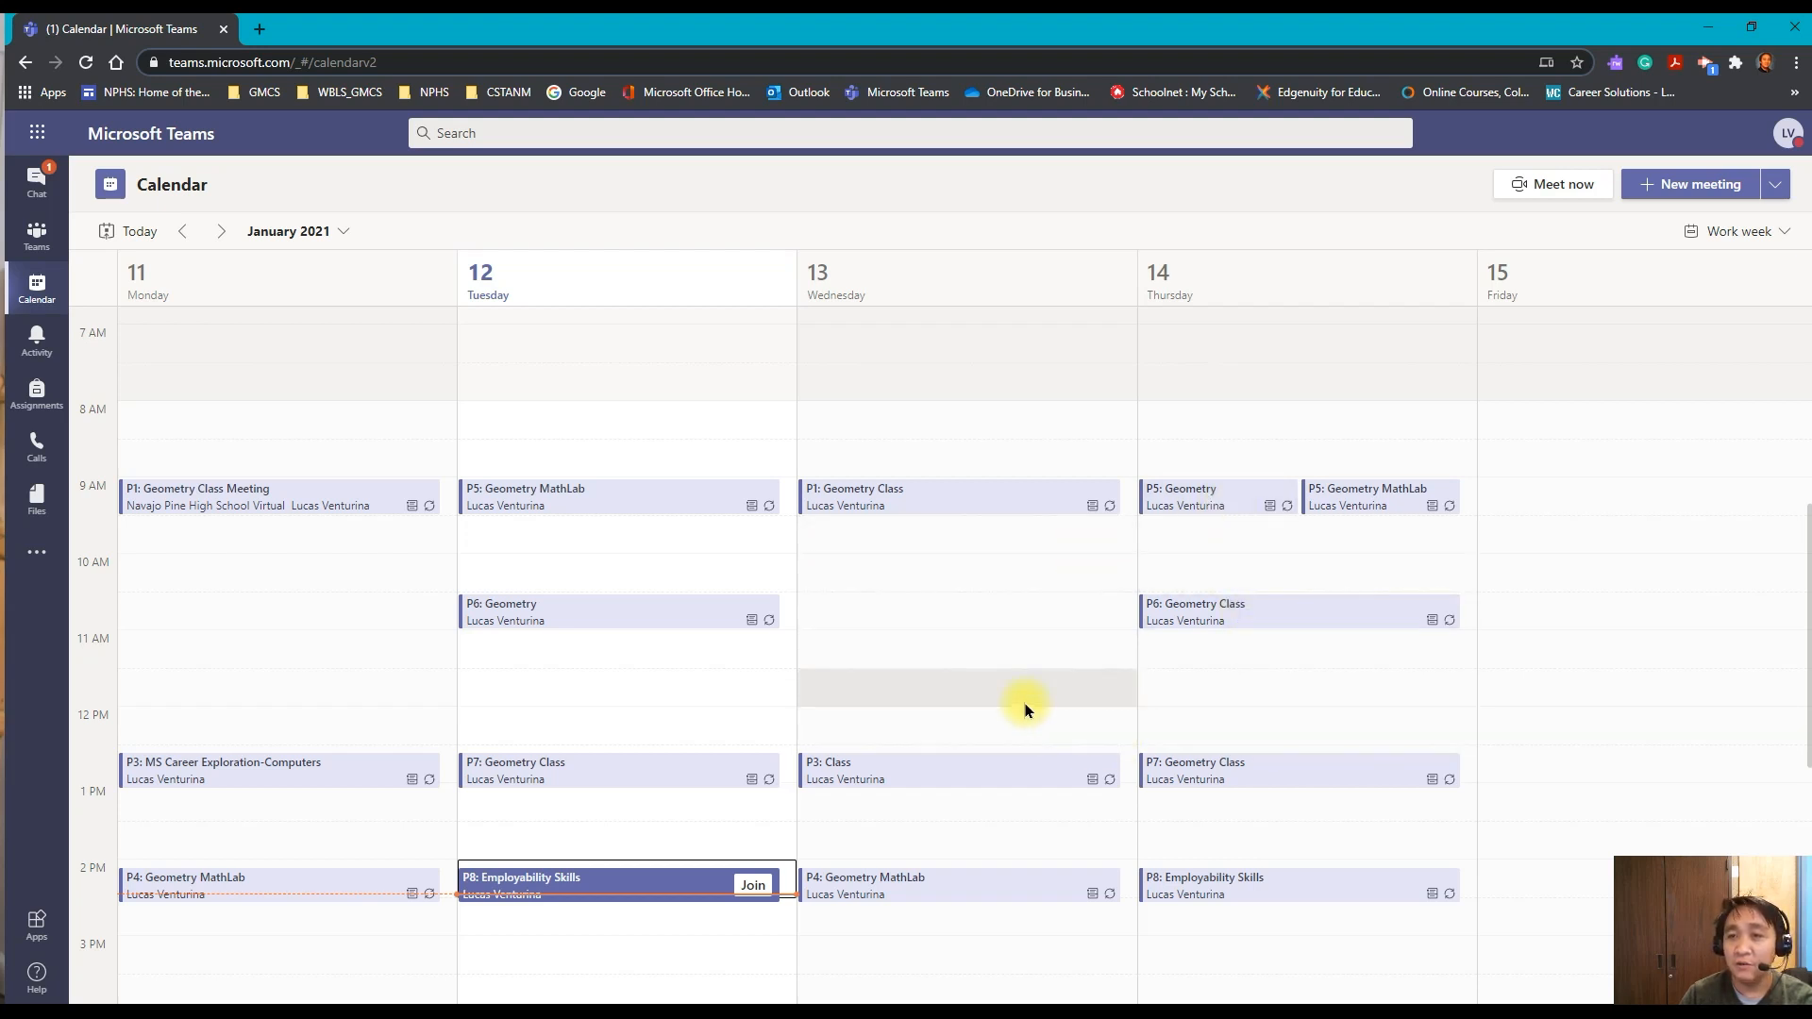
mouse_move(1200, 509)
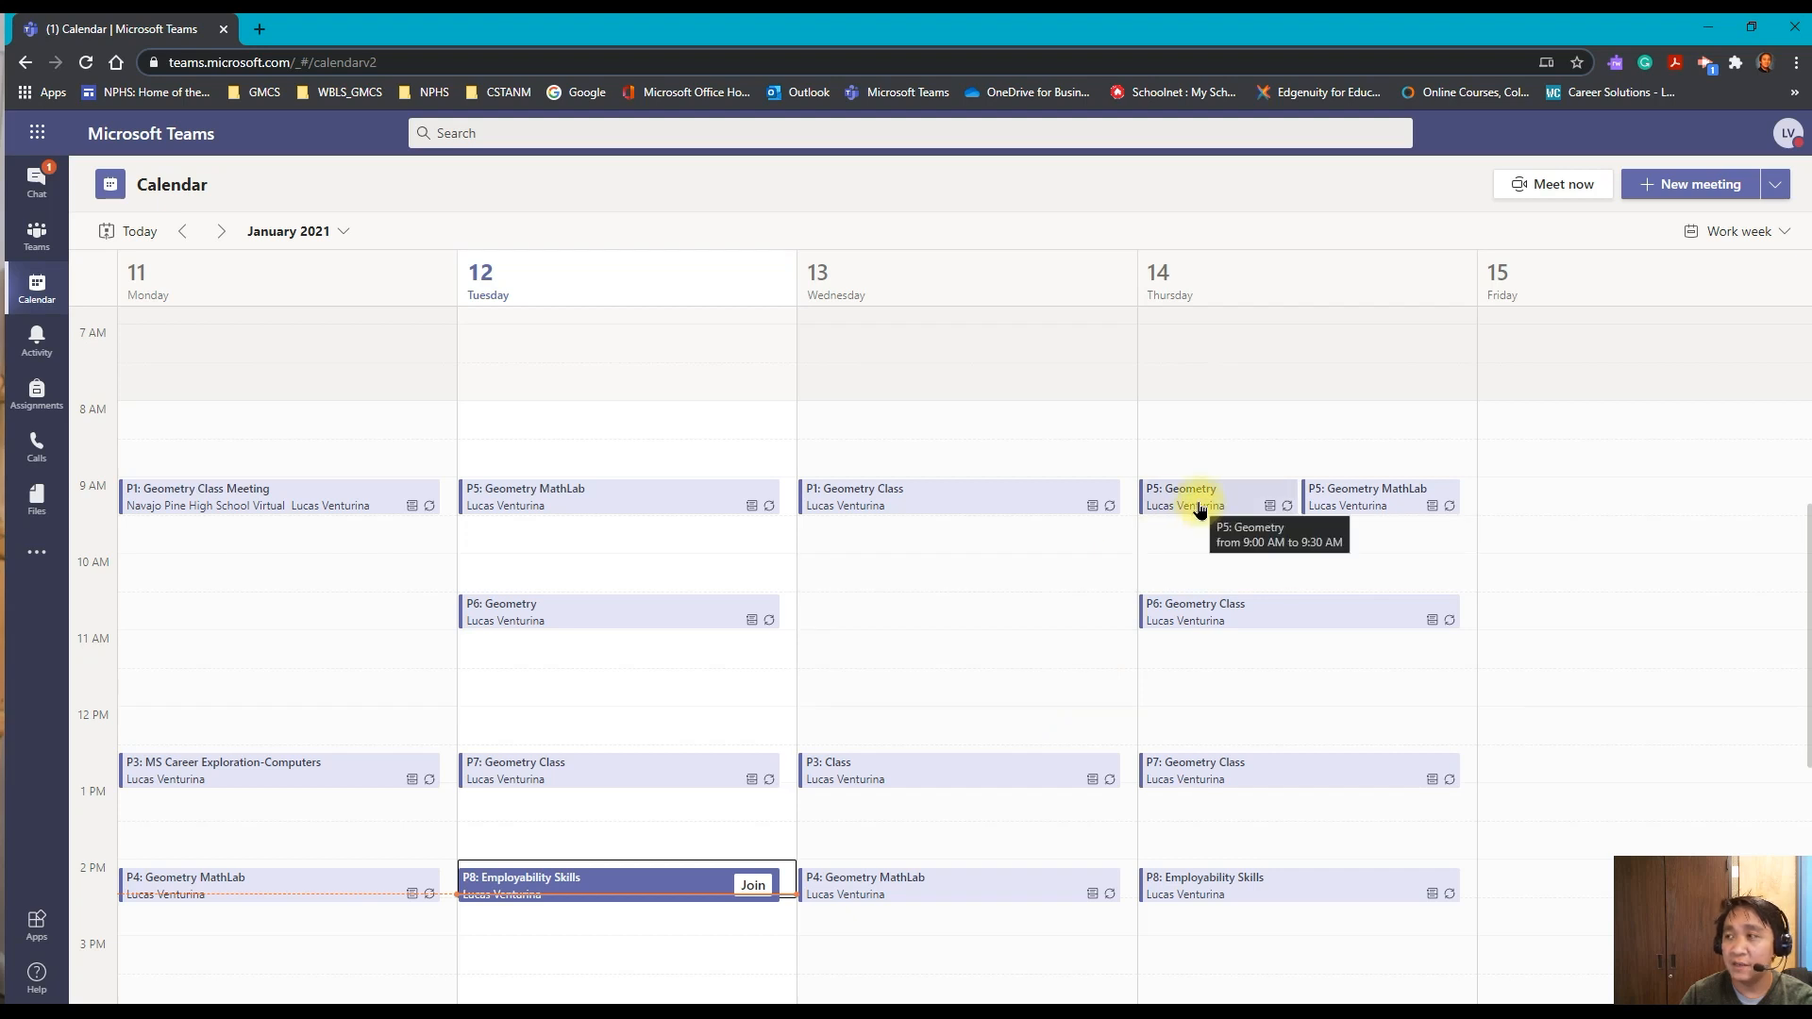